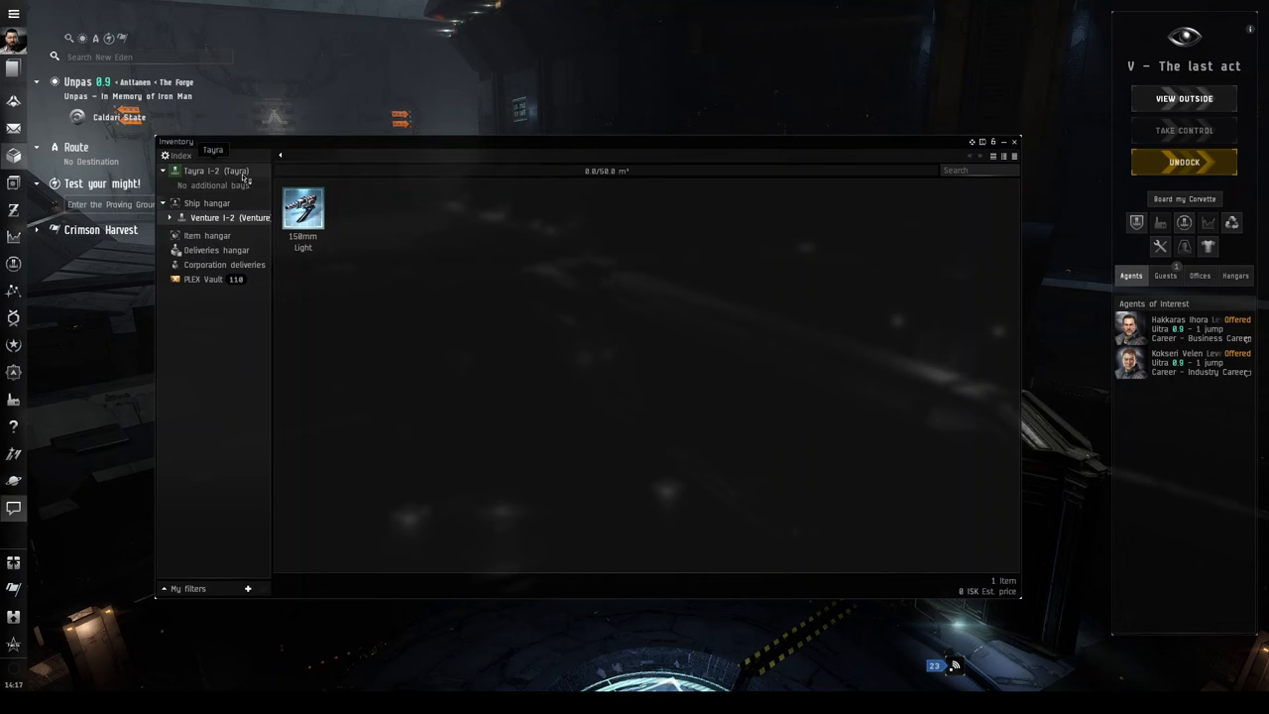
Show the ships in the Ship hangar, then close the inventory.
{"action": "left_click", "coordinate": [206, 203]}
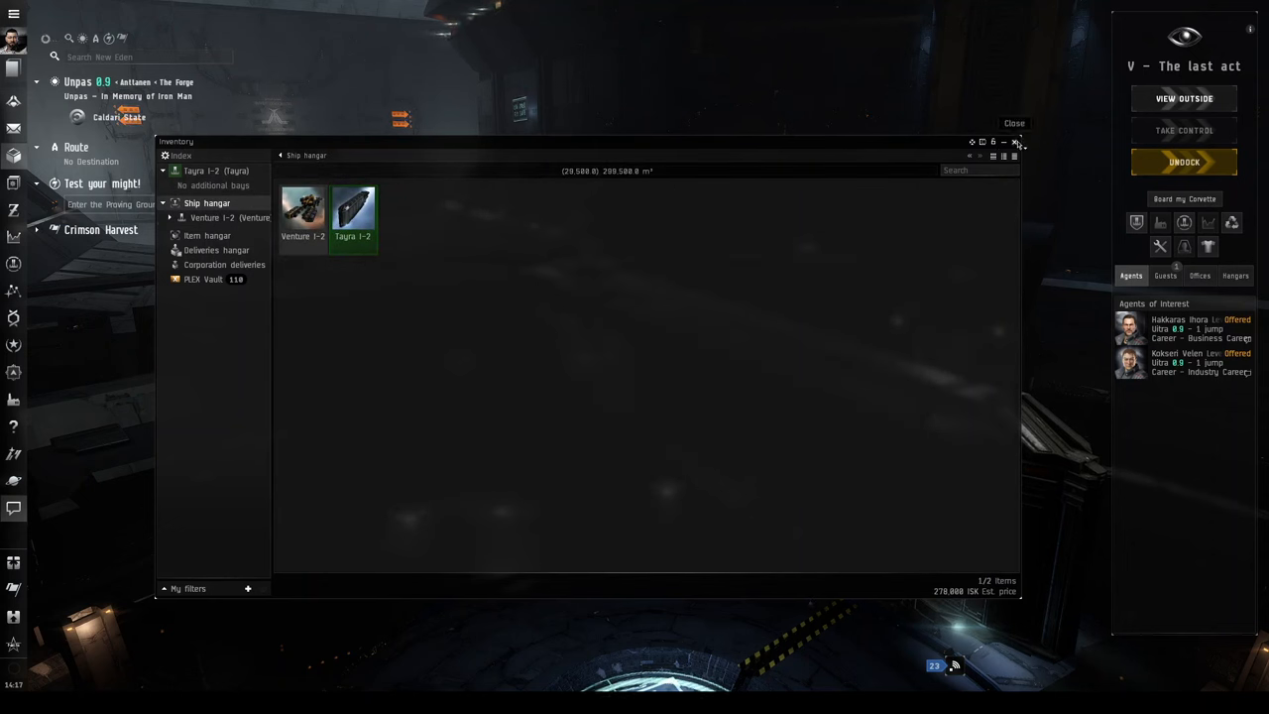
{"action": "left_click", "coordinate": [1014, 123]}
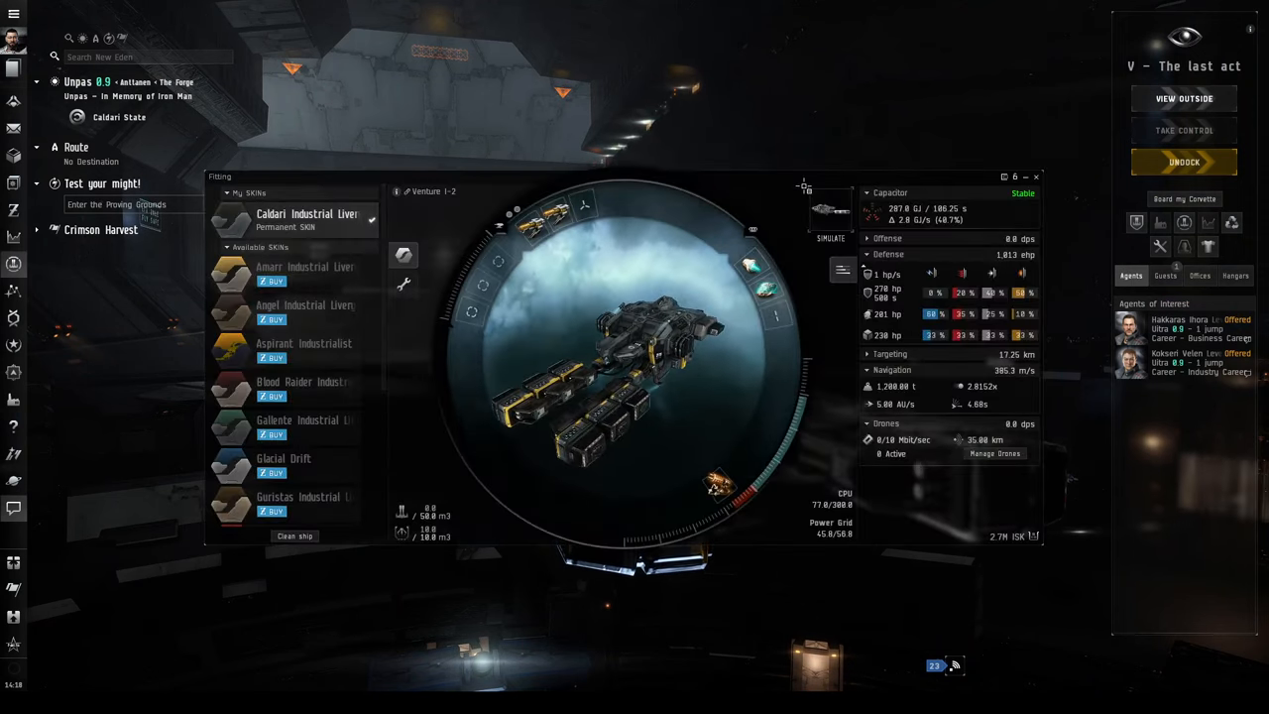
{"action": "left_click_drag", "start_coordinate": [615, 177], "coordinate": [614, 96]}
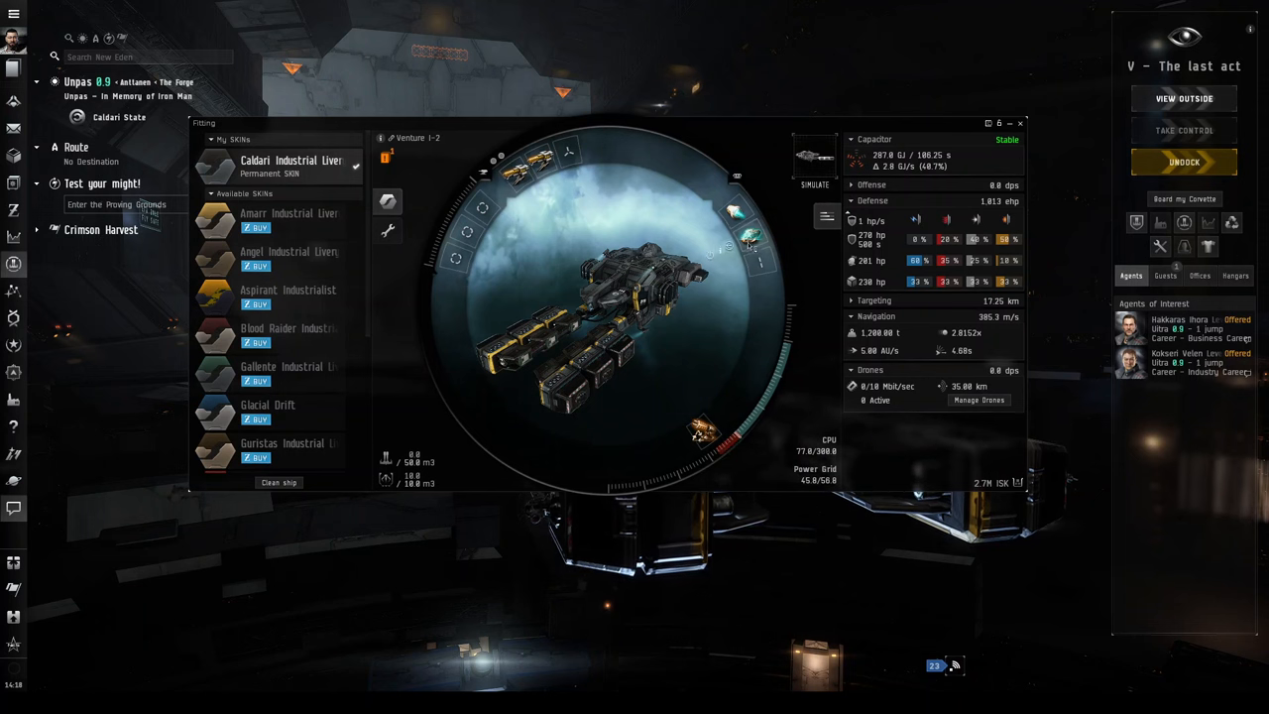
{"action": "mouse_move", "coordinate": [732, 211]}
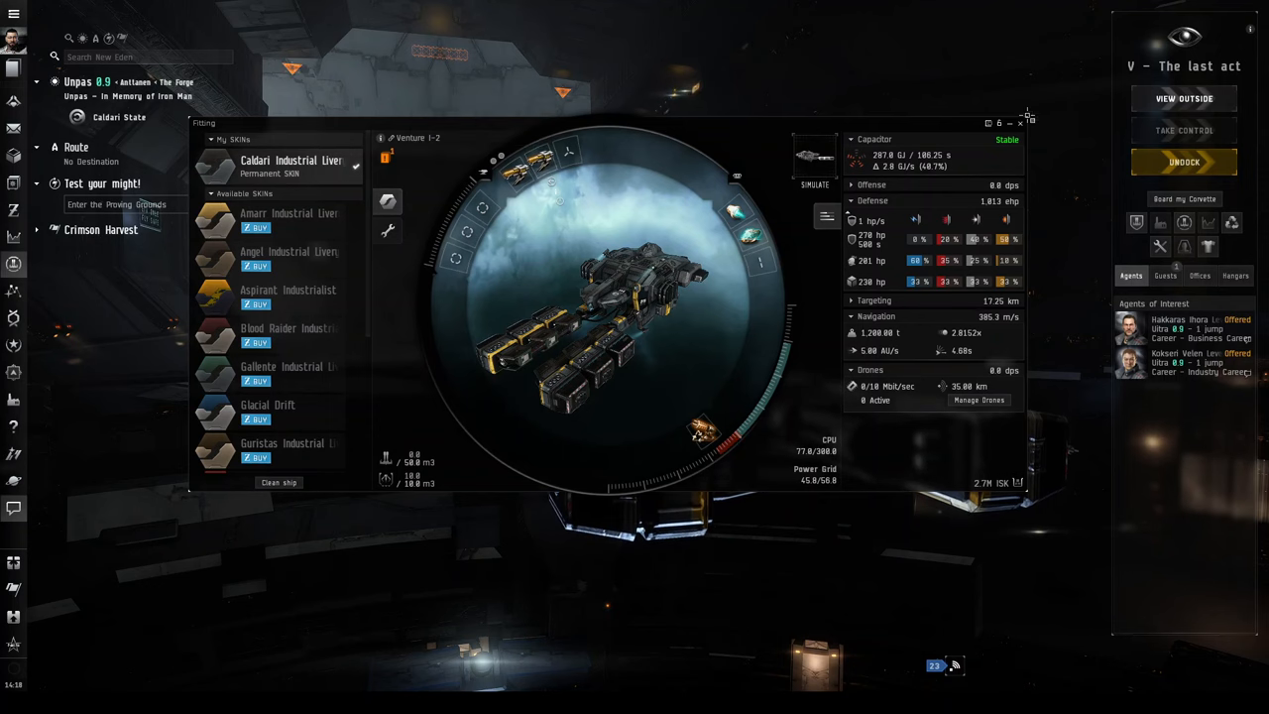
Close the Venture's fitting view and undock from the station into space.
{"action": "left_click", "coordinate": [1022, 122]}
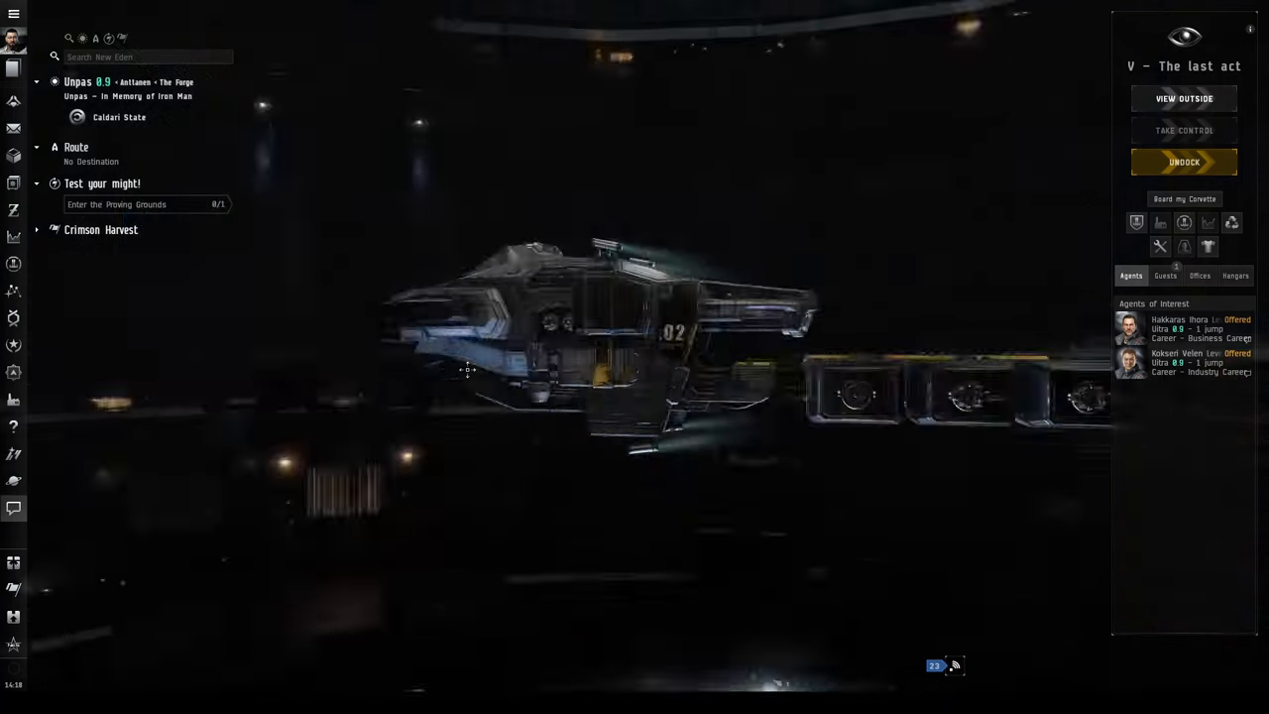
{"action": "left_click", "coordinate": [1183, 162]}
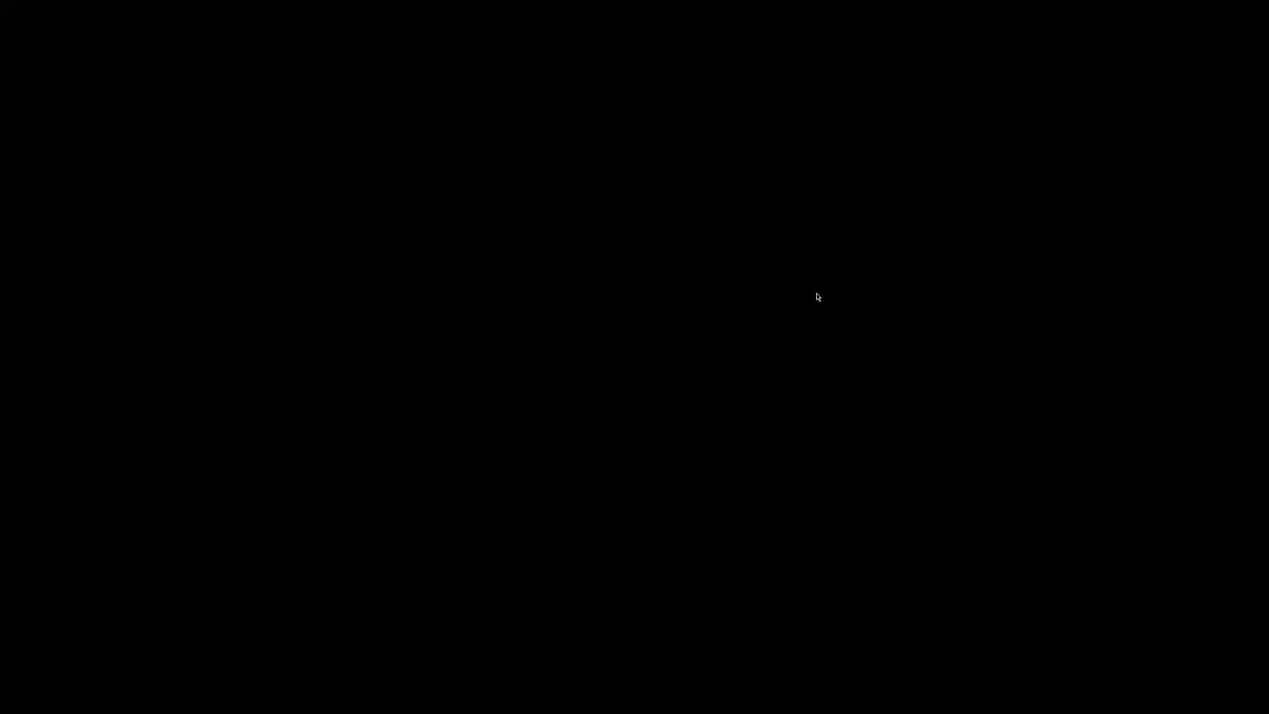
{"action": "mouse_move", "coordinate": [807, 289]}
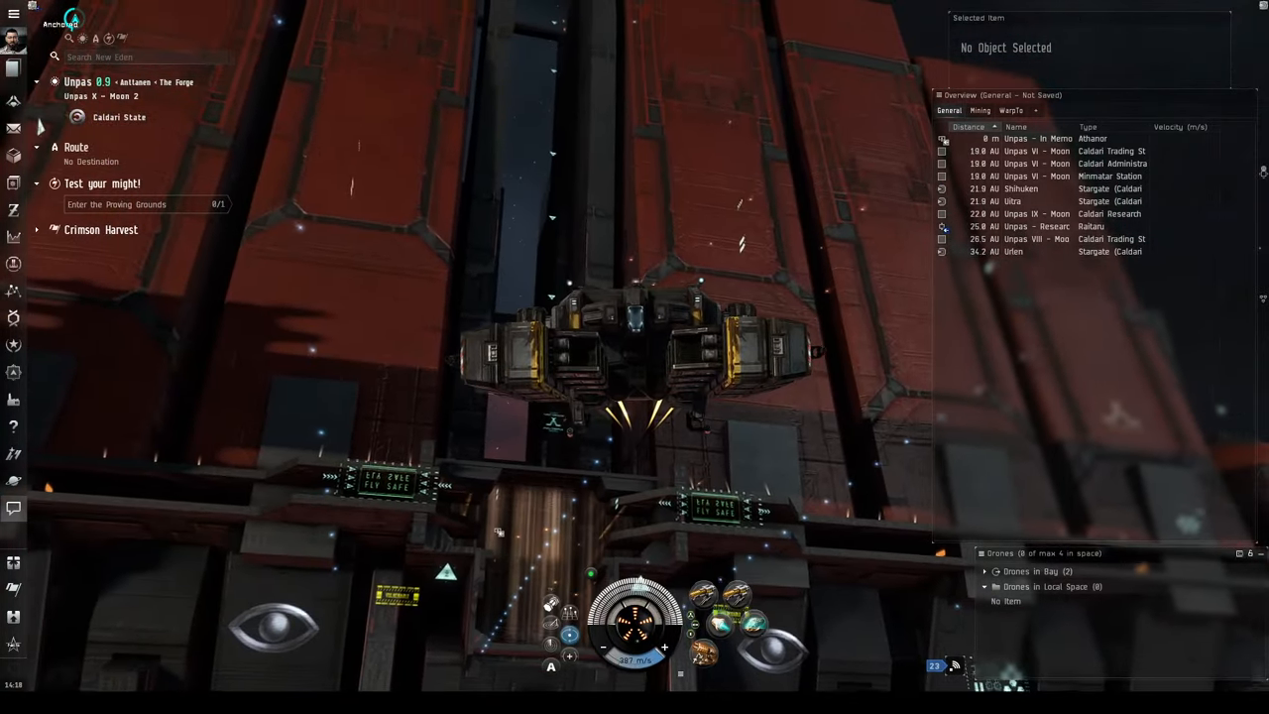
List asteroid-belt systems under the Agency's Resource Harvesting section and review Ultra's belts and ores.
{"action": "left_click", "coordinate": [1041, 137]}
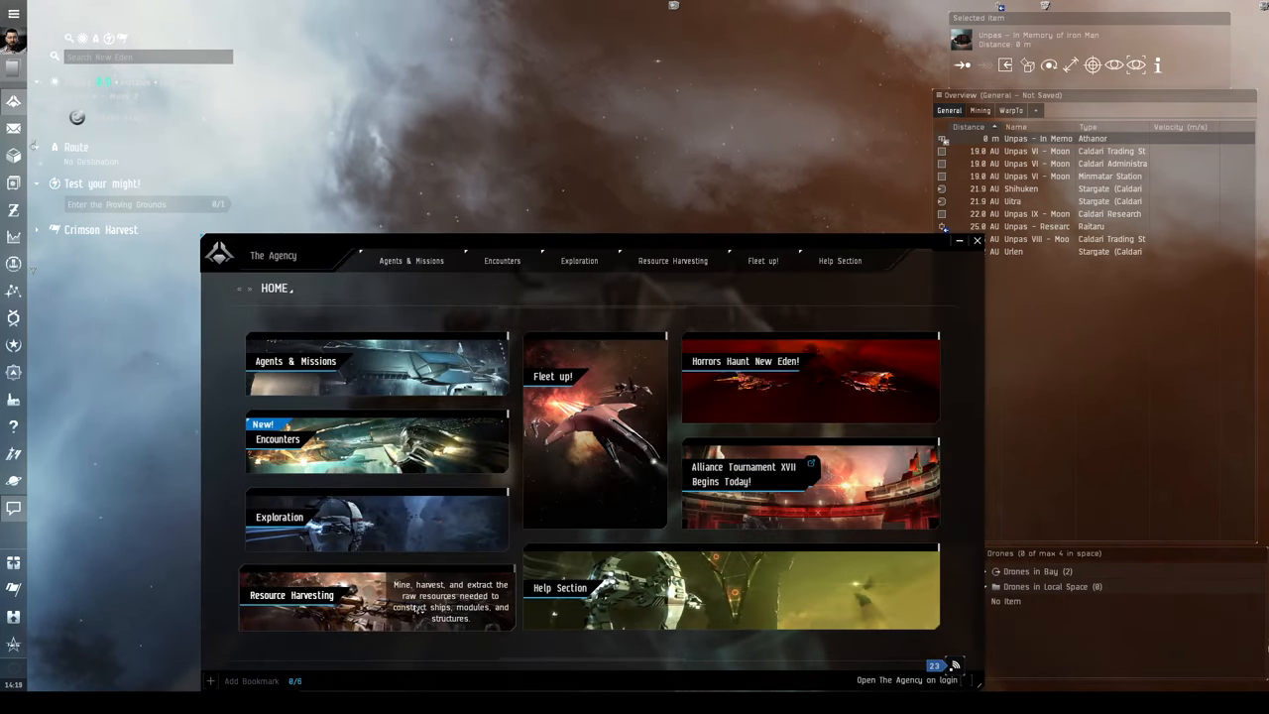
{"action": "left_click", "coordinate": [671, 260]}
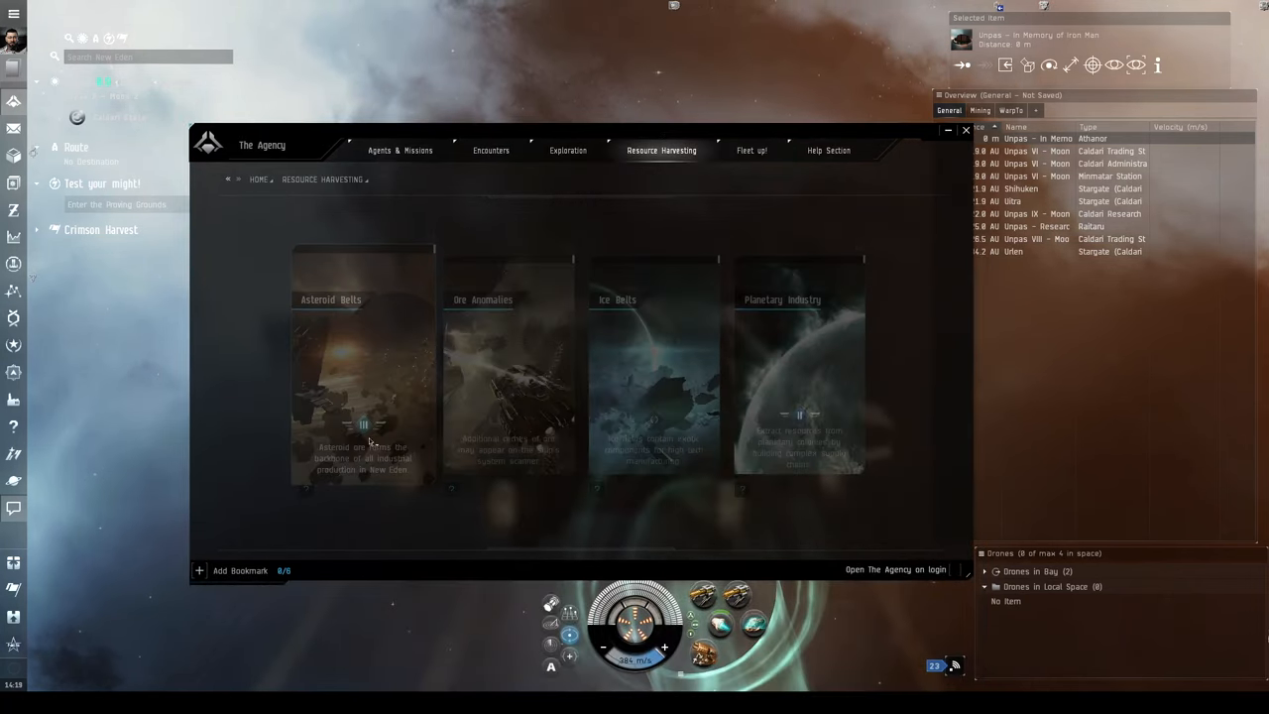
{"action": "left_click", "coordinate": [363, 366]}
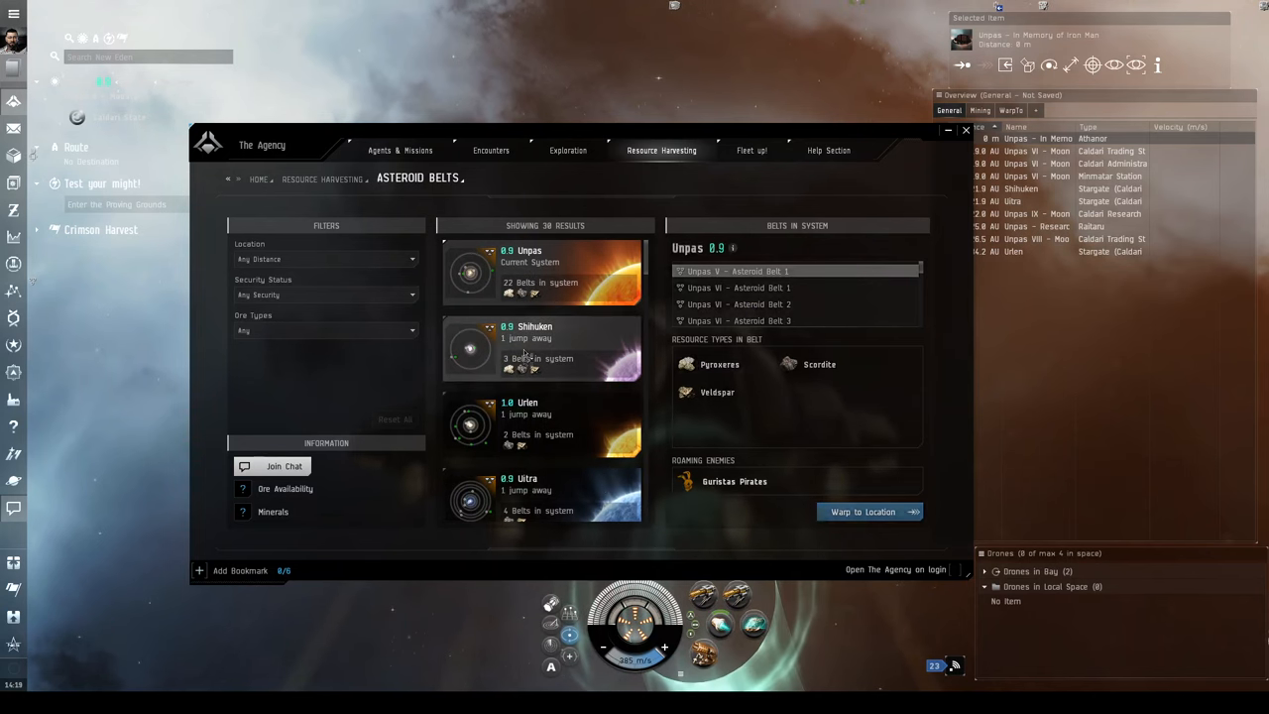
{"action": "left_click", "coordinate": [525, 478]}
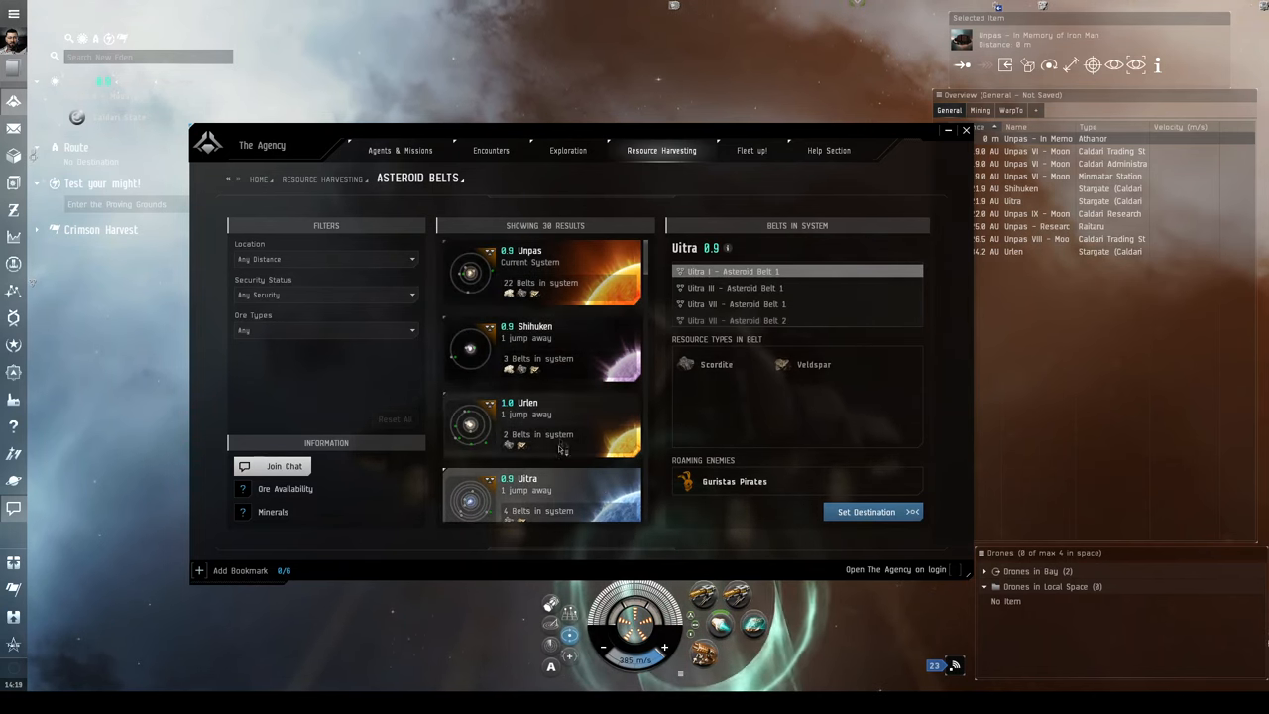
{"action": "scroll", "scroll_direction": "down", "scroll_amount": 3}
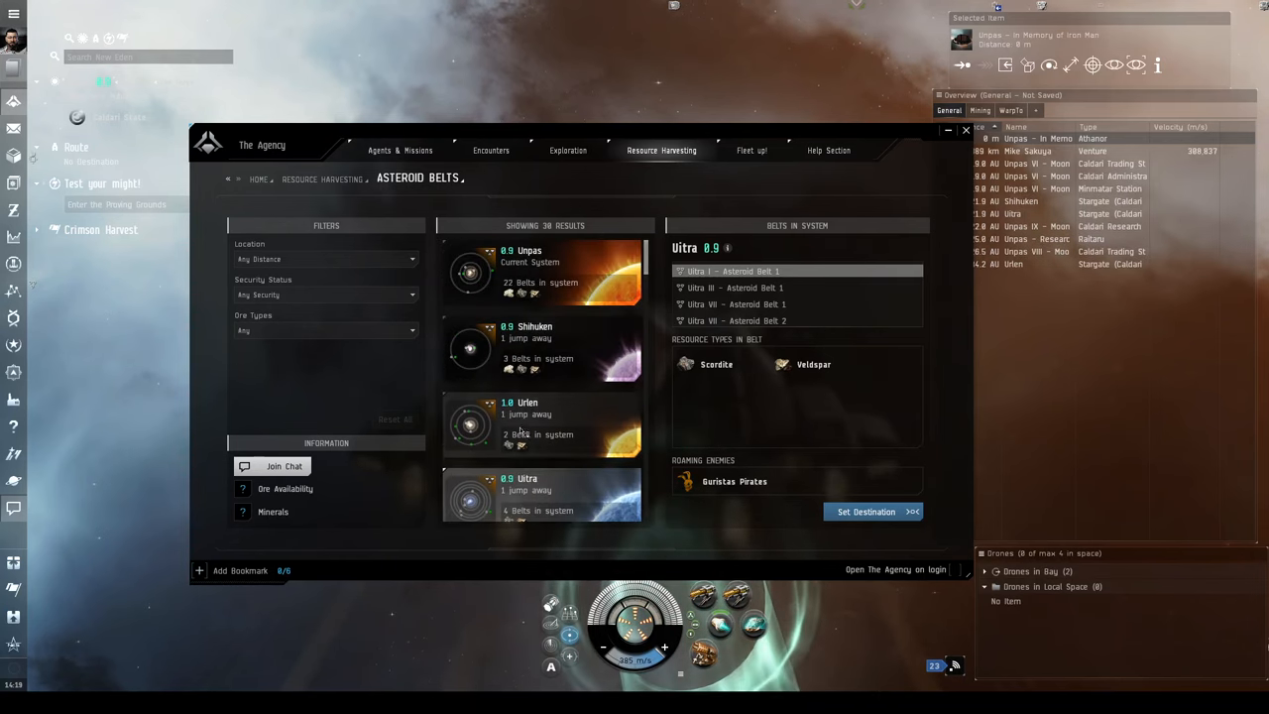
{"action": "scroll", "scroll_direction": "down", "scroll_amount": 3}
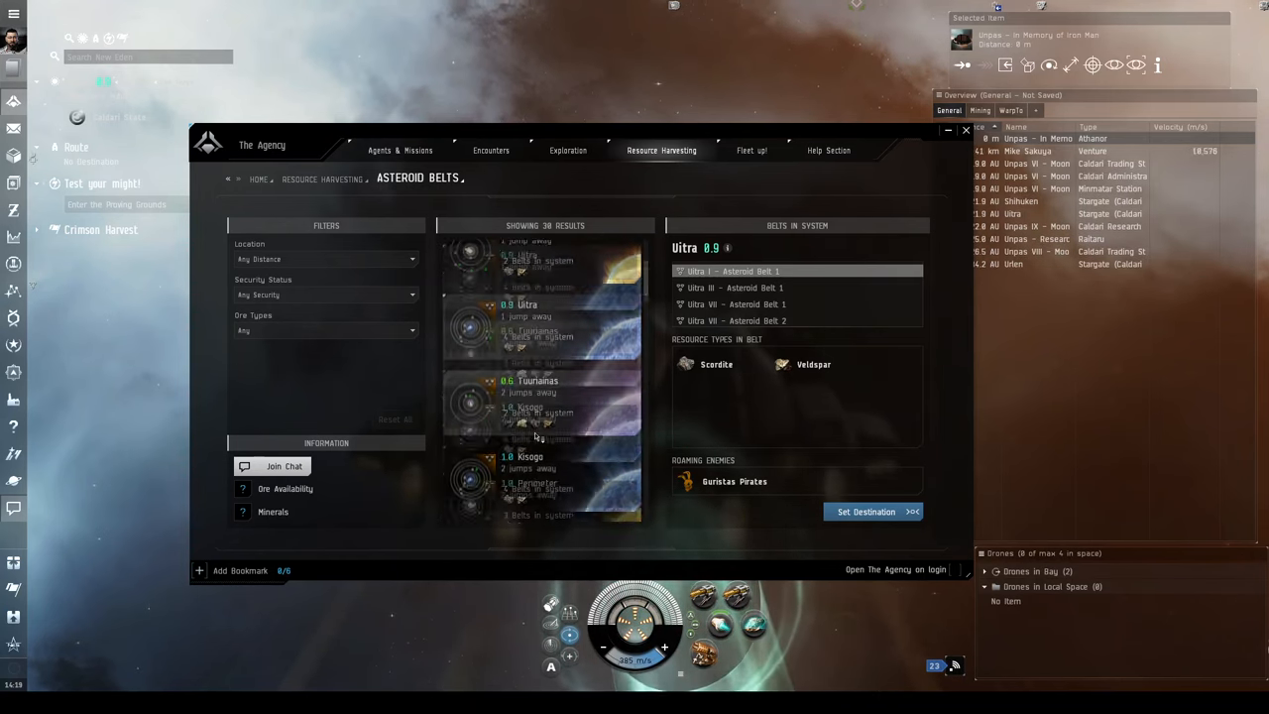
{"action": "scroll", "scroll_direction": "down", "scroll_amount": 3}
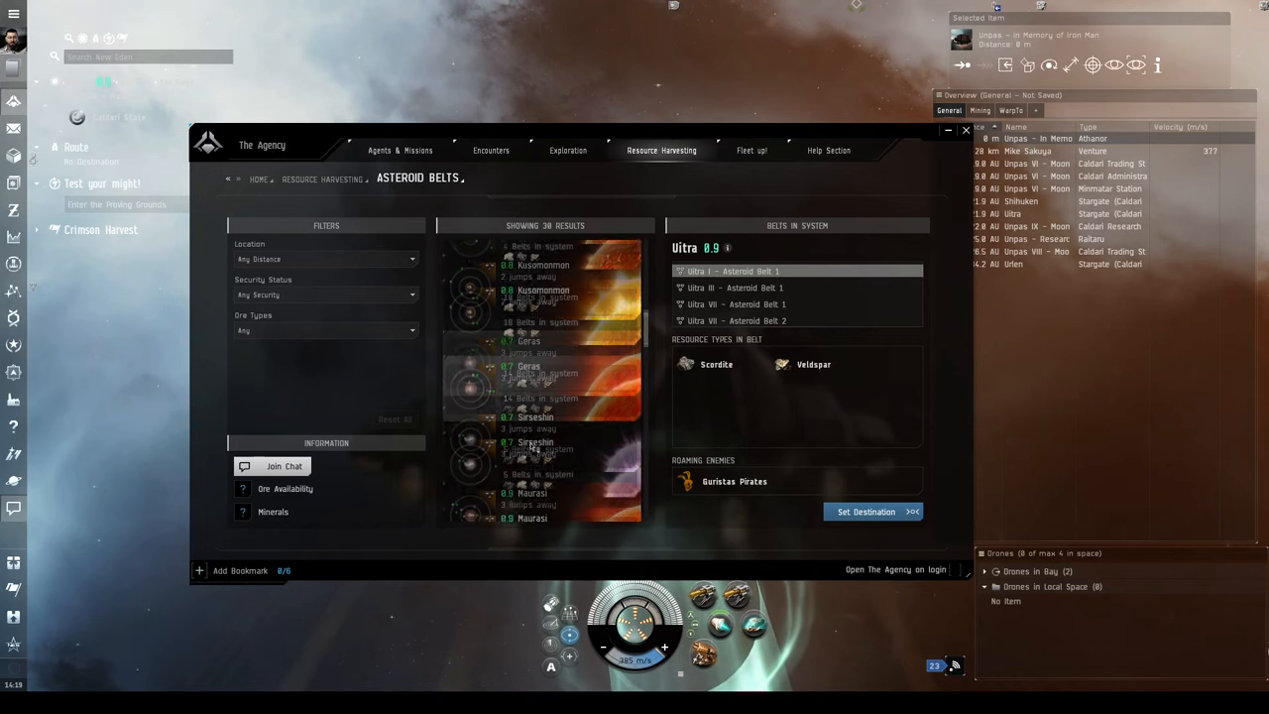
{"action": "scroll", "scroll_direction": "down", "scroll_amount": 3}
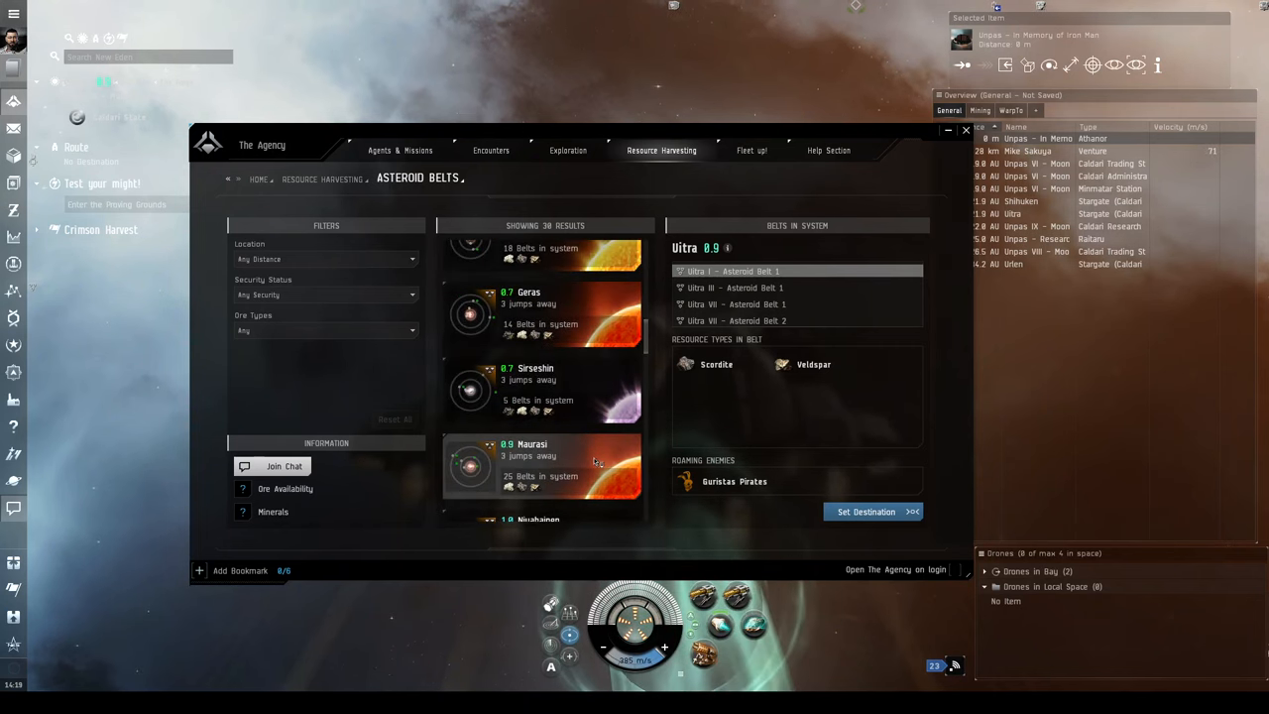
Review the asteroid belts and ores available in Maurasi.
{"action": "left_click", "coordinate": [542, 466]}
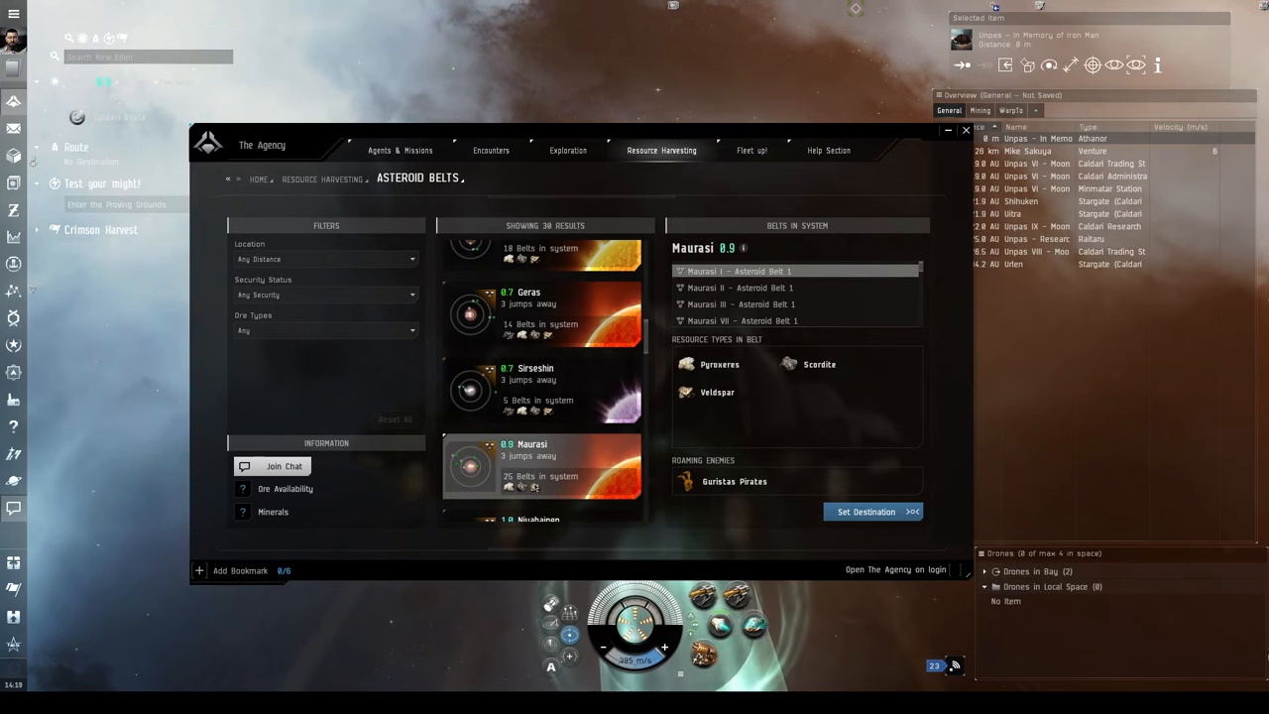
{"action": "scroll", "scroll_direction": "down", "scroll_amount": 3}
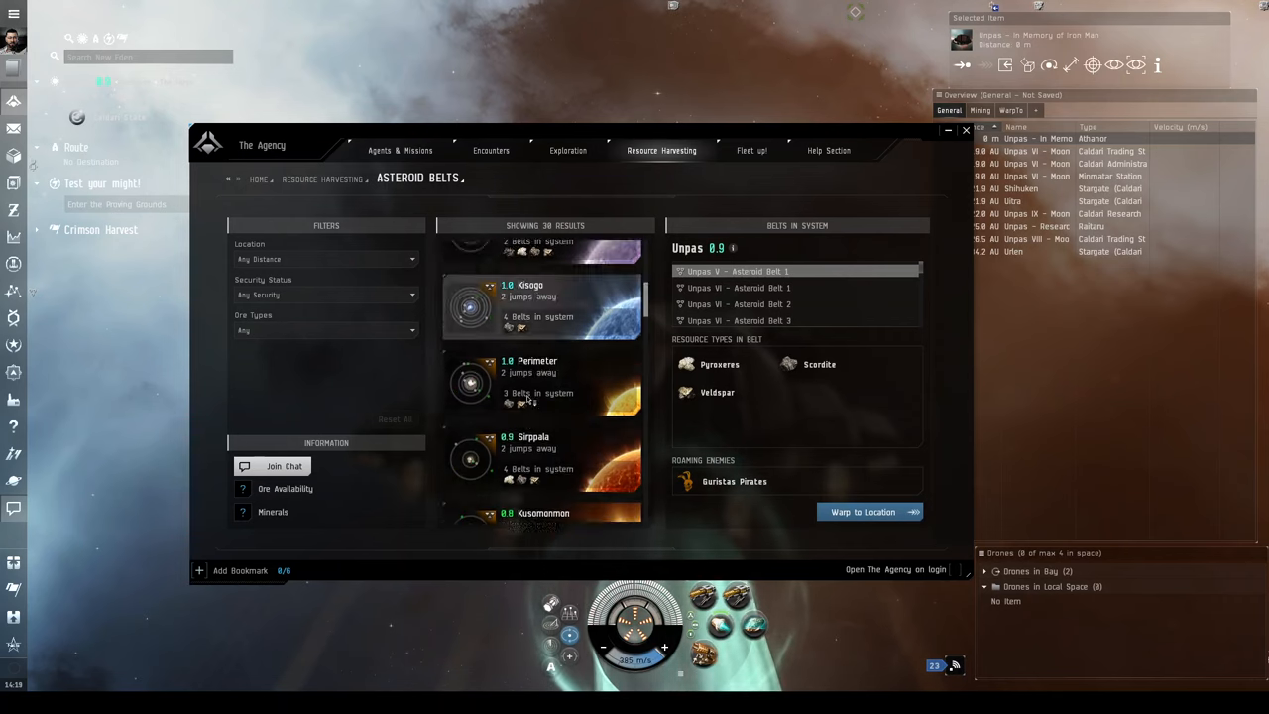
{"action": "scroll", "scroll_direction": "down", "scroll_amount": 3}
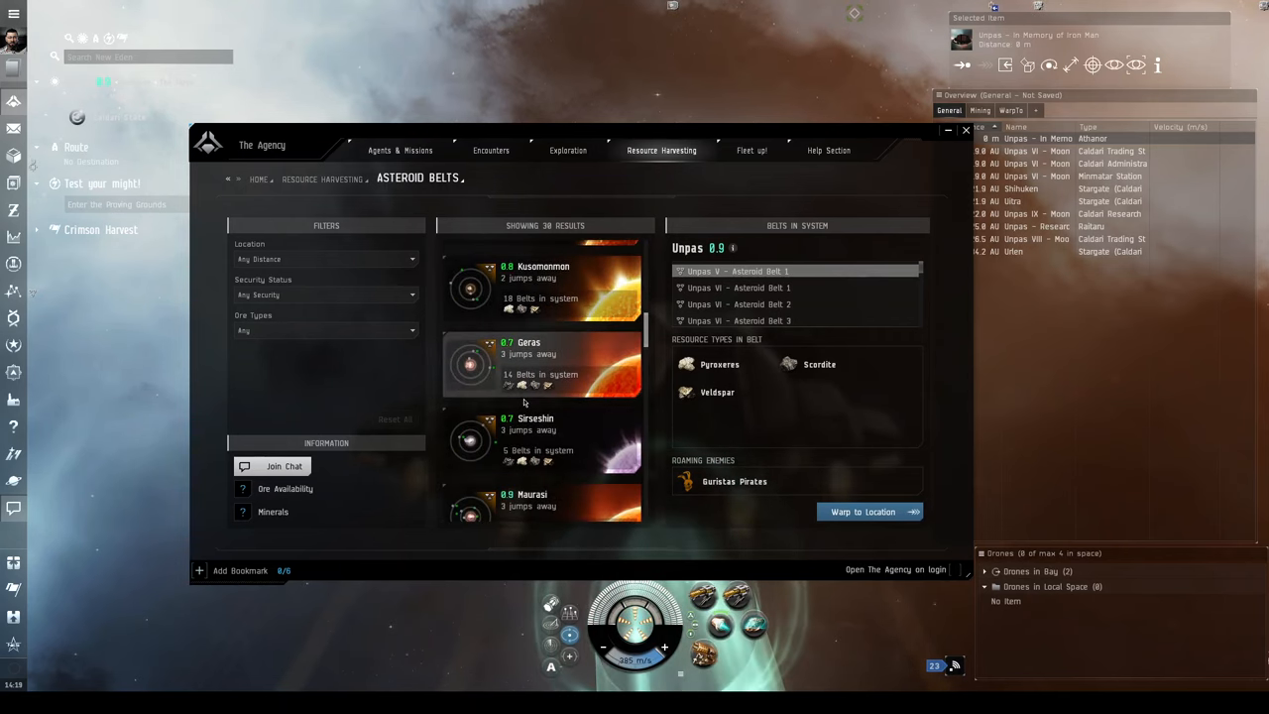
{"action": "scroll", "scroll_direction": "down", "scroll_amount": 3}
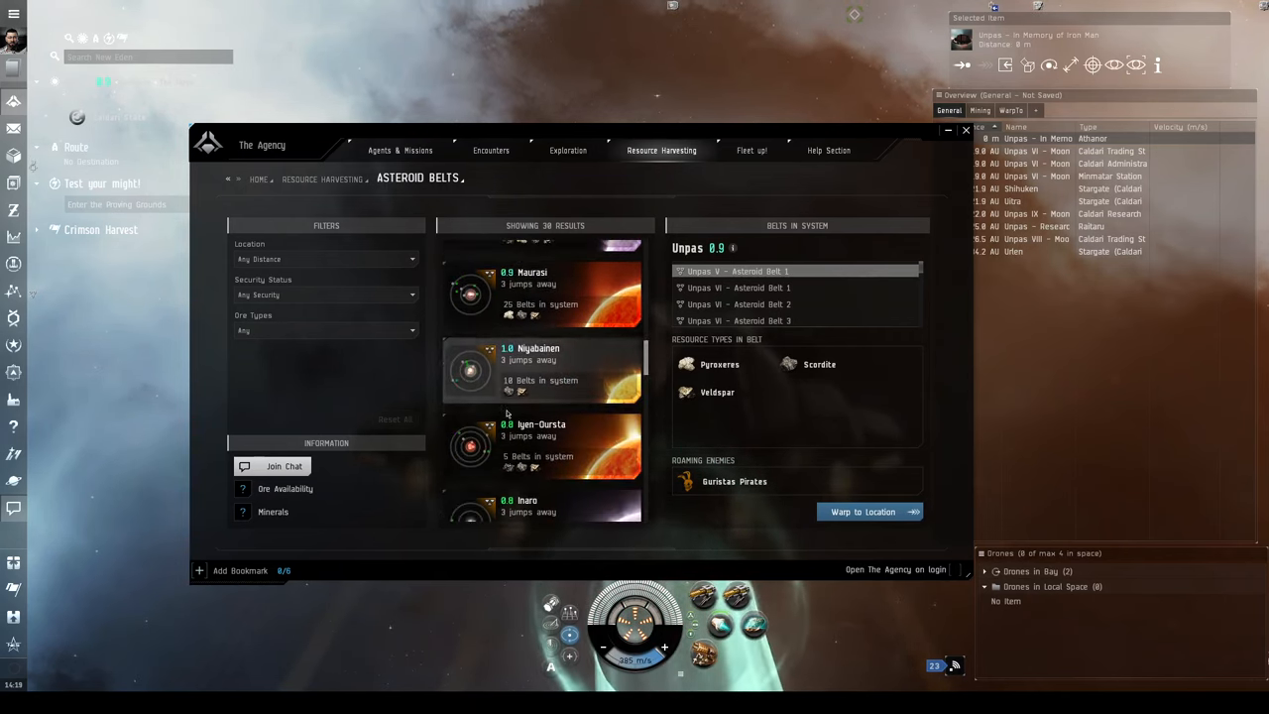
{"action": "scroll", "scroll_direction": "down", "scroll_amount": 3}
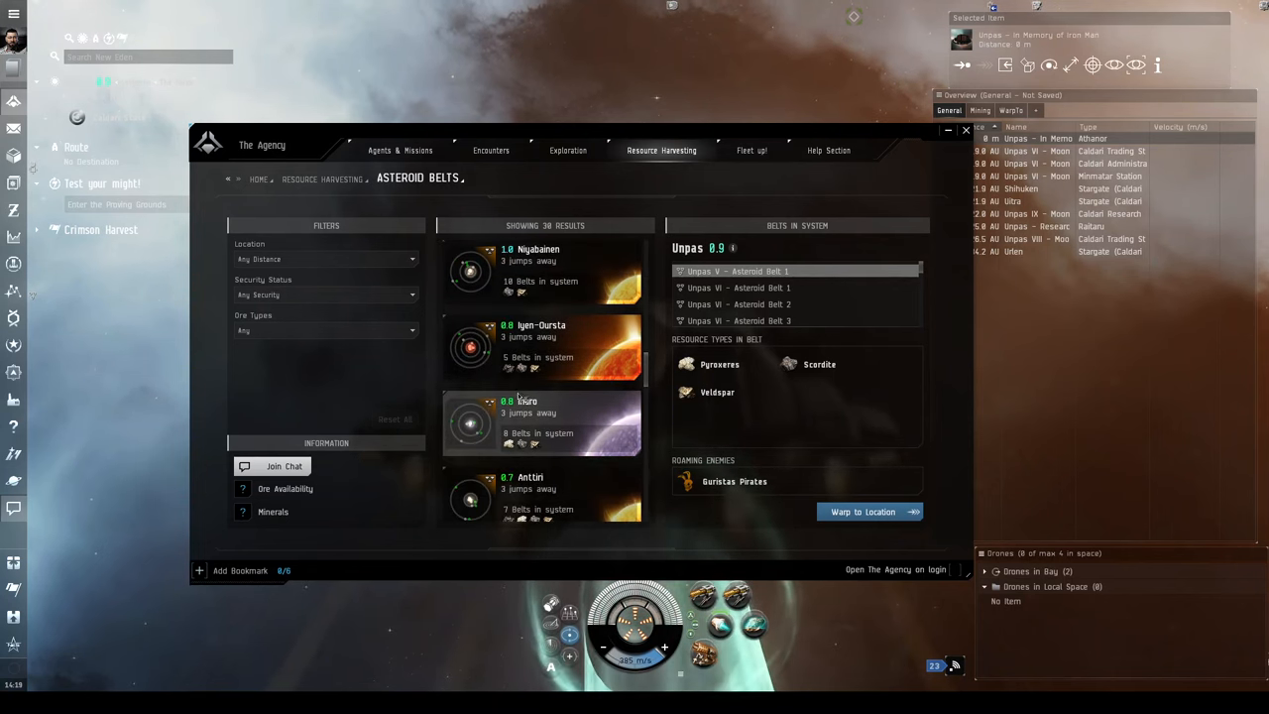
{"action": "scroll", "scroll_direction": "down", "scroll_amount": 3}
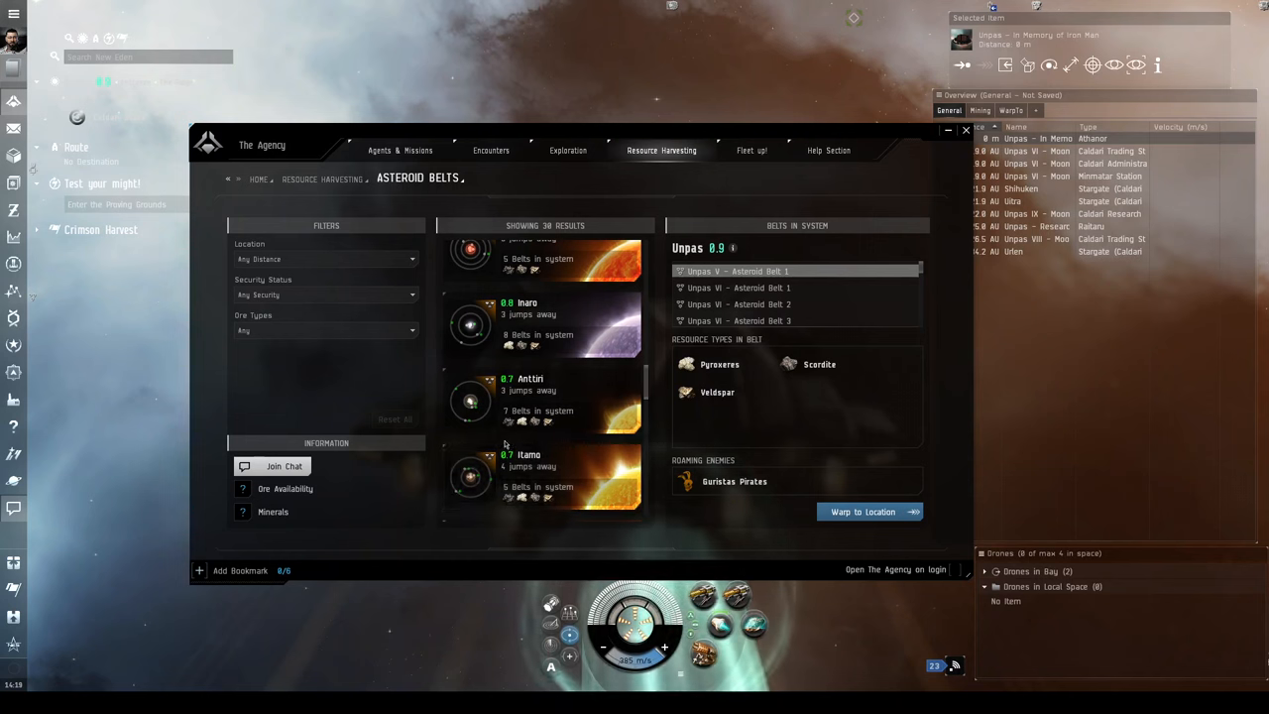
{"action": "scroll", "scroll_direction": "down", "scroll_amount": 3}
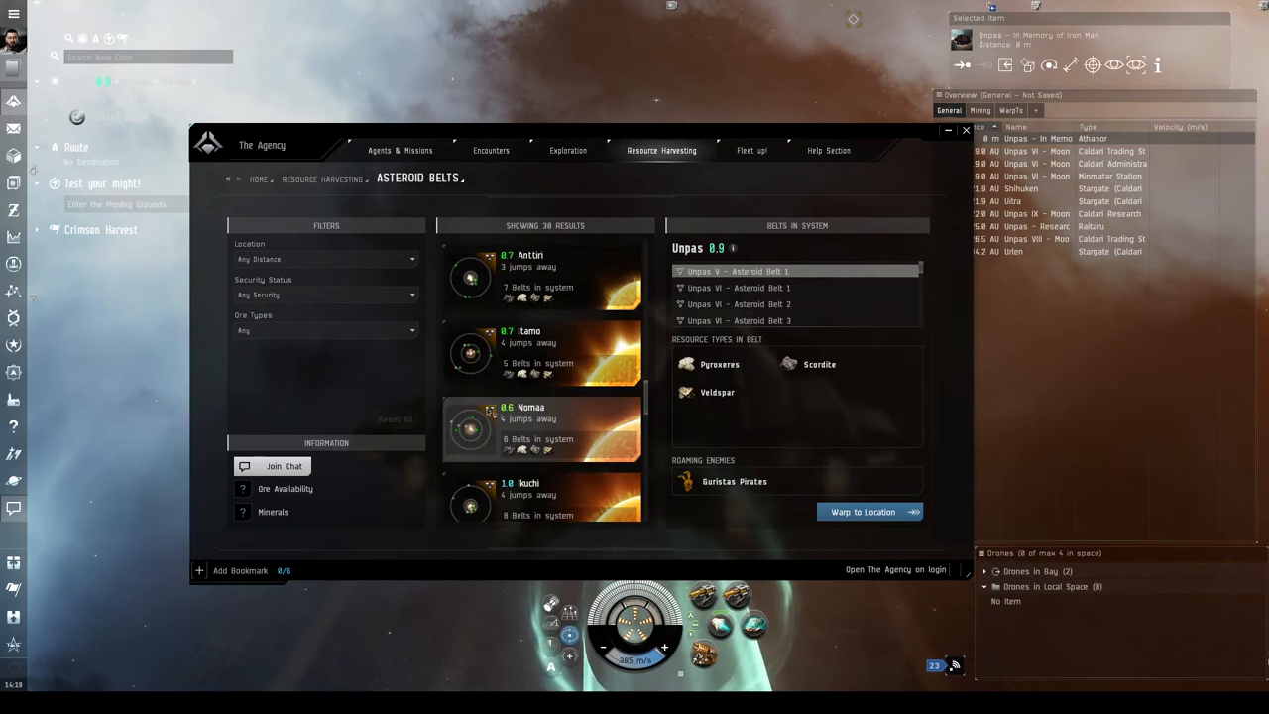
{"action": "scroll", "scroll_direction": "down", "scroll_amount": 3}
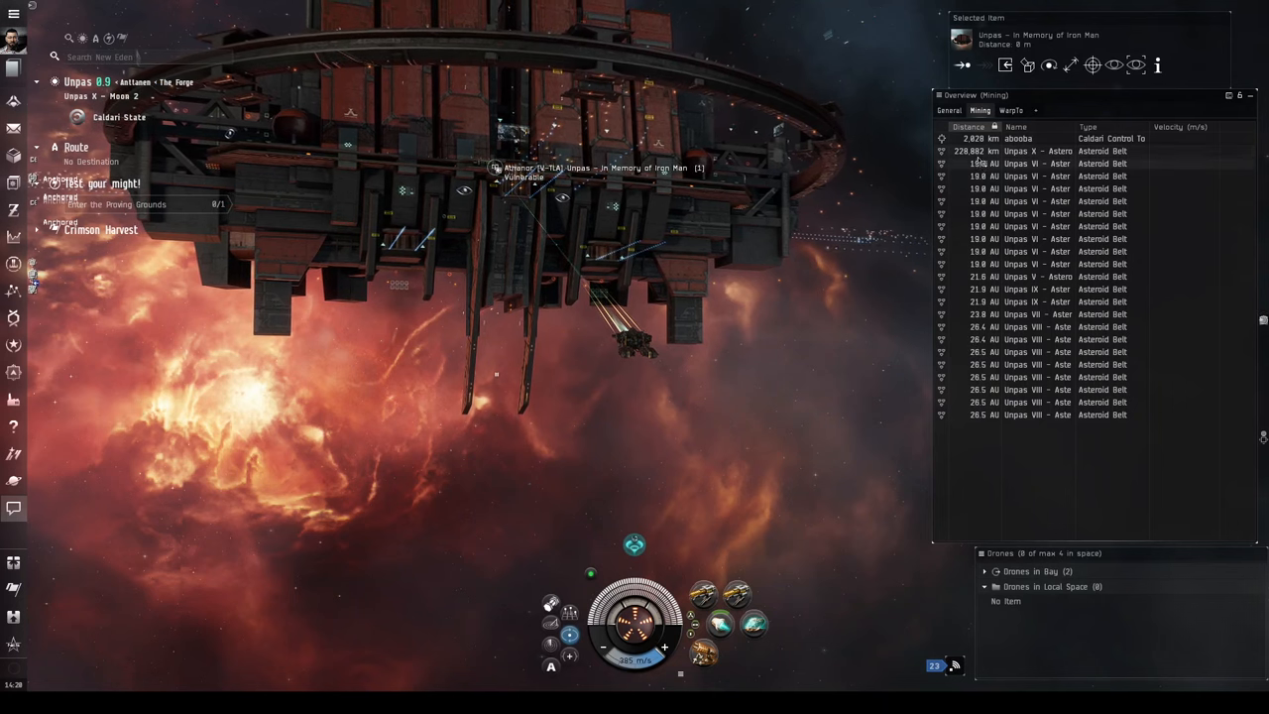
Warp the Venture to Unpas VI – Asteroid Belt 4.
{"action": "left_click", "coordinate": [1020, 164]}
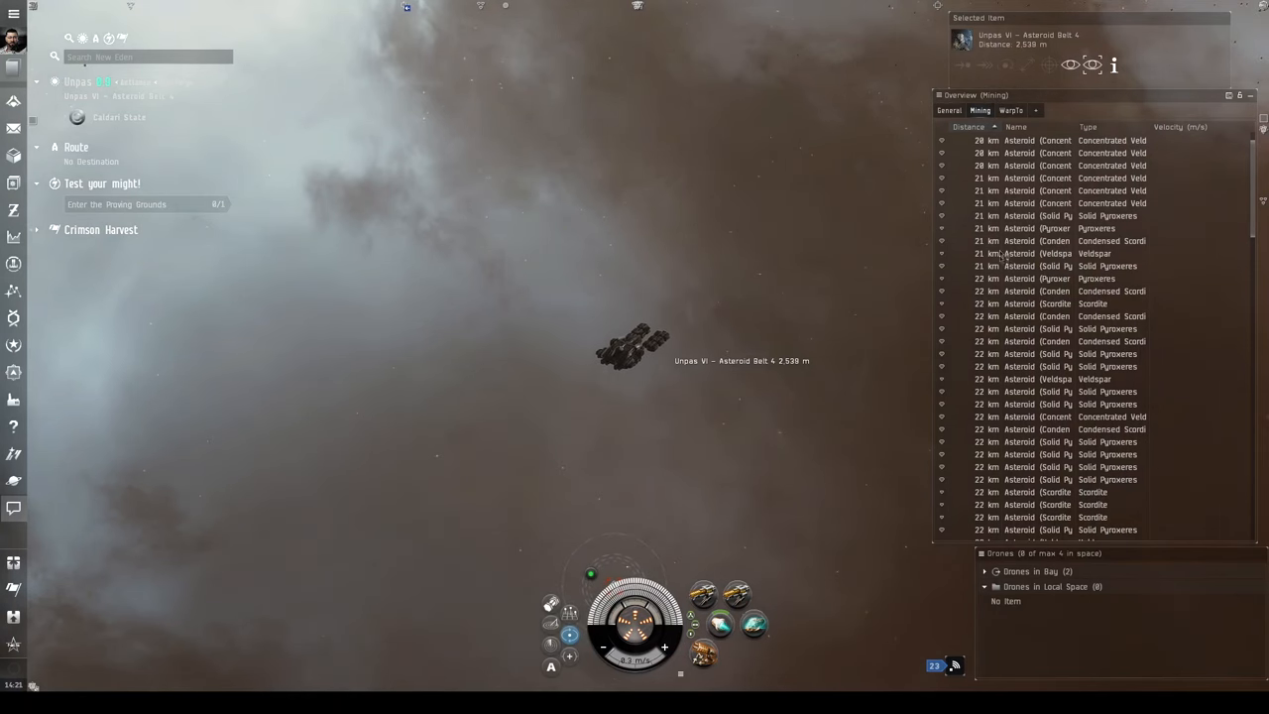
Scroll the Overview's asteroid list to find the Dense Veldspar asteroid.
{"action": "scroll", "scroll_direction": "down", "scroll_amount": 3}
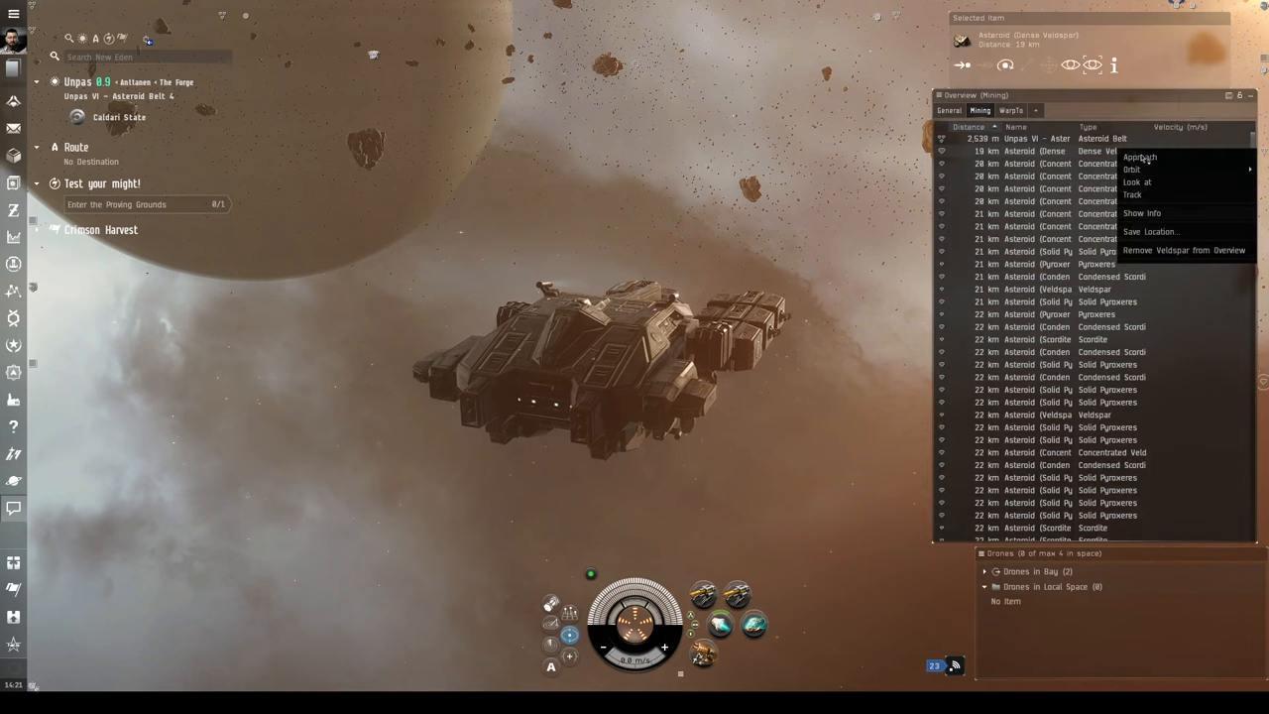
{"action": "mouse_move", "coordinate": [1141, 213]}
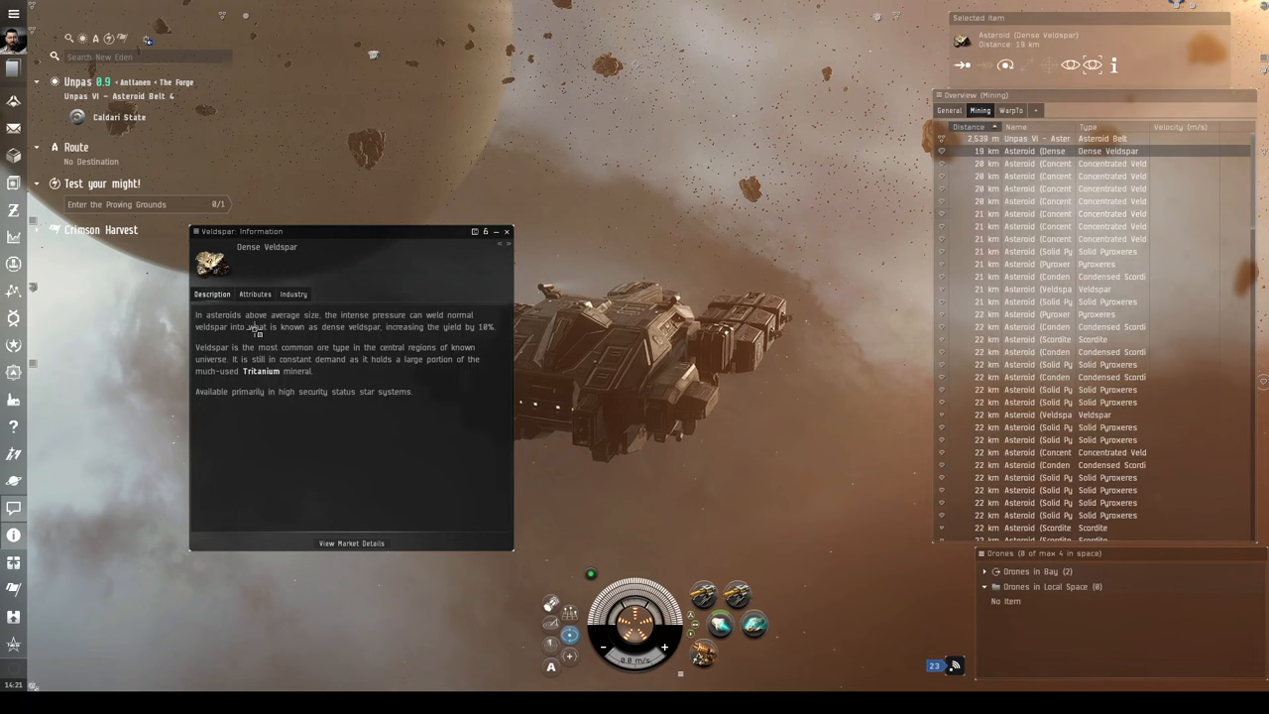
Check what Dense Veldspar and Condensed Scordite reprocess into, closing each info window.
{"action": "left_click", "coordinate": [292, 293]}
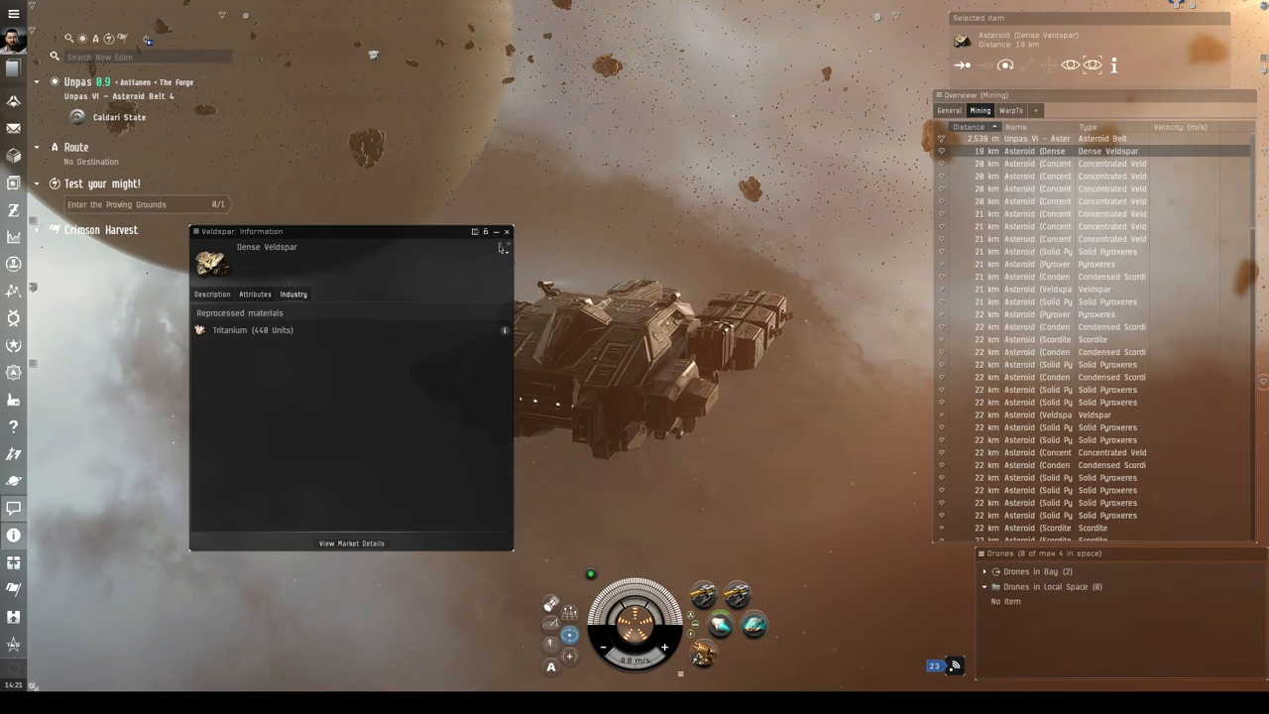
{"action": "left_click", "coordinate": [507, 231]}
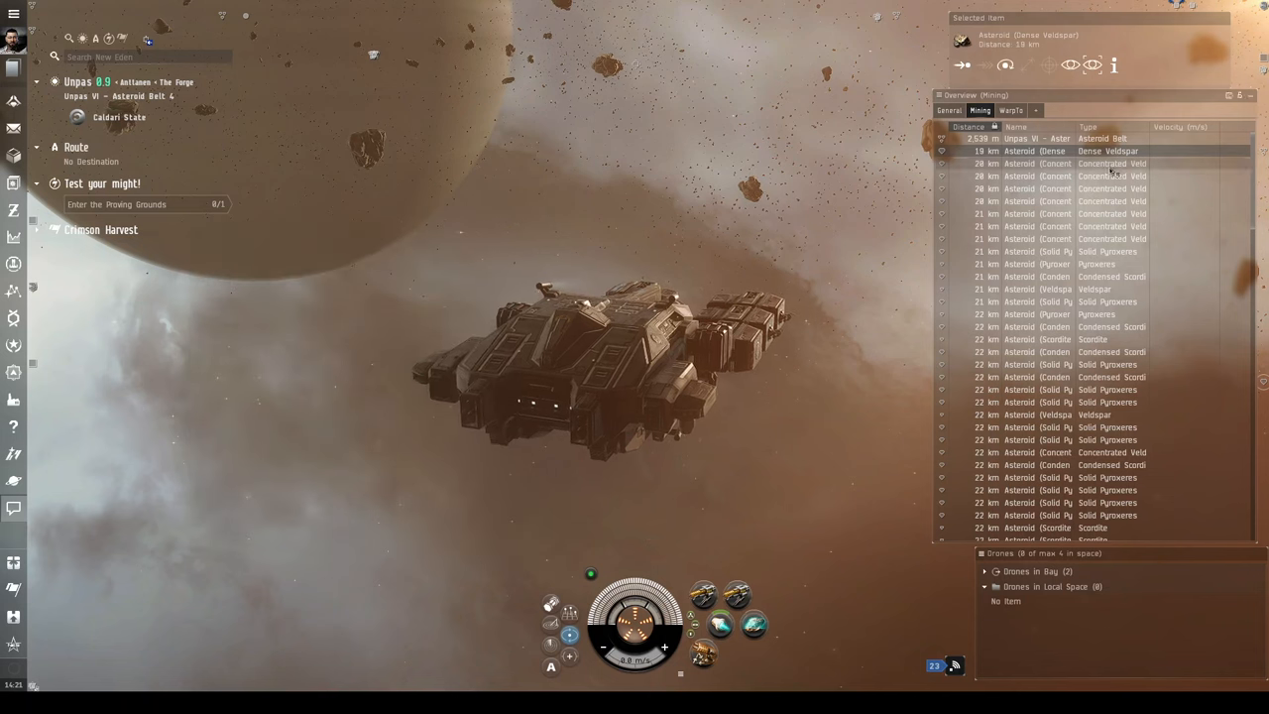
{"action": "right_click", "coordinate": [1071, 276]}
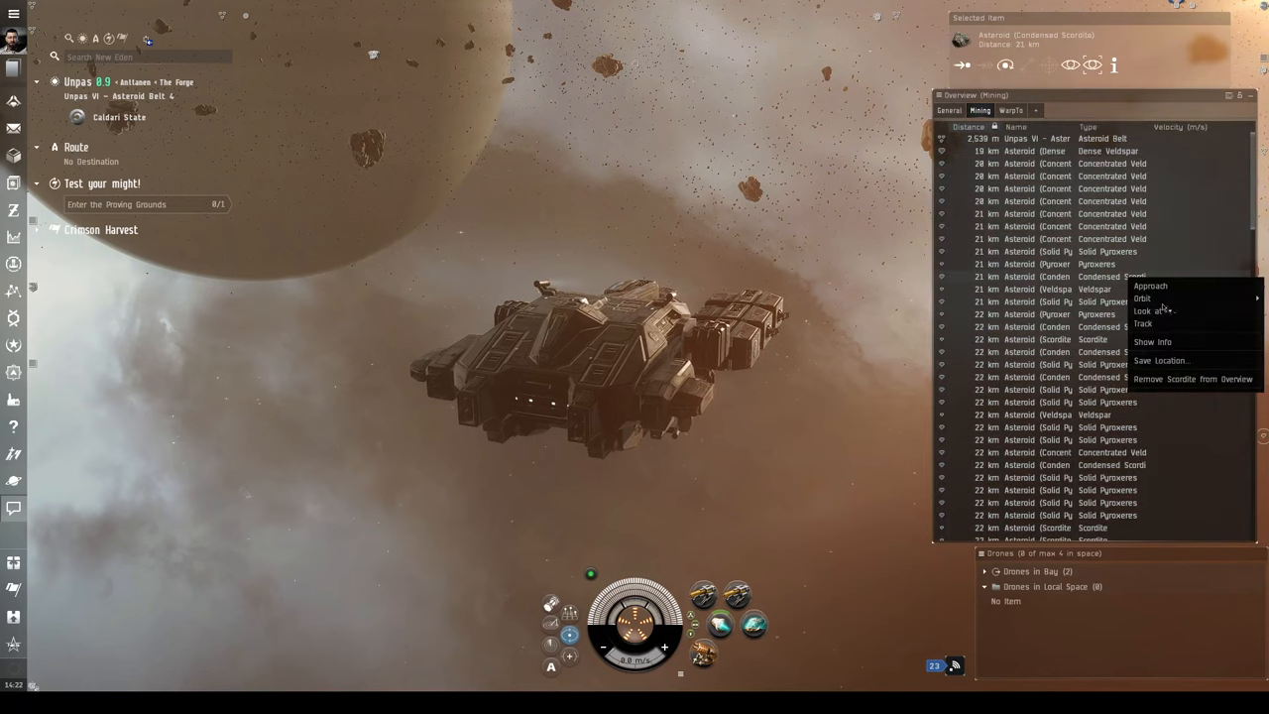
{"action": "left_click", "coordinate": [1151, 341]}
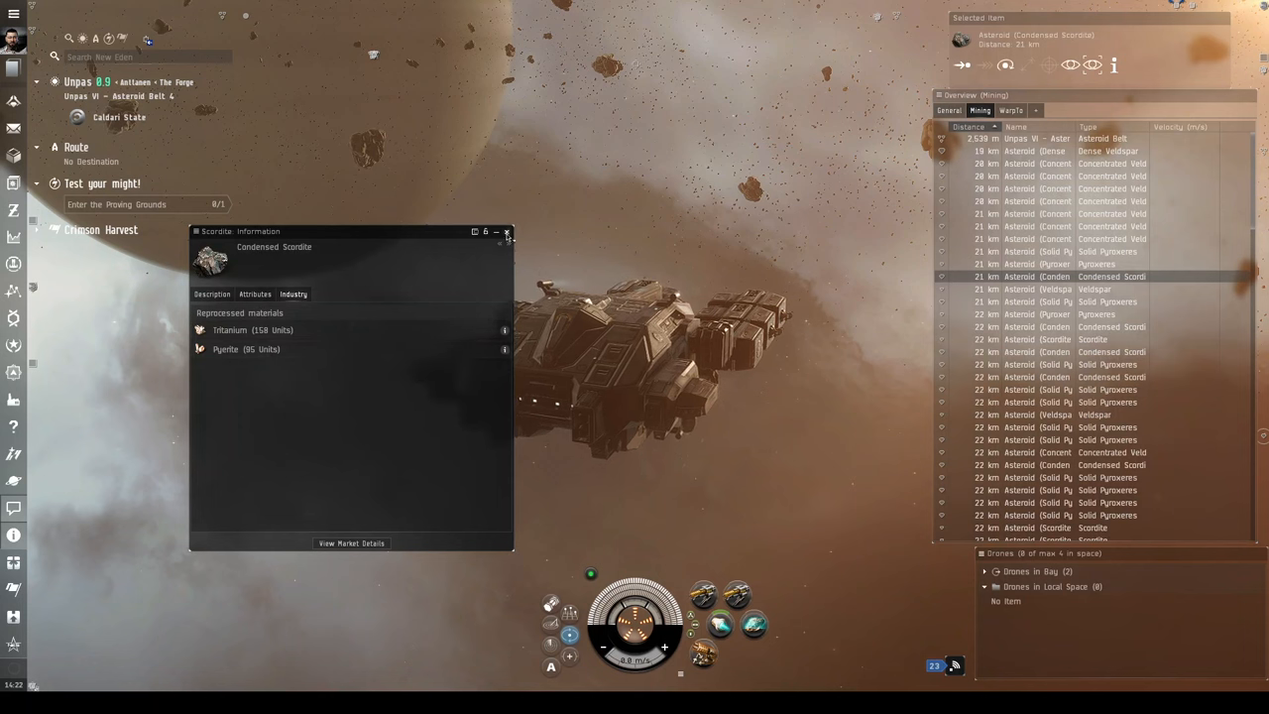
{"action": "mouse_move", "coordinate": [499, 251]}
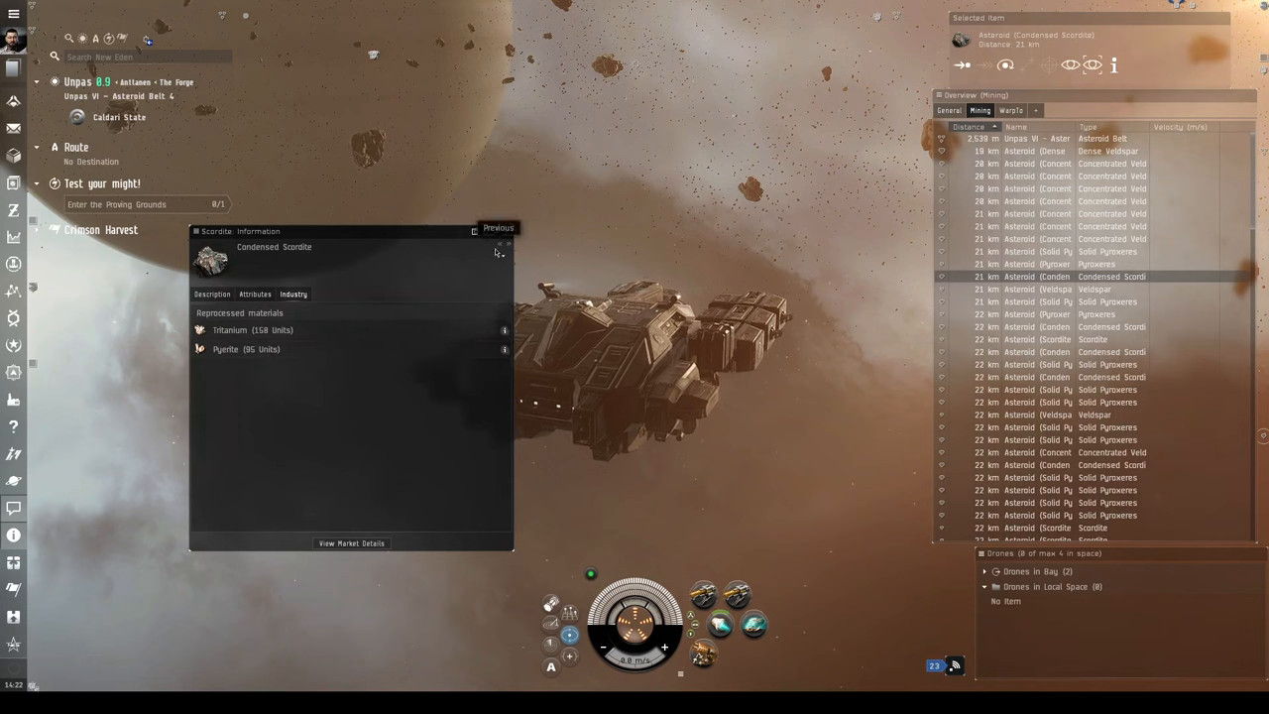
{"action": "left_click", "coordinate": [498, 251]}
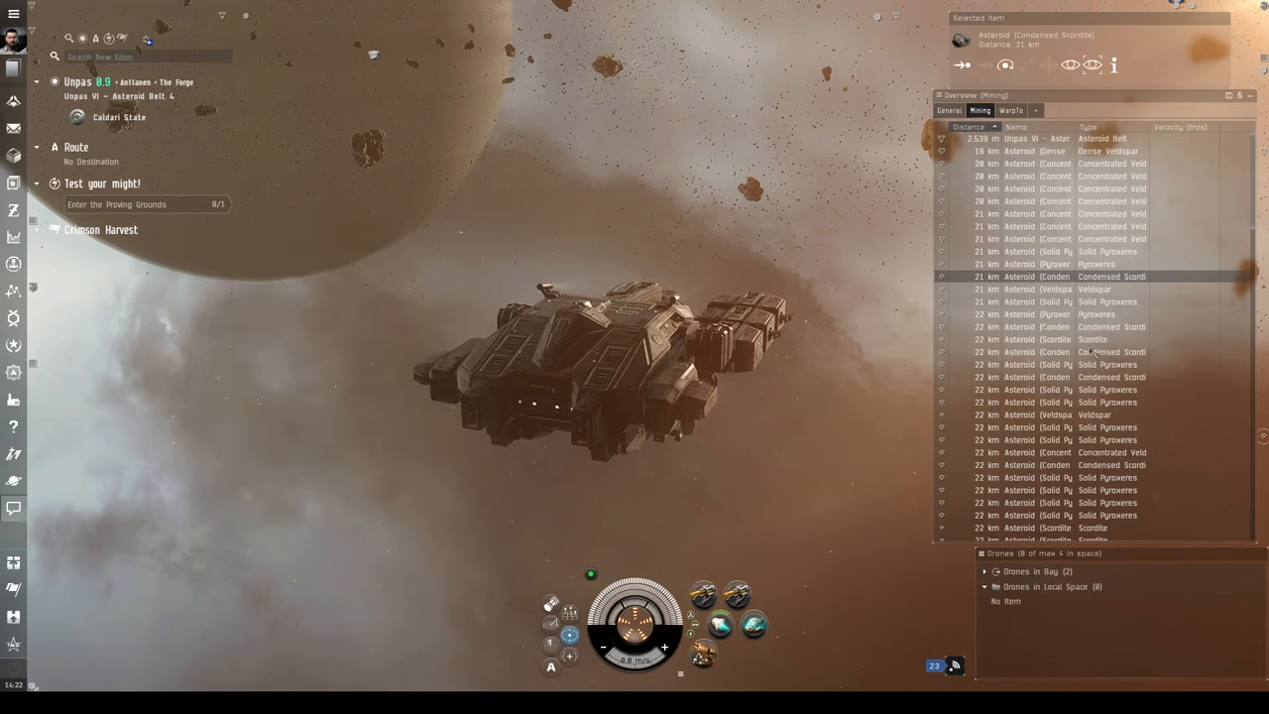
Show info on a Solid Pyroxeres asteroid, revealing its Pyerite and Mexallon yield.
{"action": "right_click", "coordinate": [1090, 390]}
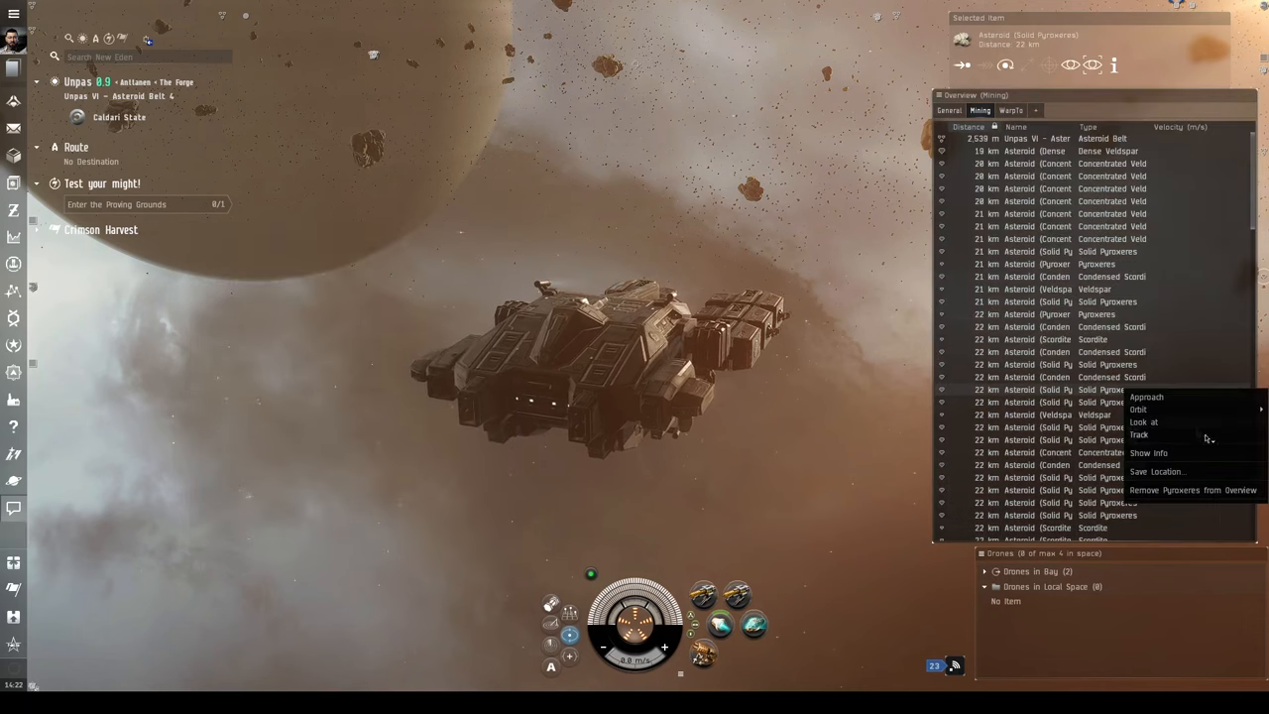
{"action": "left_click", "coordinate": [1156, 470]}
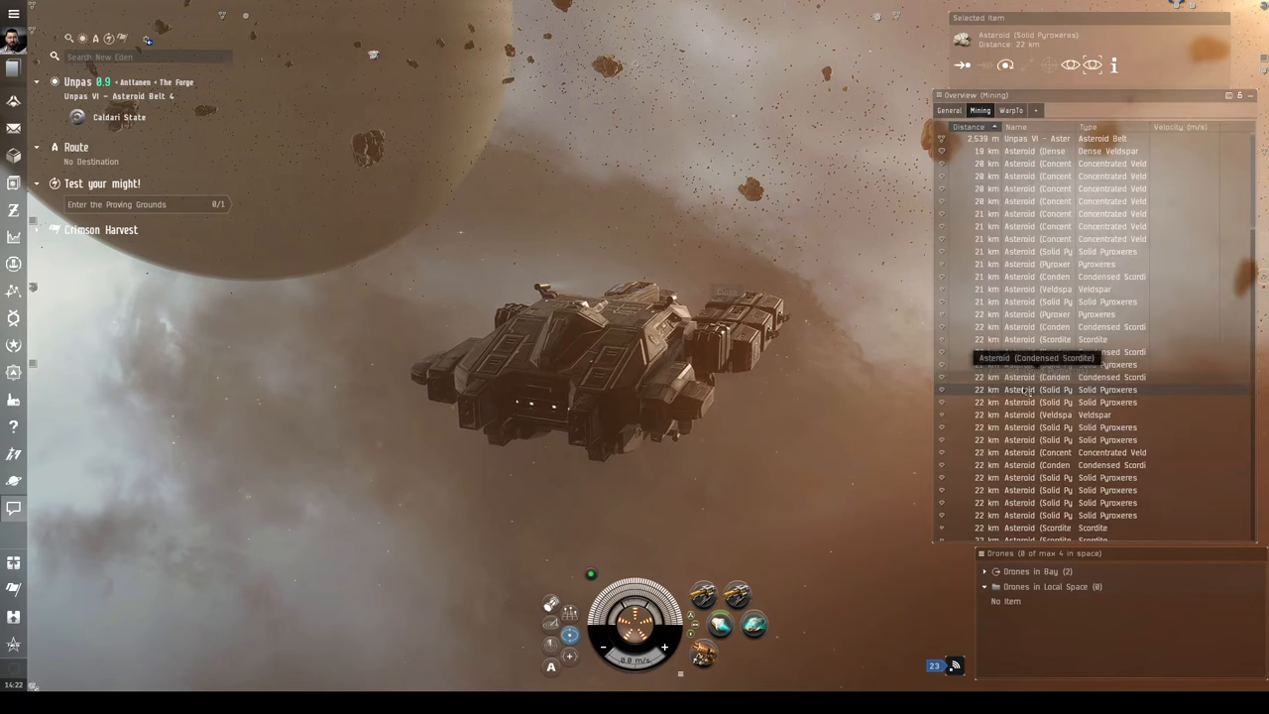
{"action": "right_click", "coordinate": [1026, 389]}
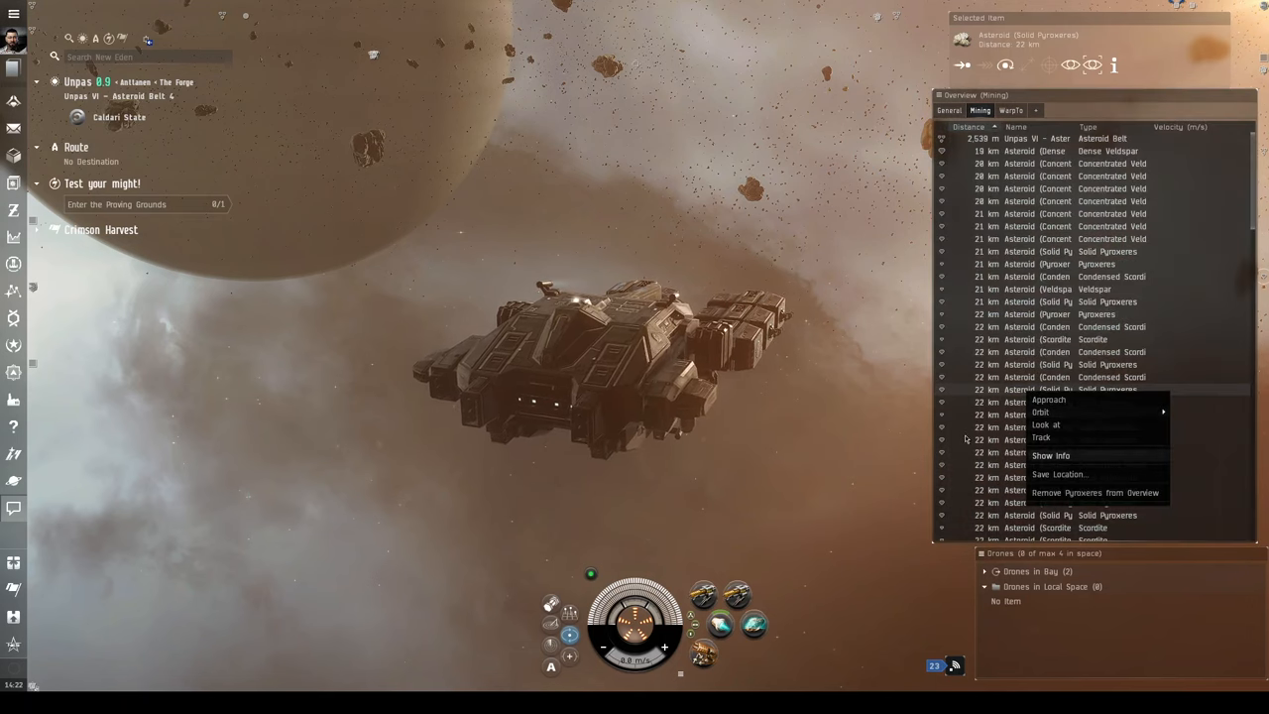
{"action": "left_click", "coordinate": [1049, 455]}
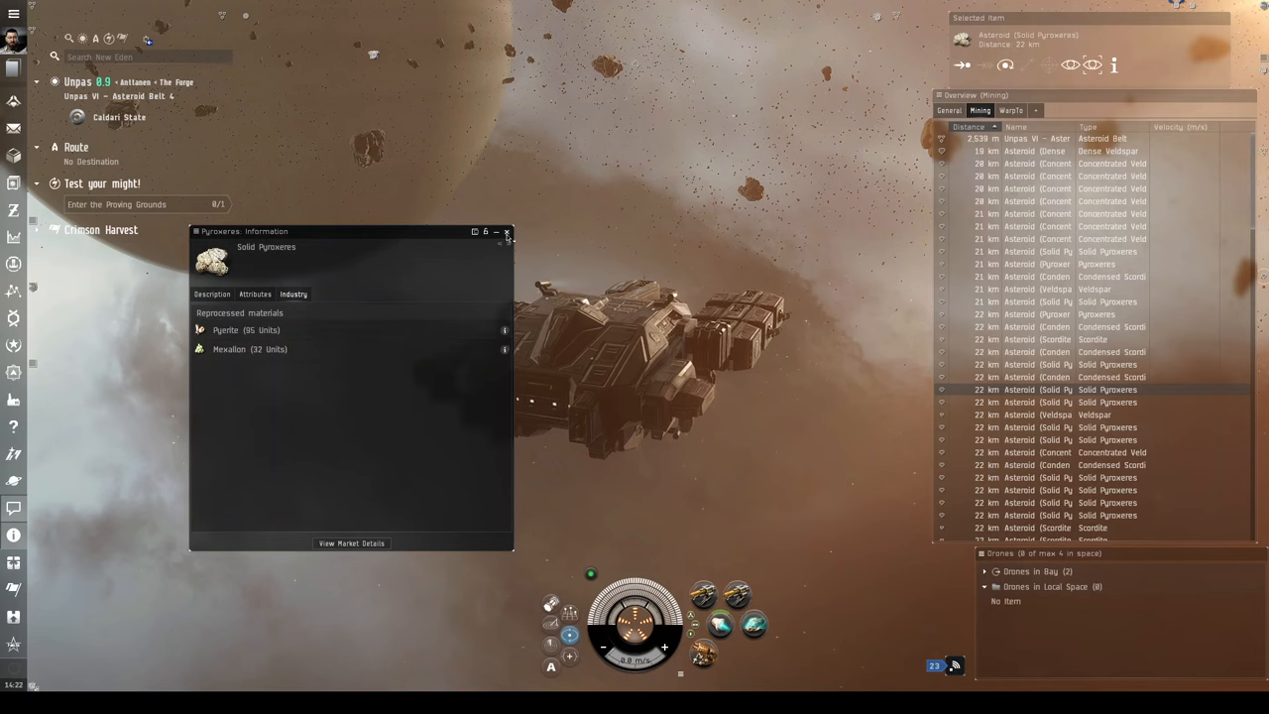
Close the Pyroxeres info and approach the Solid Pyroxeres asteroid.
{"action": "left_click", "coordinate": [506, 231]}
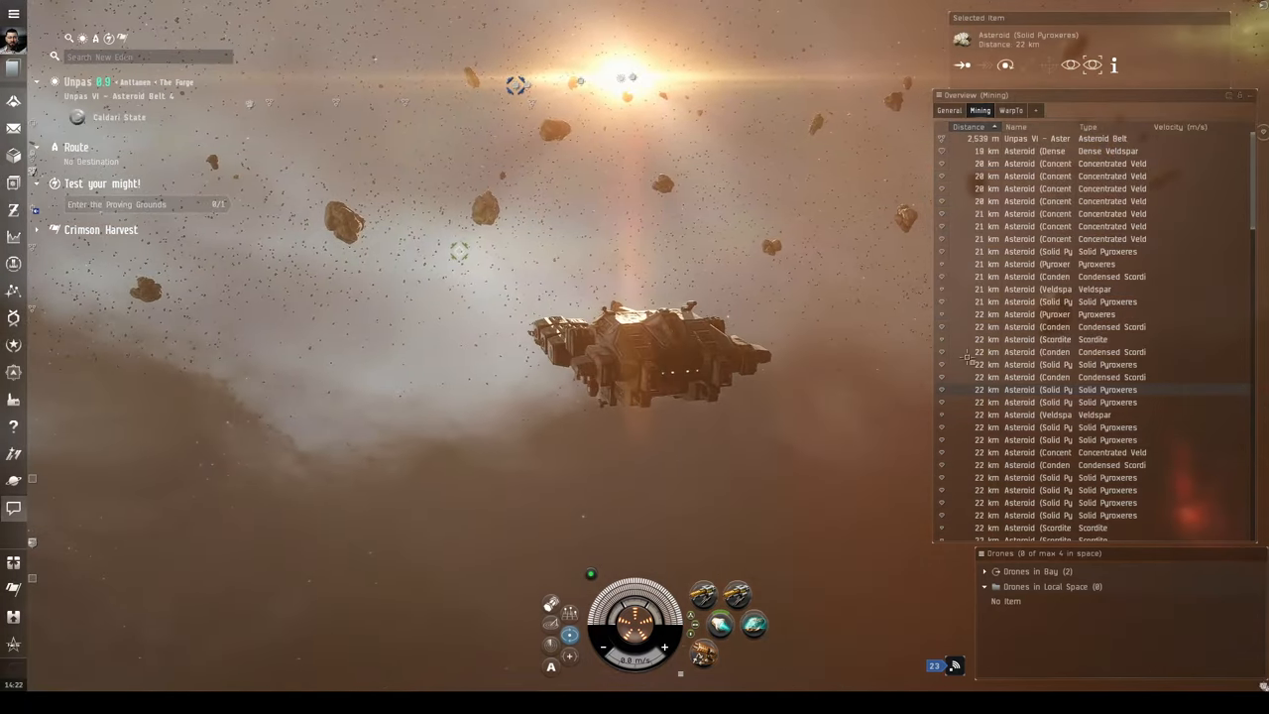
{"action": "right_click", "coordinate": [1060, 388]}
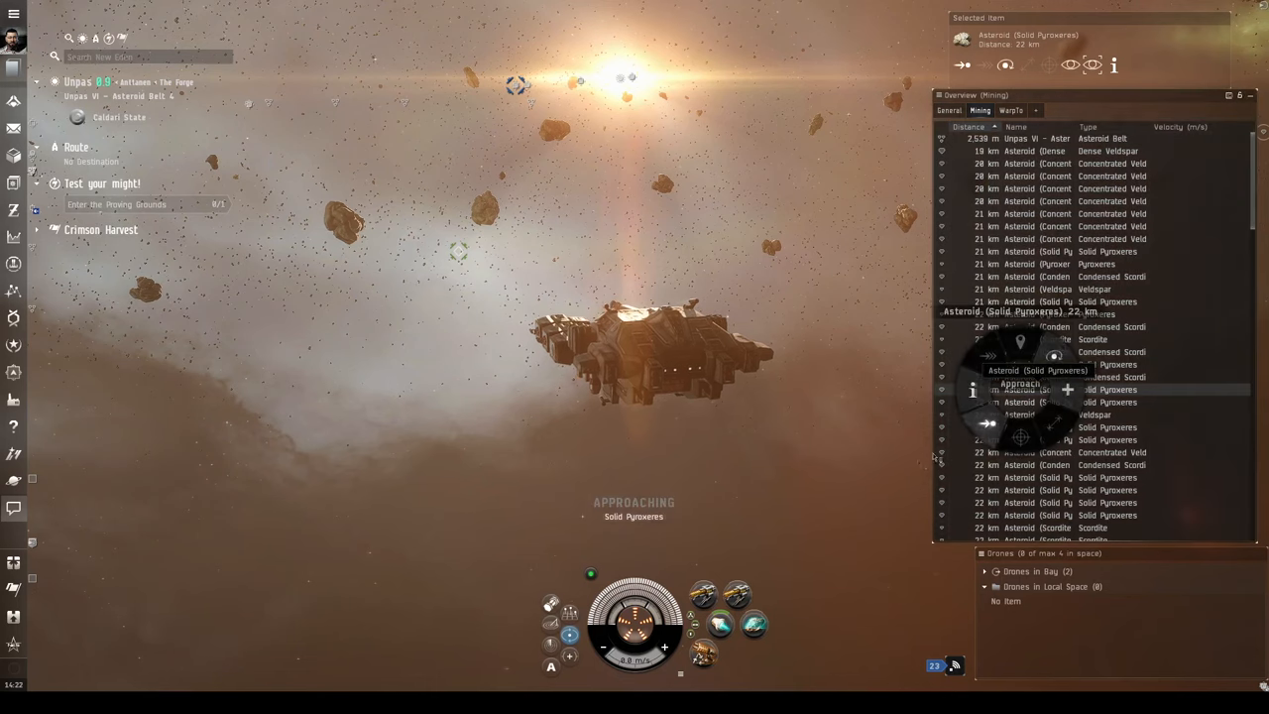
{"action": "left_click", "coordinate": [1020, 383]}
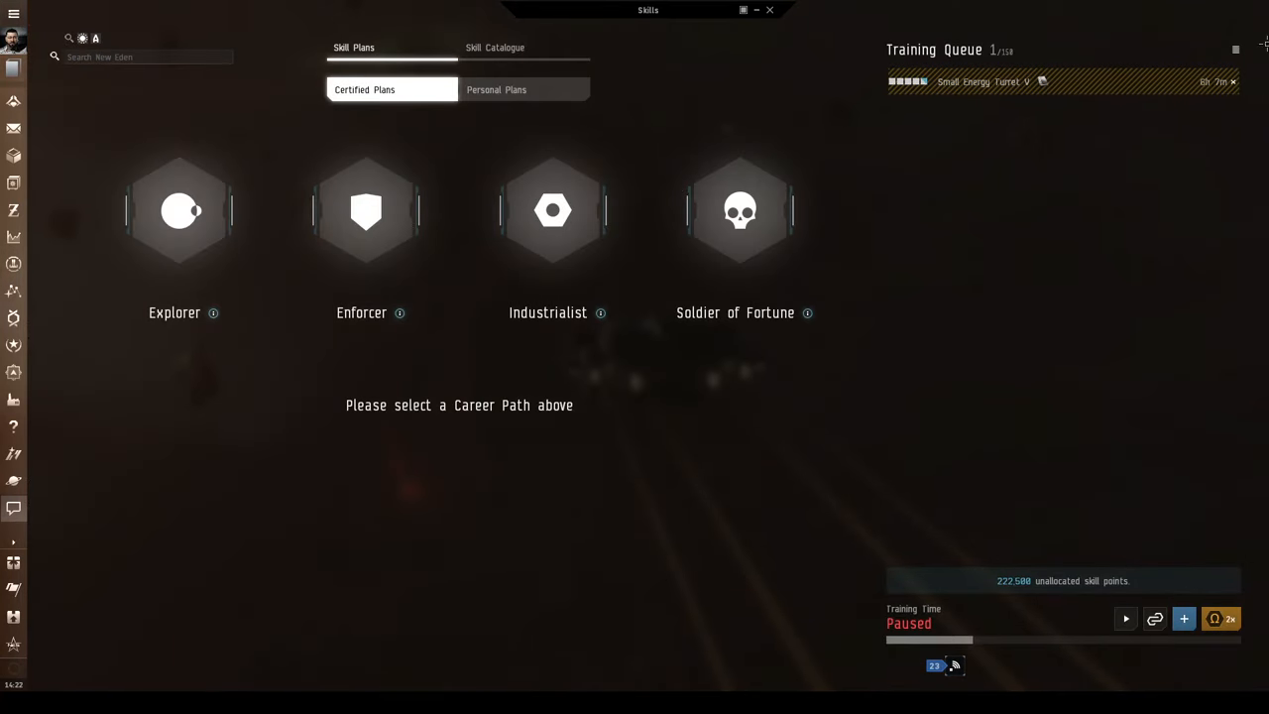
{"action": "mouse_move", "coordinate": [14, 75]}
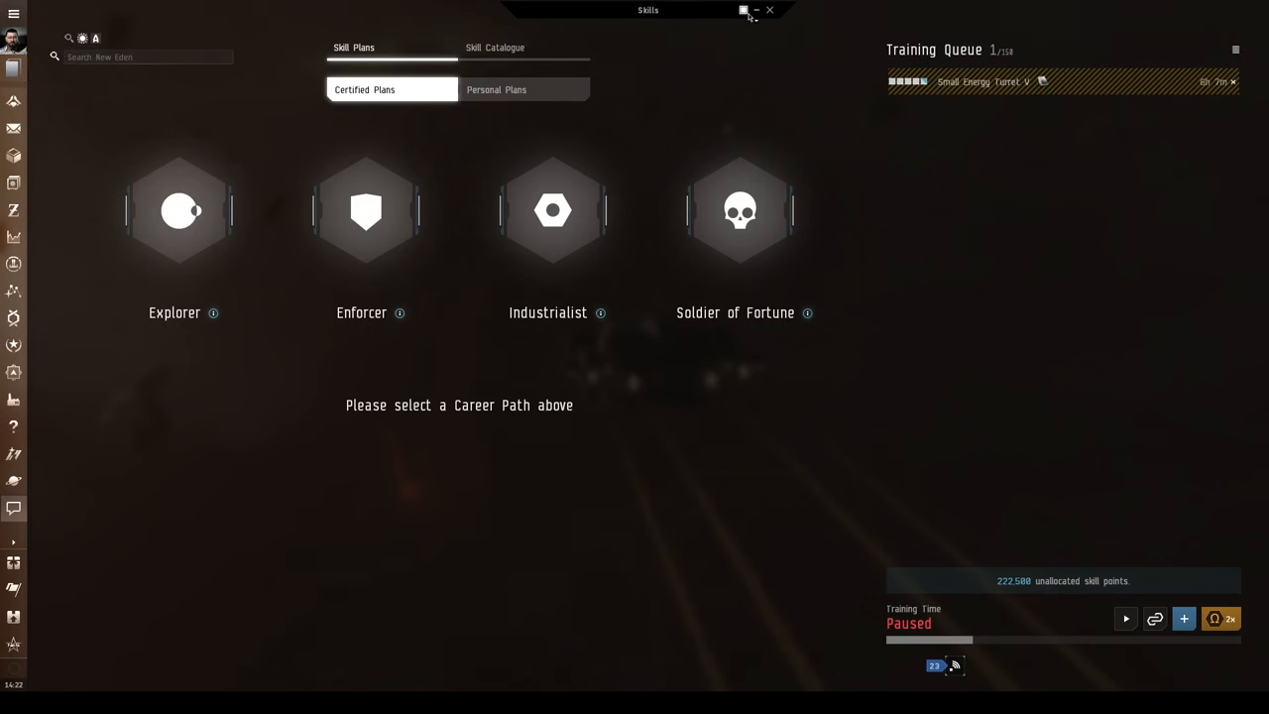
Set the Skills window to Floating, browse the Skill Catalogue, then close it.
{"action": "left_click", "coordinate": [743, 10]}
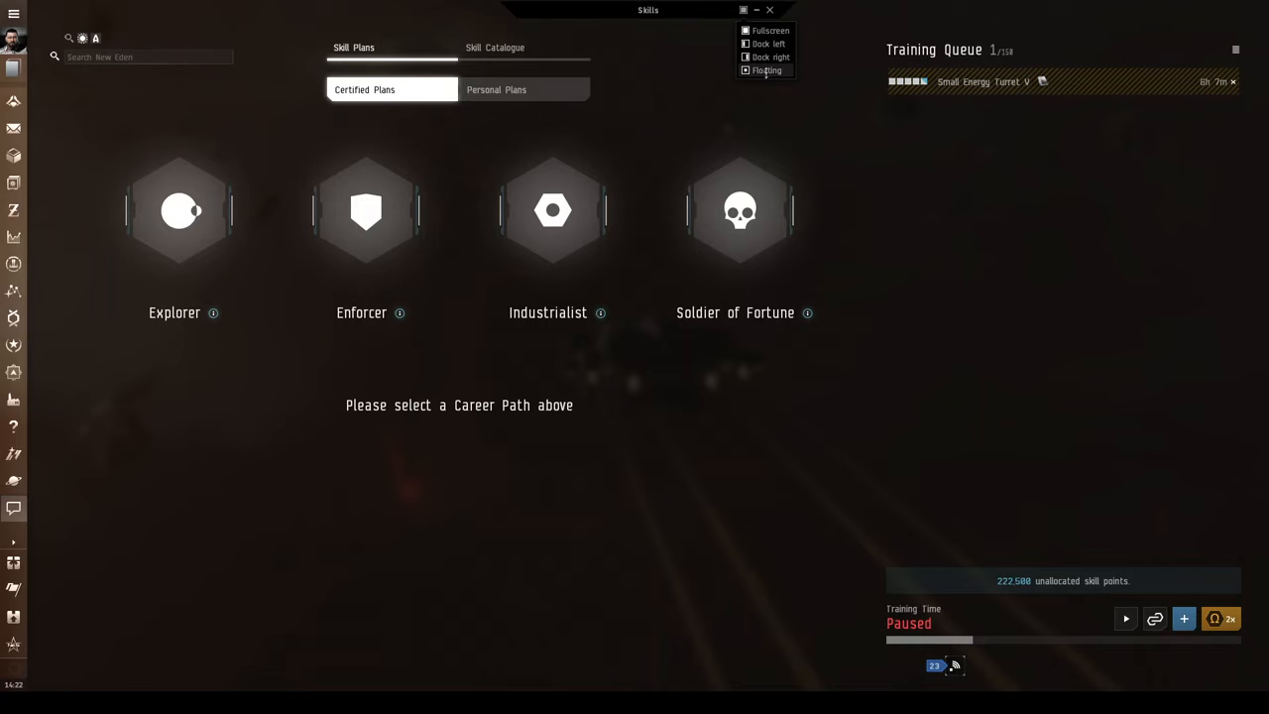
{"action": "left_click", "coordinate": [766, 69]}
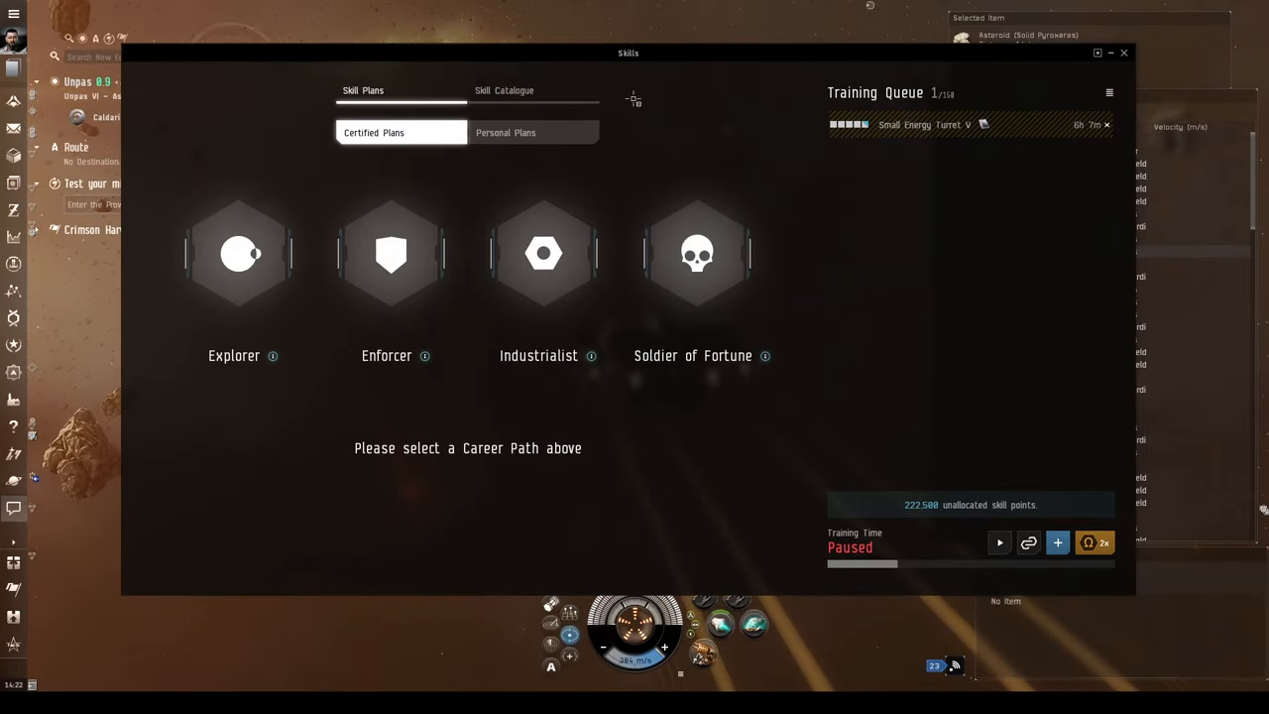
{"action": "mouse_move", "coordinate": [504, 90]}
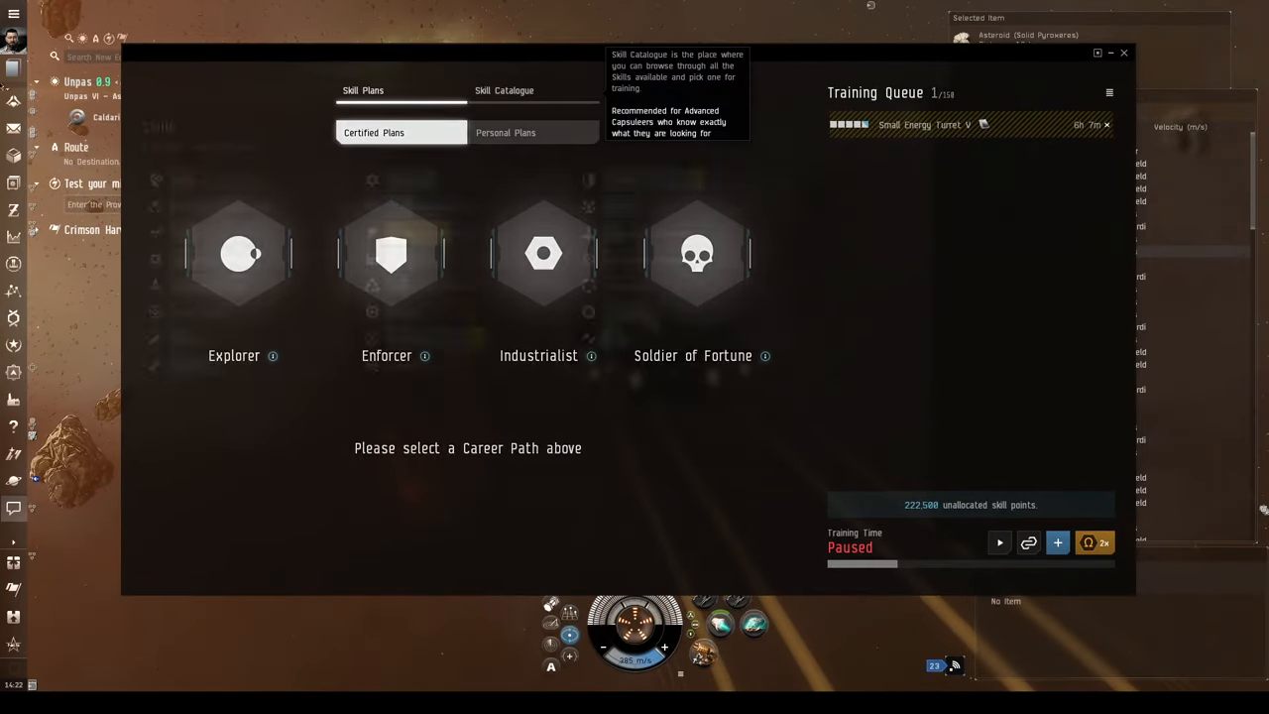
{"action": "left_click", "coordinate": [504, 90]}
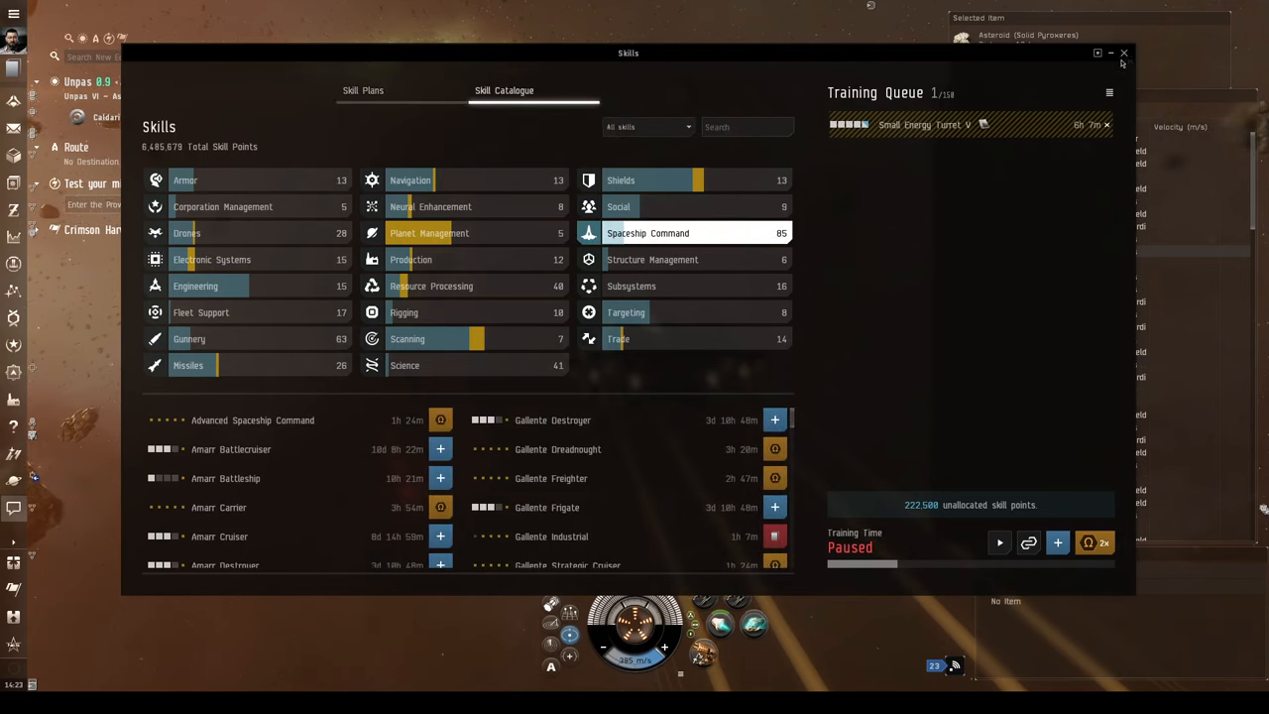
{"action": "left_click", "coordinate": [1123, 53]}
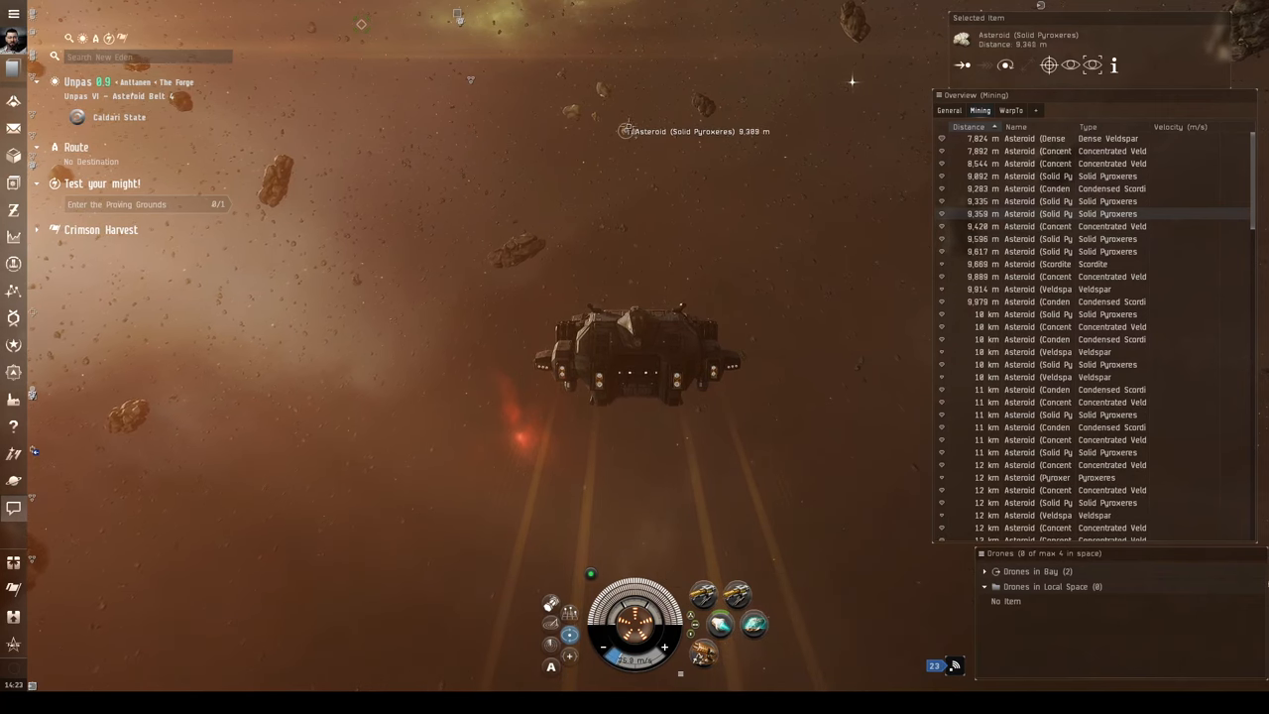
Lock the nearby Solid Pyroxeres asteroid as a target.
{"action": "left_click", "coordinate": [625, 130]}
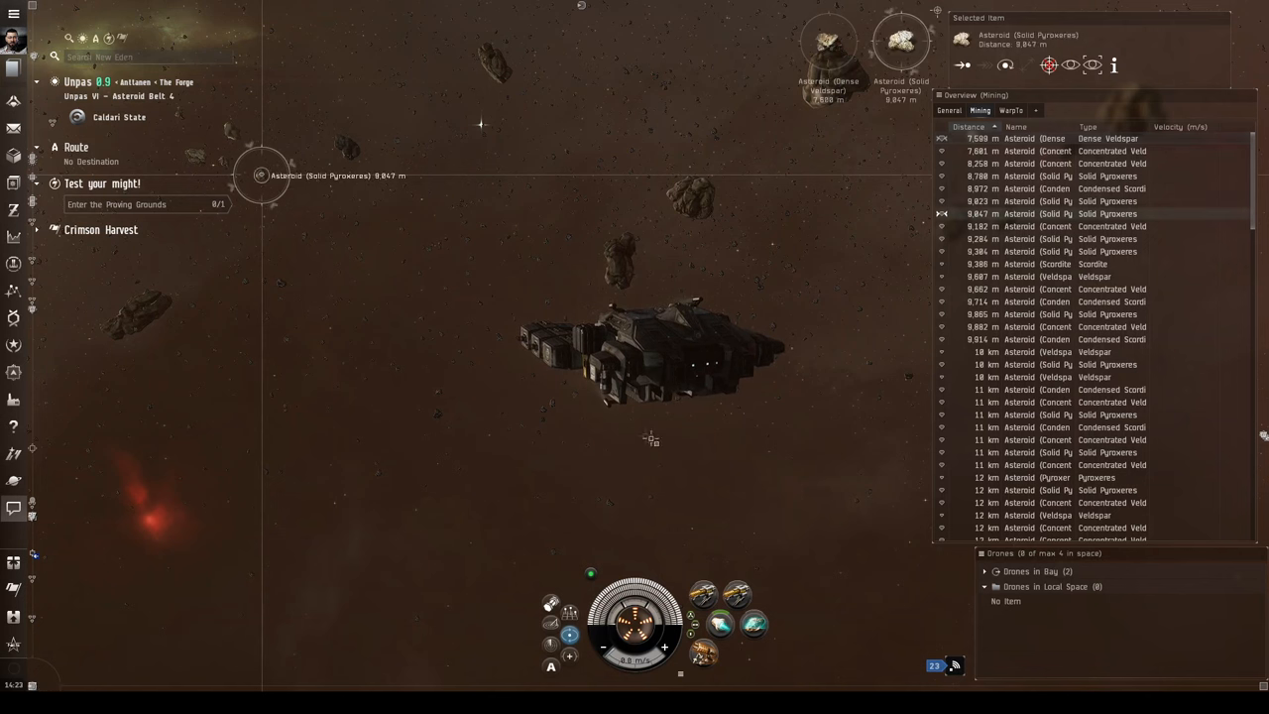
{"action": "mouse_move", "coordinate": [257, 504]}
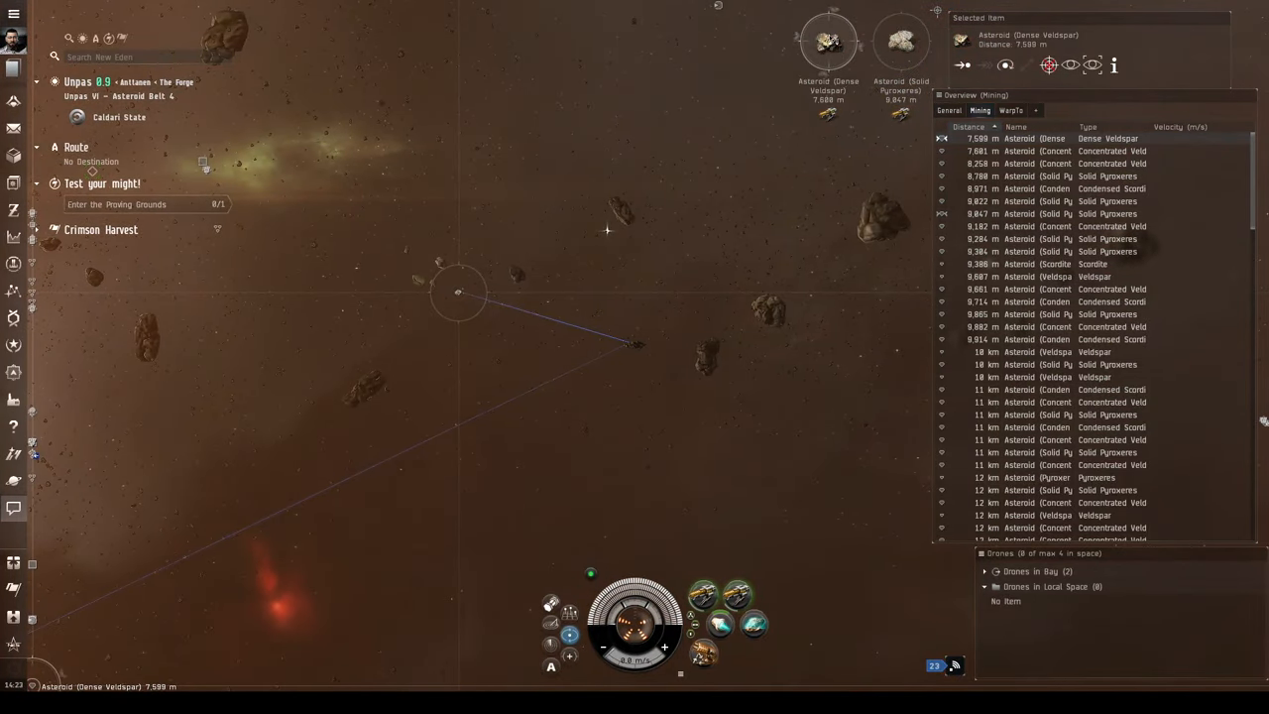
{"action": "scroll", "scroll_direction": "down", "scroll_amount": 3}
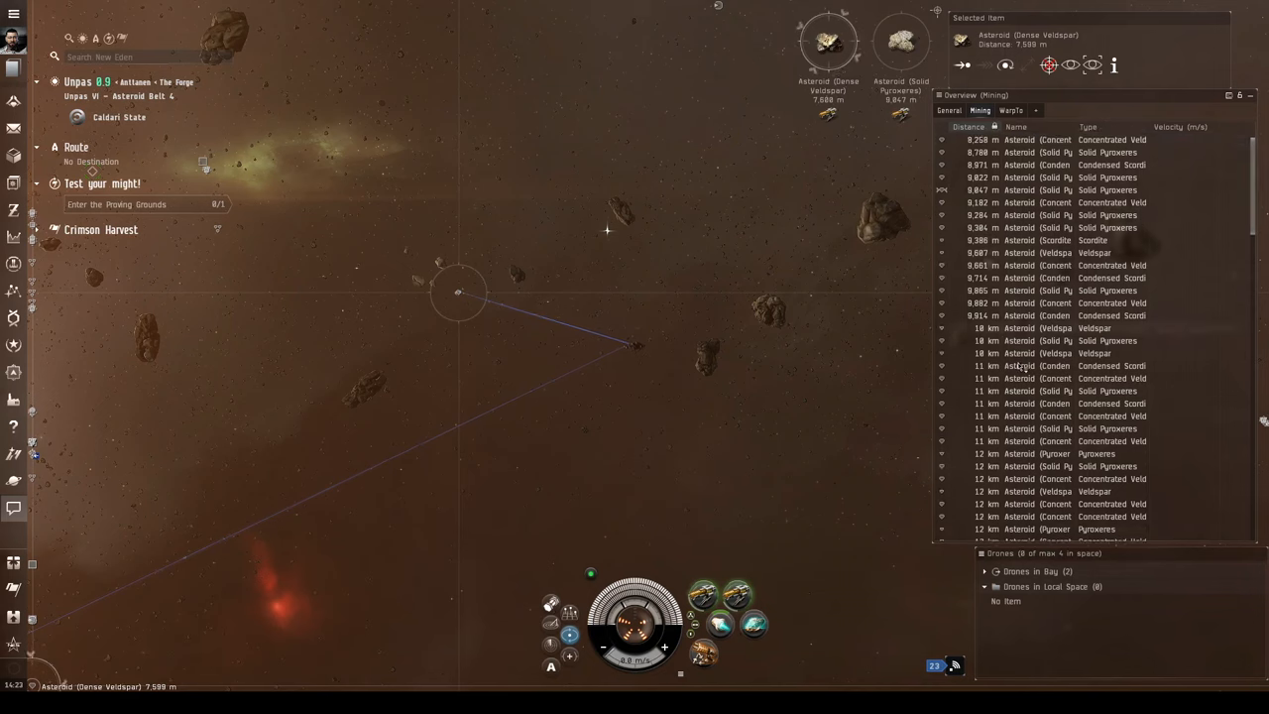
{"action": "scroll", "scroll_direction": "down", "scroll_amount": 3}
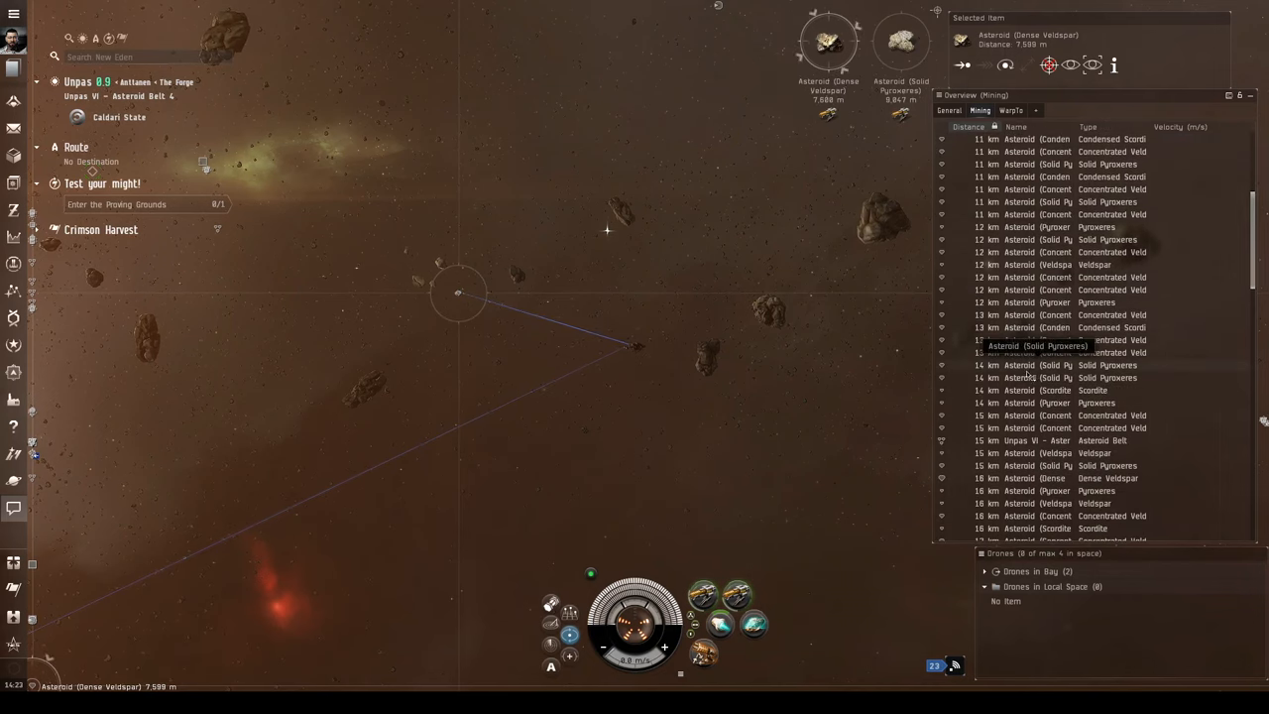
{"action": "scroll", "scroll_direction": "down", "scroll_amount": 3}
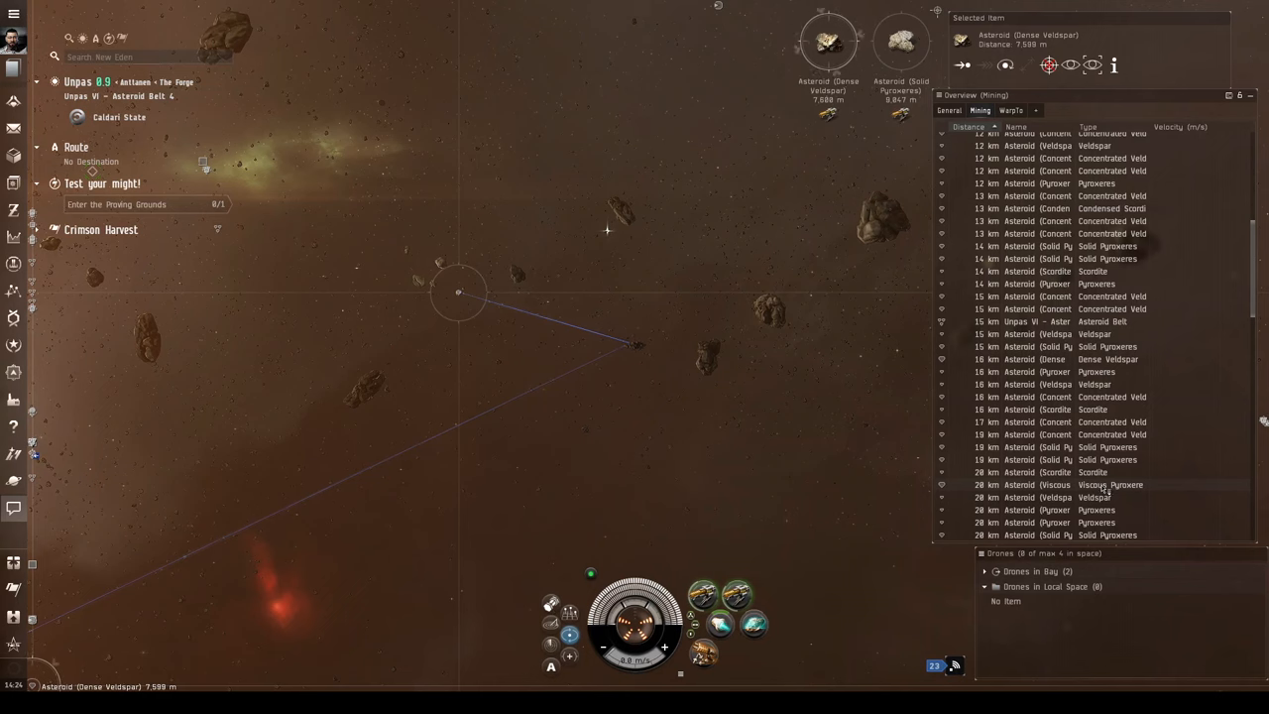
{"action": "scroll", "scroll_direction": "down", "scroll_amount": 3}
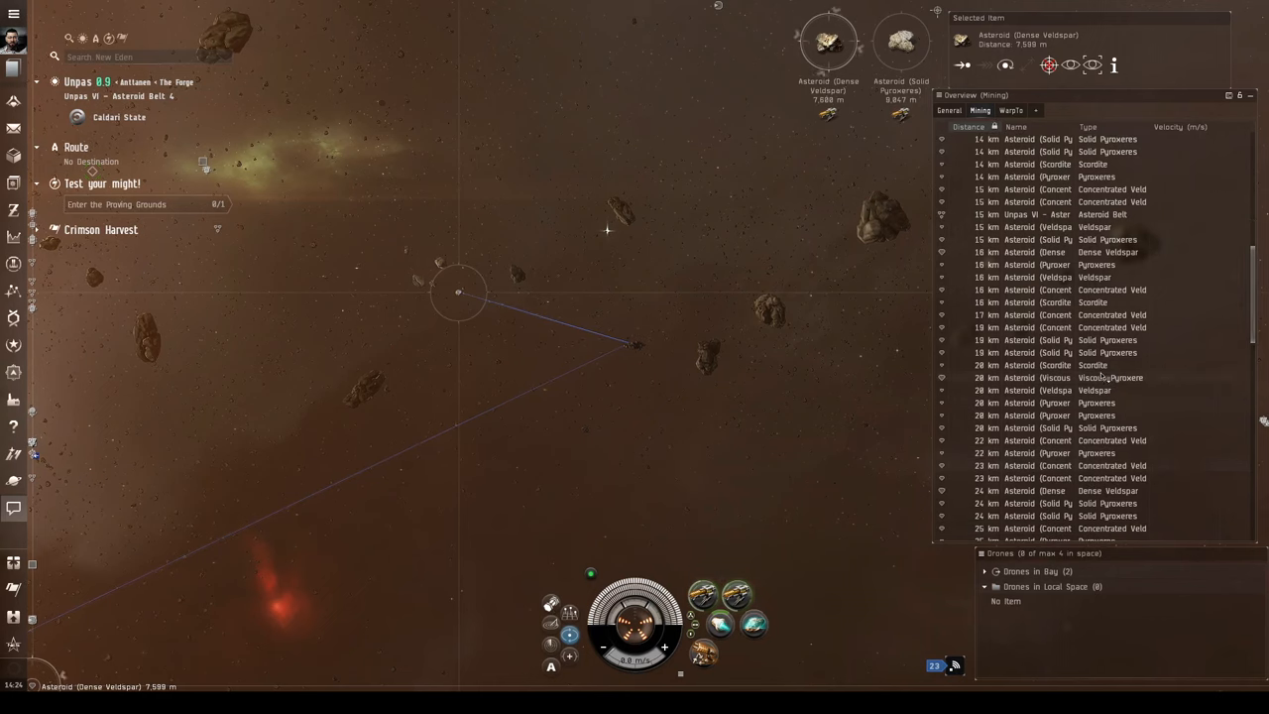
{"action": "scroll", "scroll_direction": "down", "scroll_amount": 3}
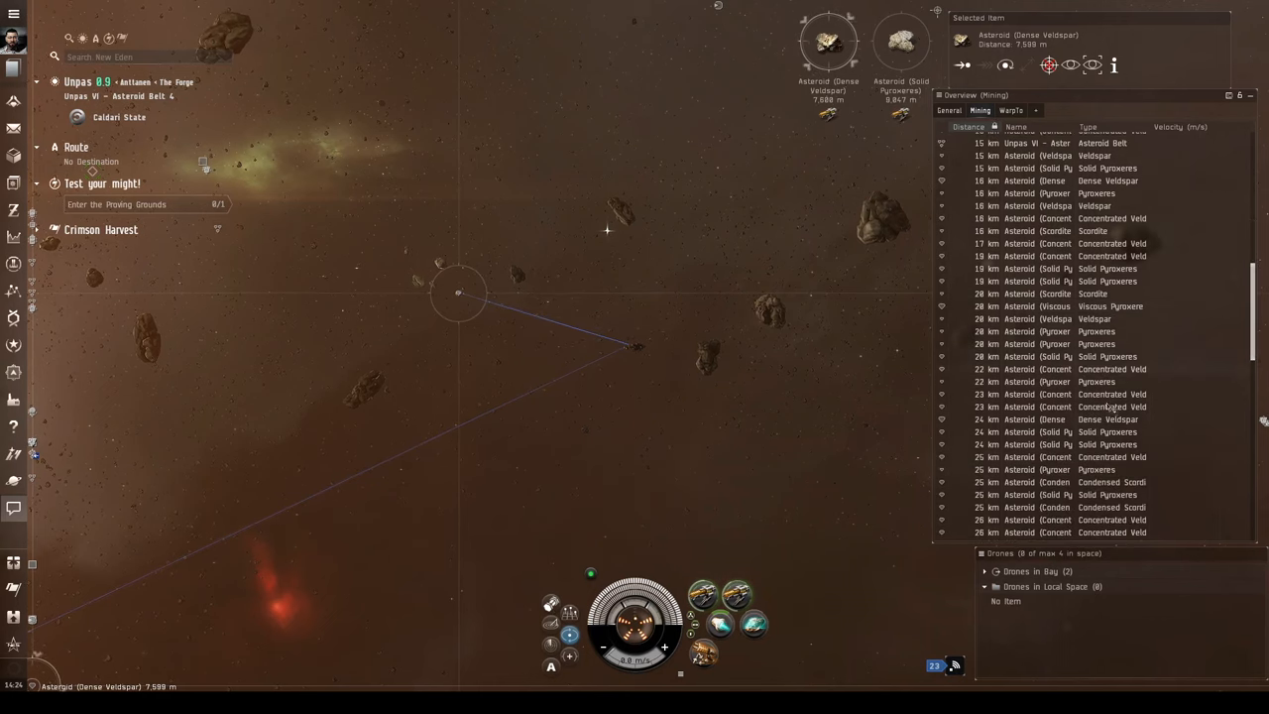
{"action": "scroll", "scroll_direction": "down", "scroll_amount": 3}
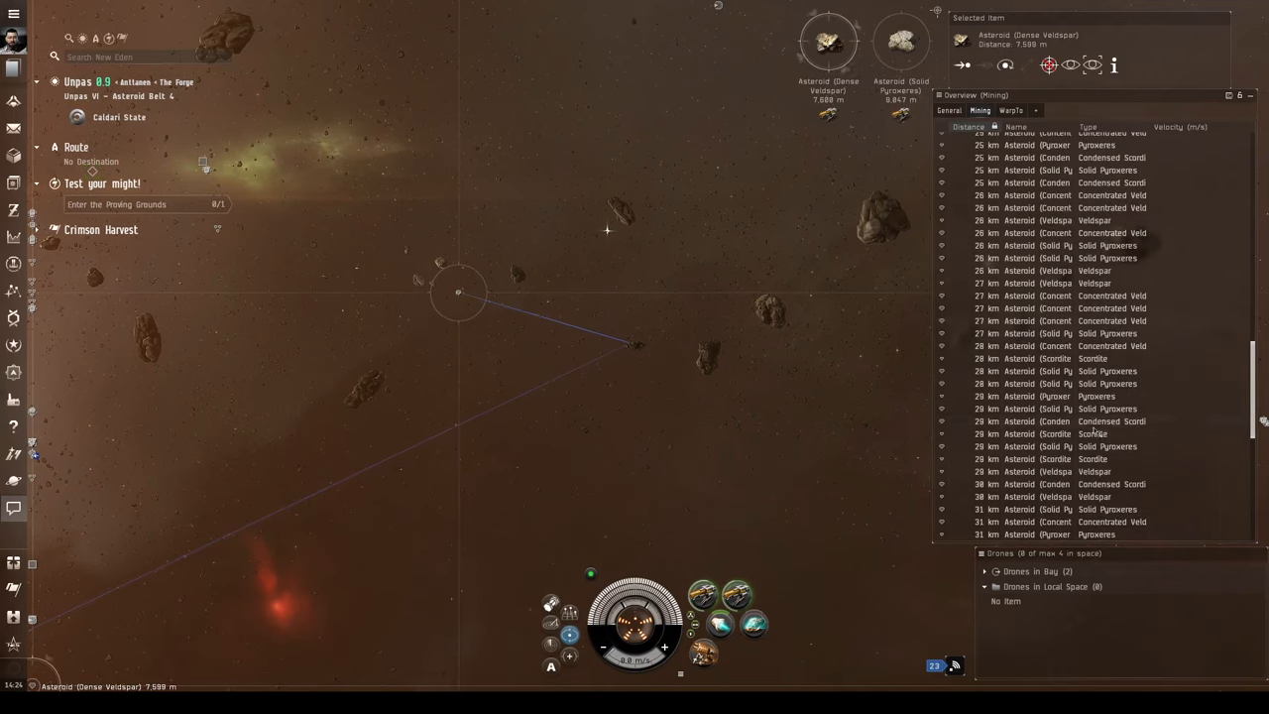
{"action": "scroll", "scroll_direction": "down", "scroll_amount": 3}
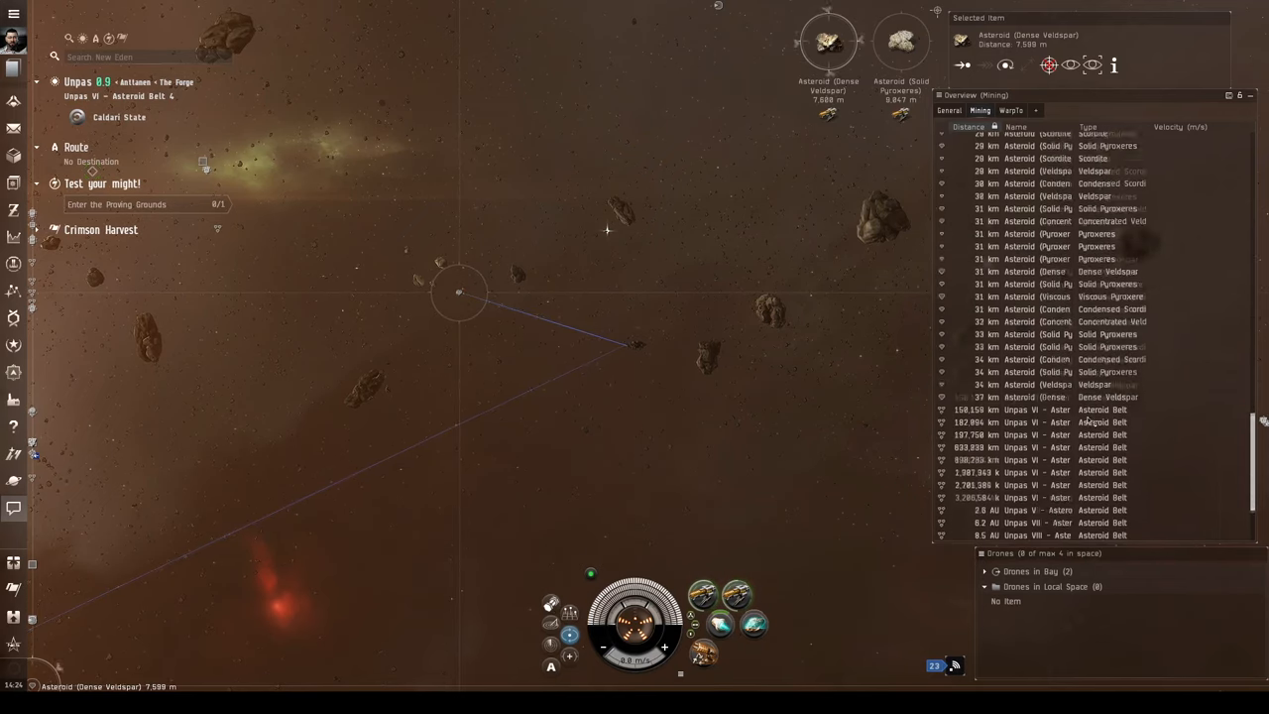
{"action": "scroll", "scroll_direction": "up", "scroll_amount": 3}
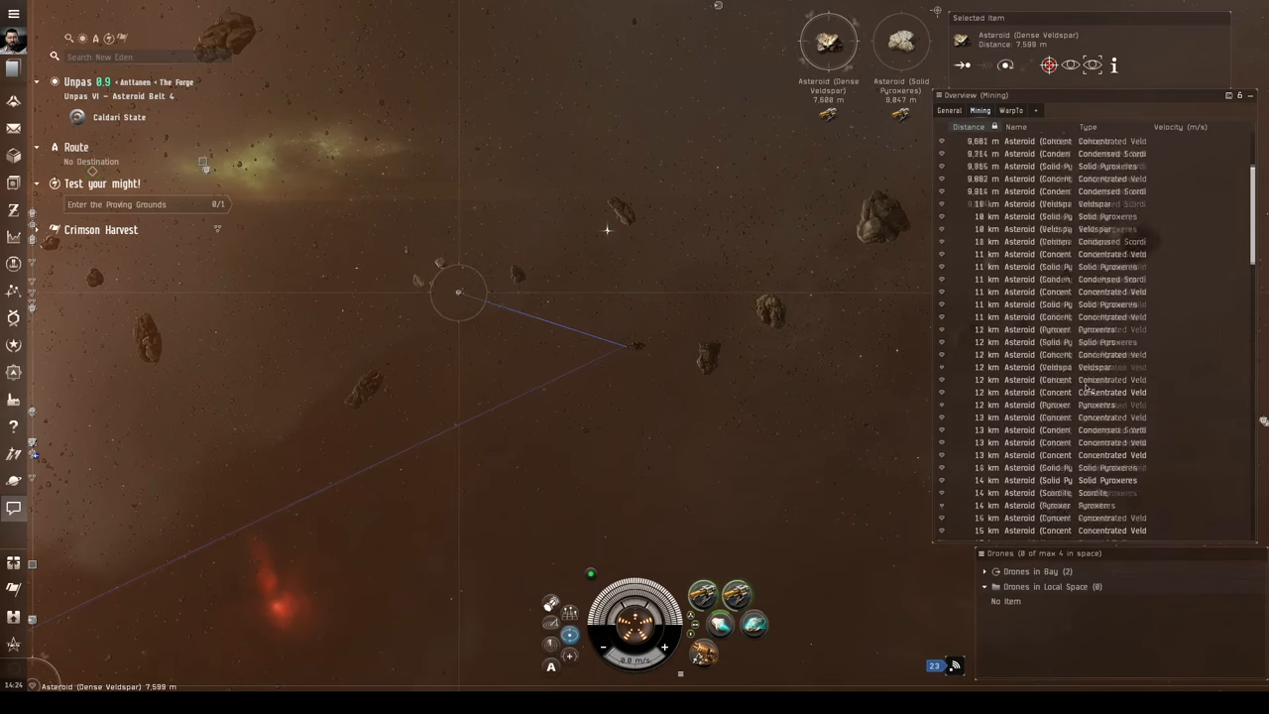
{"action": "left_click", "coordinate": [969, 126]}
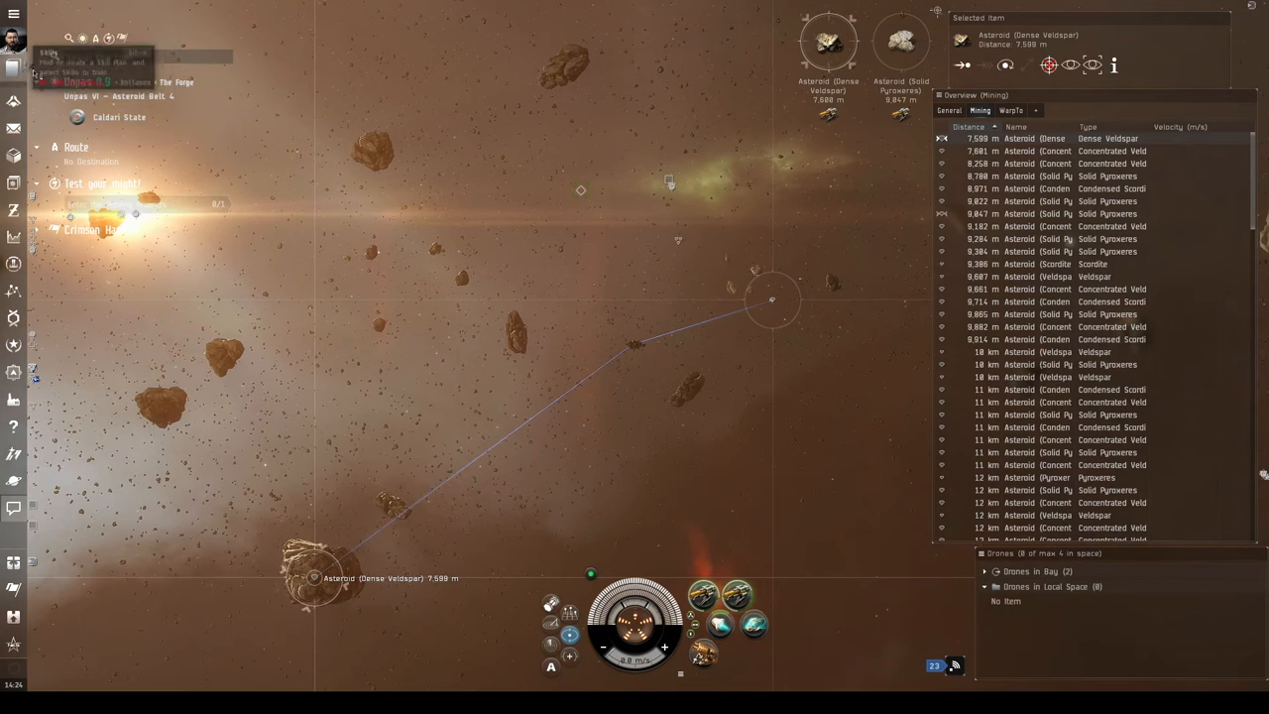
Reveal total net worth on the character sheet, then open the Skills catalogue.
{"action": "left_click", "coordinate": [14, 37]}
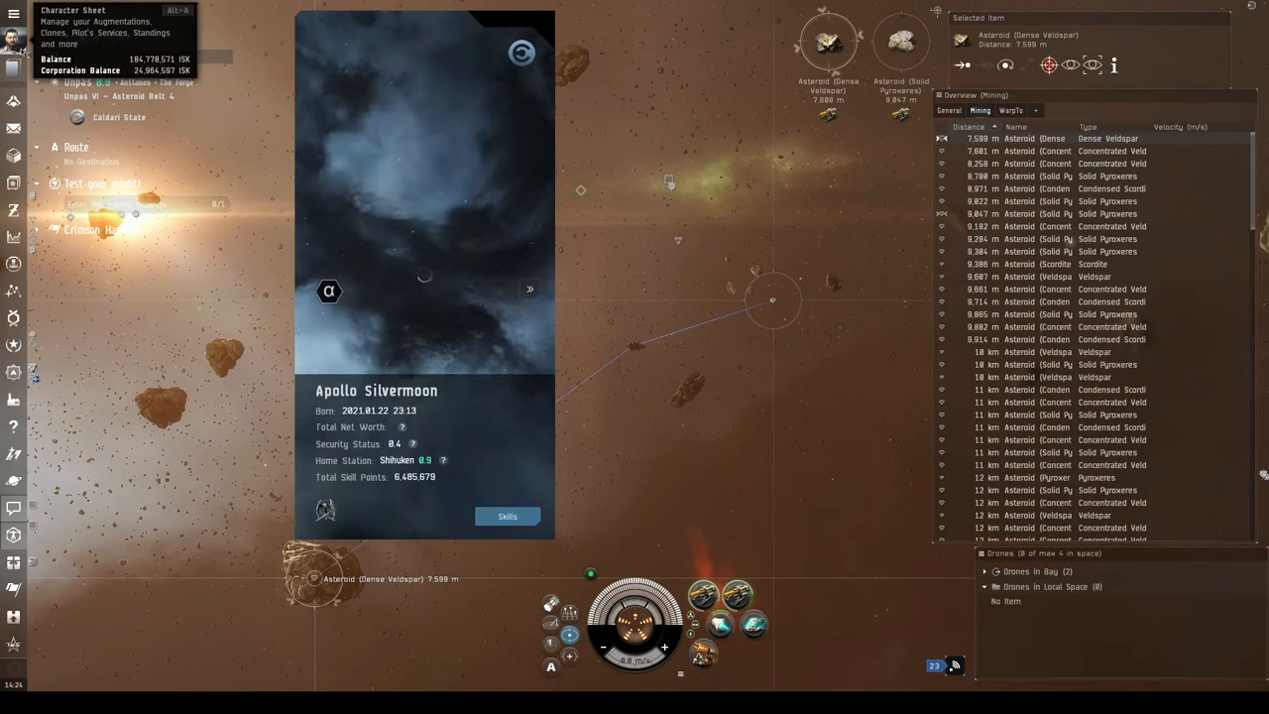
{"action": "left_click", "coordinate": [402, 426]}
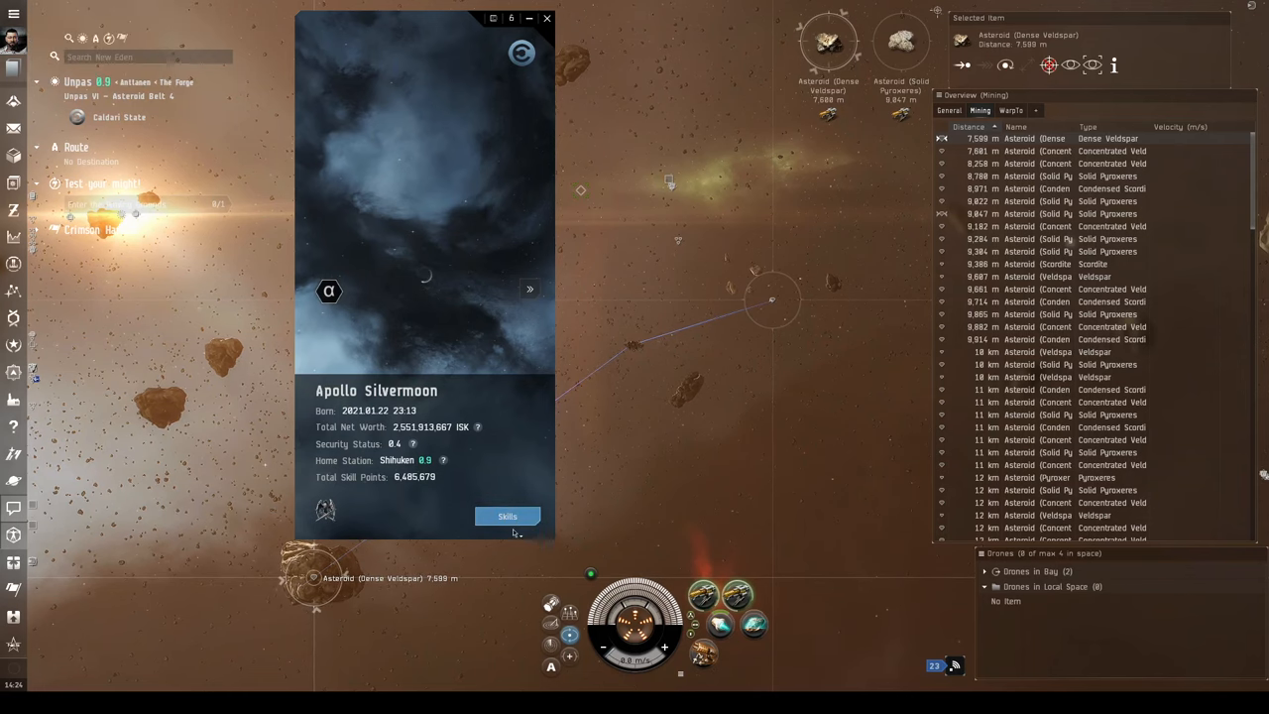
{"action": "left_click", "coordinate": [507, 515]}
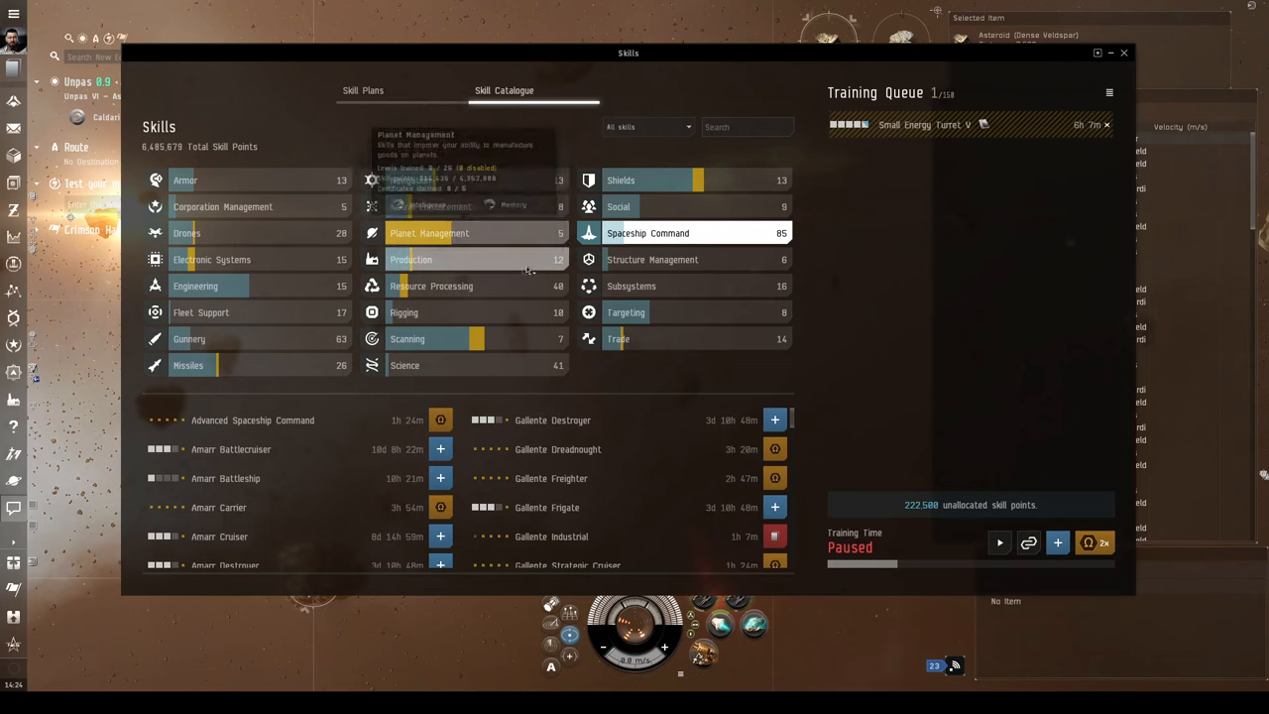
Browse the Production and Resource Processing skill groups, return the window to floating, then close it.
{"action": "left_click", "coordinate": [410, 259]}
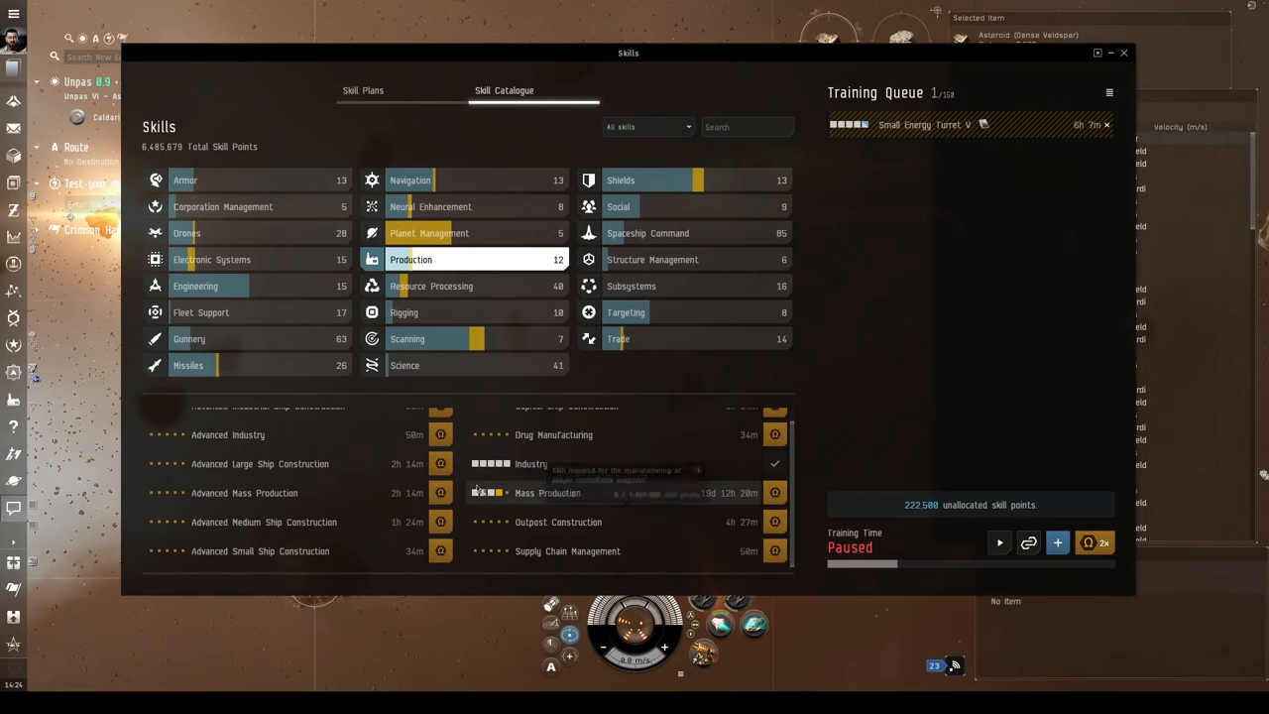
{"action": "mouse_move", "coordinate": [441, 464]}
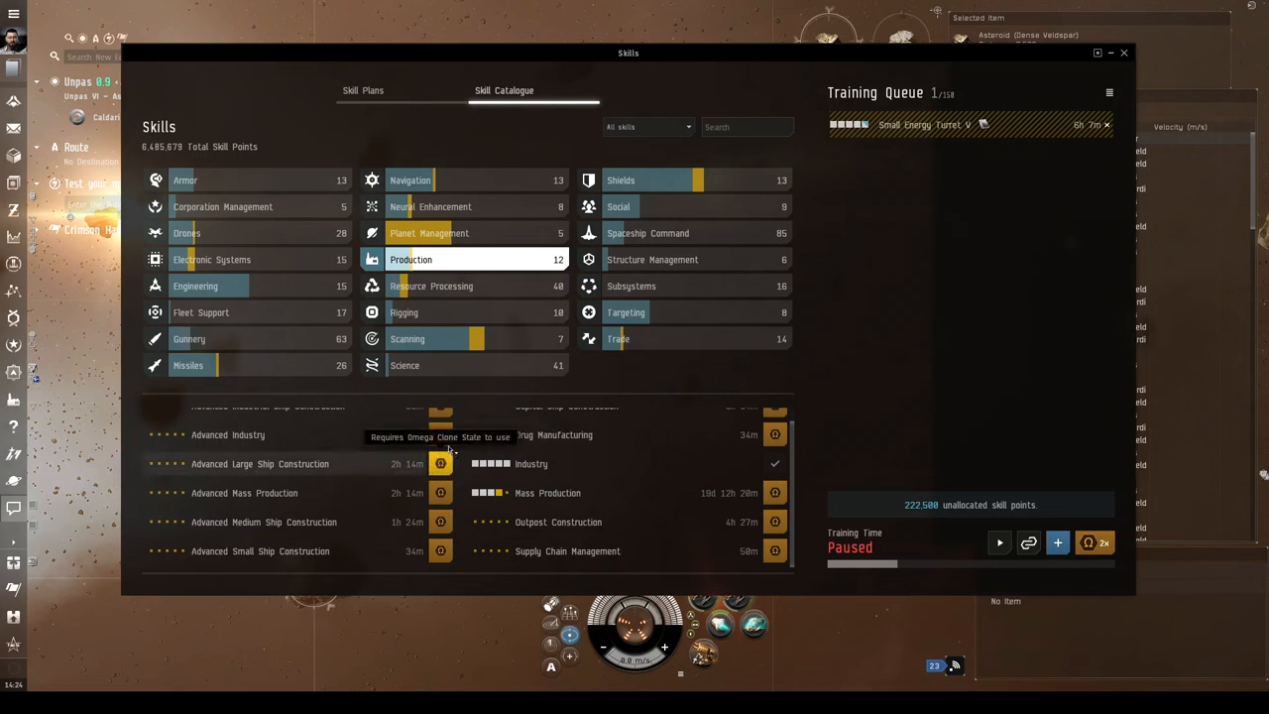
{"action": "left_click", "coordinate": [431, 285]}
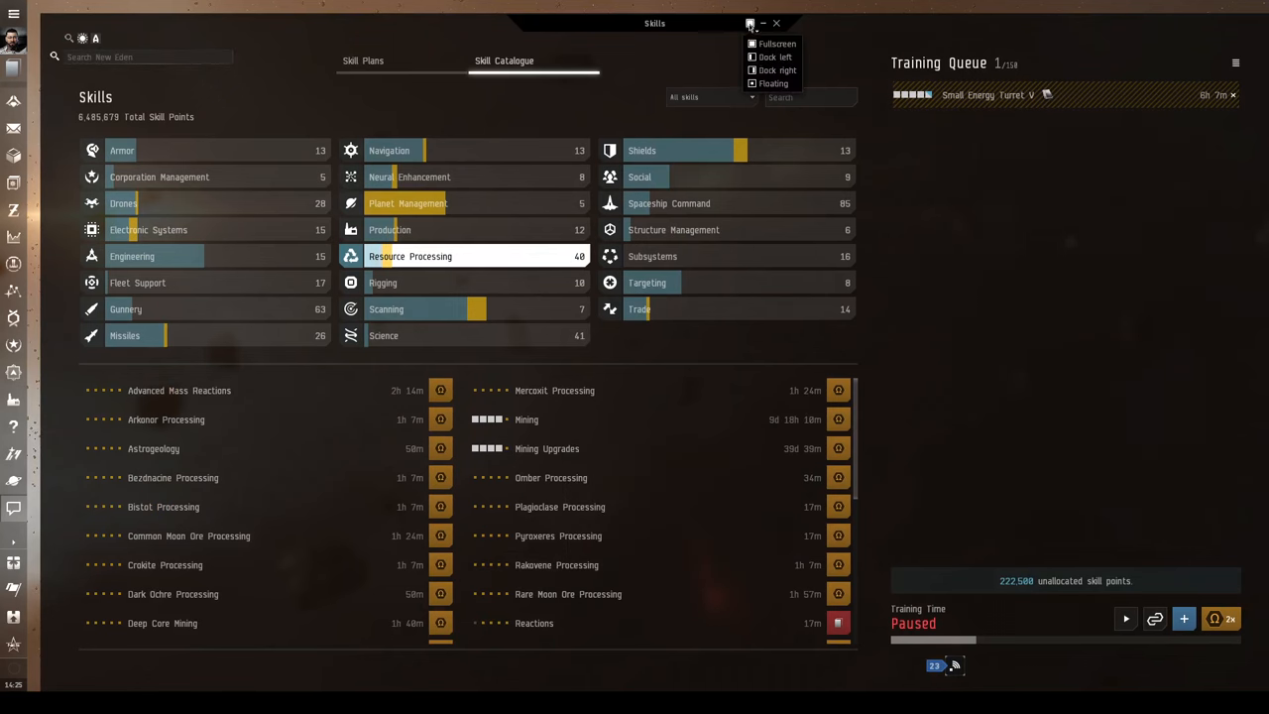
{"action": "left_click", "coordinate": [773, 82]}
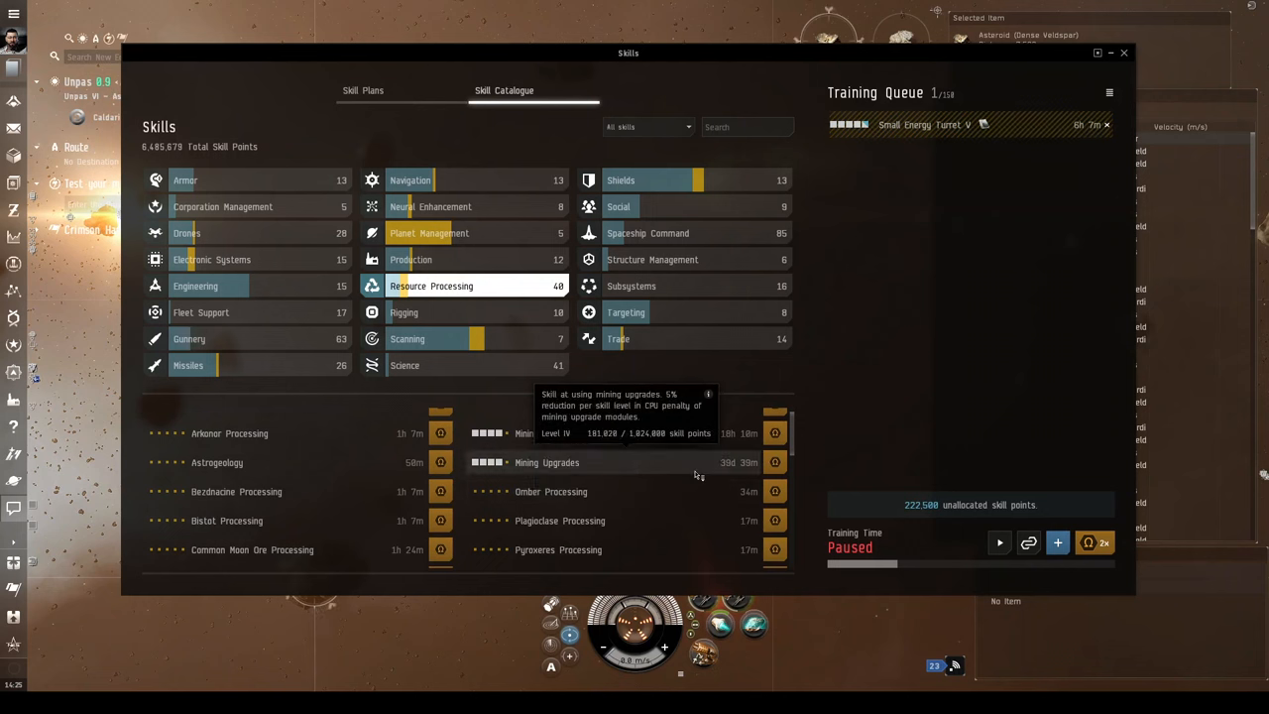
{"action": "mouse_move", "coordinate": [667, 466]}
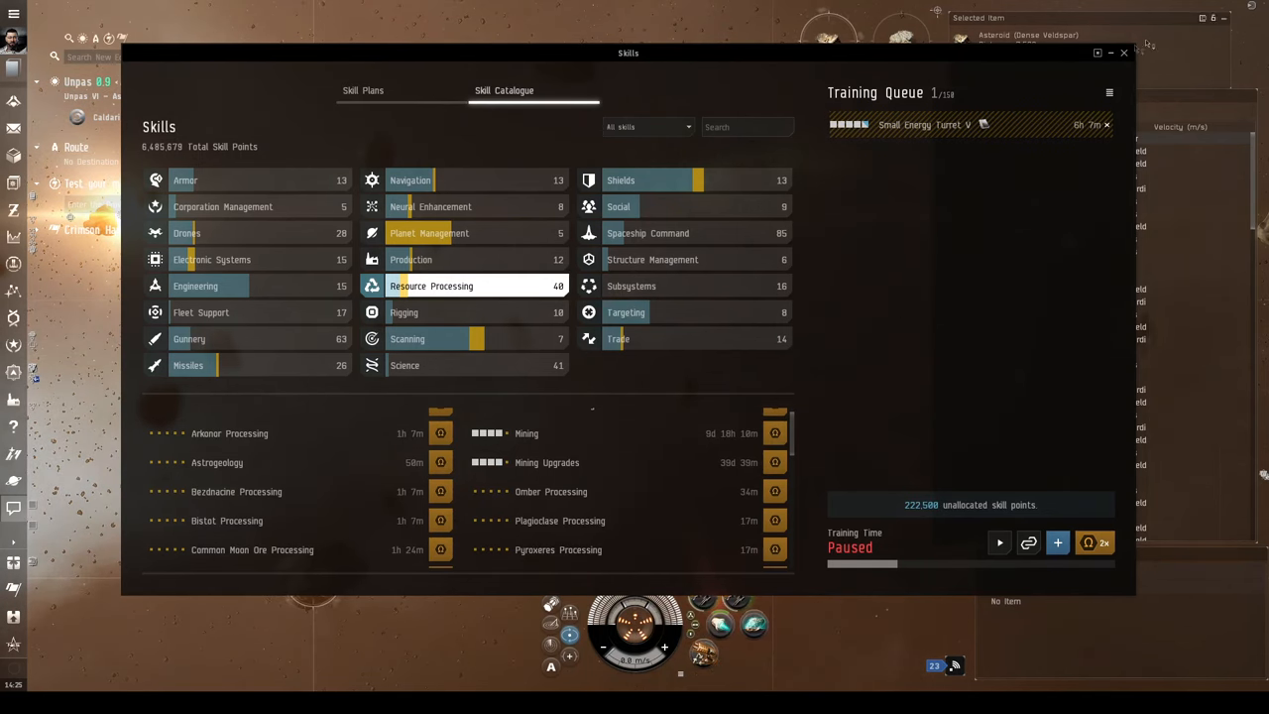
{"action": "left_click", "coordinate": [1123, 53]}
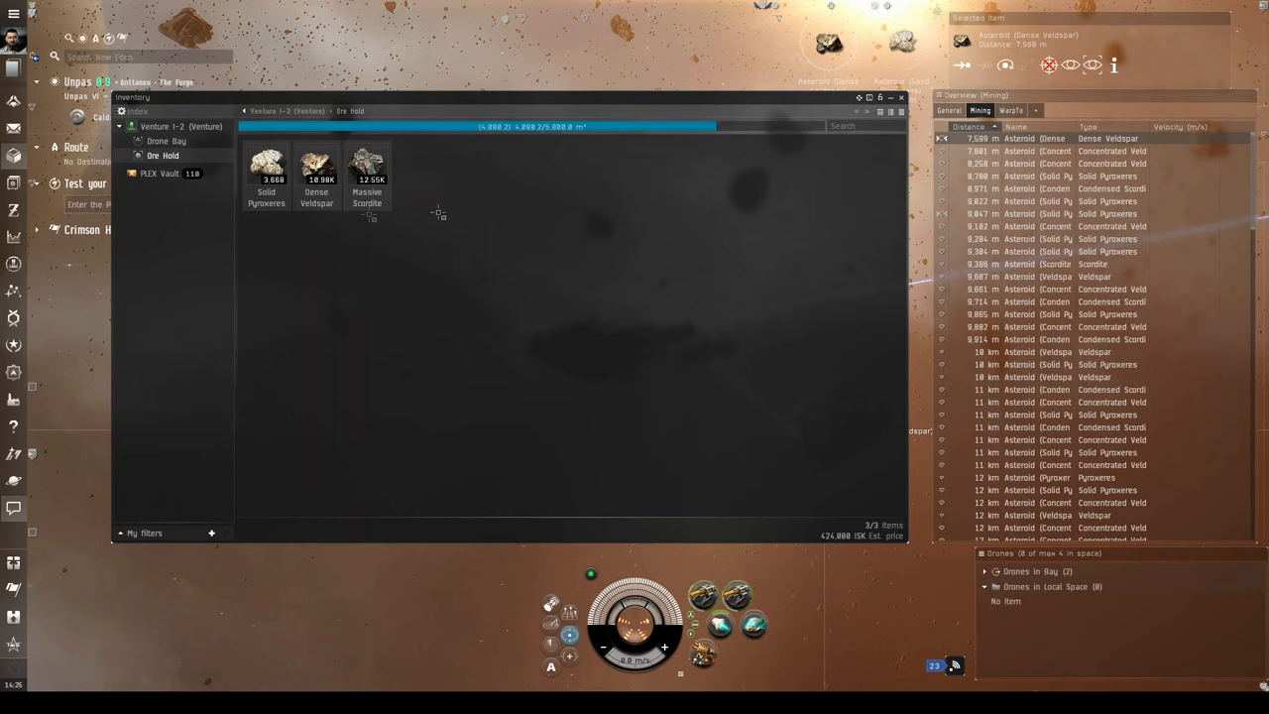
{"action": "mouse_move", "coordinate": [808, 174]}
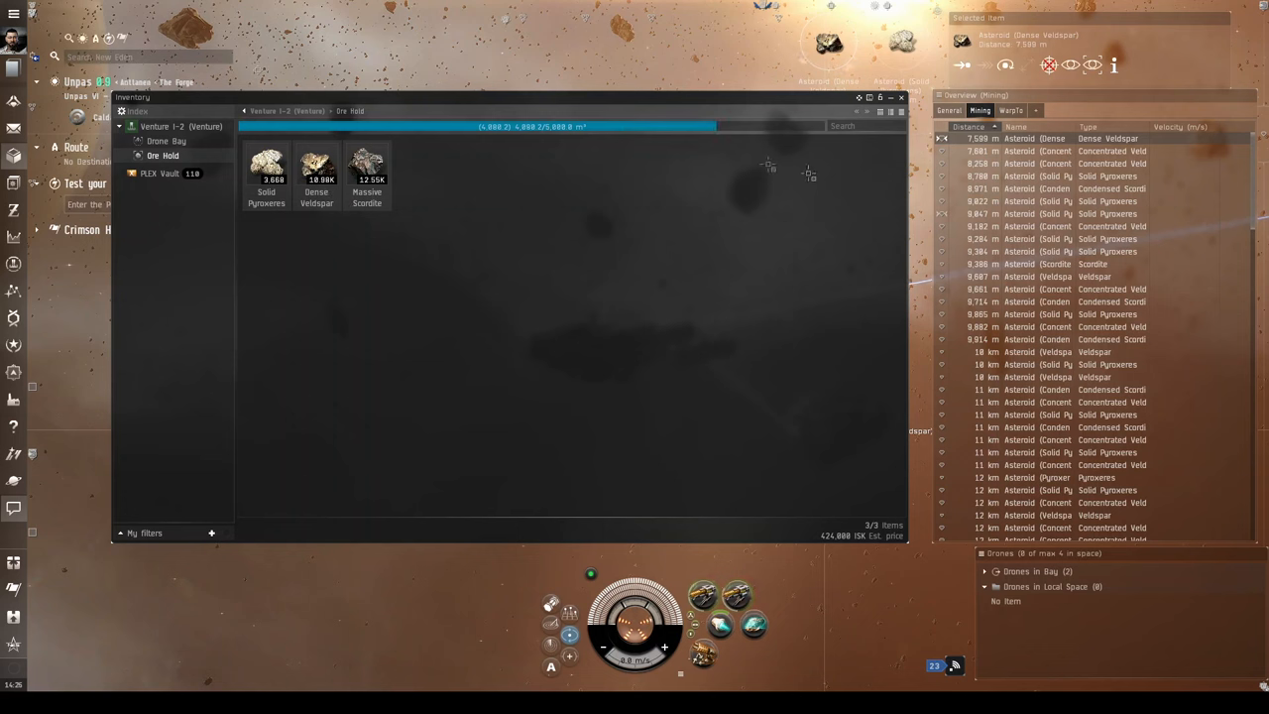
{"action": "mouse_move", "coordinate": [367, 174]}
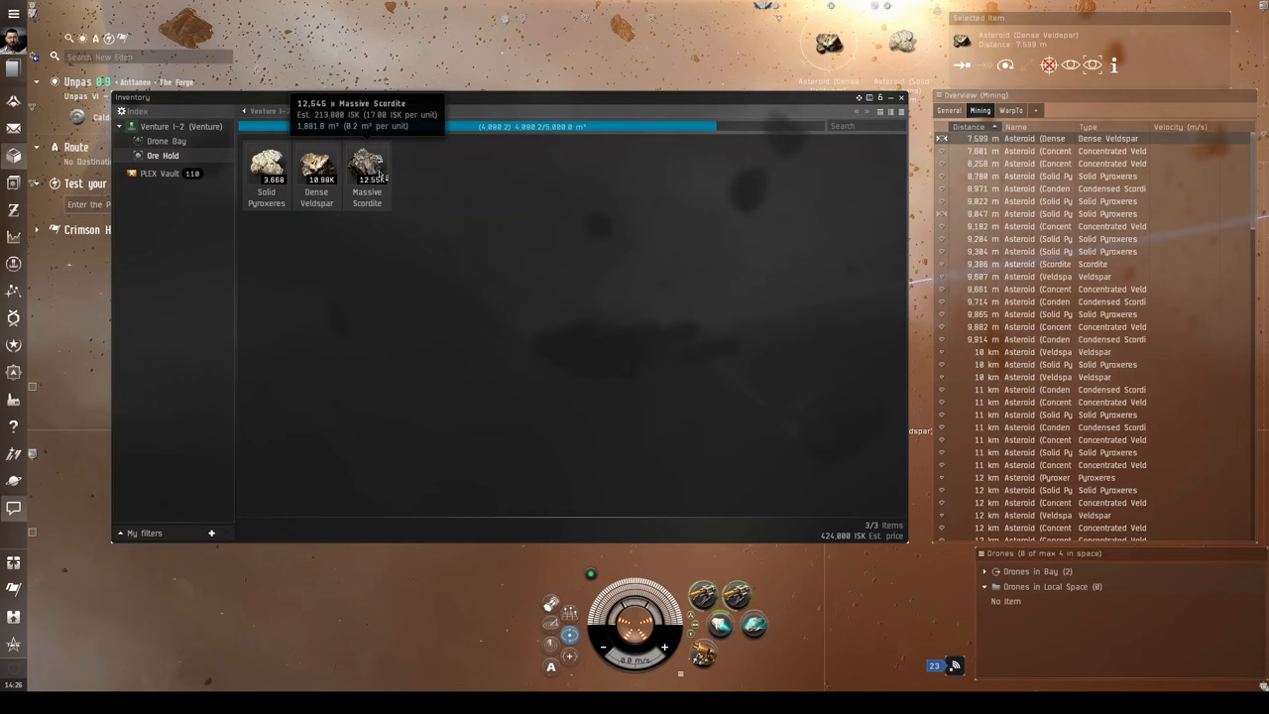
Select all three ores in the Venture's ore hold, then close the inventory.
{"action": "right_click", "coordinate": [367, 168]}
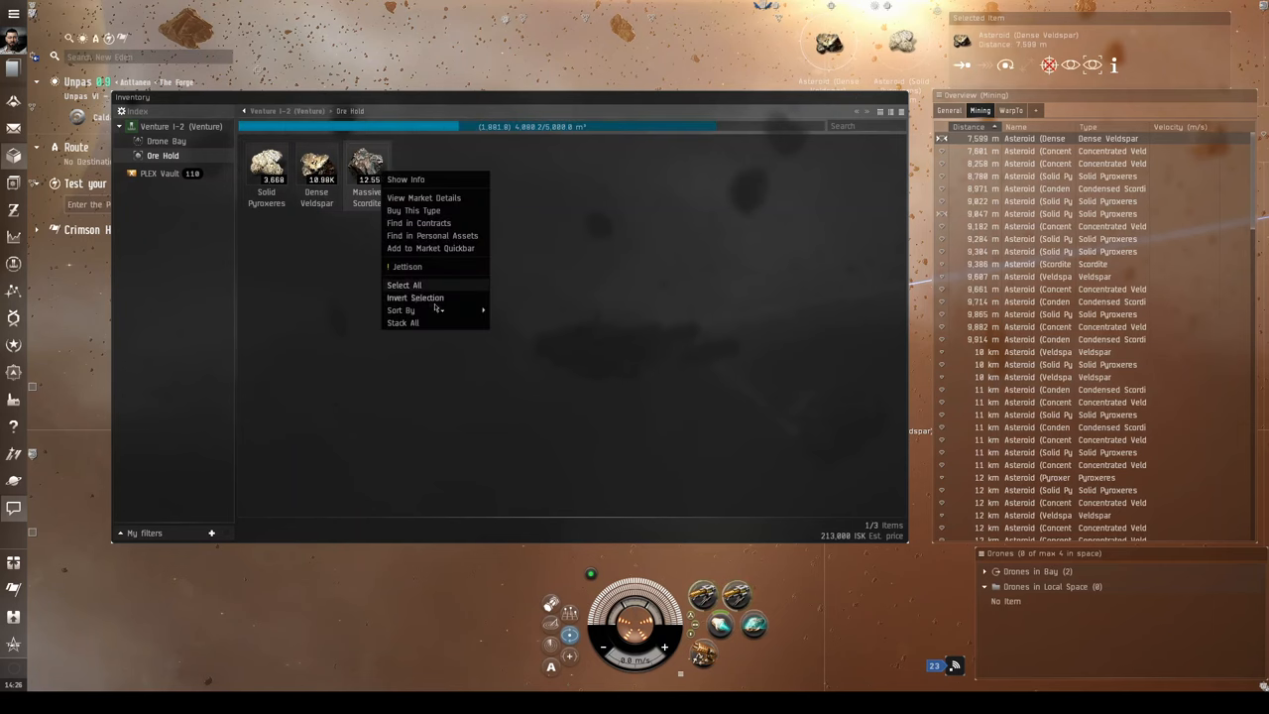
{"action": "left_click", "coordinate": [402, 322]}
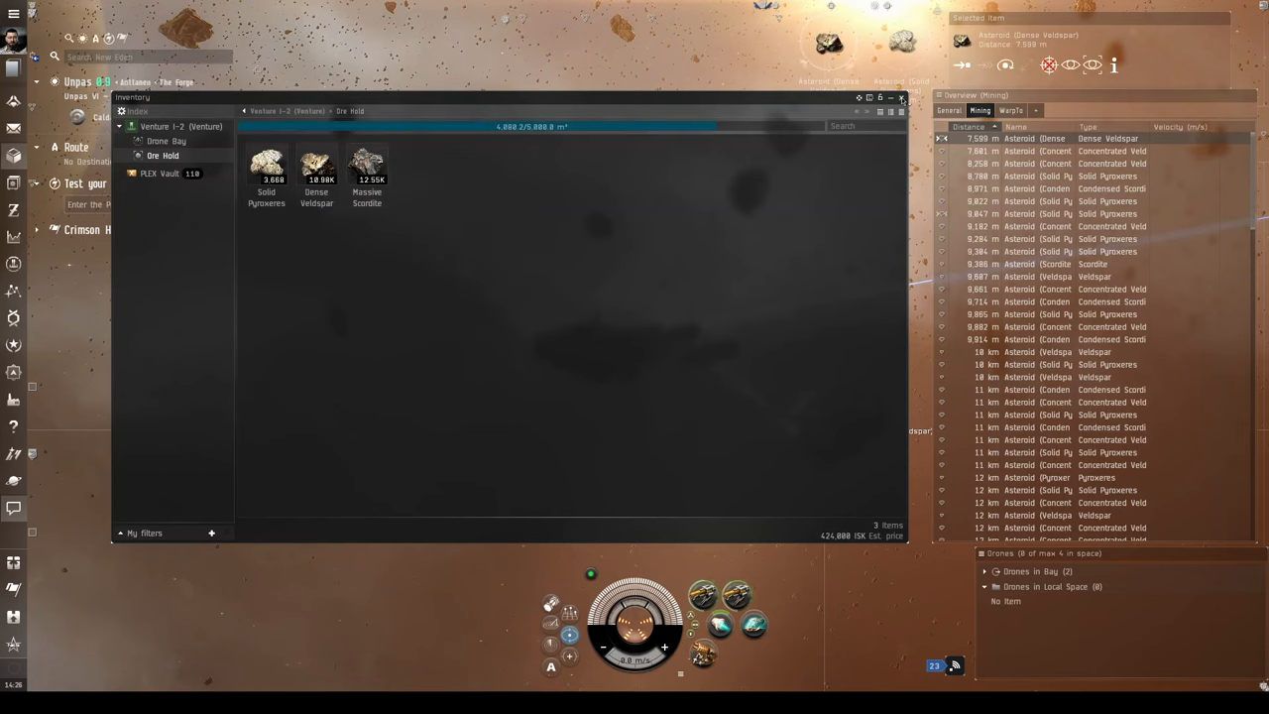
{"action": "left_click", "coordinate": [901, 97]}
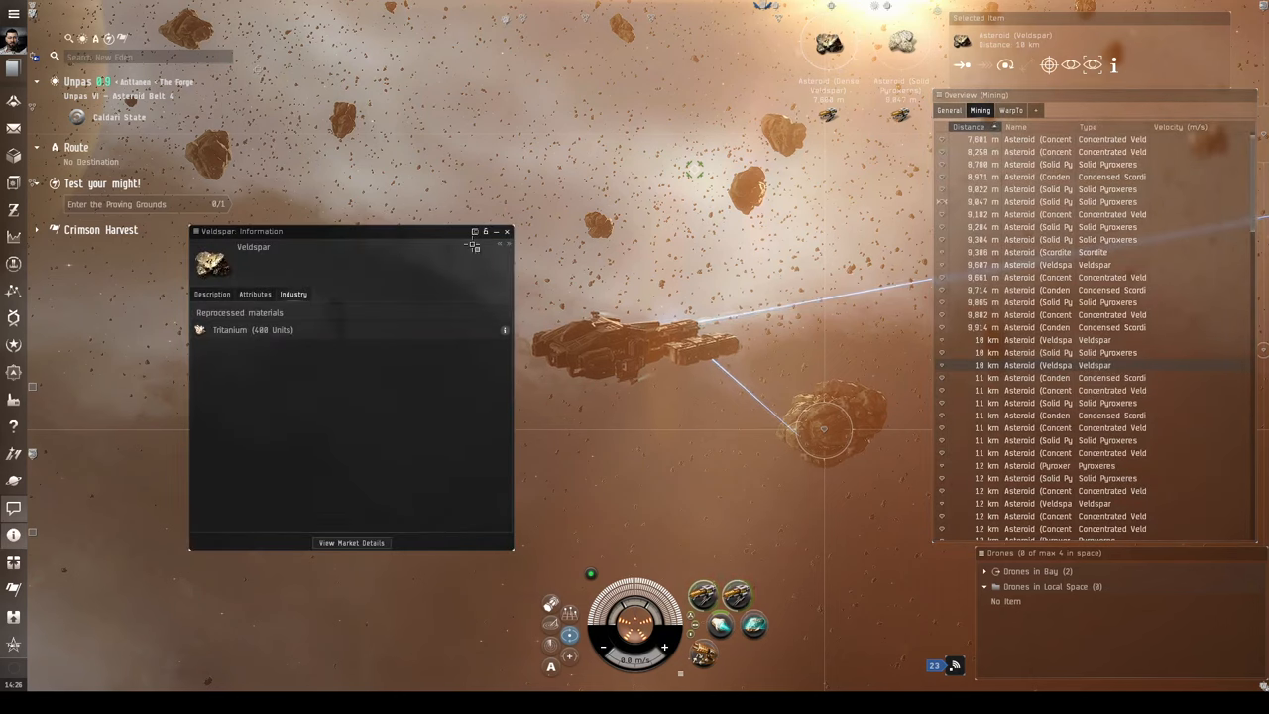
Show info on the Dense Veldspar asteroid to compare its Tritanium yield, then close it.
{"action": "left_click", "coordinate": [507, 231]}
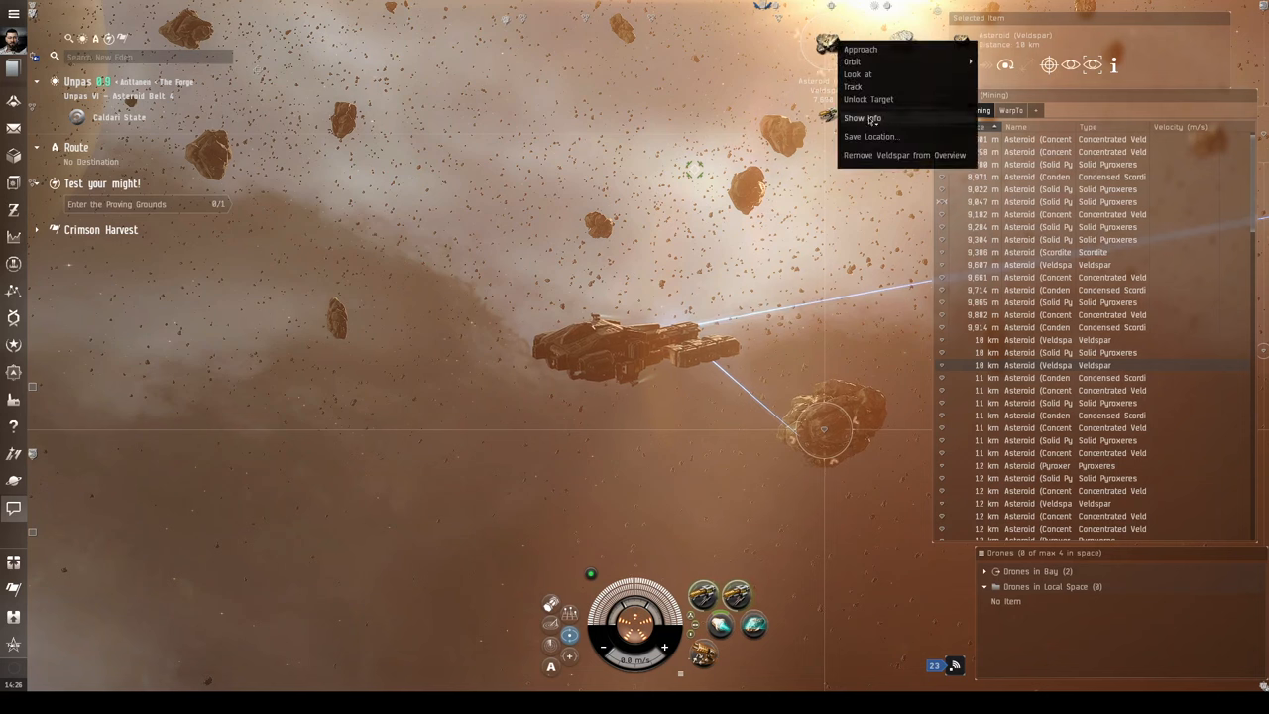
{"action": "left_click", "coordinate": [861, 118]}
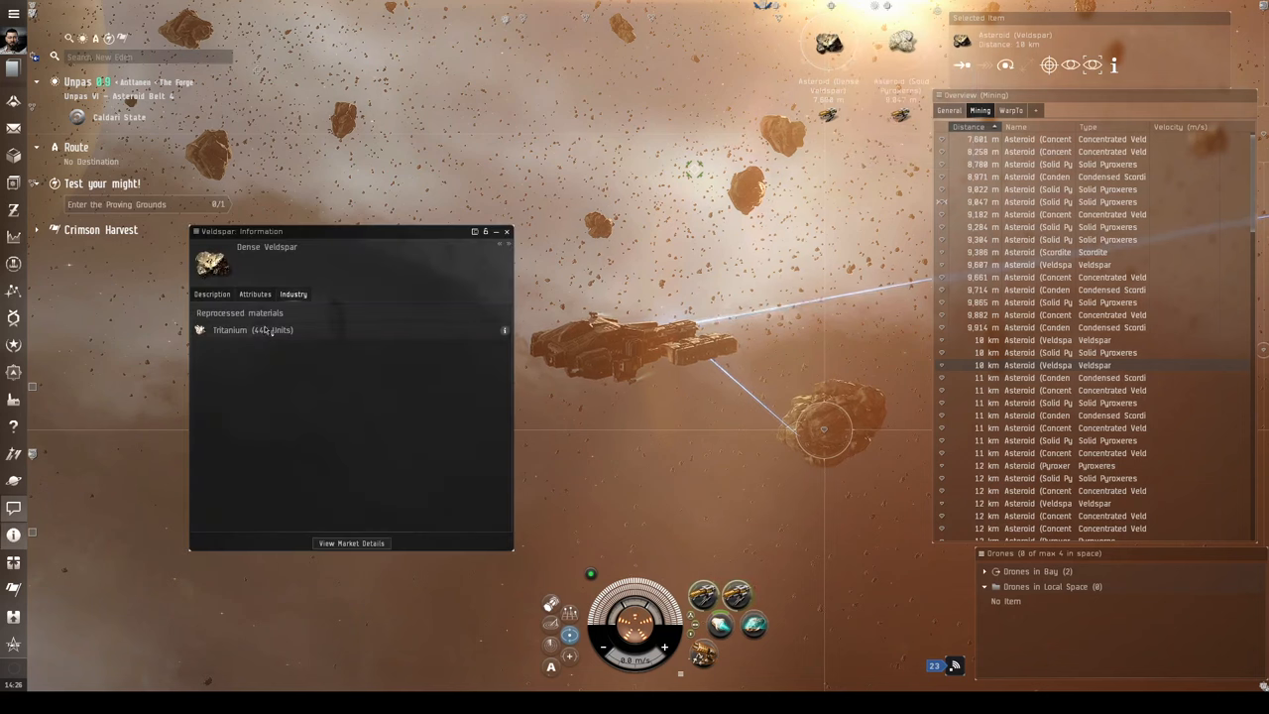
{"action": "mouse_move", "coordinate": [505, 232]}
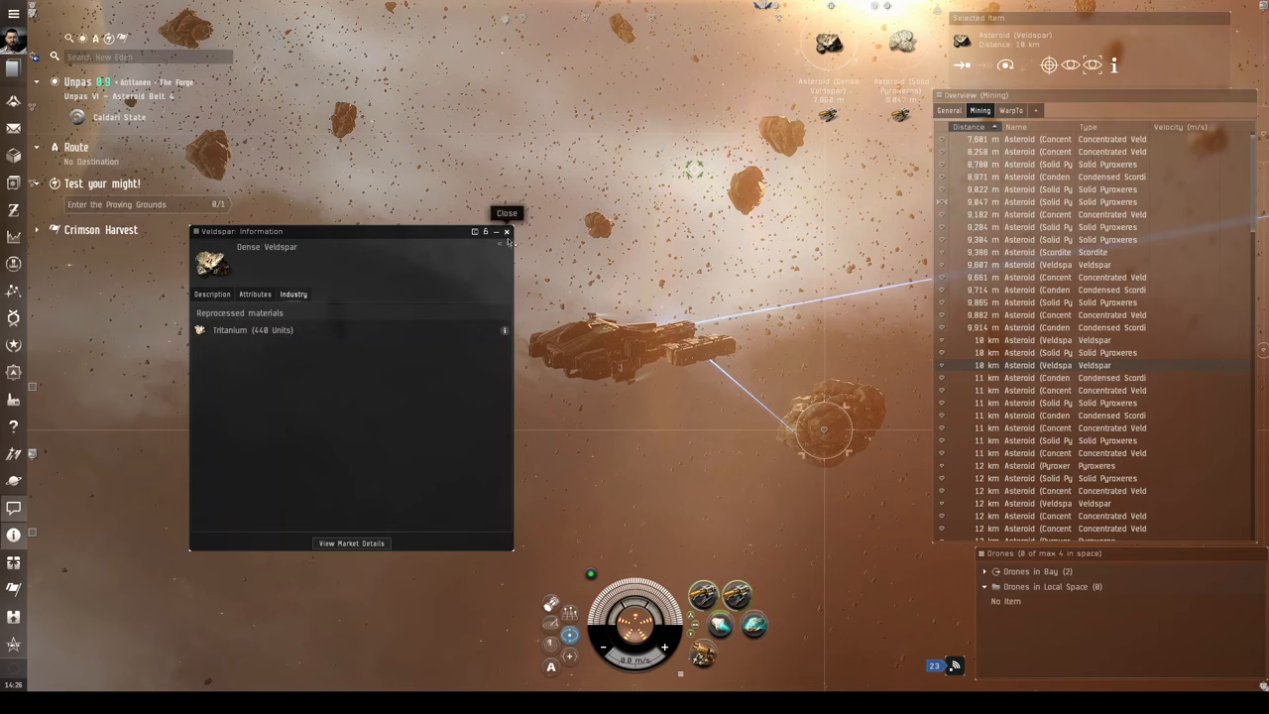
{"action": "left_click", "coordinate": [507, 212]}
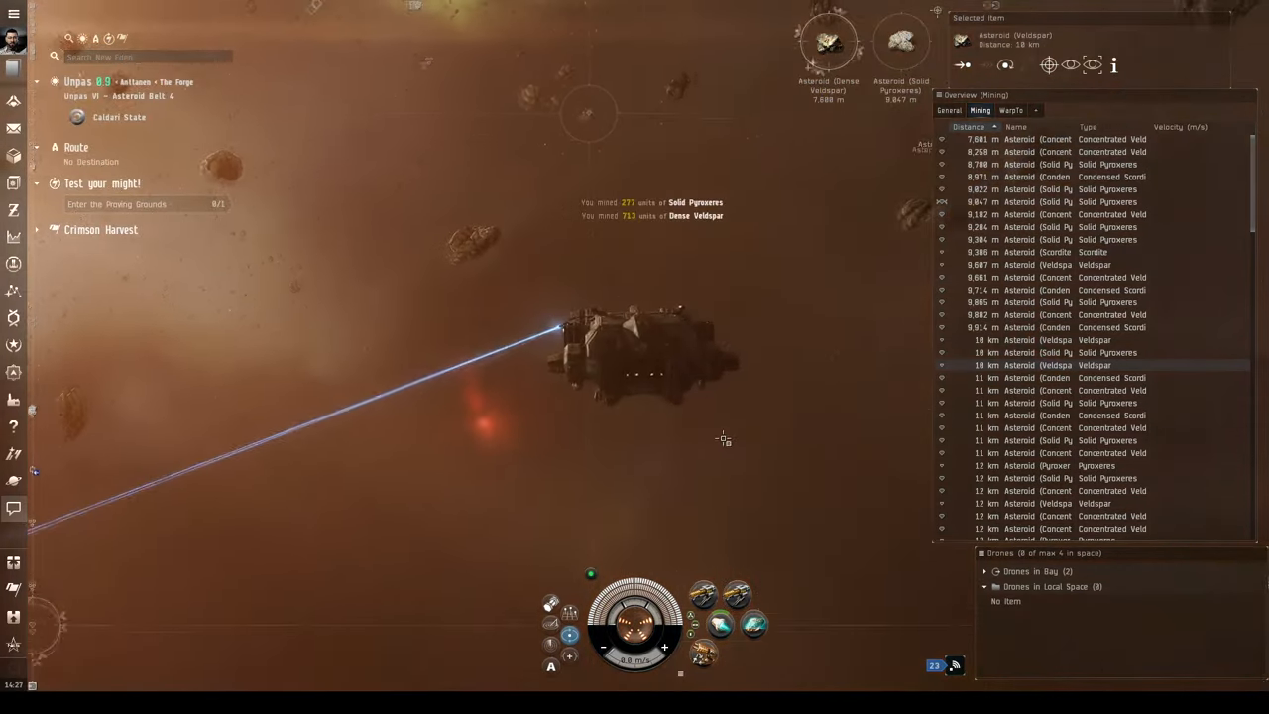
{"action": "left_click", "coordinate": [949, 110]}
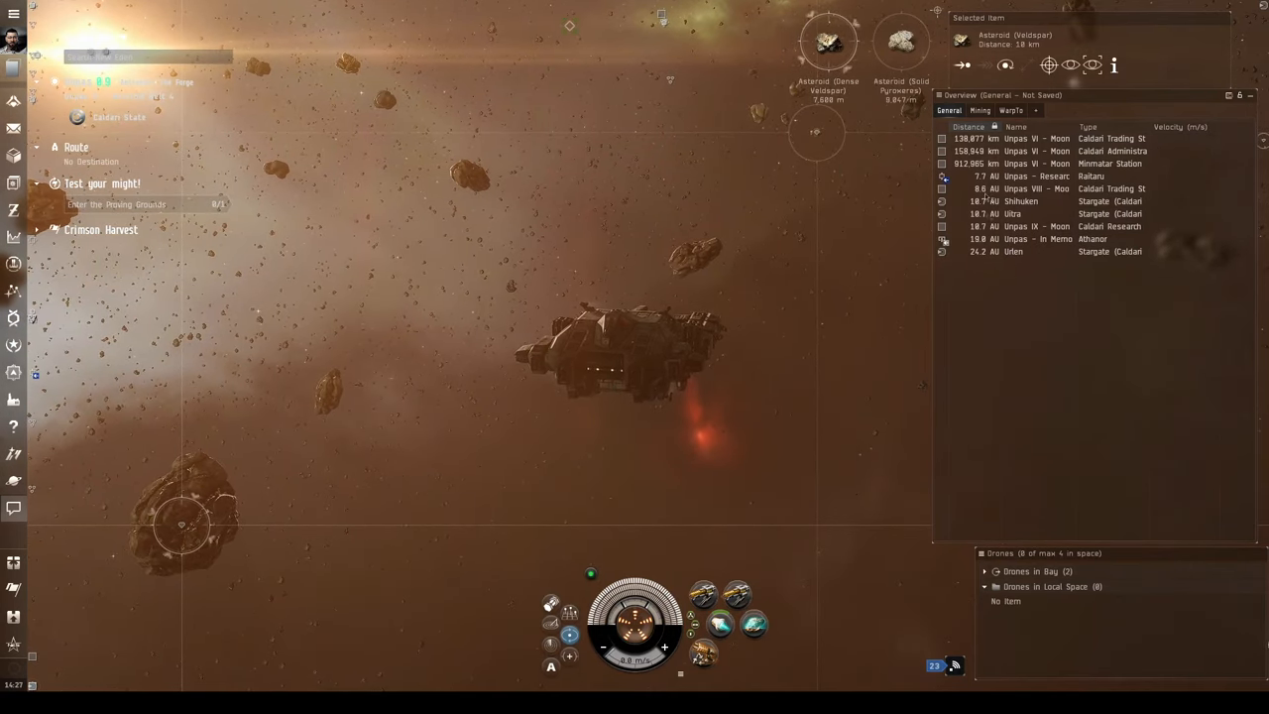
Show info on the Athanor refinery, read its Traits, Description and Attributes, then dock.
{"action": "right_click", "coordinate": [1031, 238]}
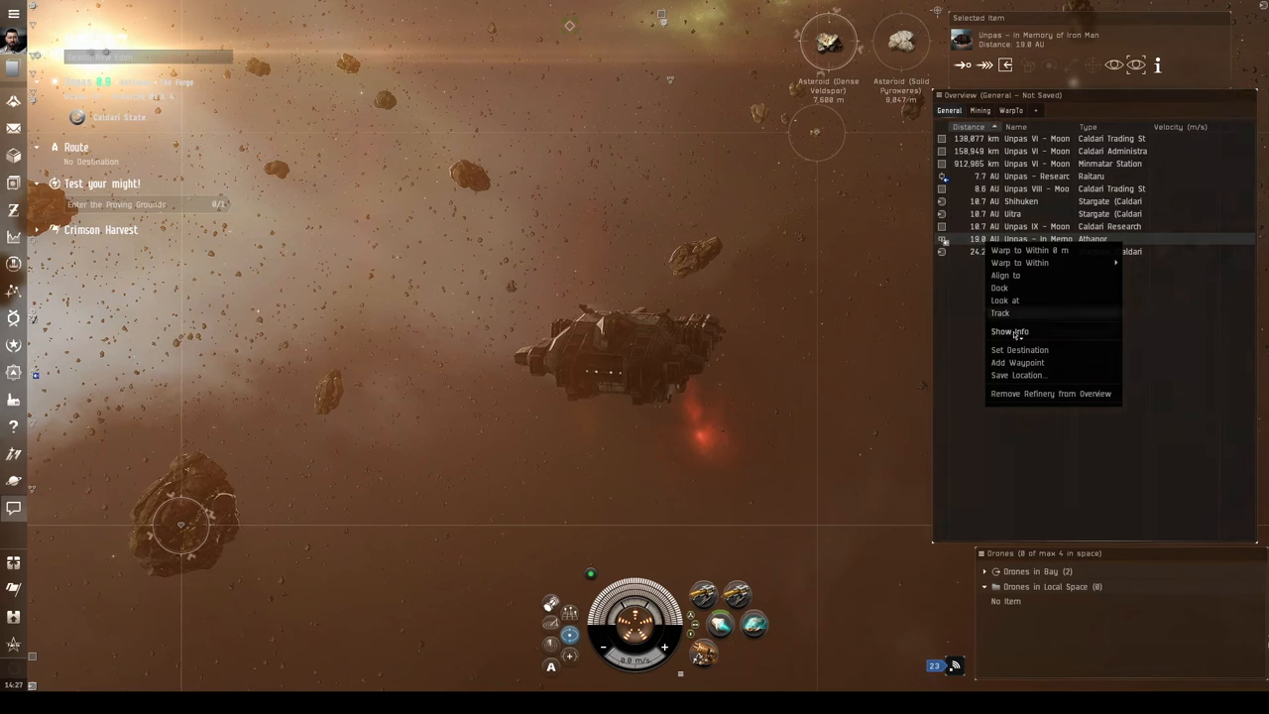
{"action": "left_click", "coordinate": [1009, 331]}
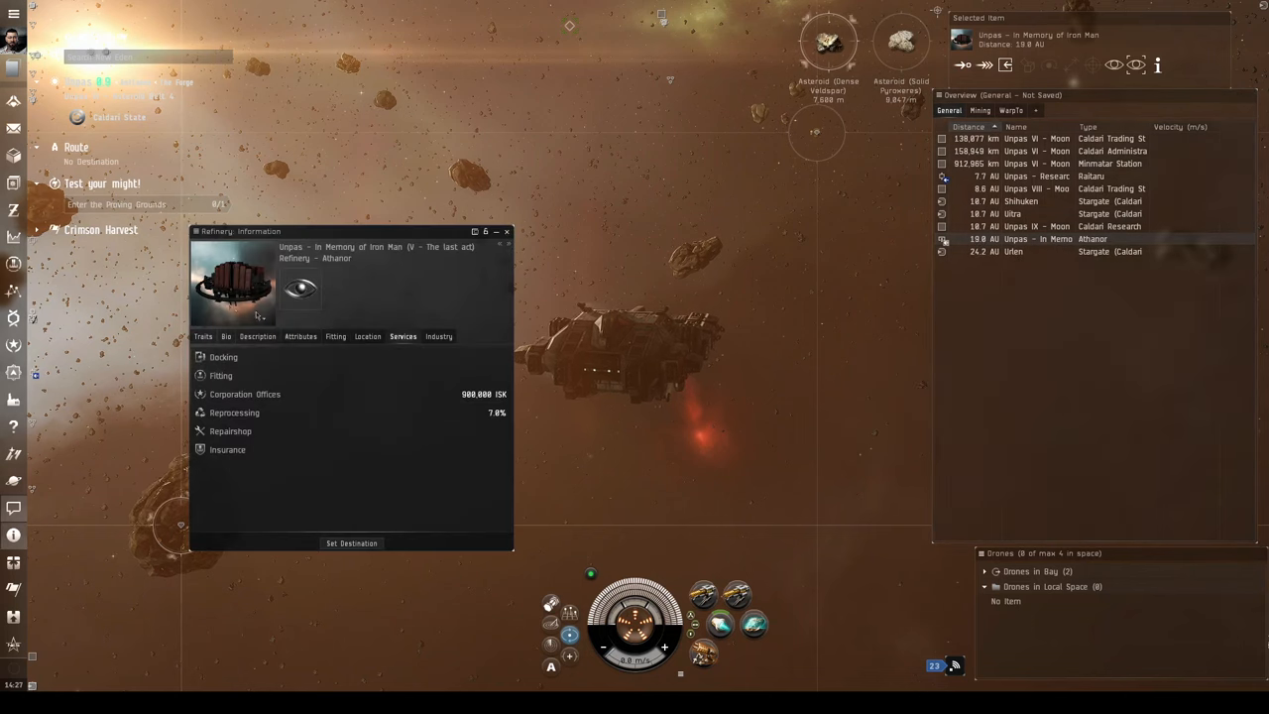
{"action": "mouse_move", "coordinate": [344, 294]}
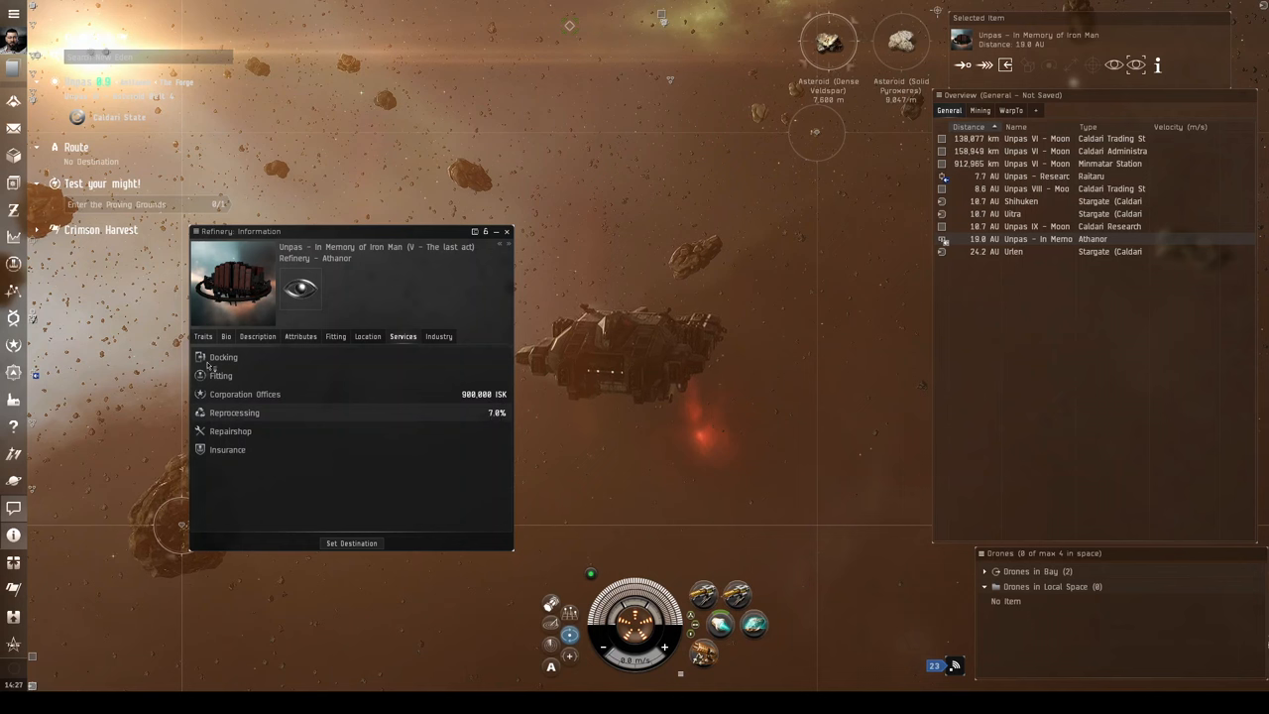
{"action": "left_click", "coordinate": [203, 336]}
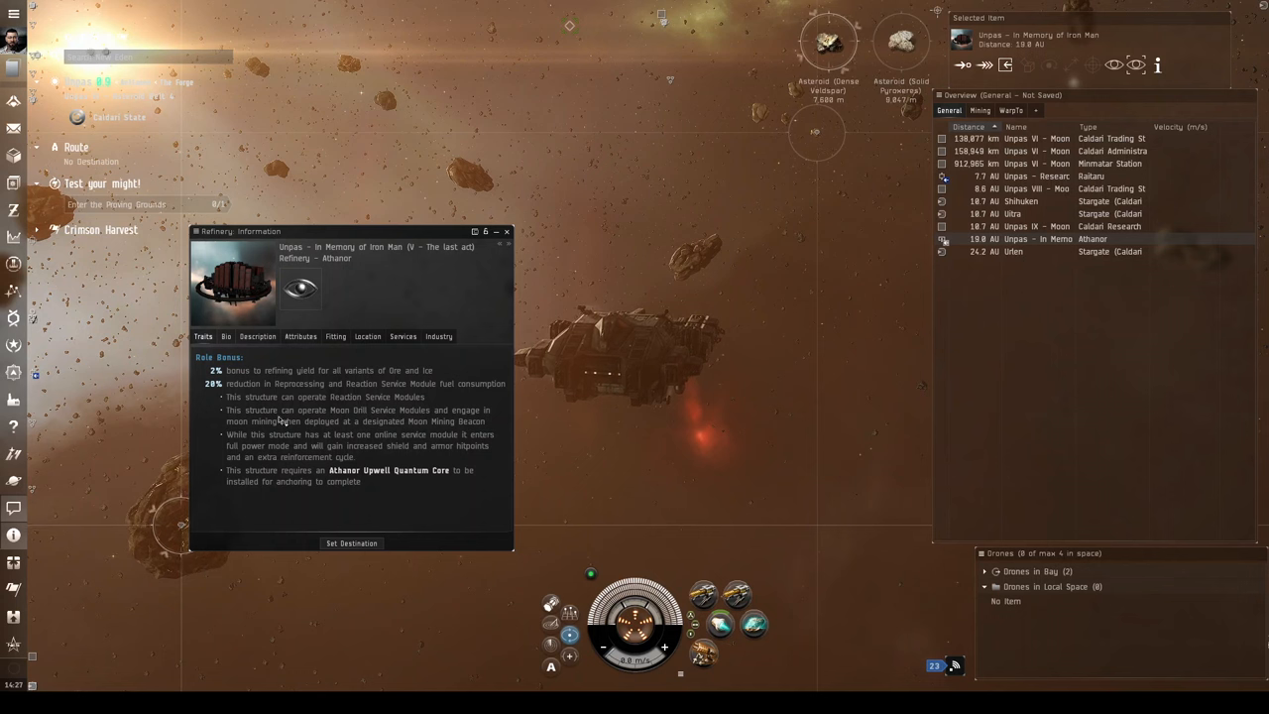
{"action": "left_click", "coordinate": [226, 336]}
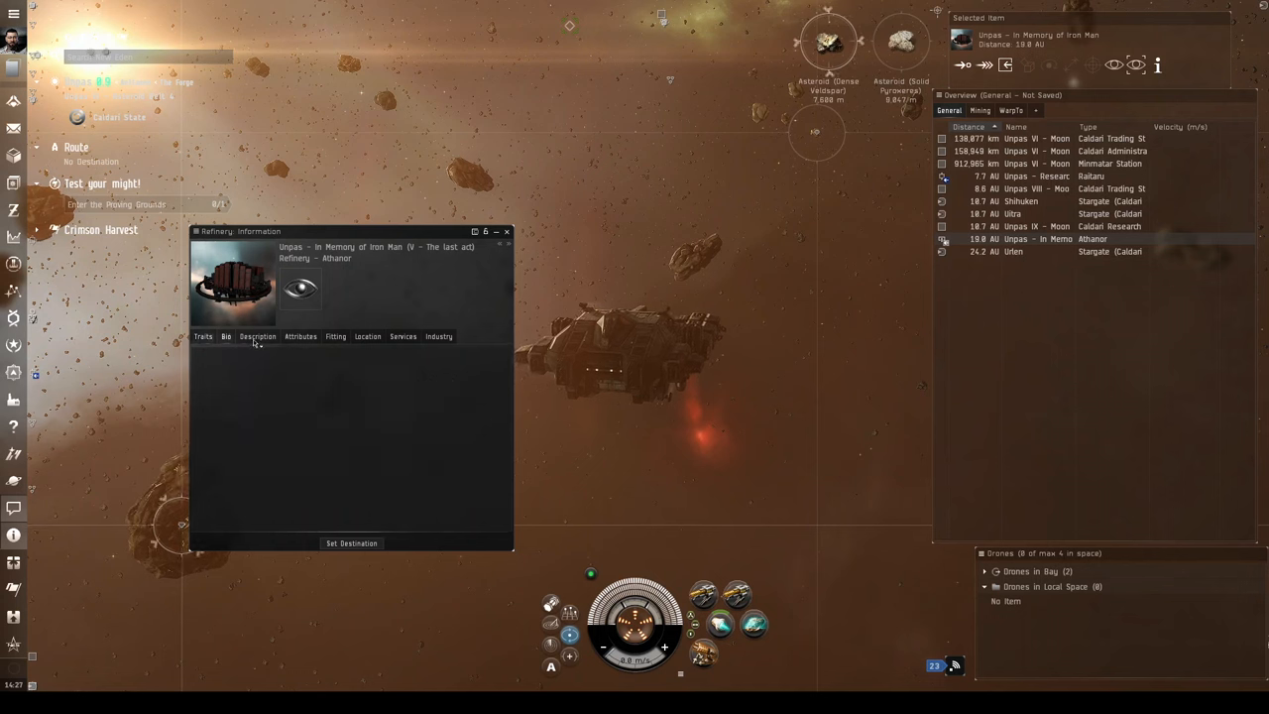
{"action": "left_click", "coordinate": [300, 335]}
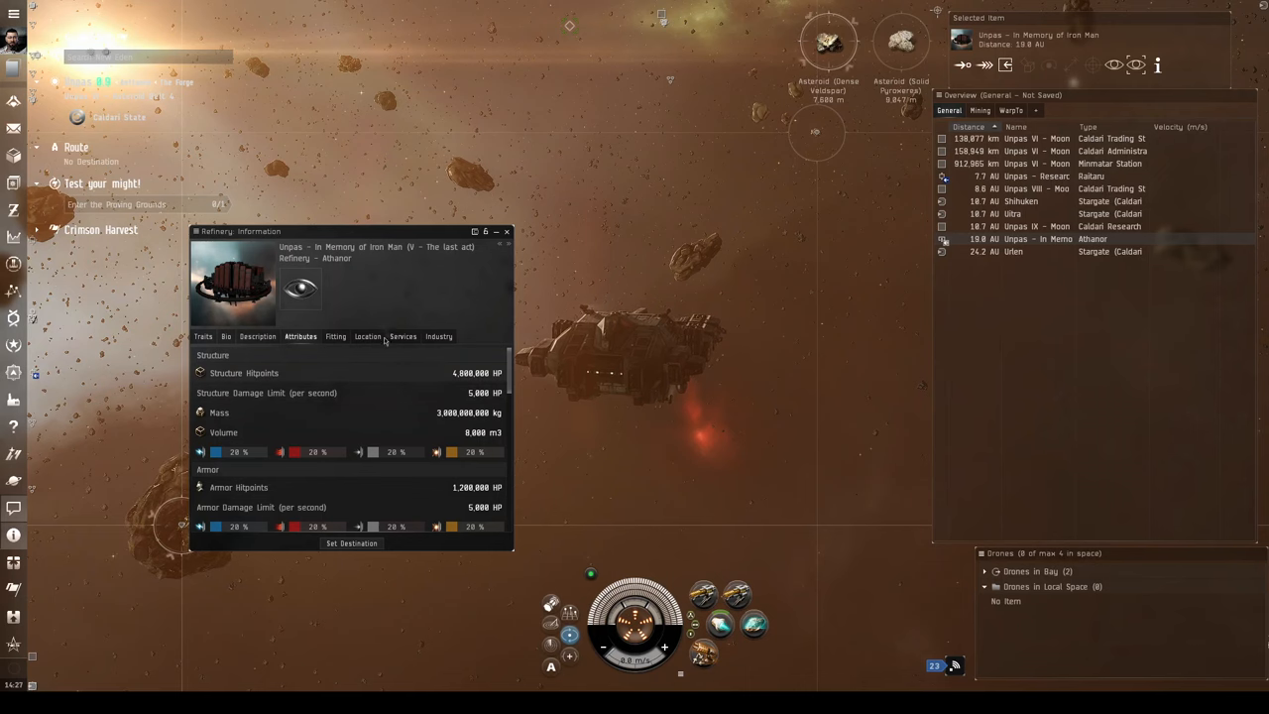
{"action": "left_click", "coordinate": [505, 231]}
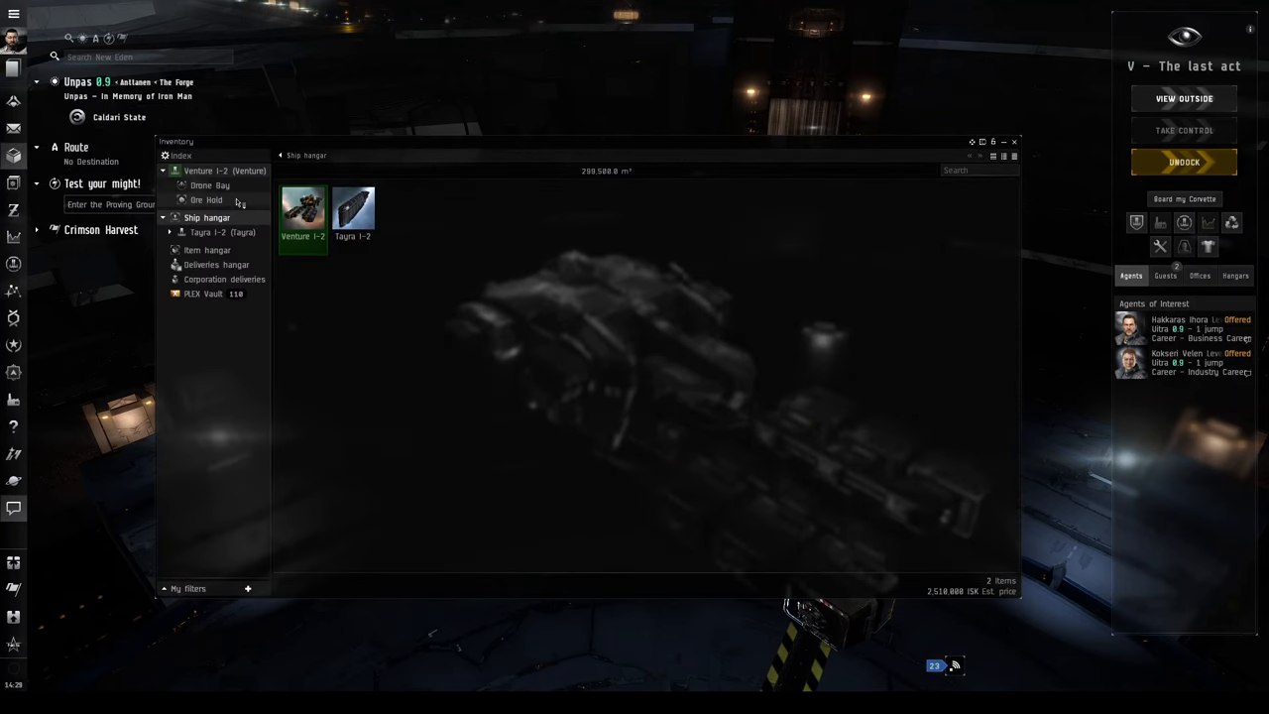
Switch from the Venture's ore hold to the station item hangar and open actions for the selected ores.
{"action": "left_click", "coordinate": [207, 199]}
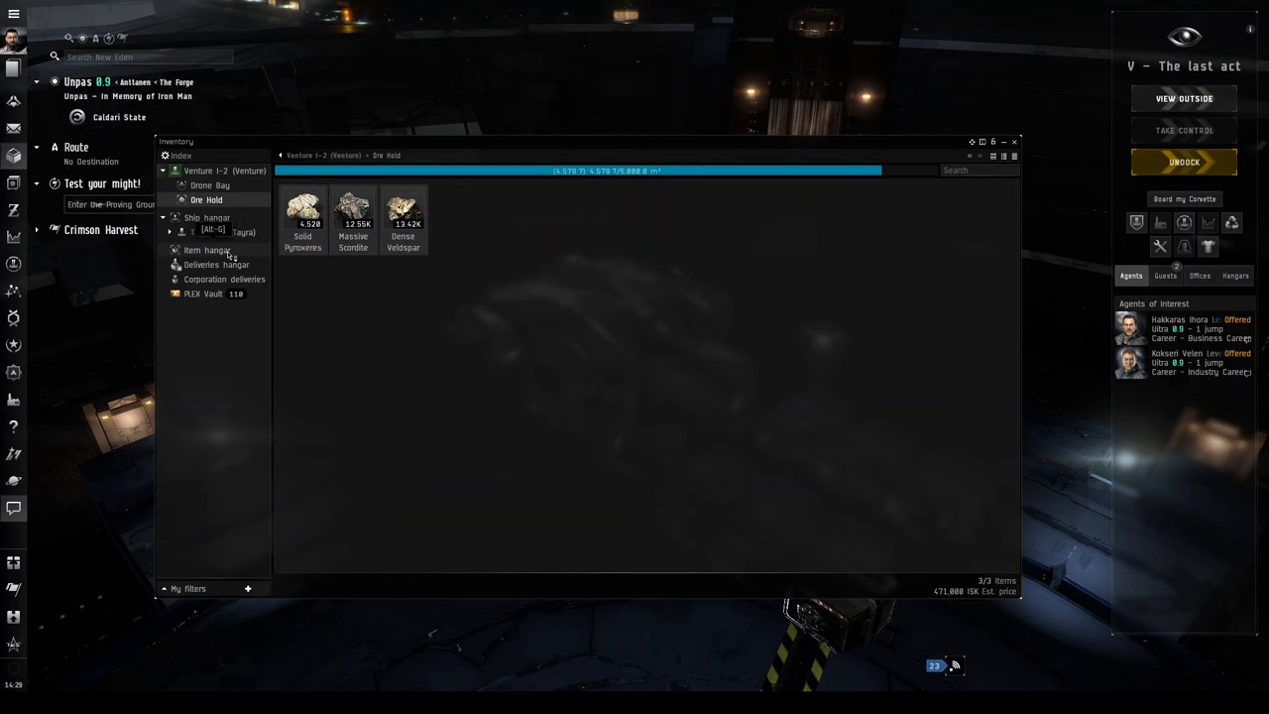
{"action": "left_click", "coordinate": [207, 250]}
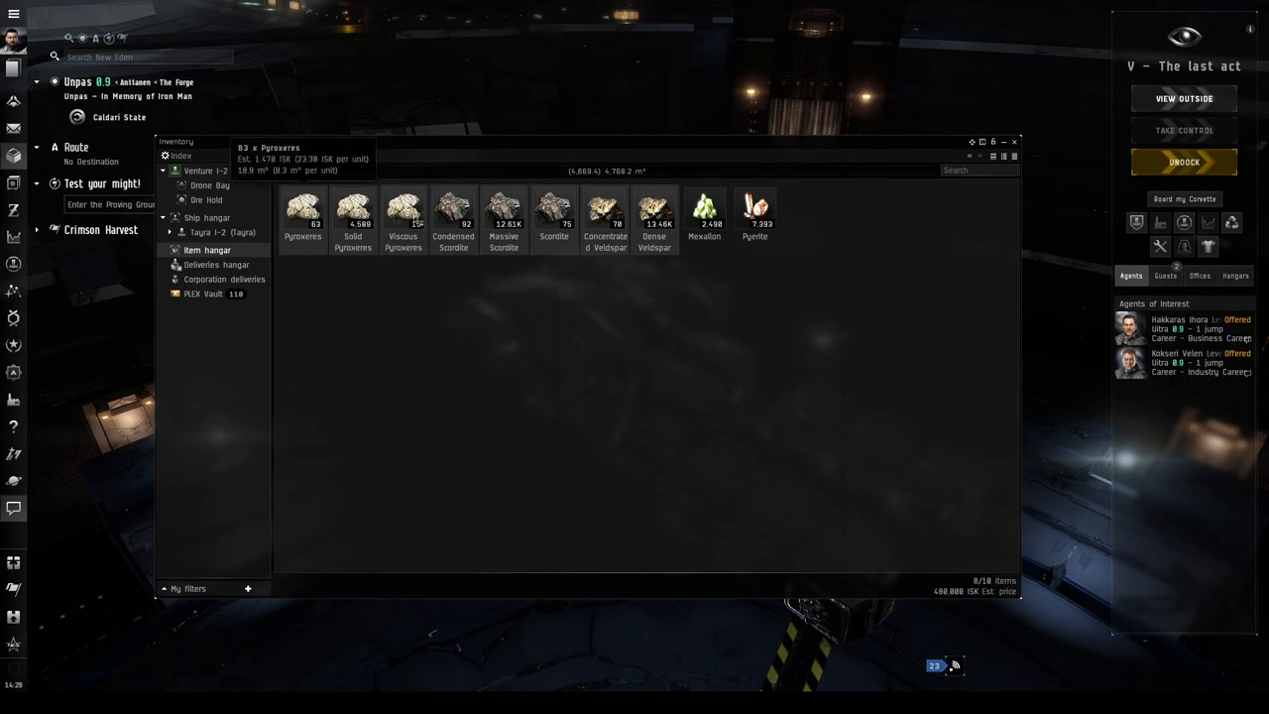
{"action": "right_click", "coordinate": [452, 208]}
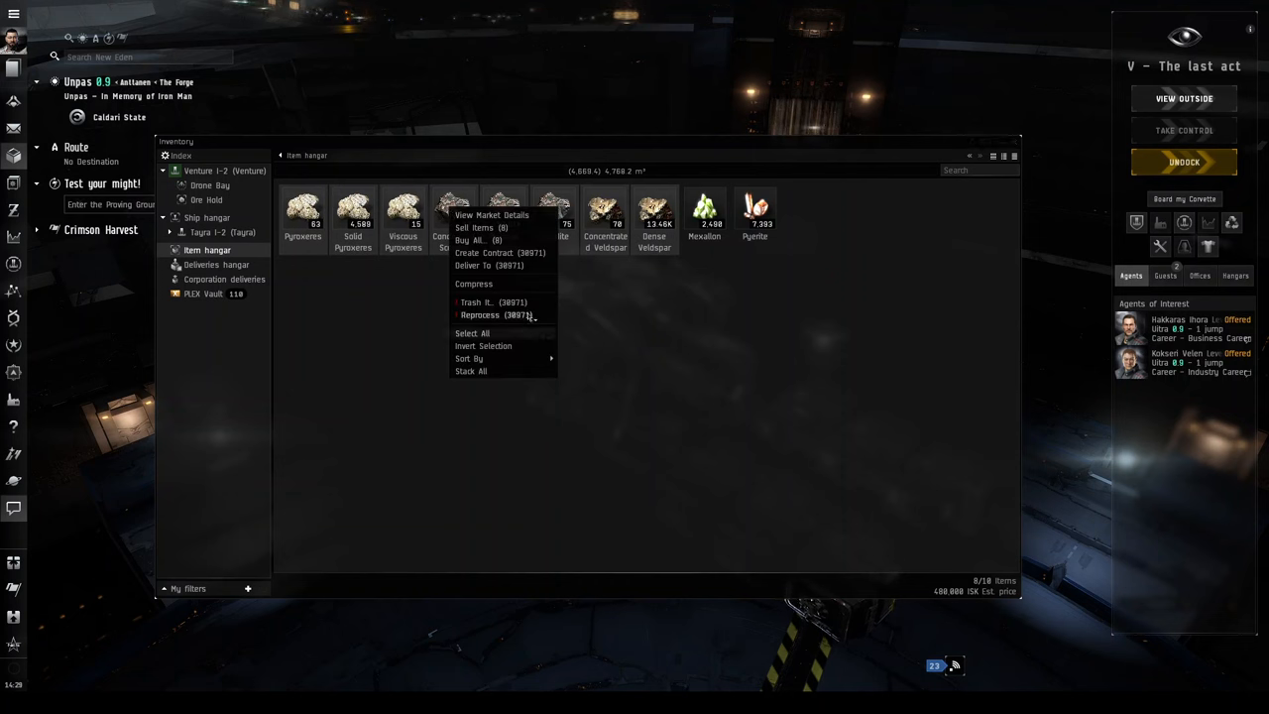
Send the selected ores to the Reprocessing Plant and convert them into Tritanium, Pyerite and Mexallon.
{"action": "left_click", "coordinate": [479, 314]}
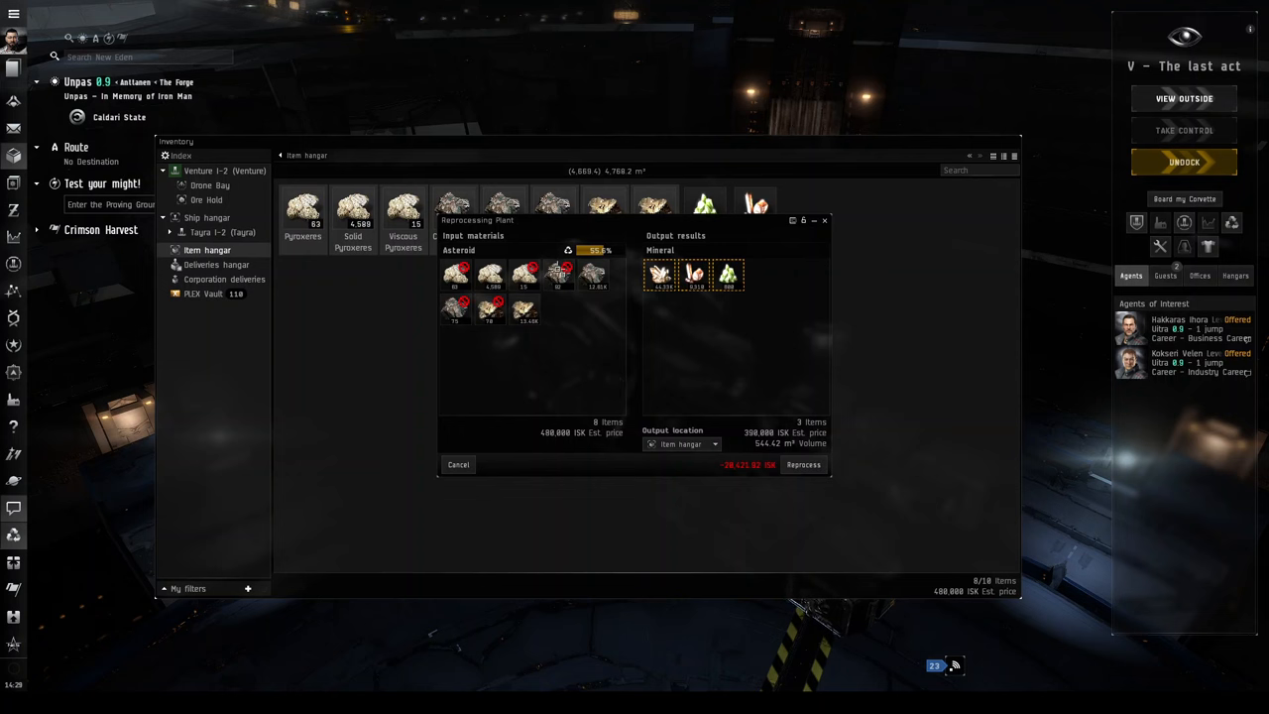
{"action": "mouse_move", "coordinate": [659, 274]}
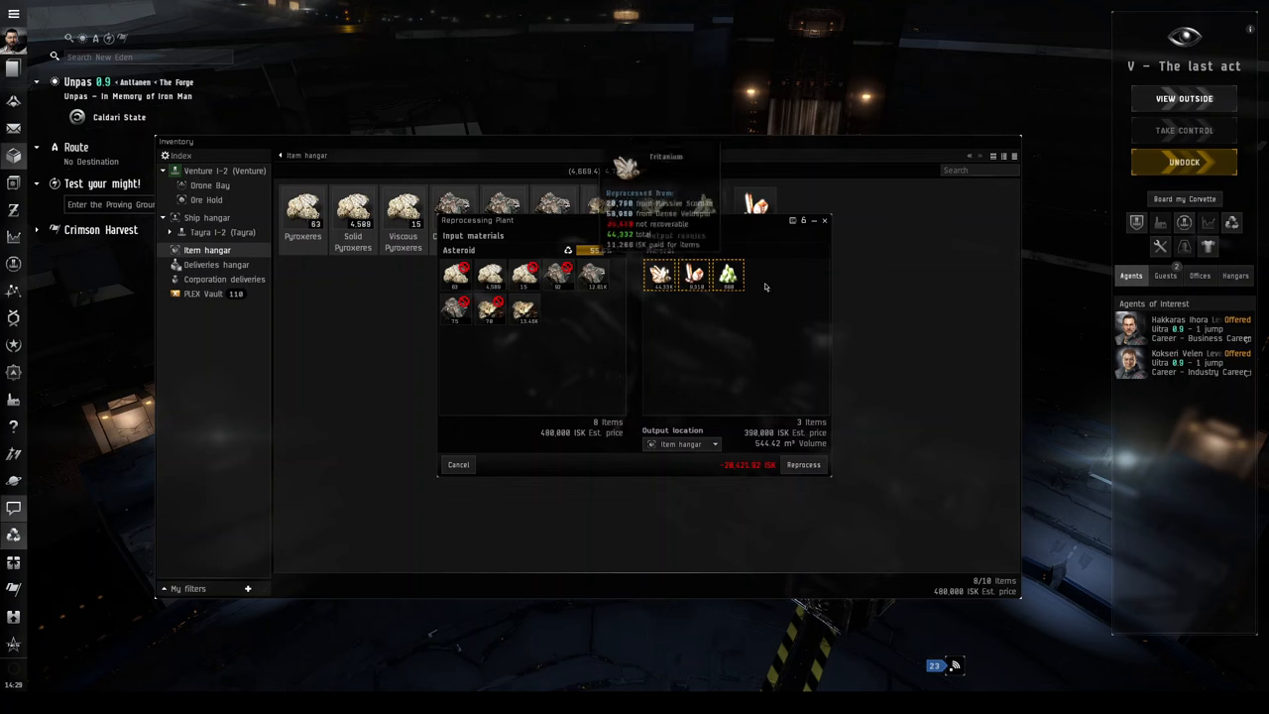
{"action": "mouse_move", "coordinate": [644, 300]}
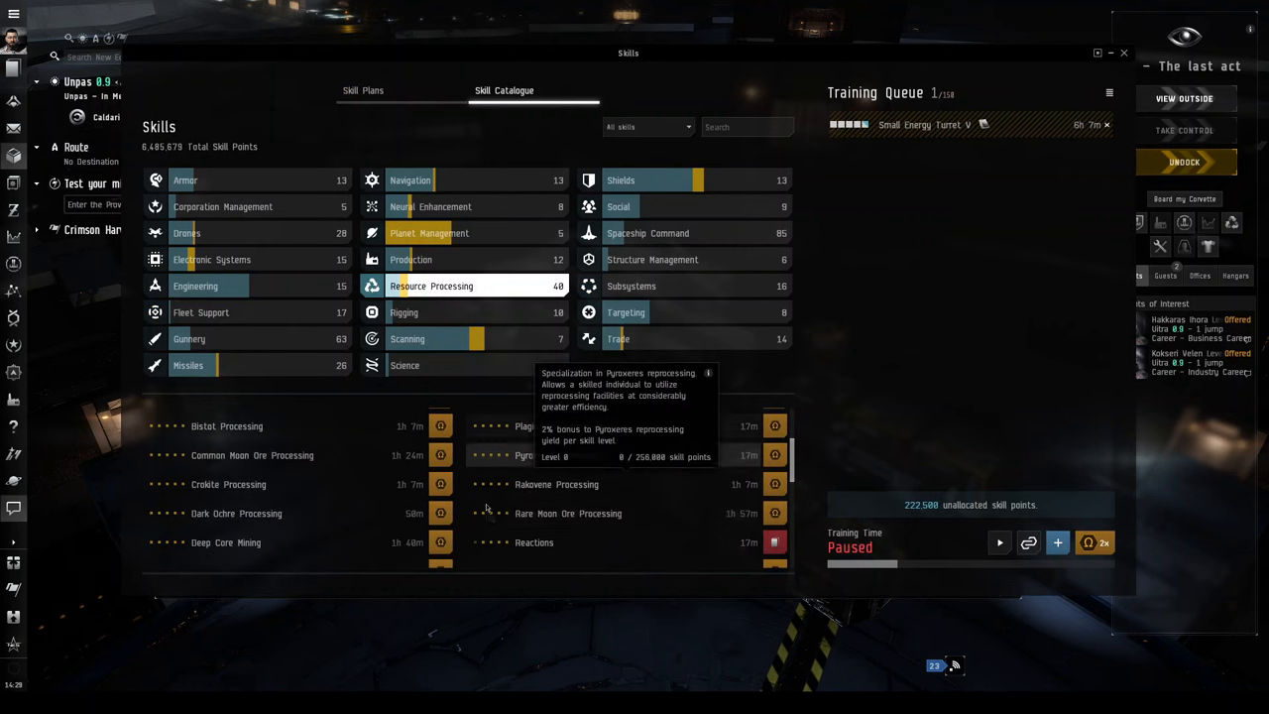
{"action": "scroll", "scroll_direction": "up", "scroll_amount": 3}
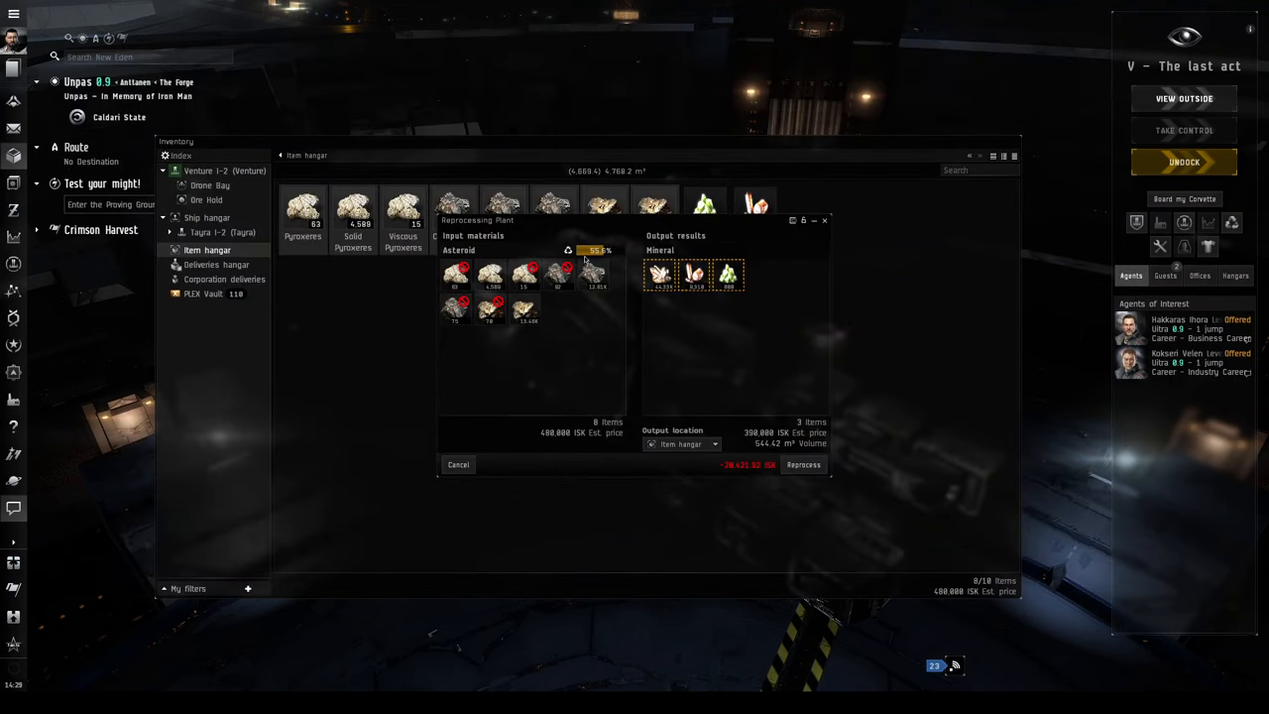
{"action": "mouse_move", "coordinate": [595, 250]}
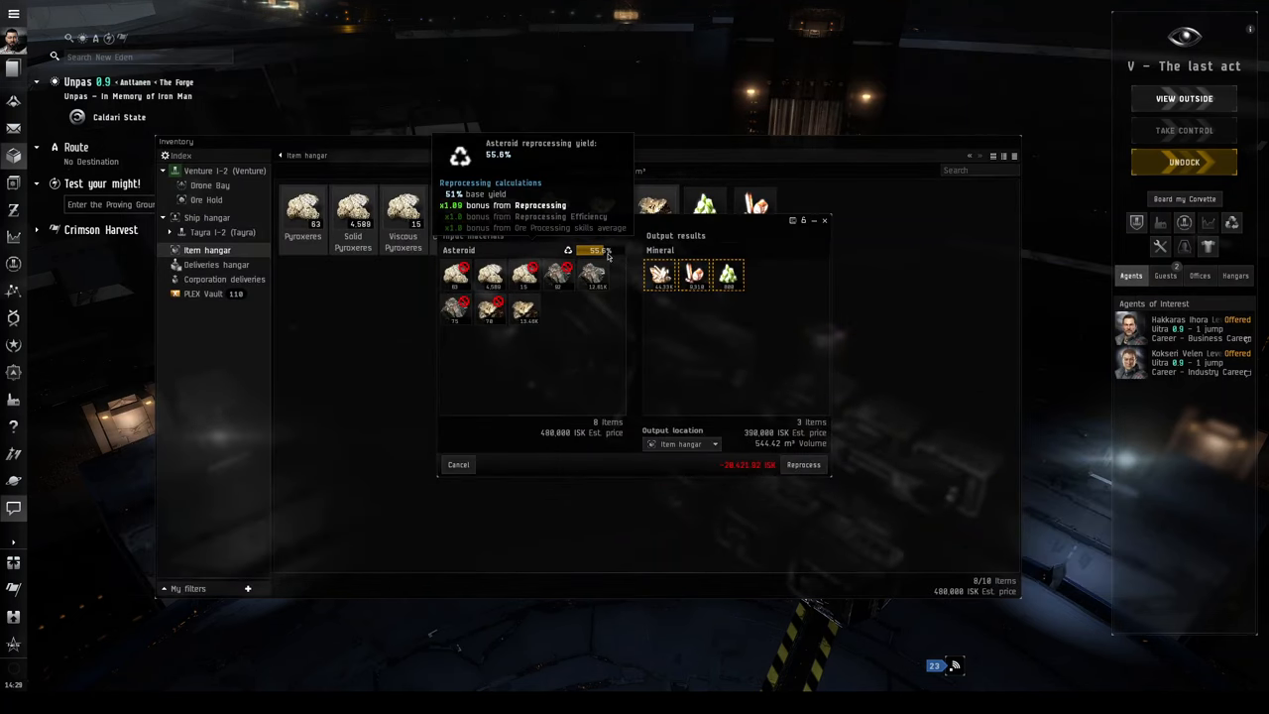
{"action": "mouse_move", "coordinate": [614, 248]}
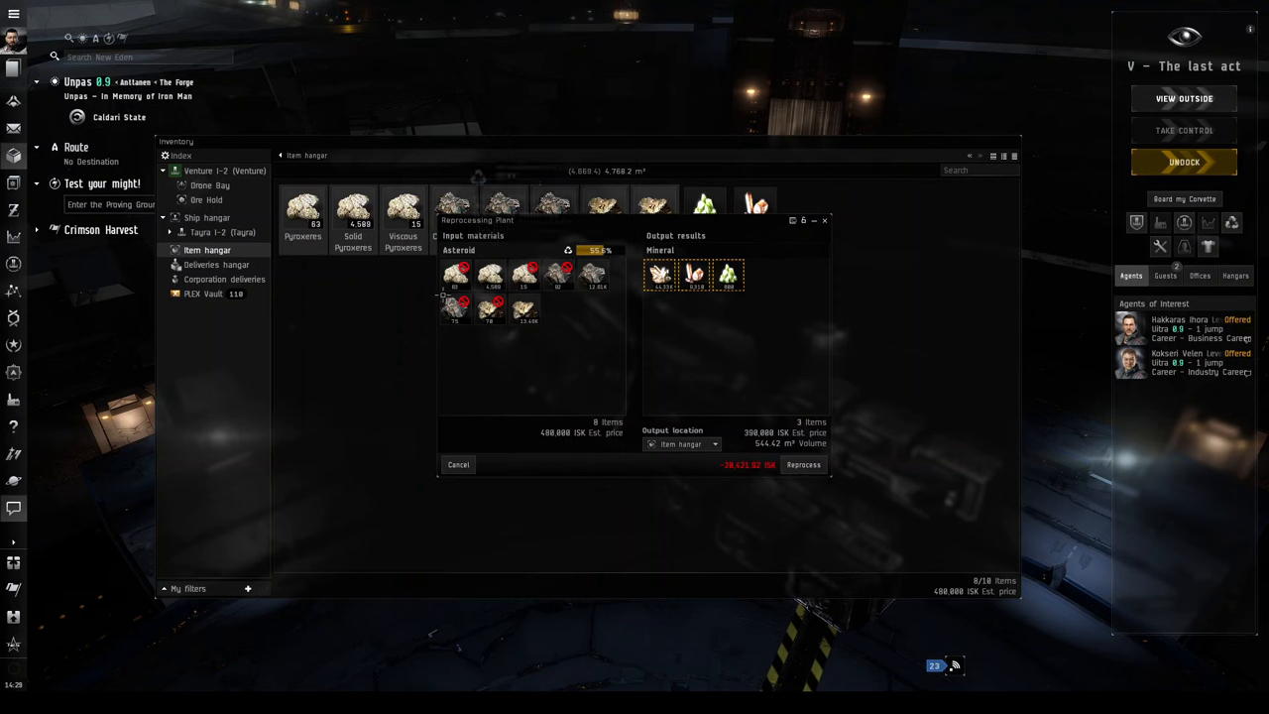
{"action": "mouse_move", "coordinate": [614, 256]}
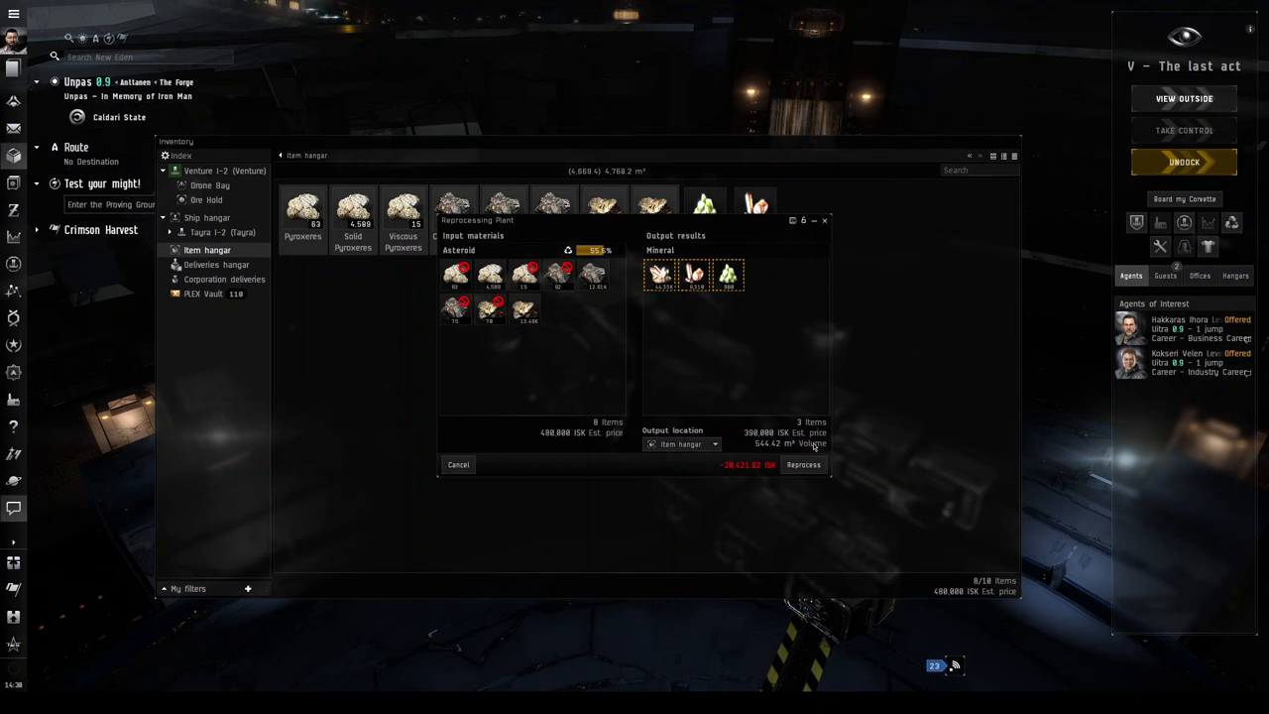
{"action": "left_click", "coordinate": [803, 464]}
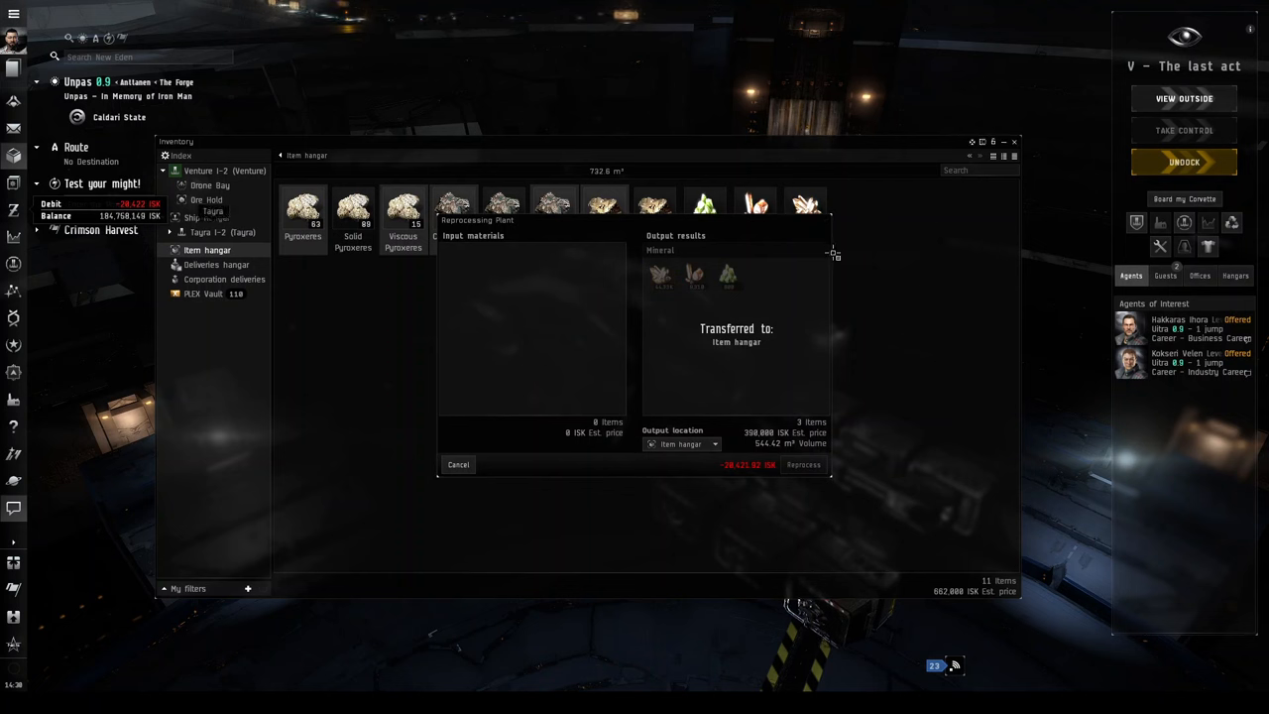
{"action": "left_click", "coordinate": [803, 464]}
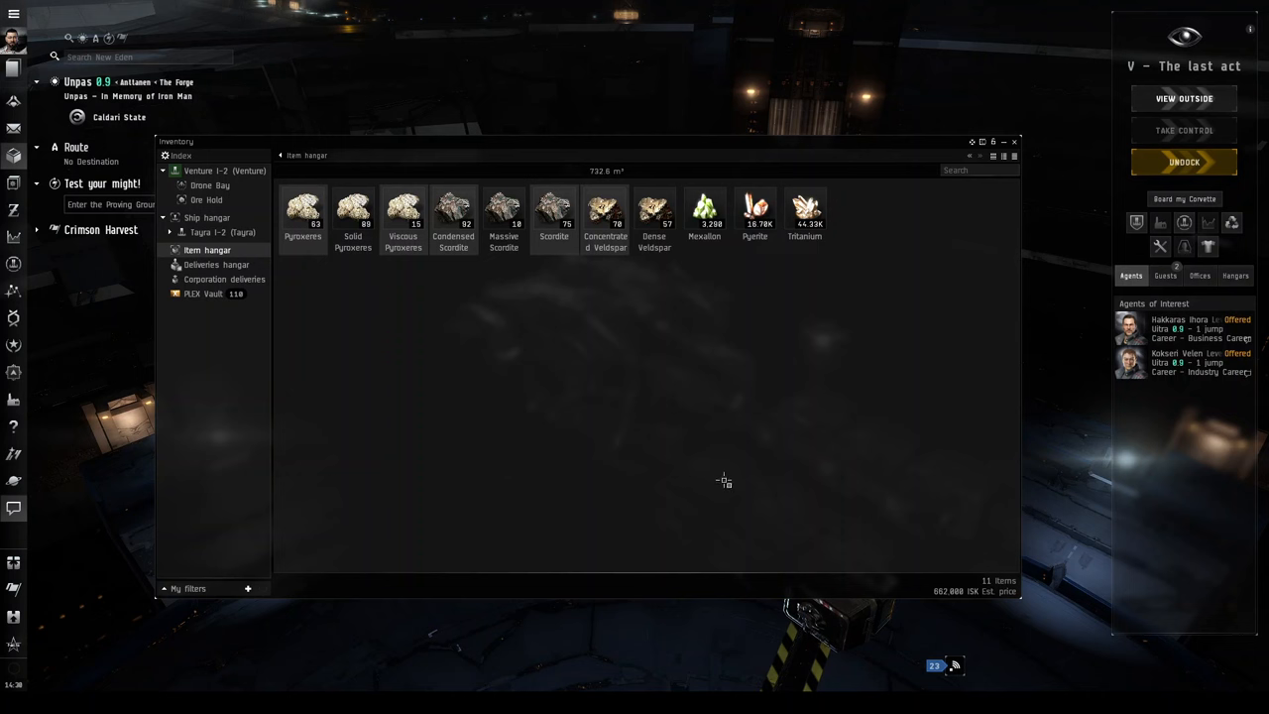
{"action": "mouse_move", "coordinate": [924, 205]}
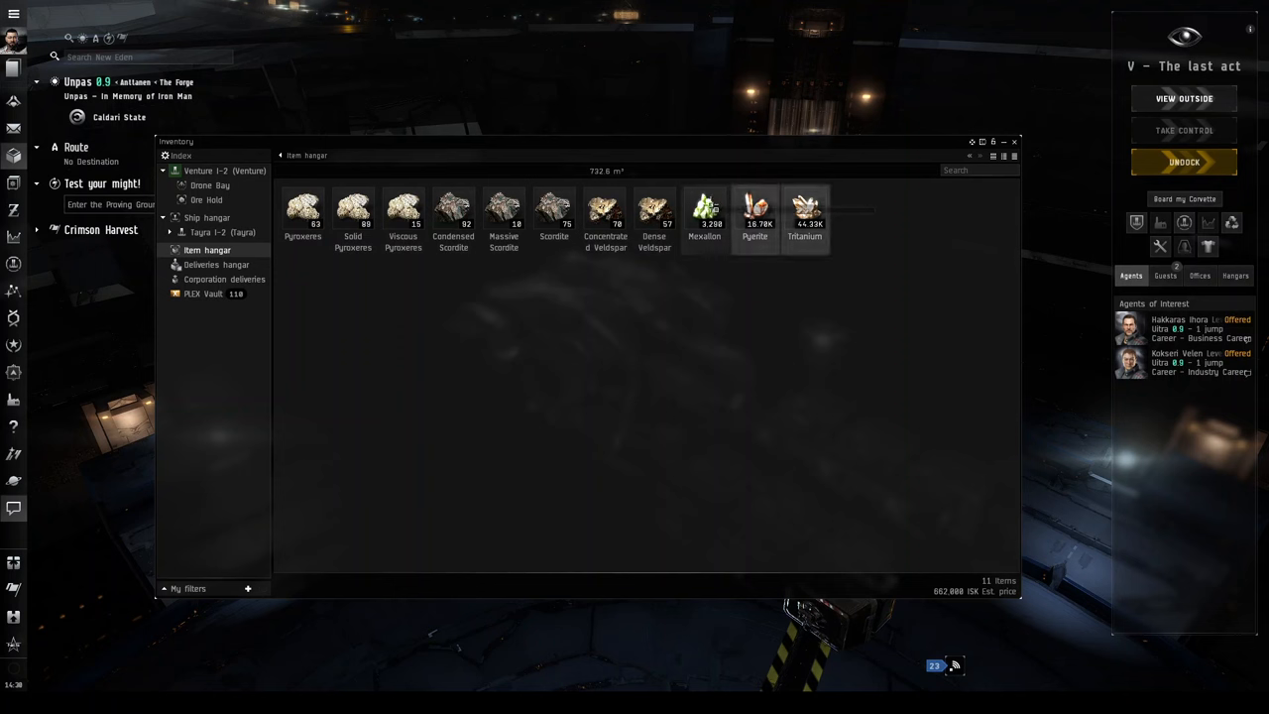
Close the reprocessing window and select the Mexallon, Pyerite and Tritanium stacks.
{"action": "left_click", "coordinate": [804, 208]}
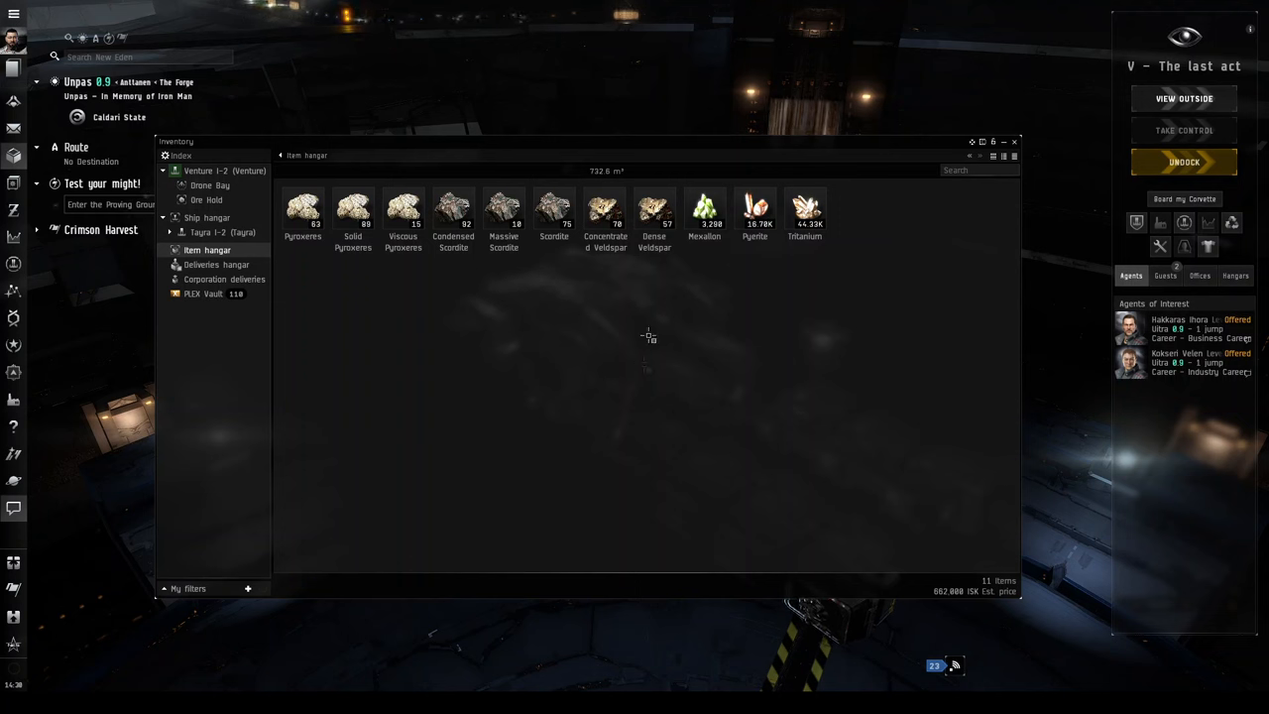
{"action": "mouse_move", "coordinate": [627, 266]}
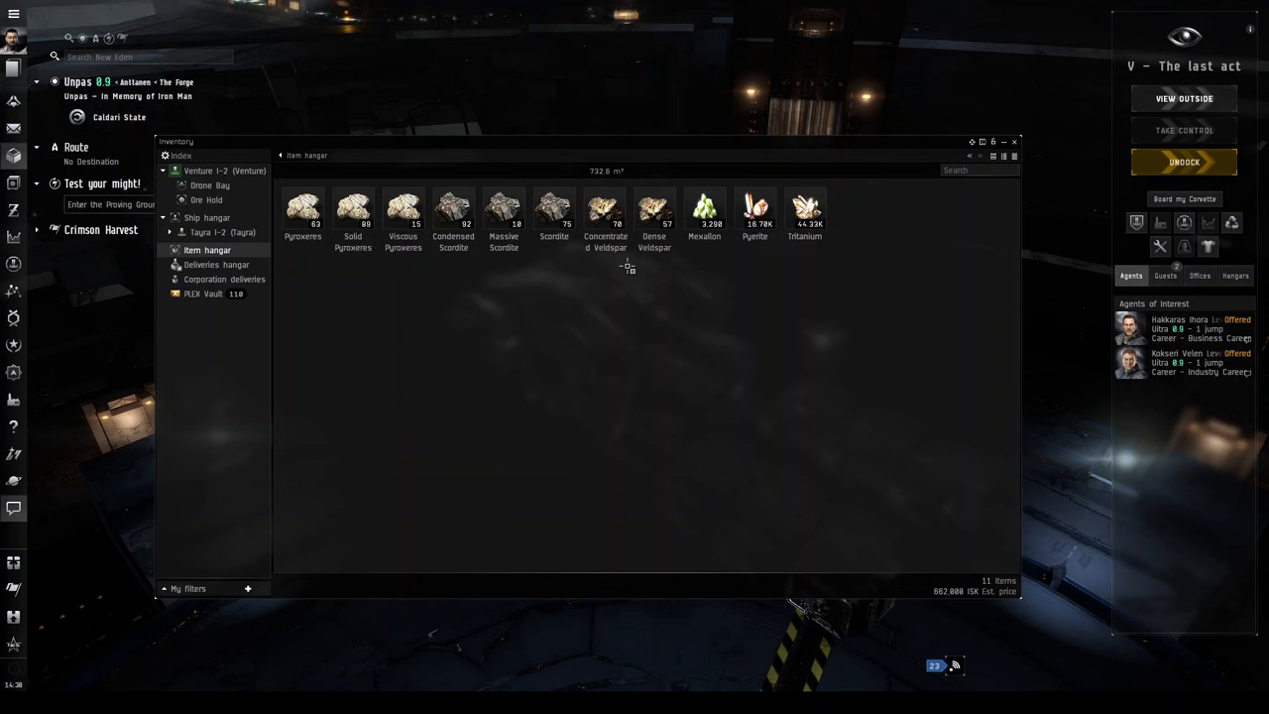
{"action": "mouse_move", "coordinate": [803, 347]}
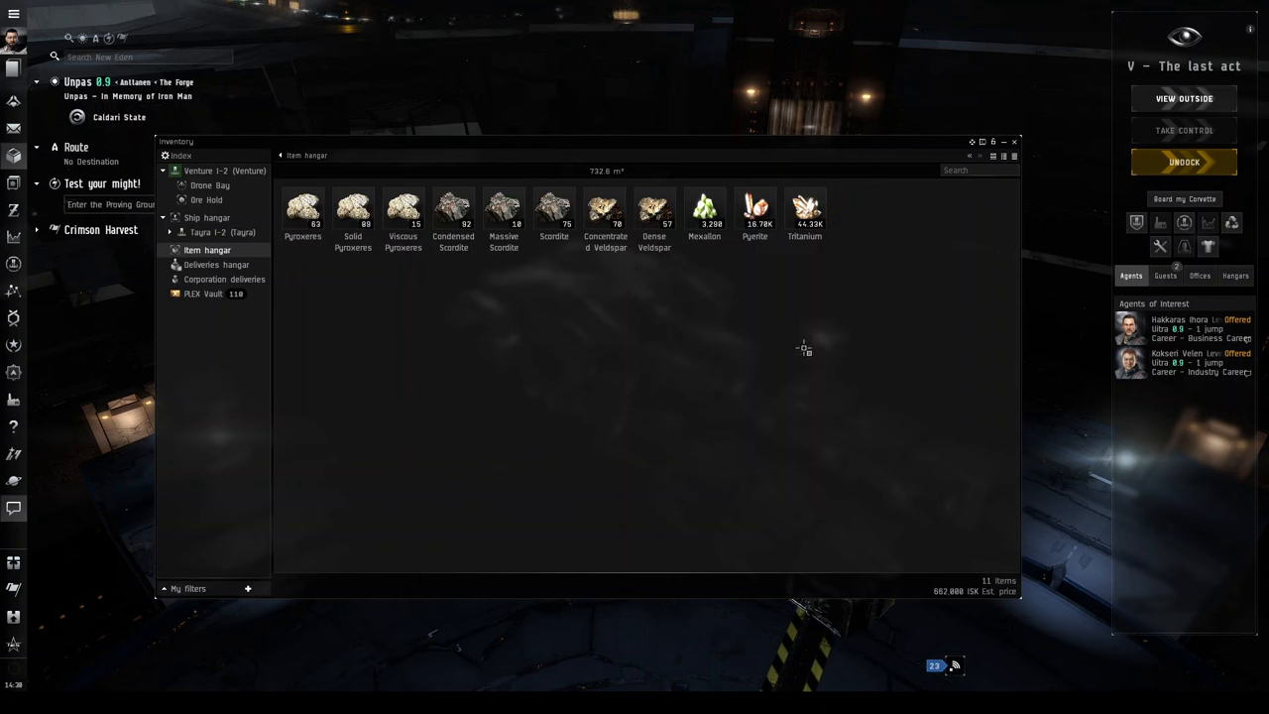
{"action": "mouse_move", "coordinate": [805, 208]}
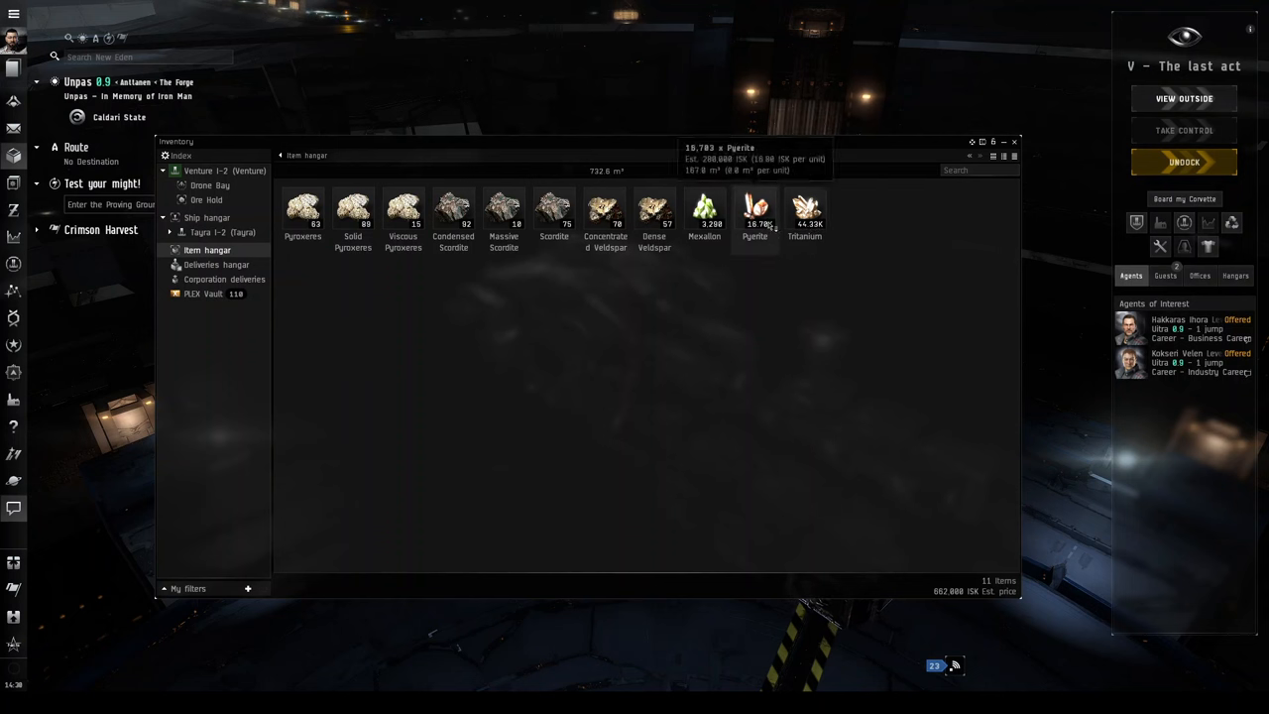
{"action": "mouse_move", "coordinate": [754, 209]}
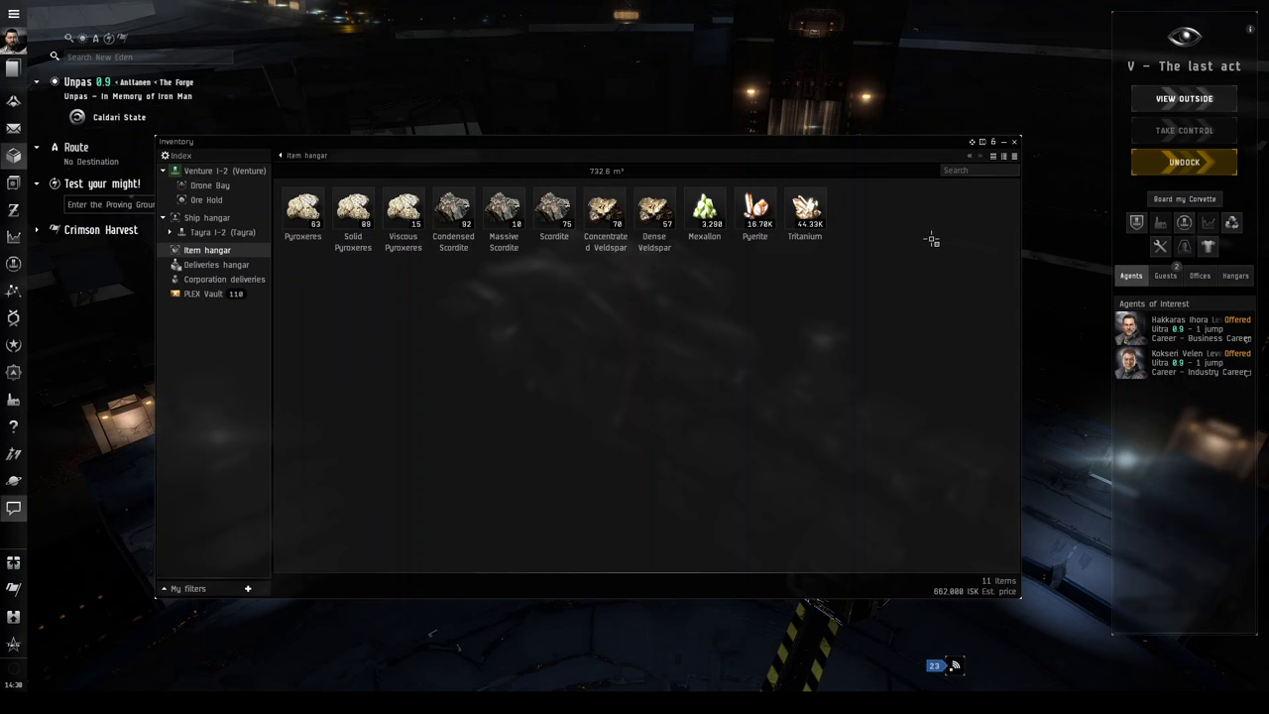
{"action": "left_click", "coordinate": [755, 208]}
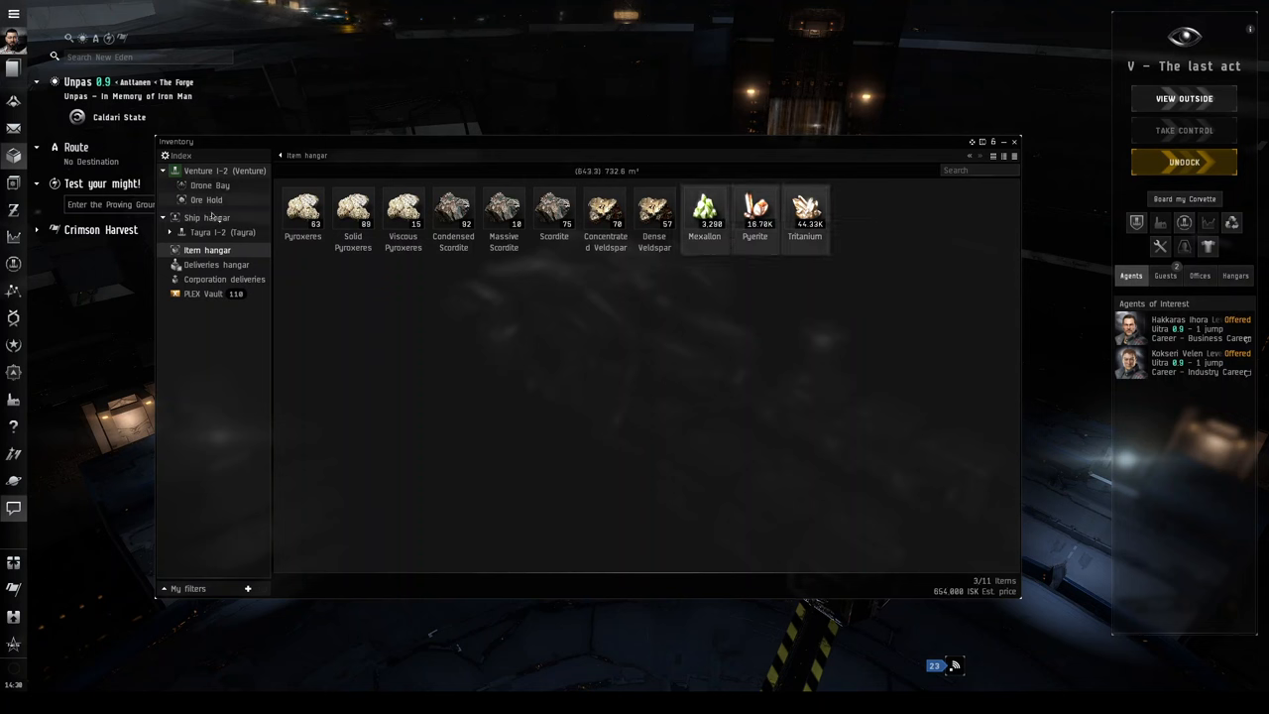
View the ship hangar, browse the Ship Tree, and close the Tayra's info window.
{"action": "left_click", "coordinate": [206, 217]}
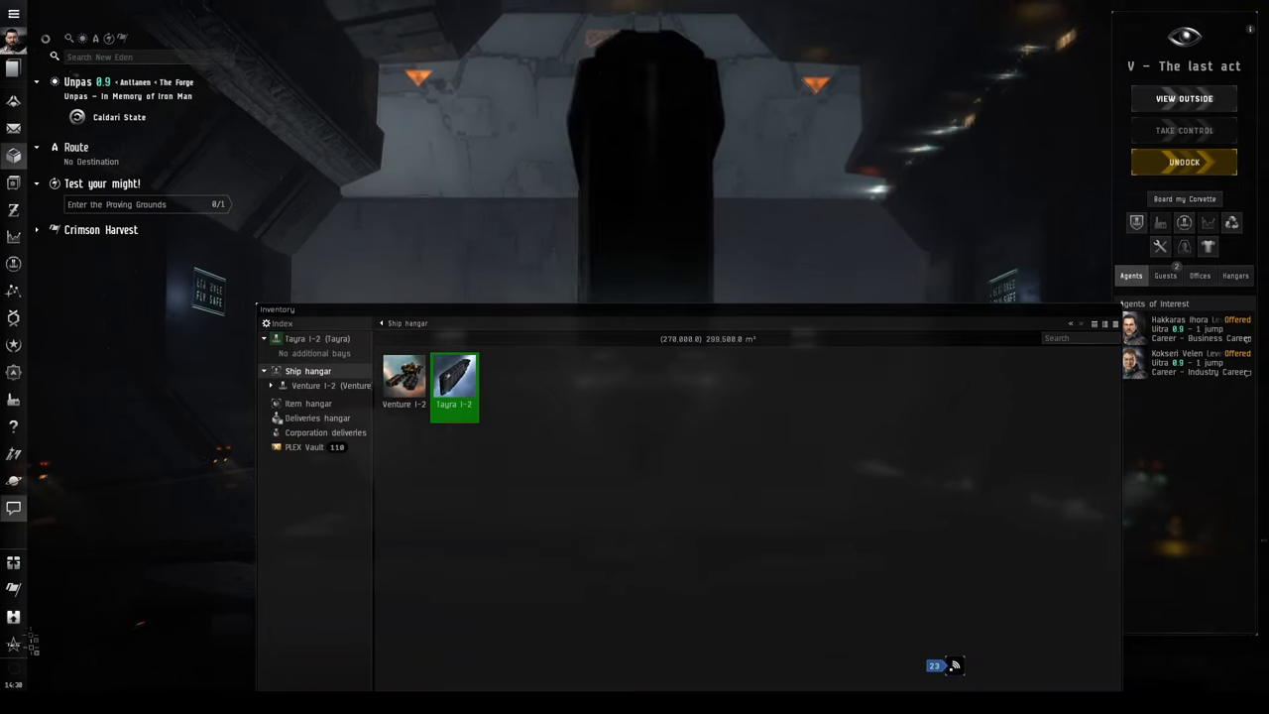
{"action": "mouse_move", "coordinate": [14, 372]}
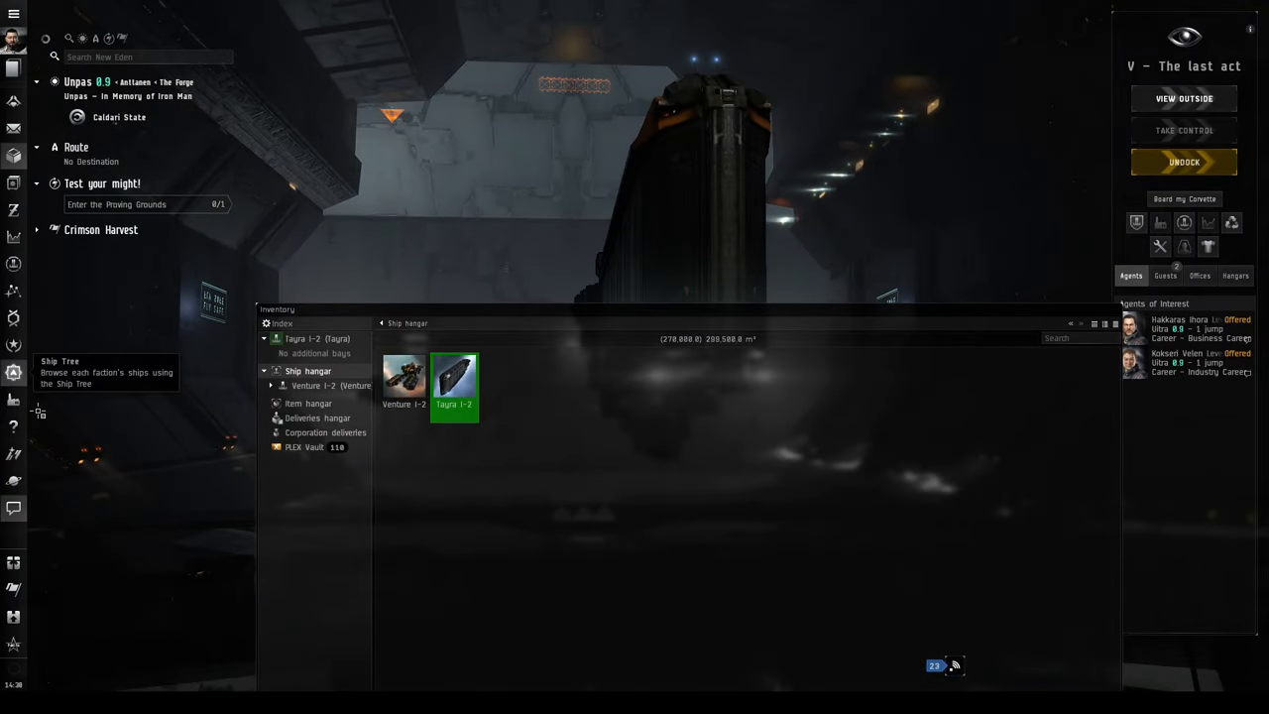
{"action": "left_click", "coordinate": [14, 372]}
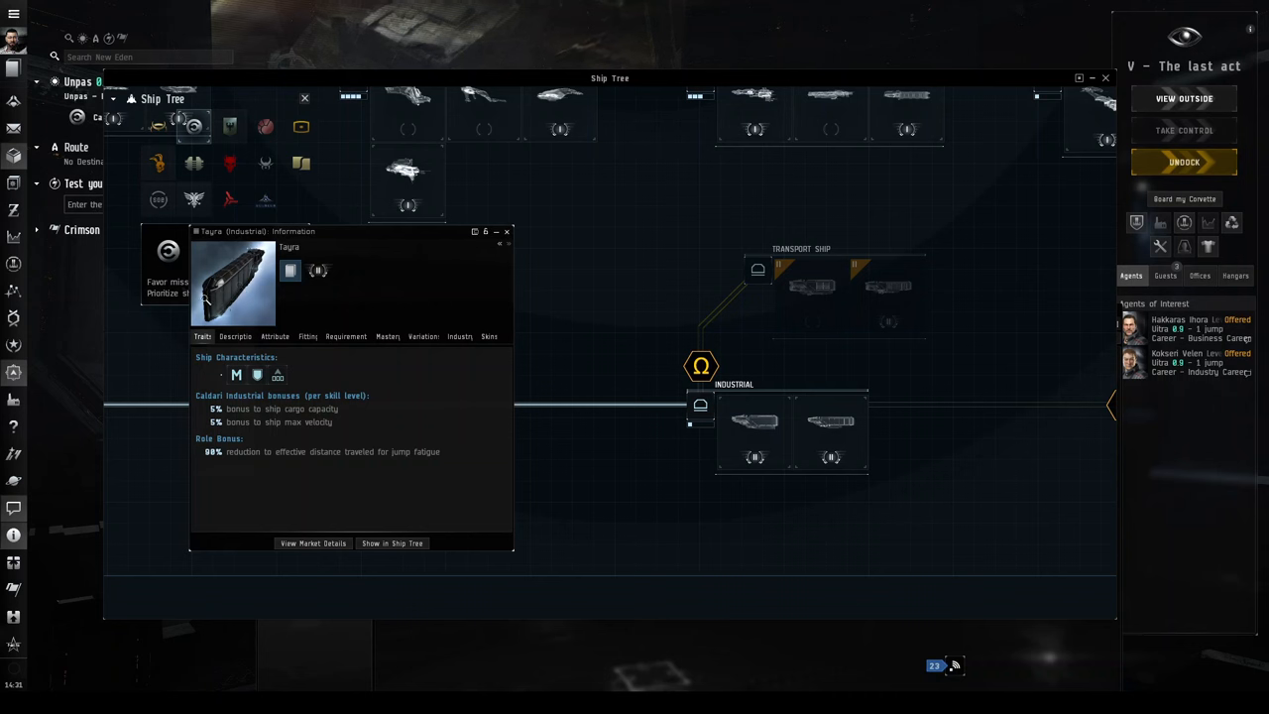
{"action": "left_click", "coordinate": [507, 231]}
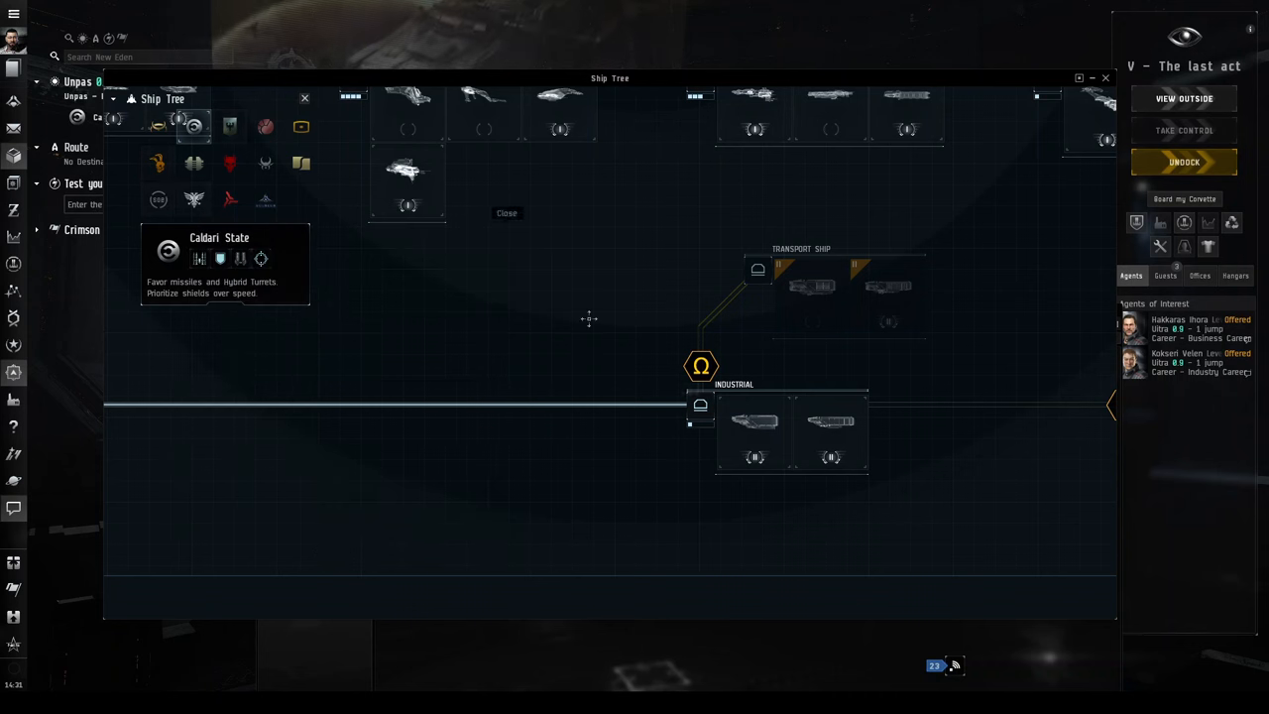
{"action": "mouse_move", "coordinate": [700, 404]}
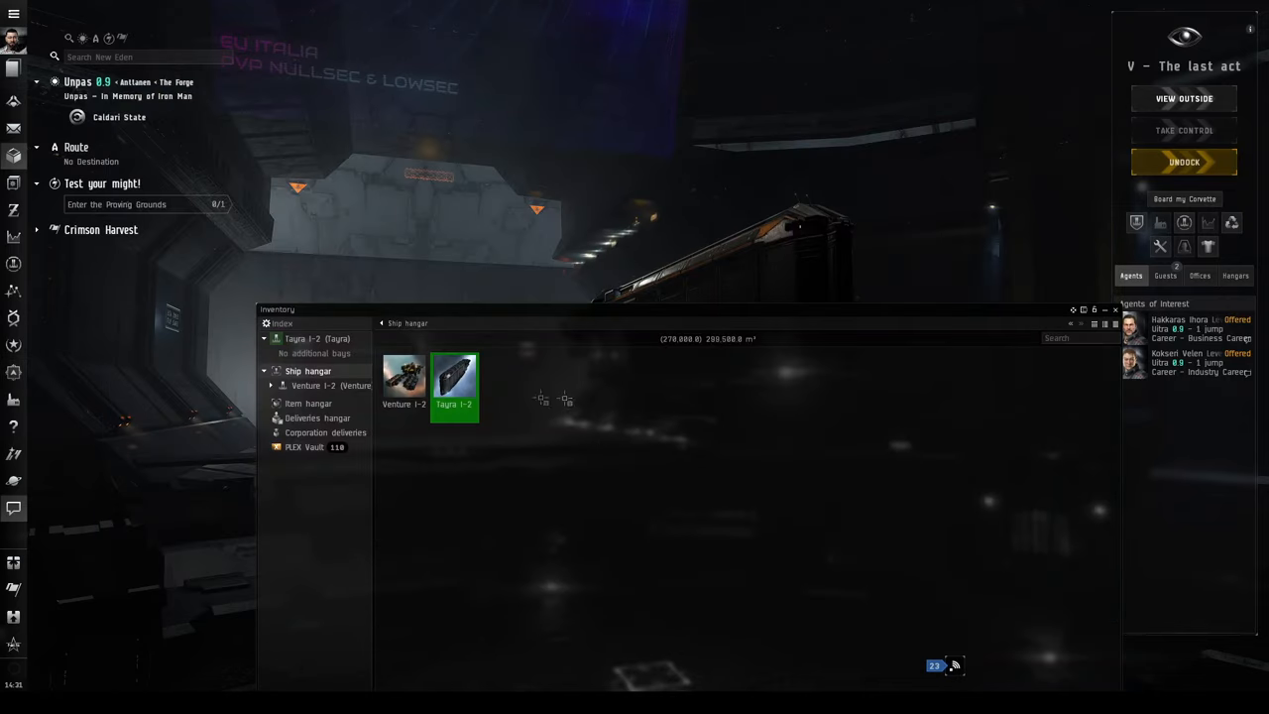
View the leftover ore in the item hangar, then close the inventory window.
{"action": "left_click", "coordinate": [308, 404]}
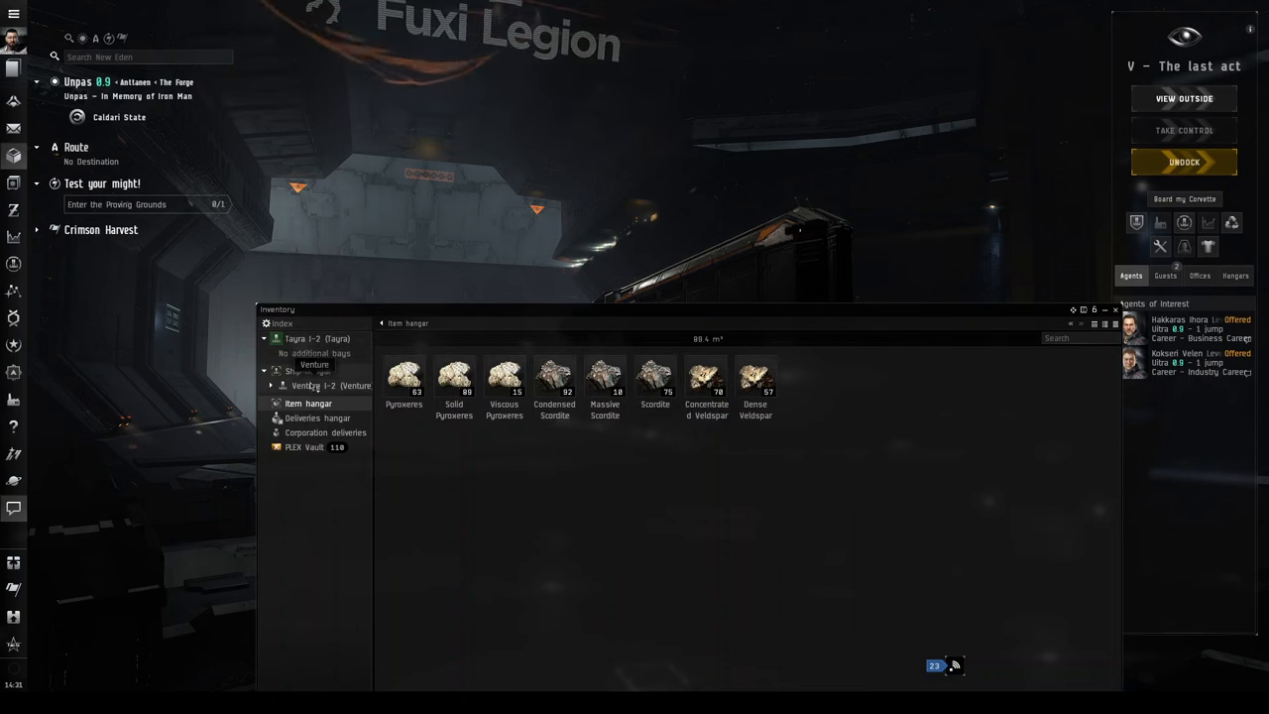
{"action": "left_click", "coordinate": [308, 370]}
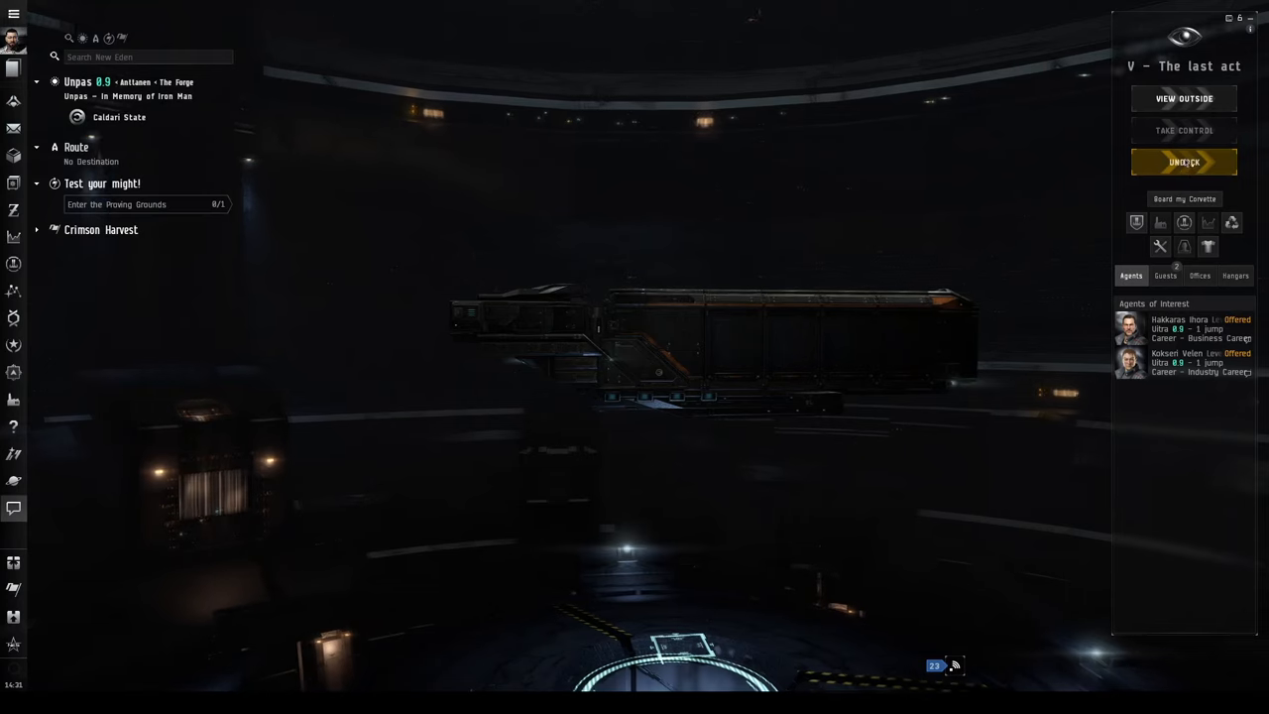
Undock the Tayra from the Unpas station.
{"action": "left_click", "coordinate": [1184, 98]}
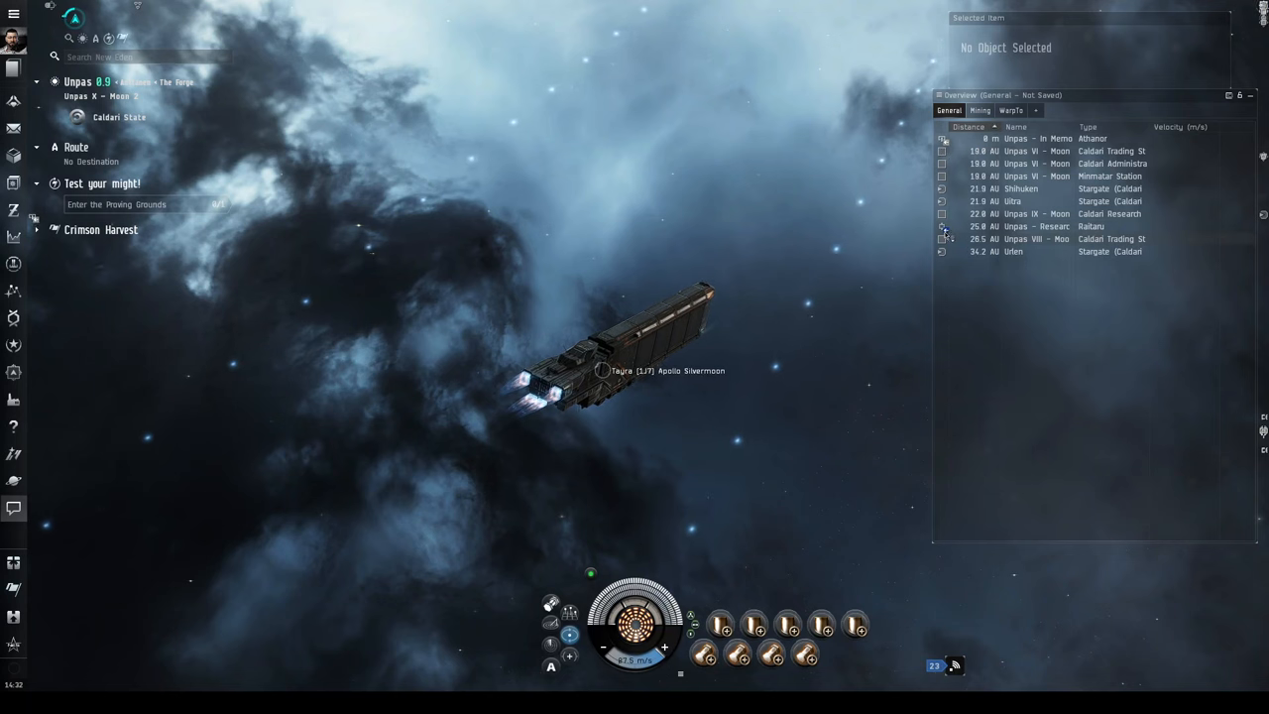
{"action": "mouse_move", "coordinate": [942, 151]}
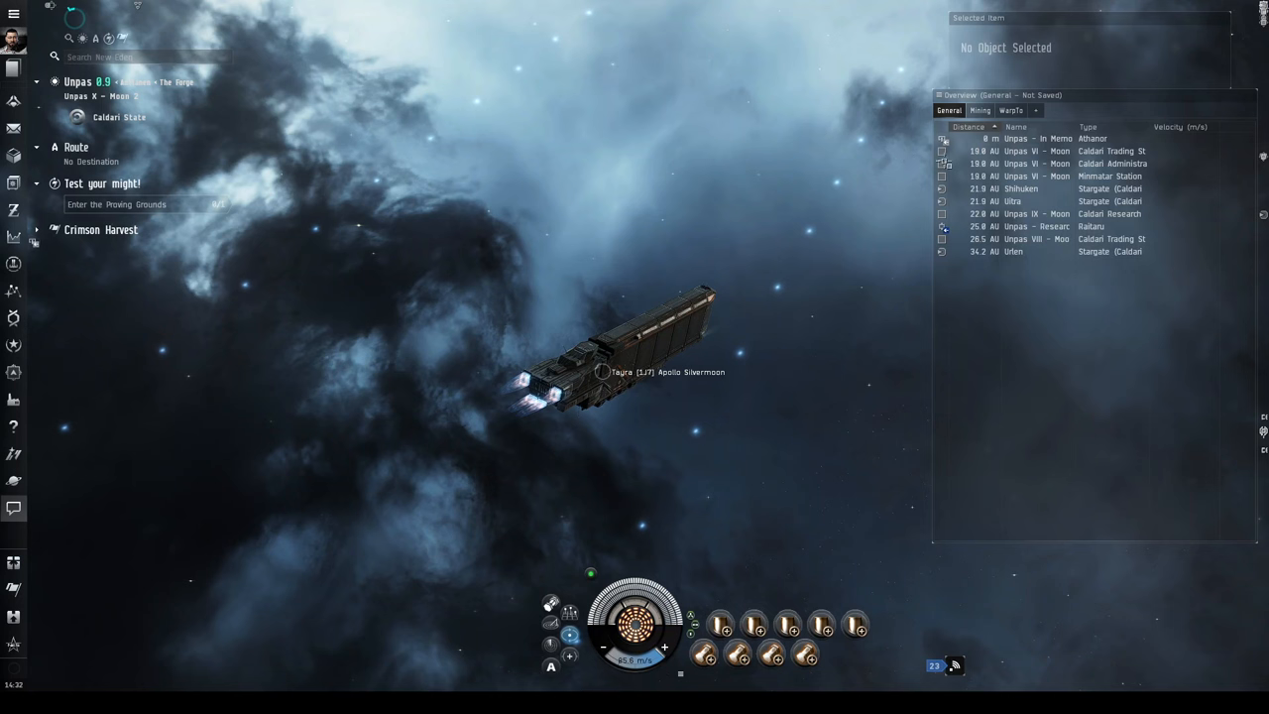
{"action": "mouse_move", "coordinate": [943, 139]}
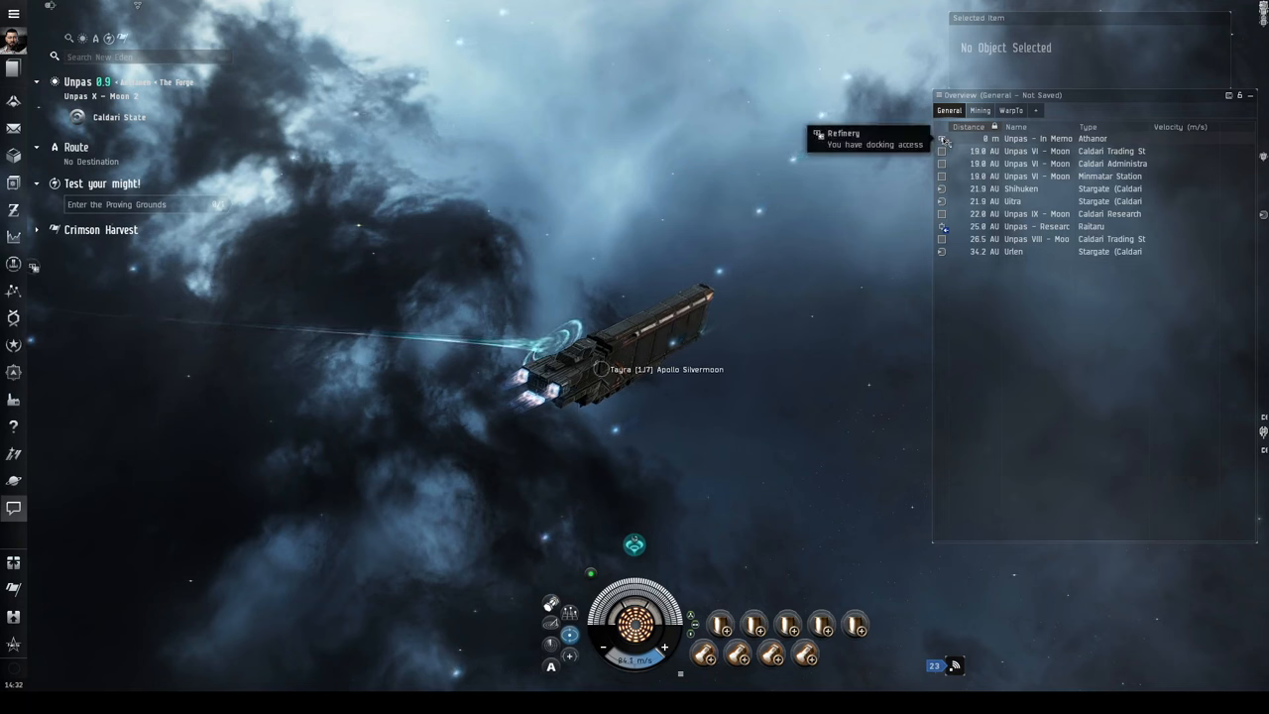
{"action": "mouse_move", "coordinate": [942, 226]}
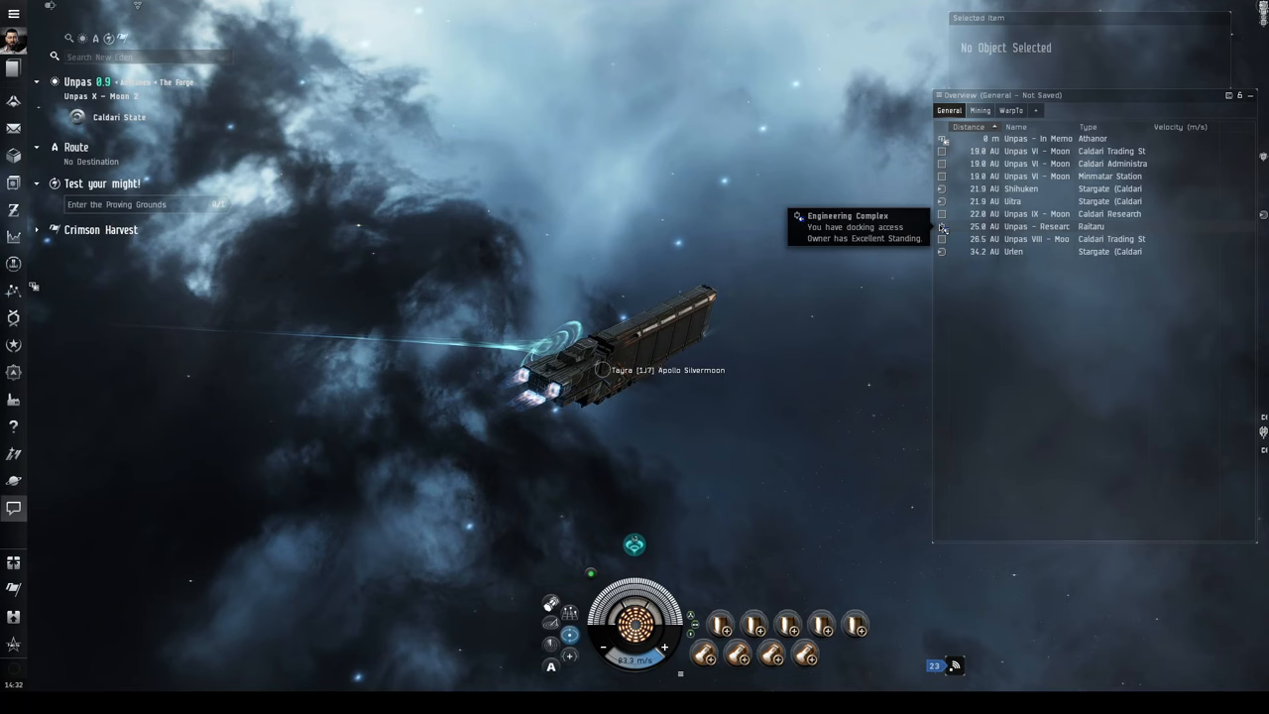
Dock the Tayra at the Unpas Engineering Complex from the Overview context menu.
{"action": "right_click", "coordinate": [1038, 226]}
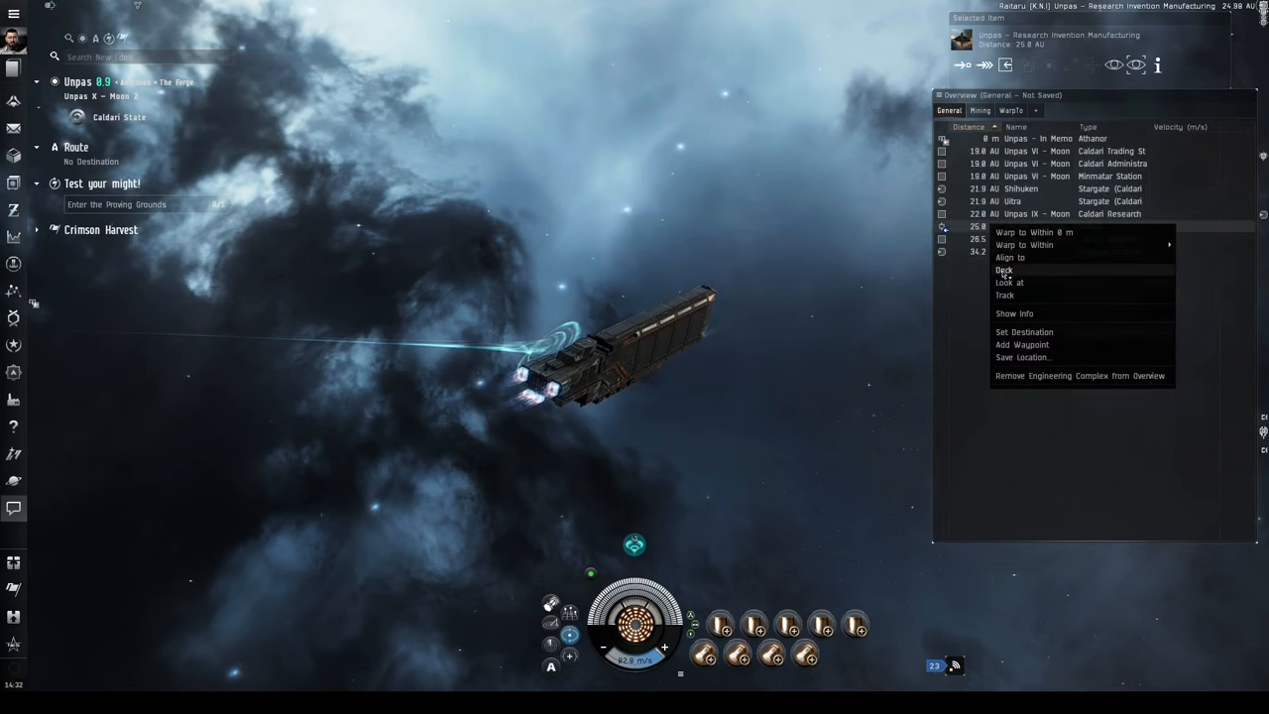
{"action": "left_click", "coordinate": [1033, 232]}
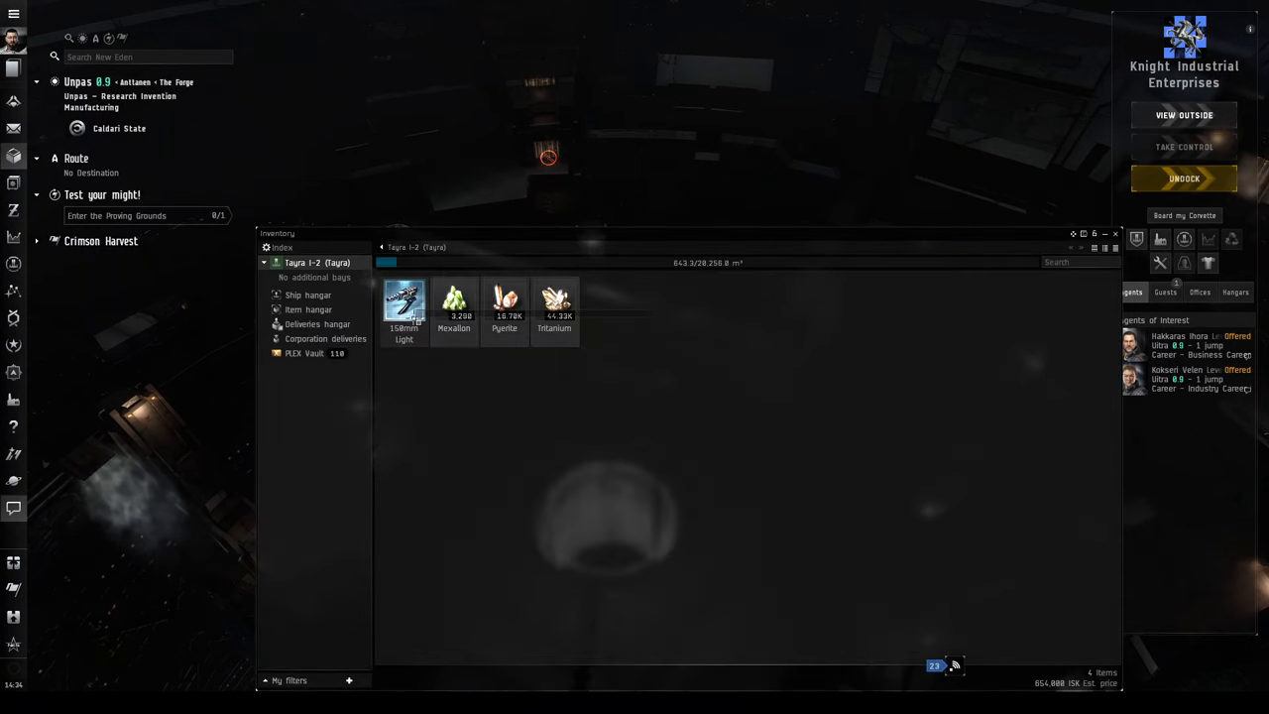
{"action": "left_click_drag", "start_coordinate": [403, 302], "coordinate": [347, 332]}
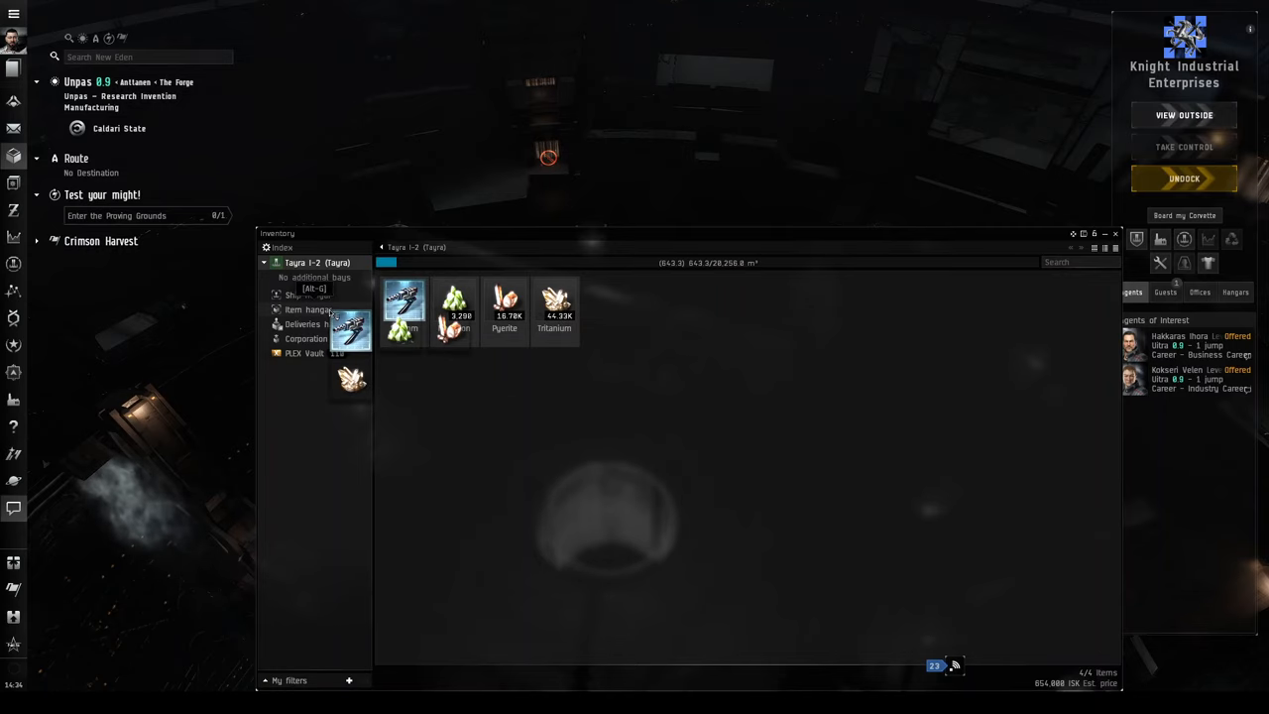
{"action": "left_click", "coordinate": [308, 309]}
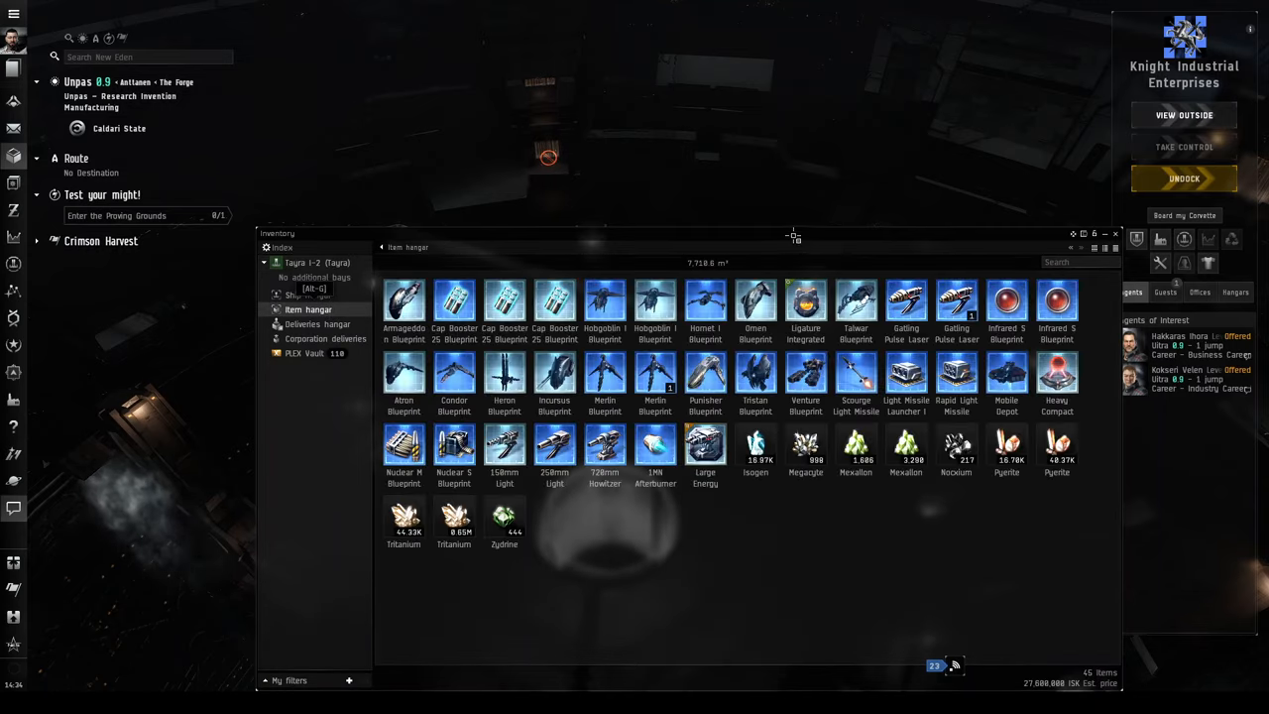
{"action": "right_click", "coordinate": [631, 416]}
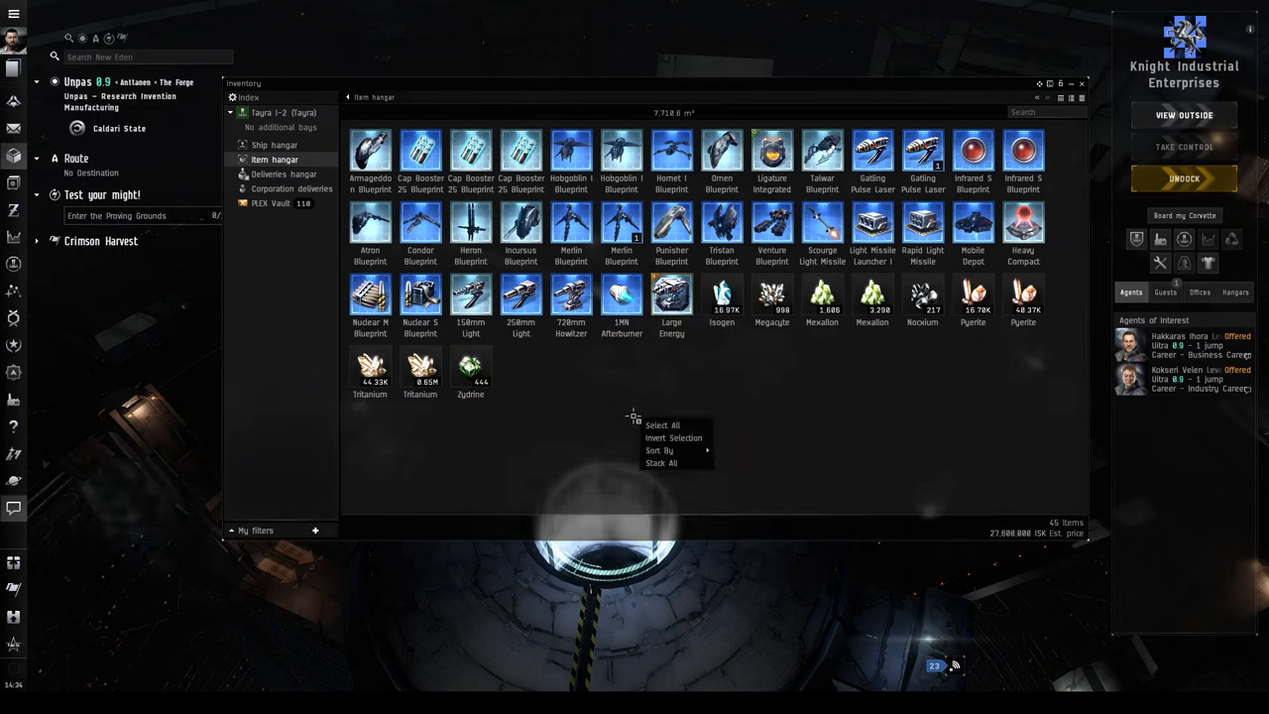
{"action": "left_click", "coordinate": [661, 463]}
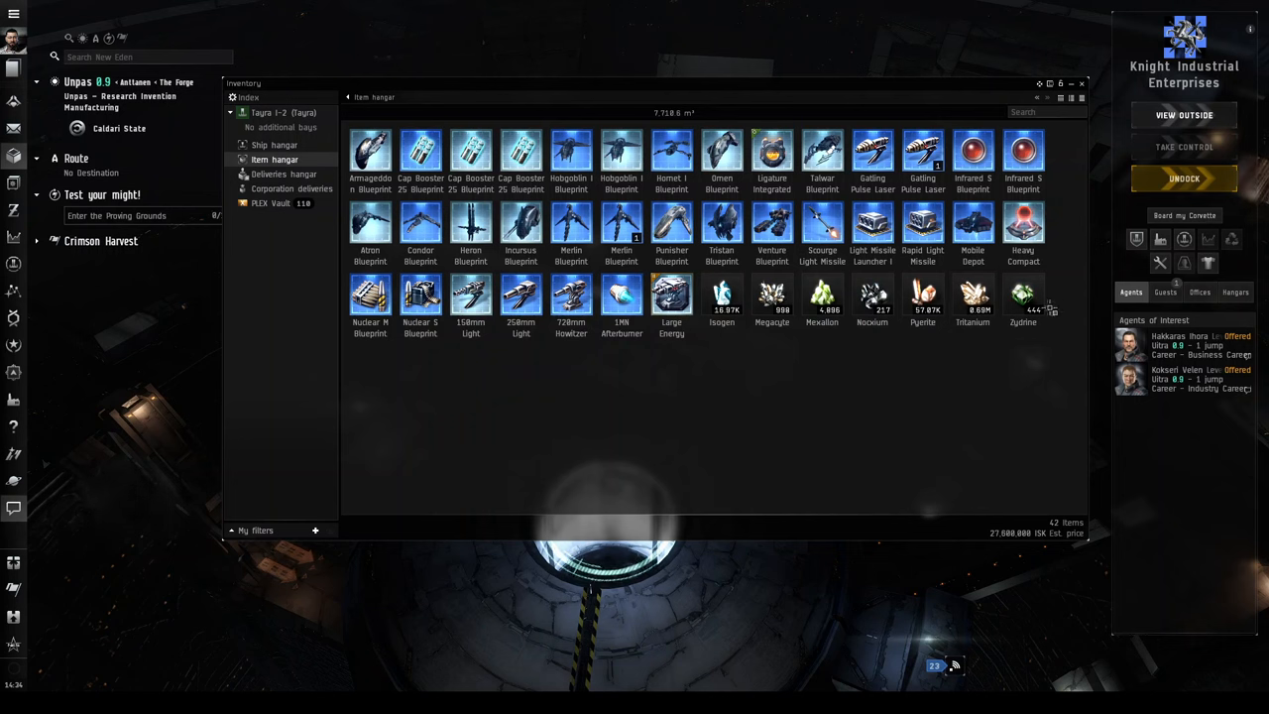
{"action": "left_click", "coordinate": [1021, 297]}
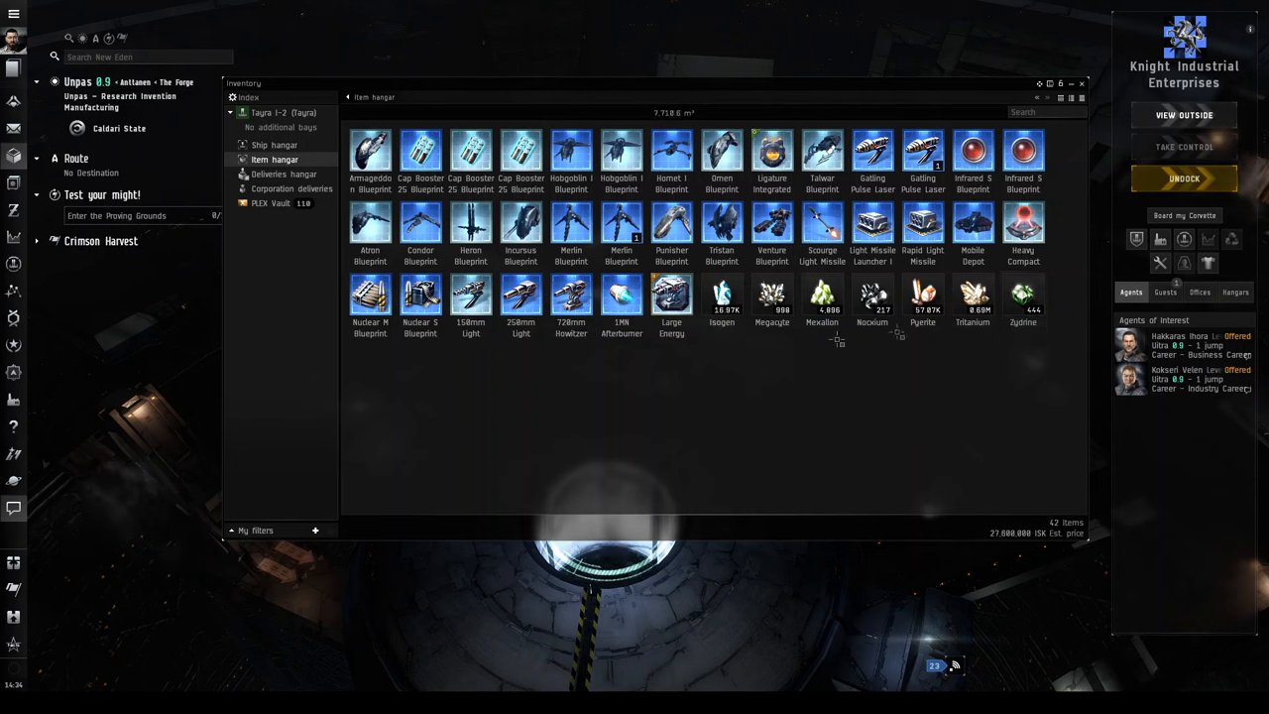
{"action": "mouse_move", "coordinate": [1022, 297]}
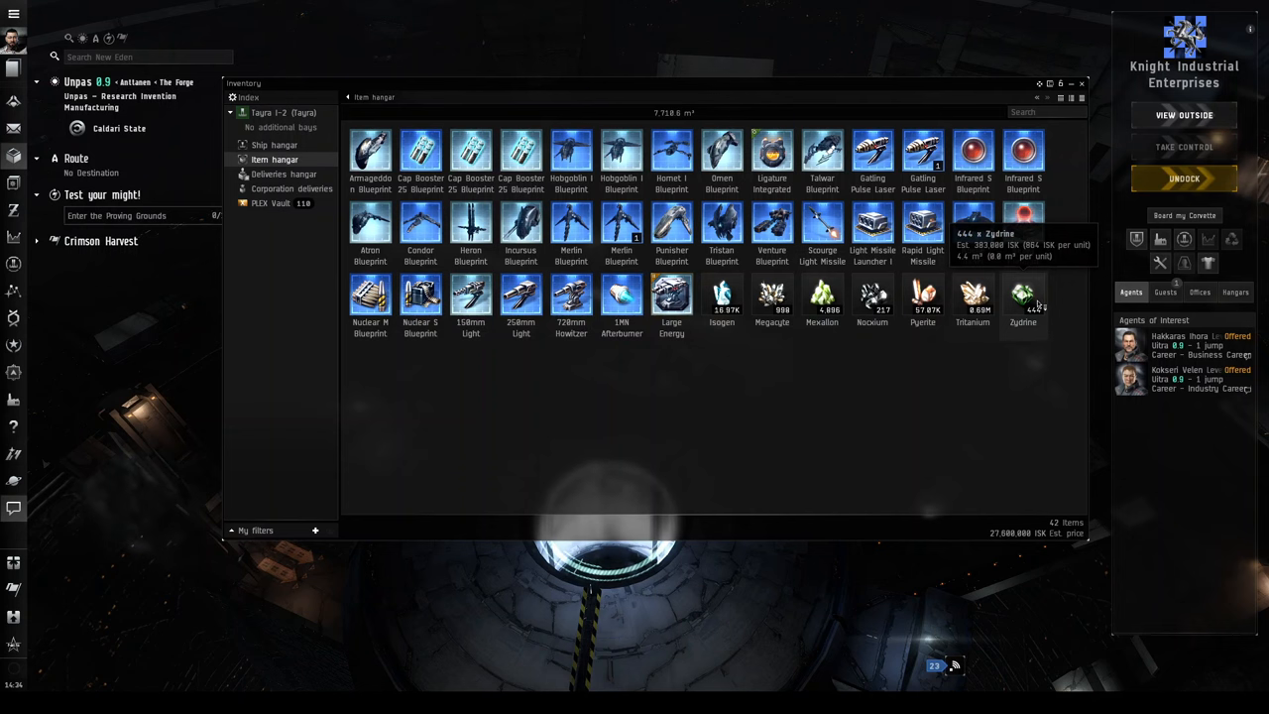
{"action": "mouse_move", "coordinate": [722, 297]}
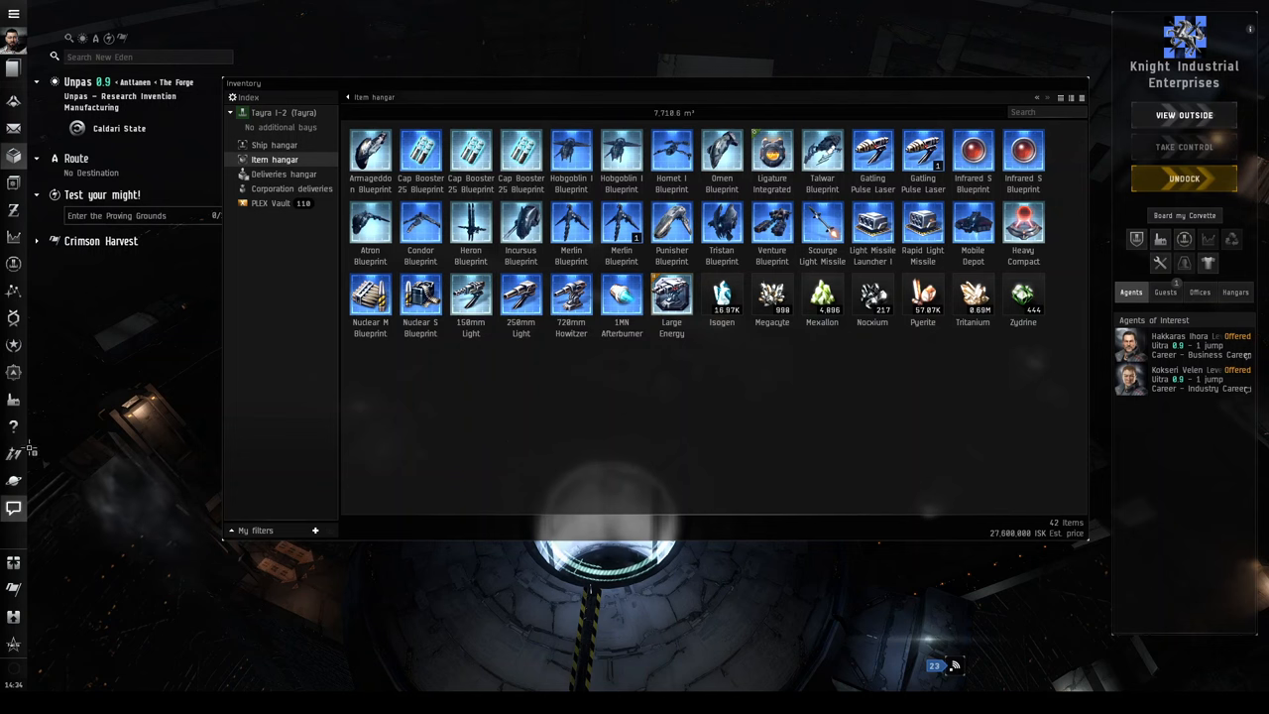
{"action": "mouse_move", "coordinate": [14, 399]}
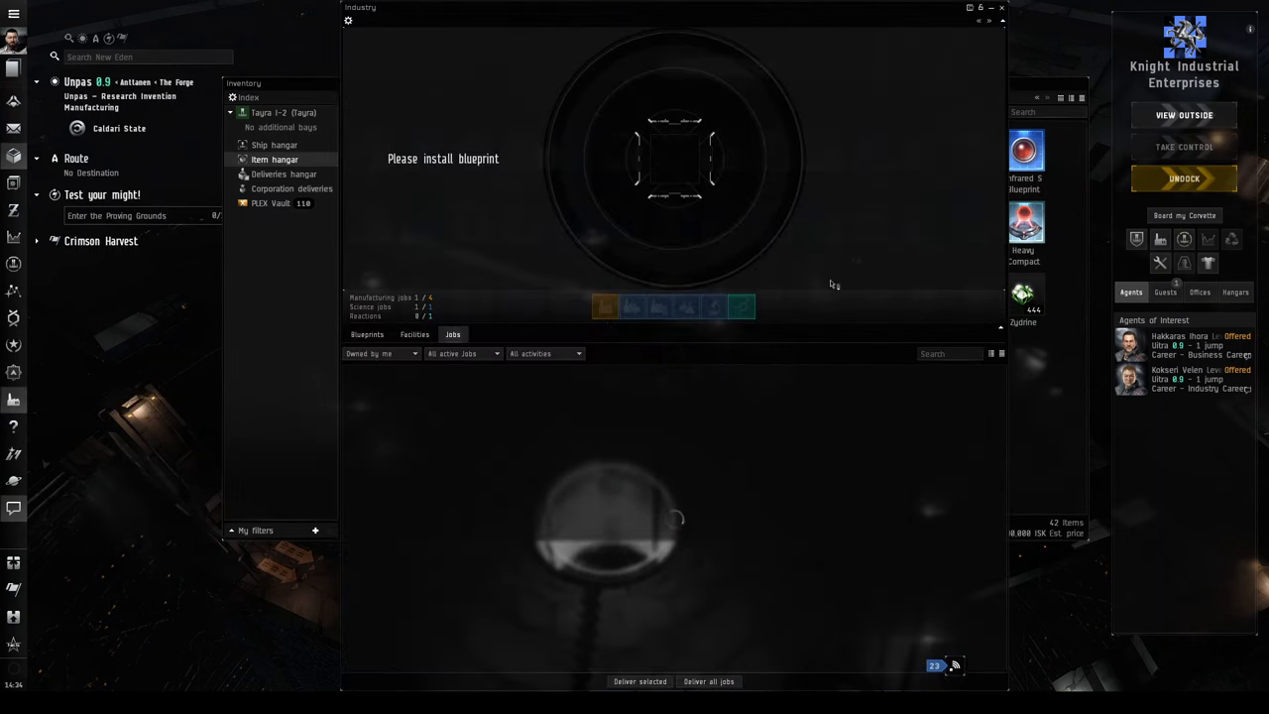
{"action": "mouse_move", "coordinate": [578, 434]}
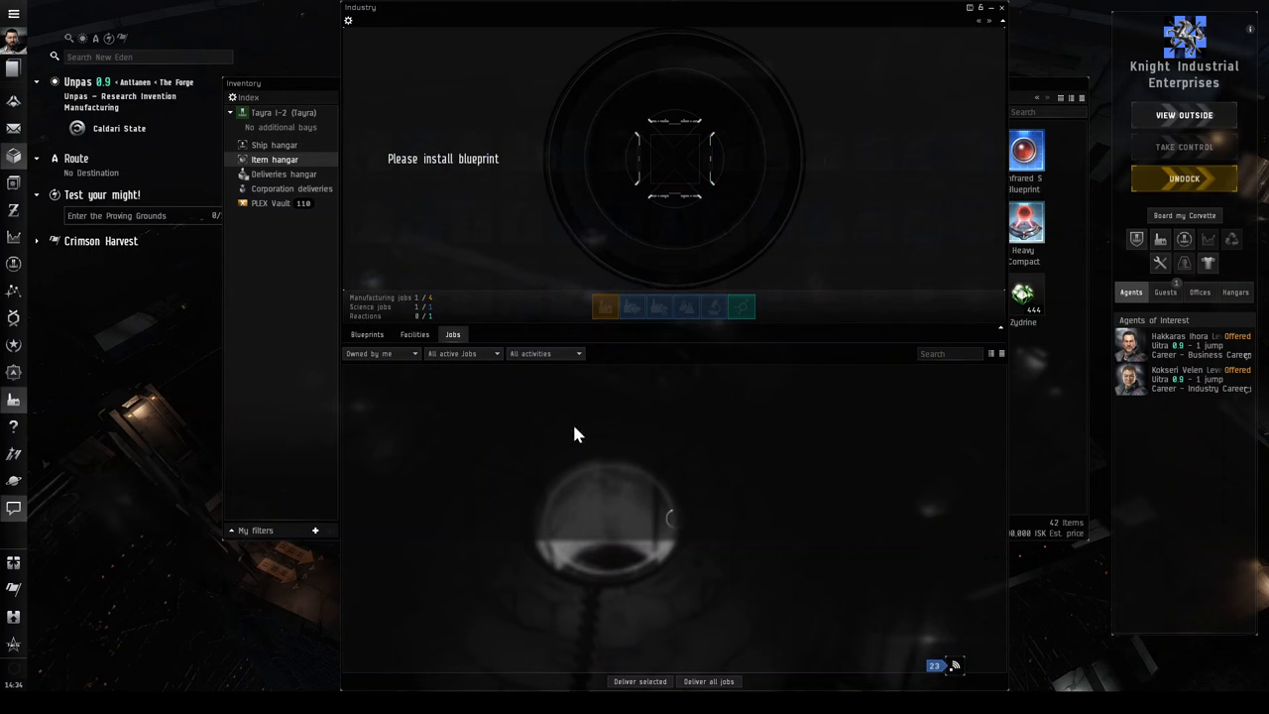
{"action": "mouse_move", "coordinate": [546, 337]}
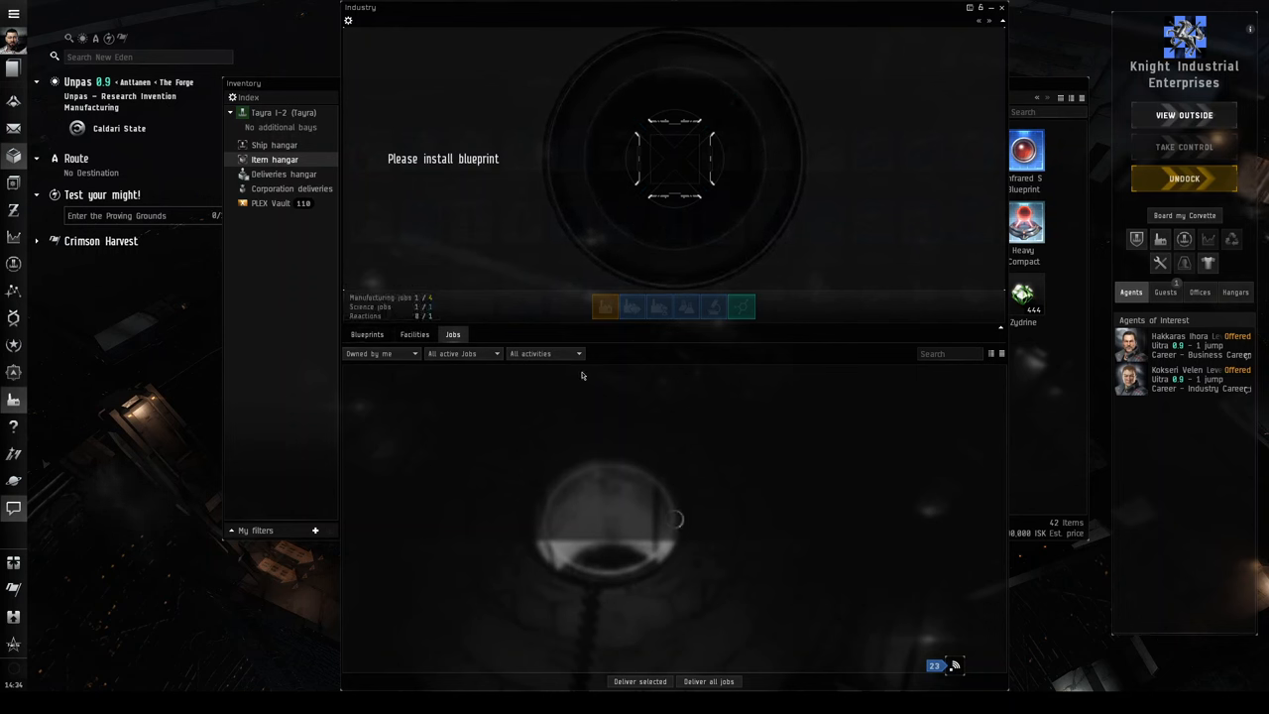
{"action": "mouse_move", "coordinate": [615, 359]}
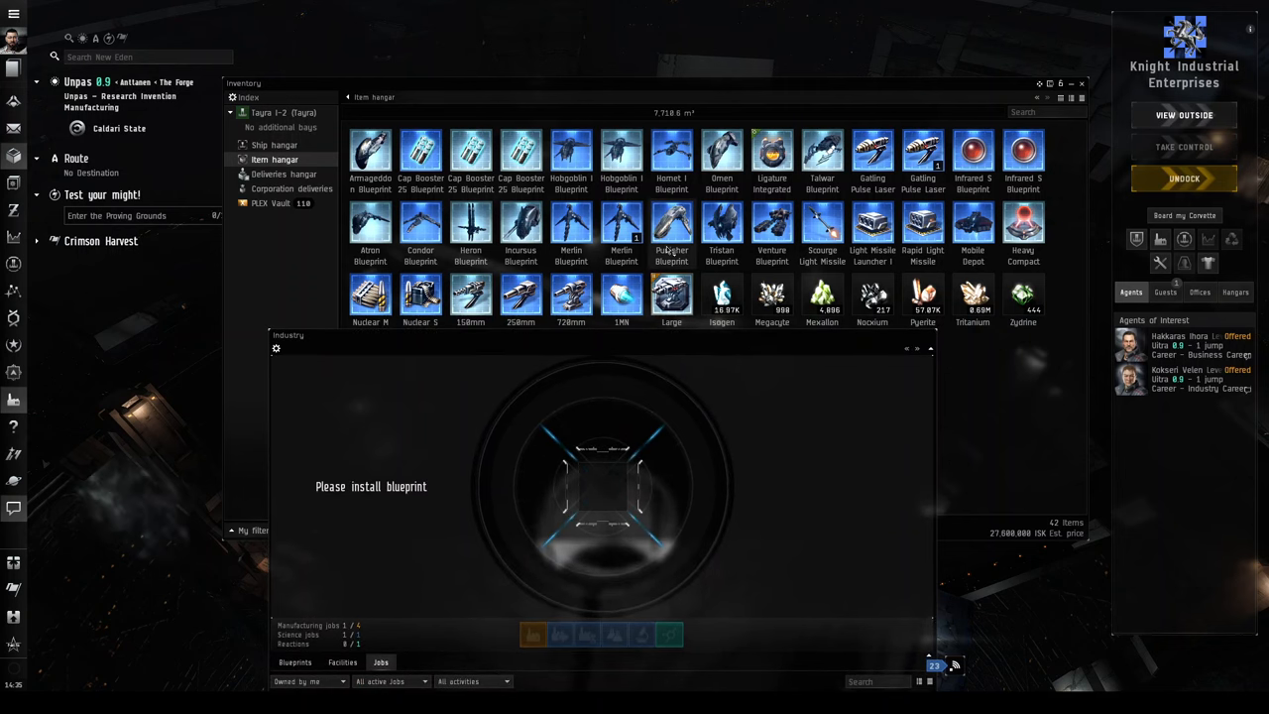
{"action": "mouse_move", "coordinate": [671, 233]}
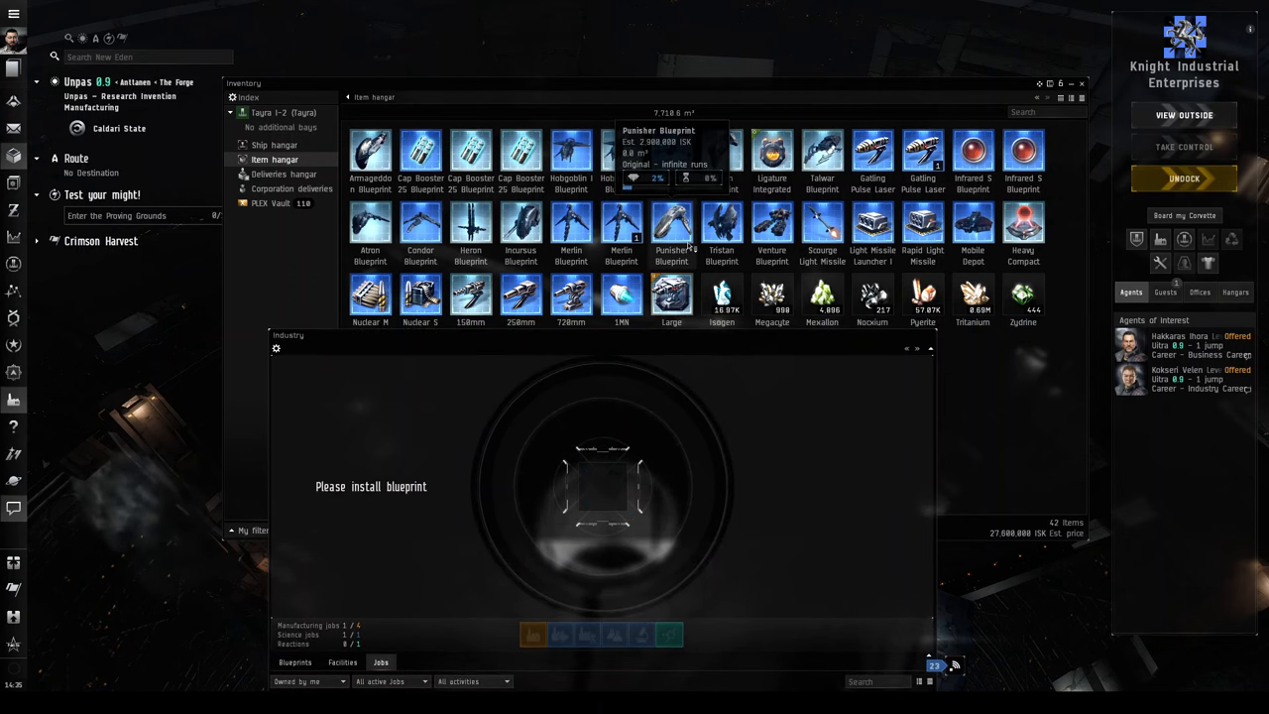
{"action": "mouse_move", "coordinate": [720, 223]}
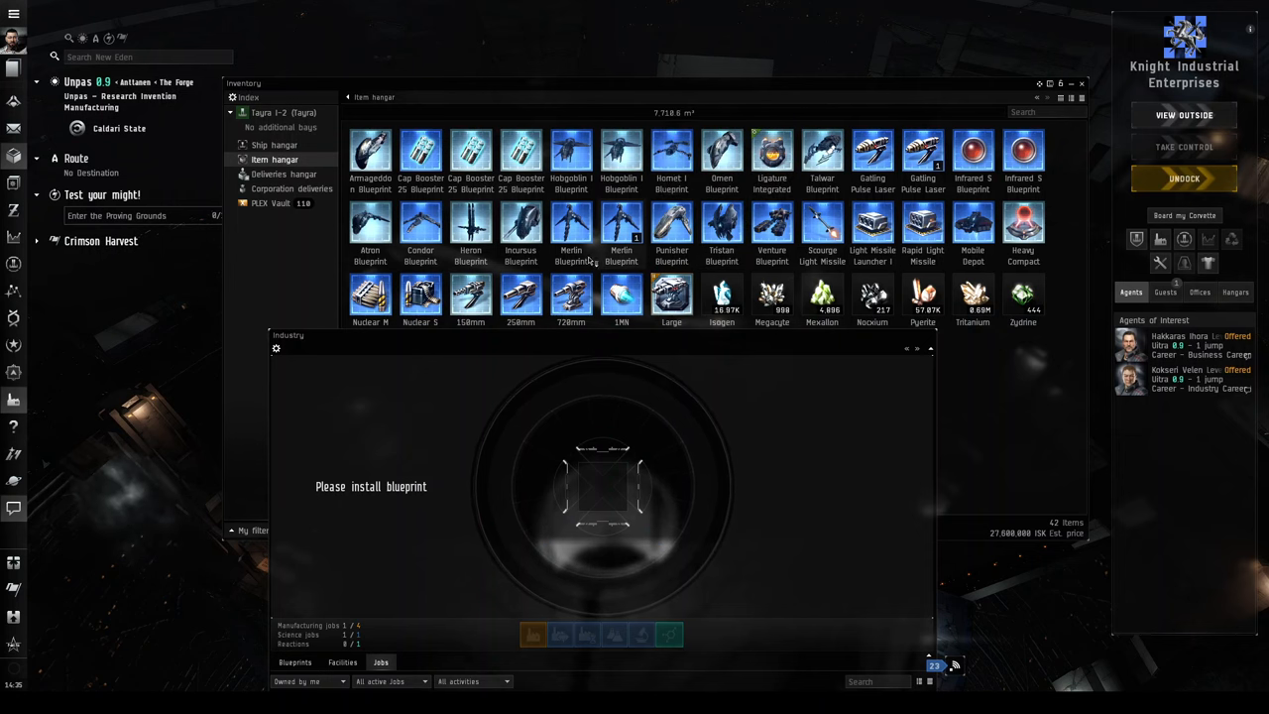
{"action": "mouse_move", "coordinate": [671, 228]}
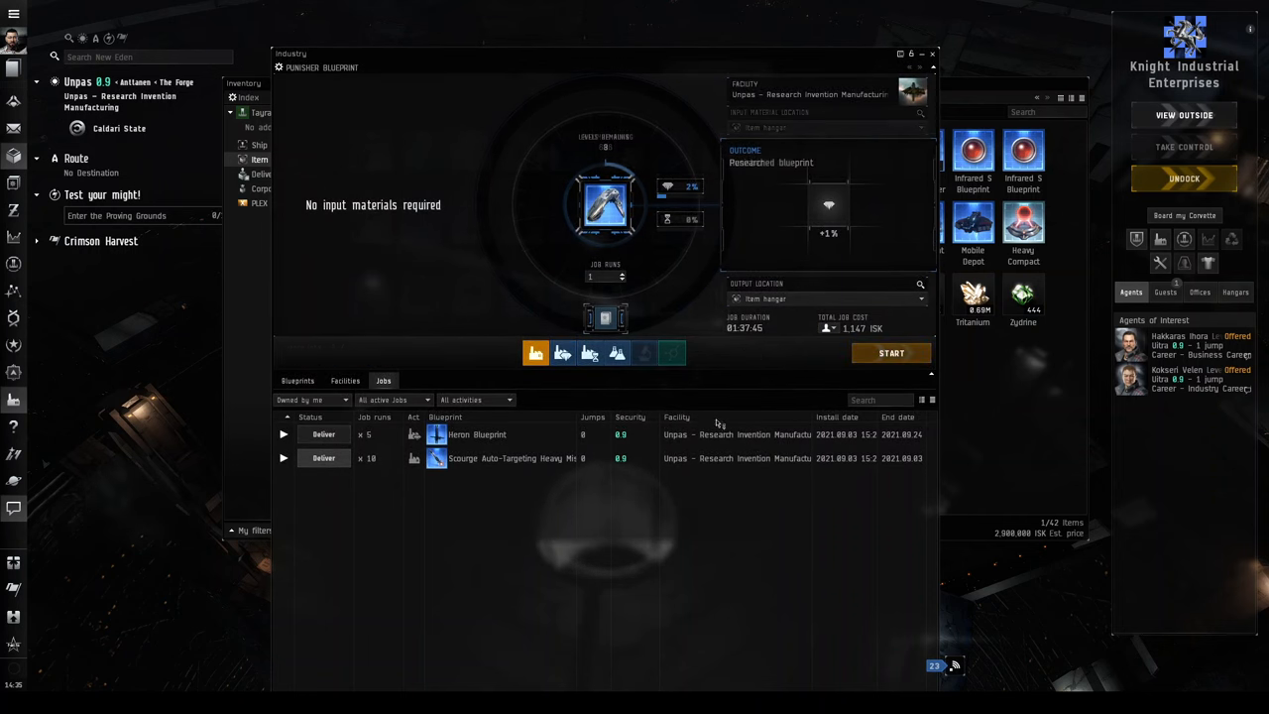
Review the Punisher blueprint's manufacturing and ME options, leaving a one-run TE job at 349 ISK.
{"action": "left_click", "coordinate": [536, 353]}
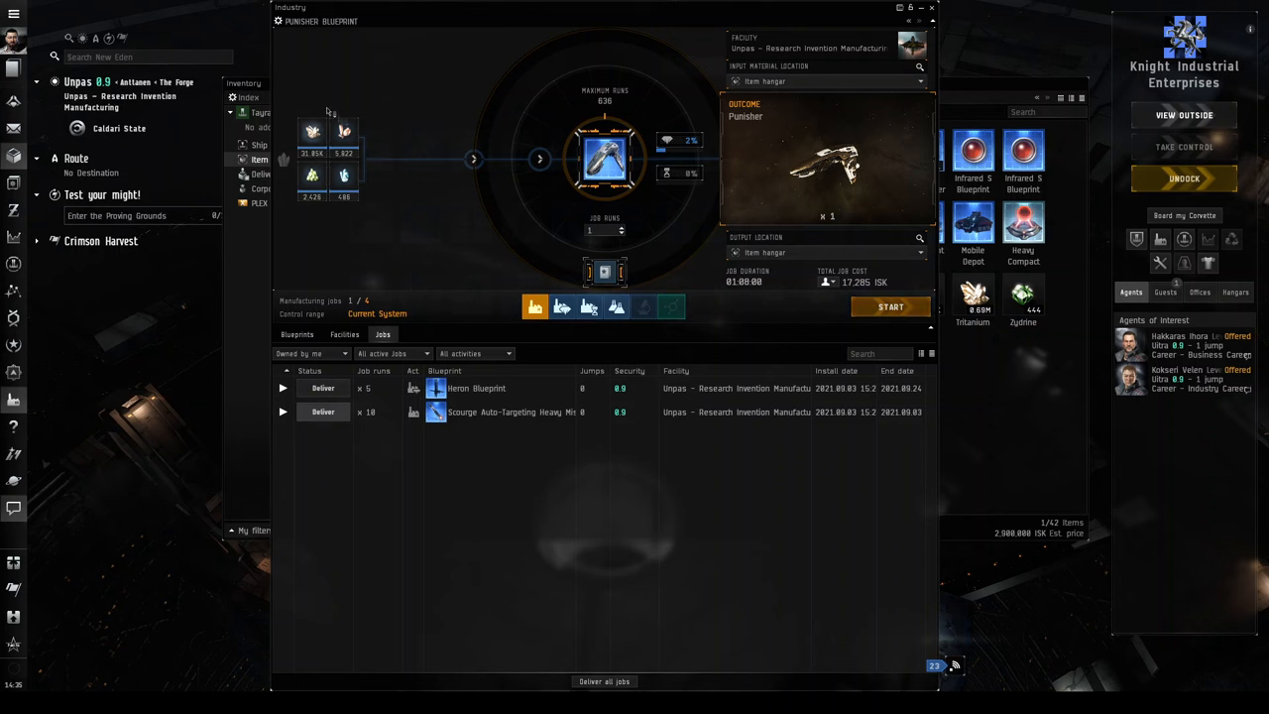
{"action": "mouse_move", "coordinate": [399, 129]}
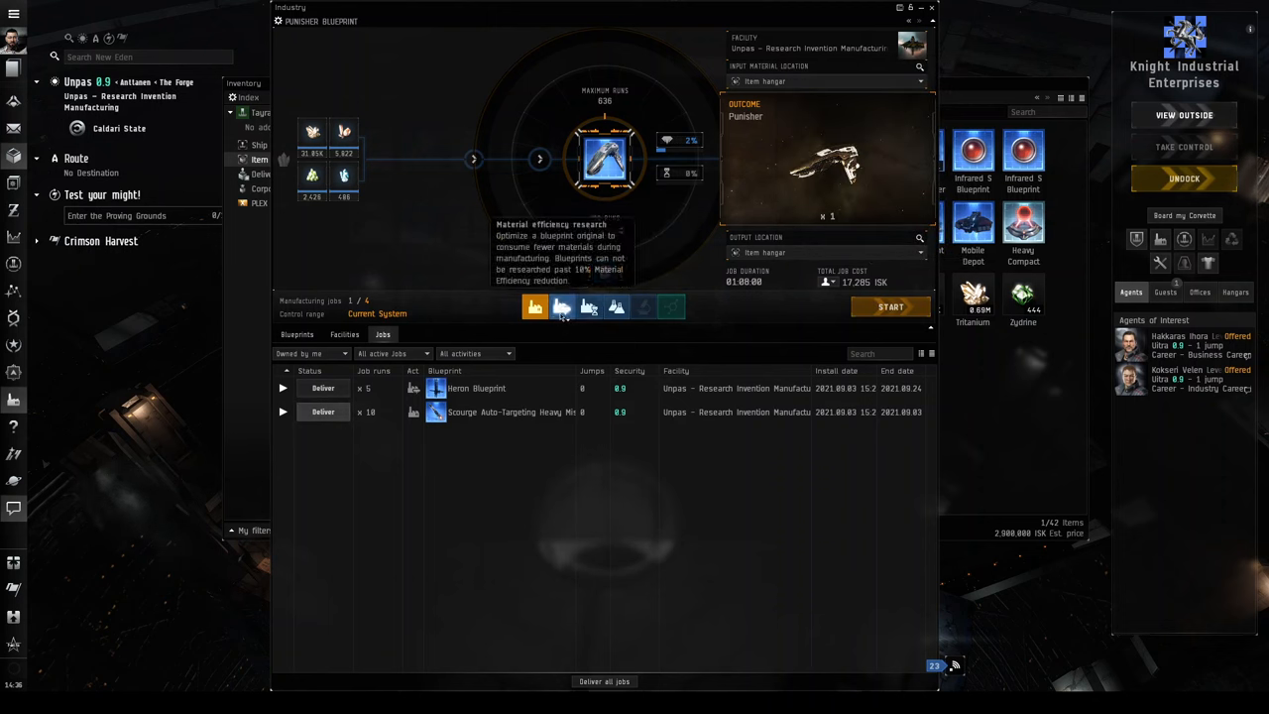
{"action": "left_click", "coordinate": [562, 306]}
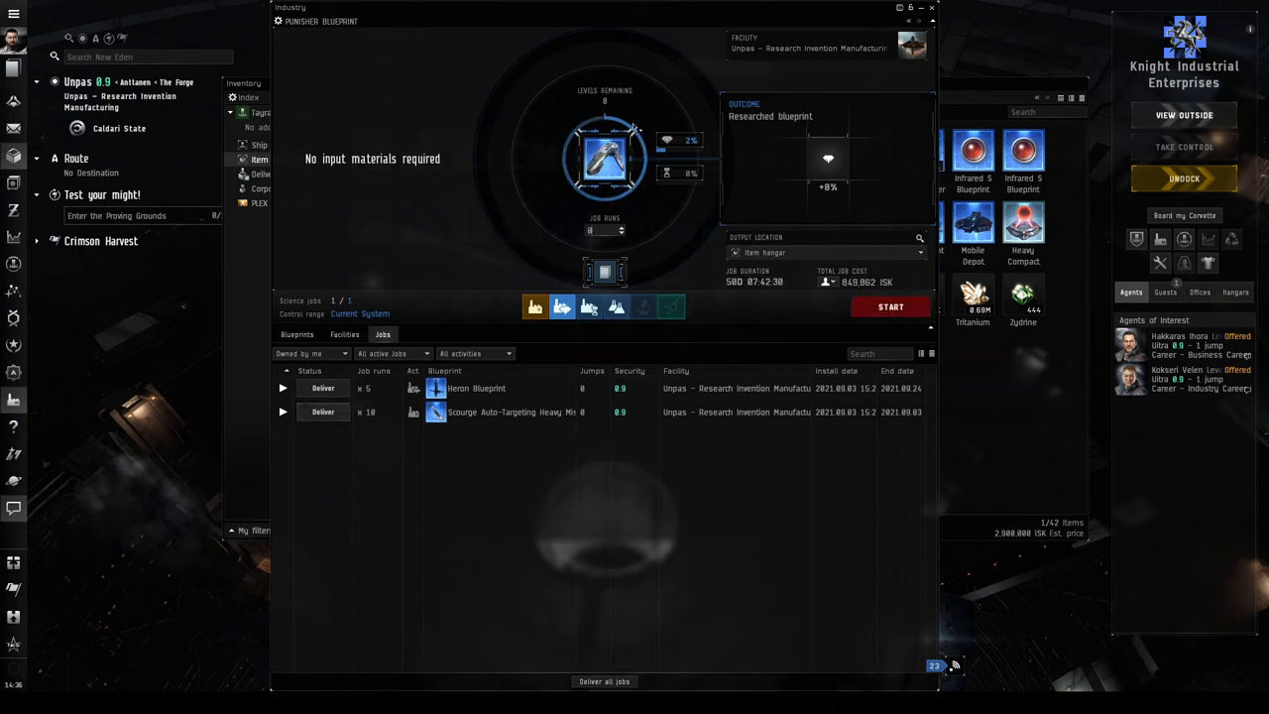
{"action": "left_click", "coordinate": [621, 231]}
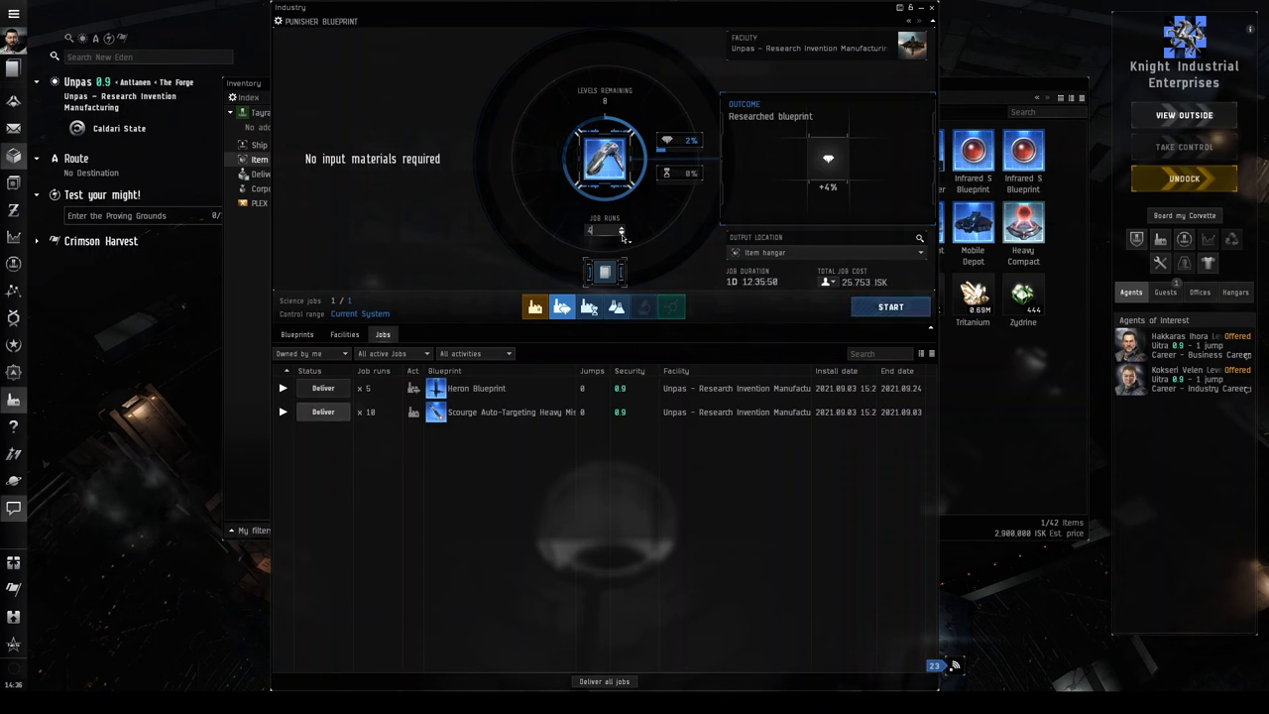
{"action": "left_click", "coordinate": [621, 234]}
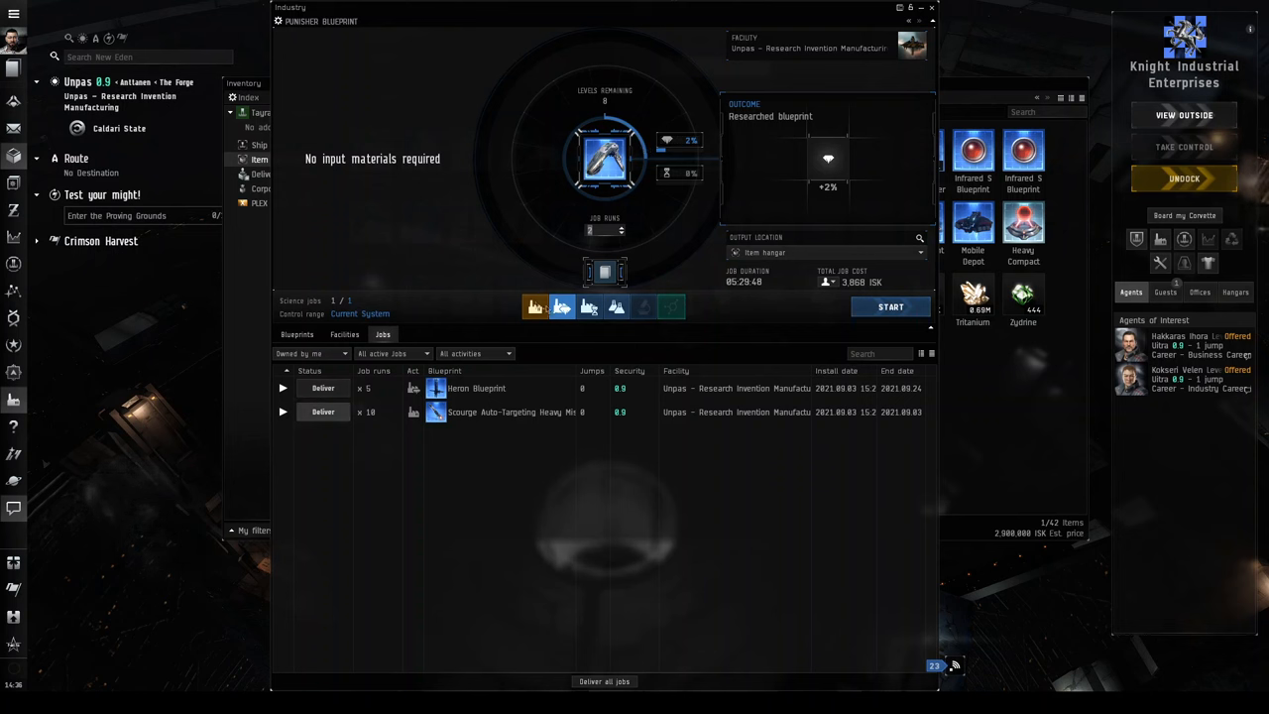
{"action": "left_click", "coordinate": [535, 306]}
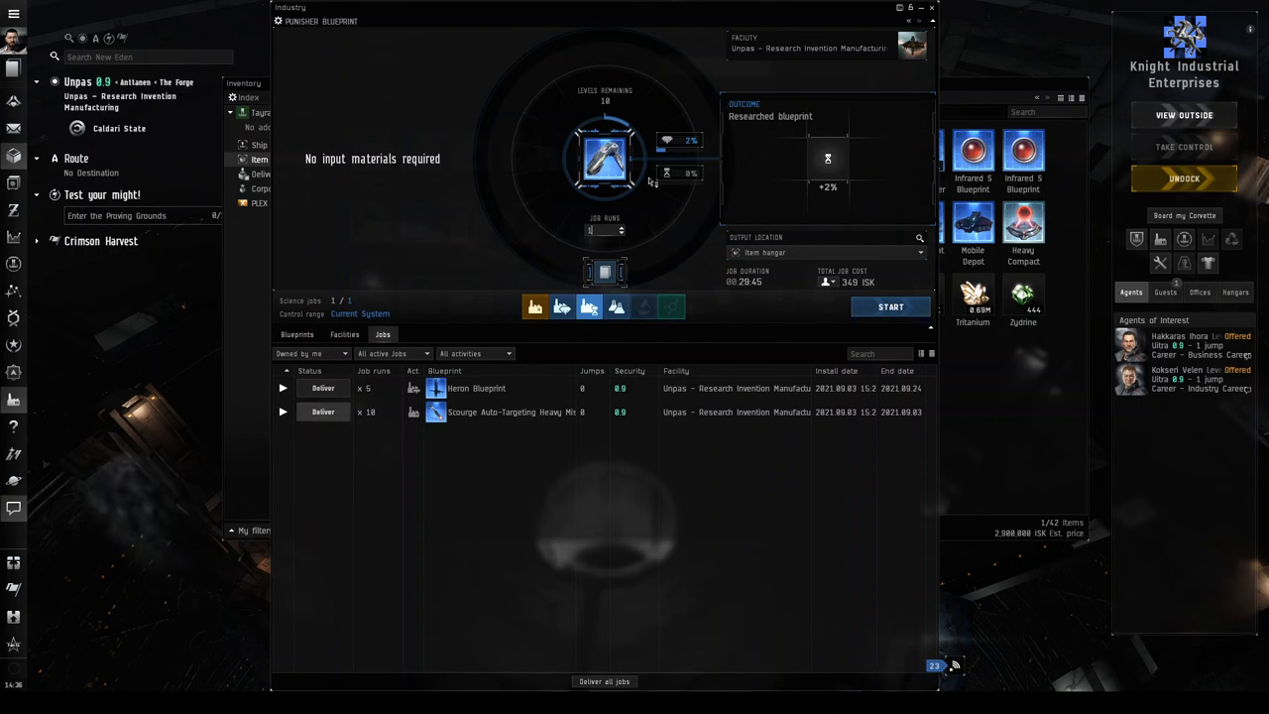
{"action": "mouse_move", "coordinate": [615, 305]}
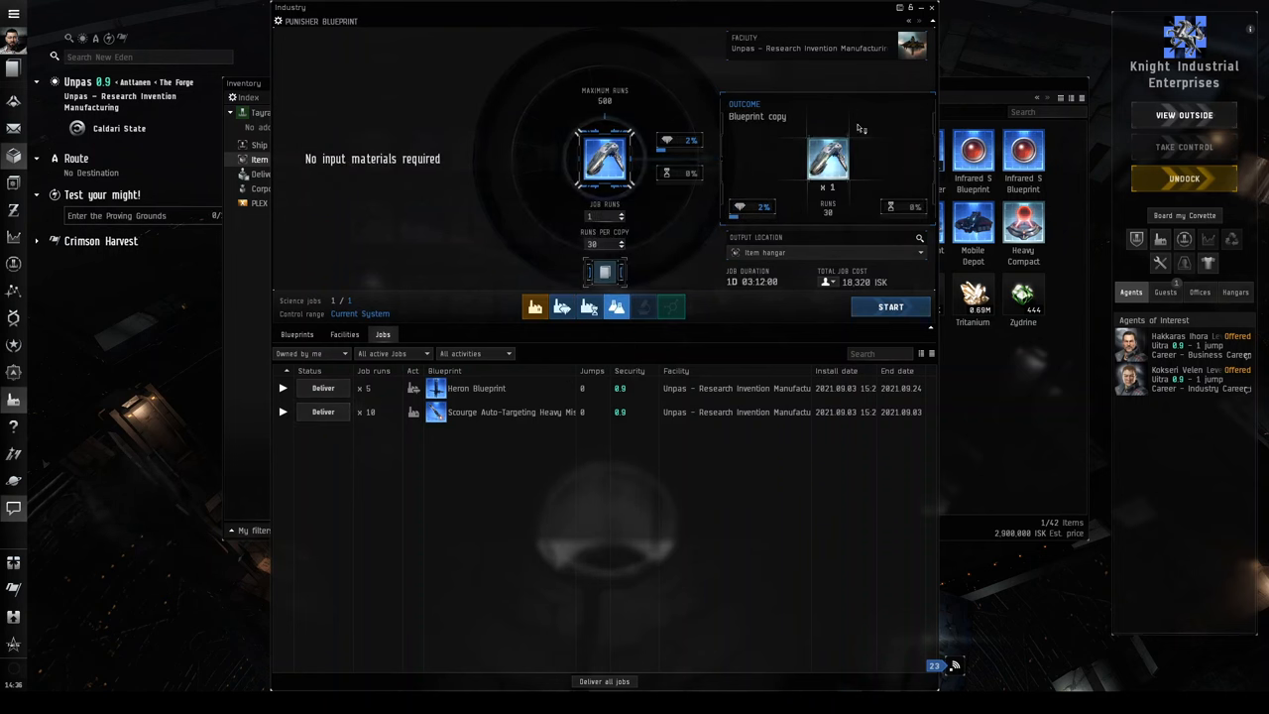
{"action": "mouse_move", "coordinate": [828, 159]}
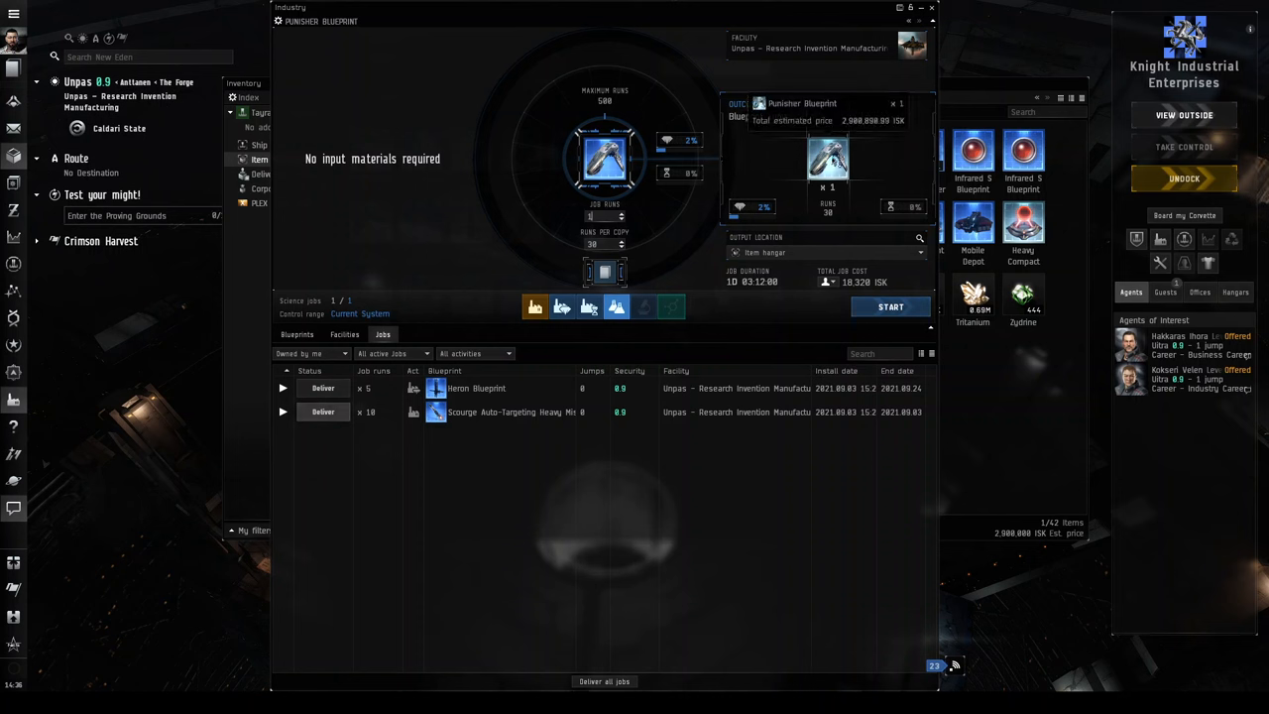
{"action": "mouse_move", "coordinate": [848, 164]}
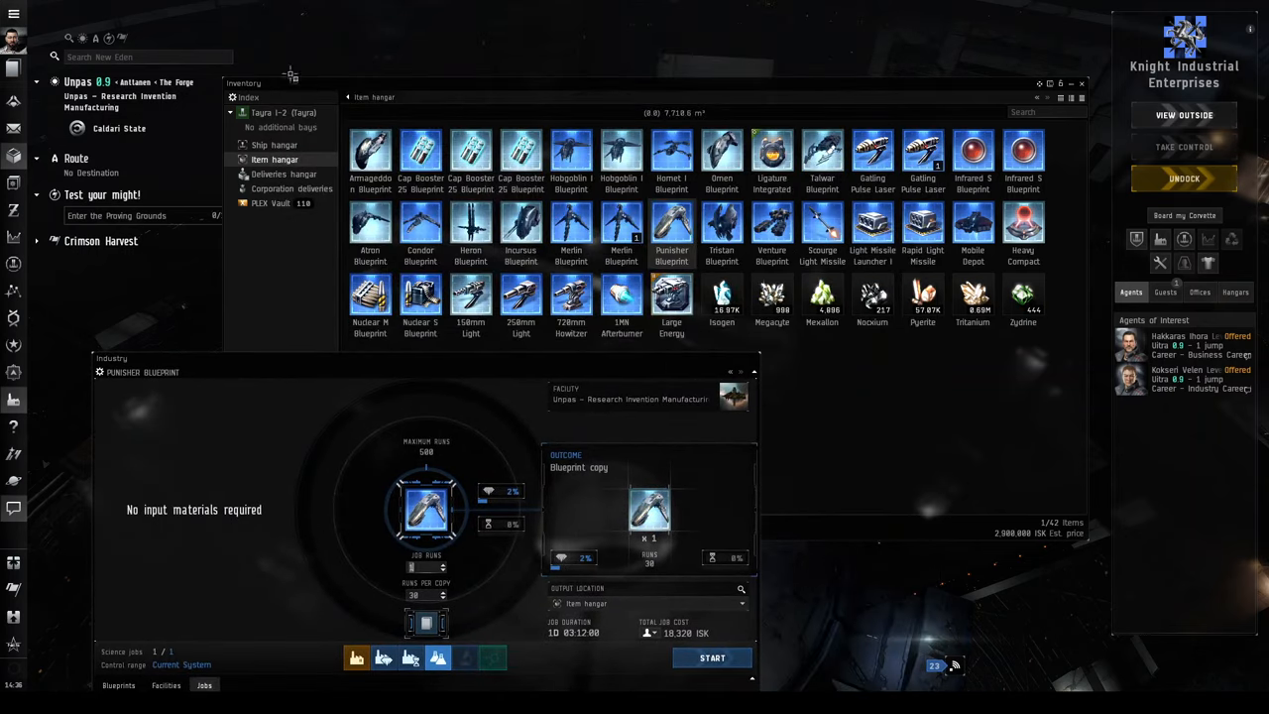
{"action": "mouse_move", "coordinate": [370, 154]}
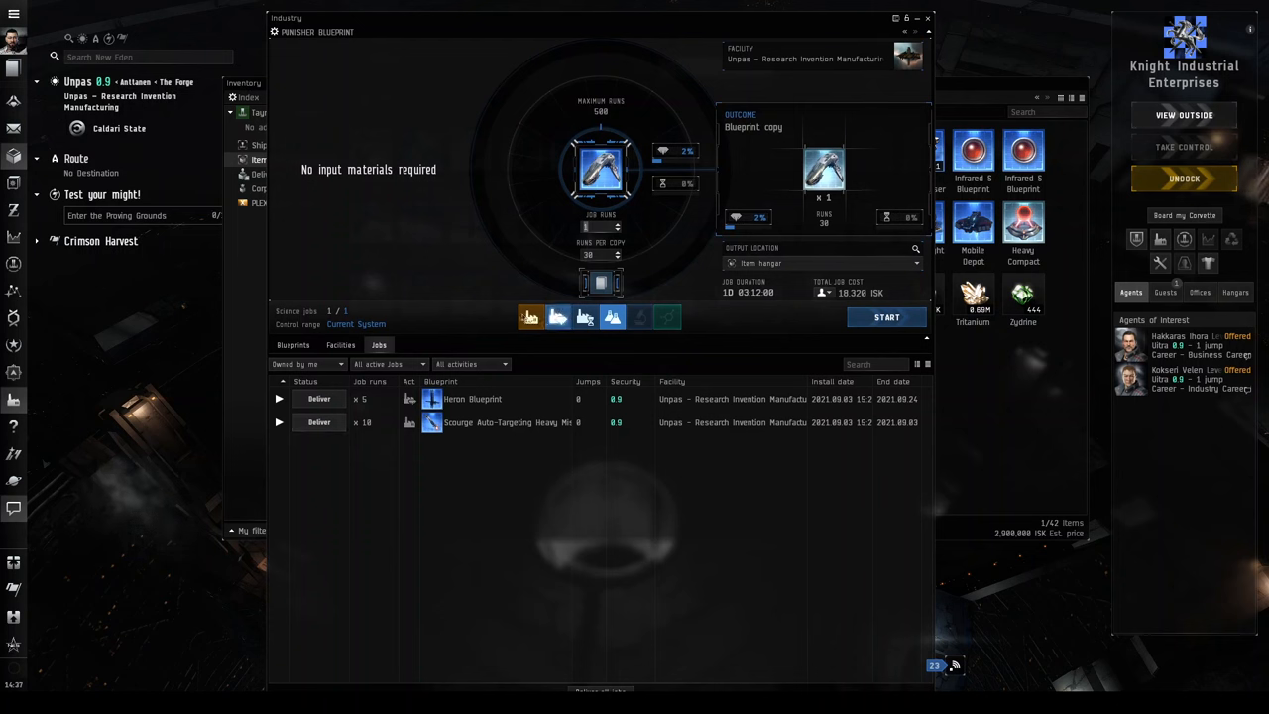
Start one Punisher manufacturing run and deliver the finished Heron Blueprint job.
{"action": "left_click", "coordinate": [531, 316]}
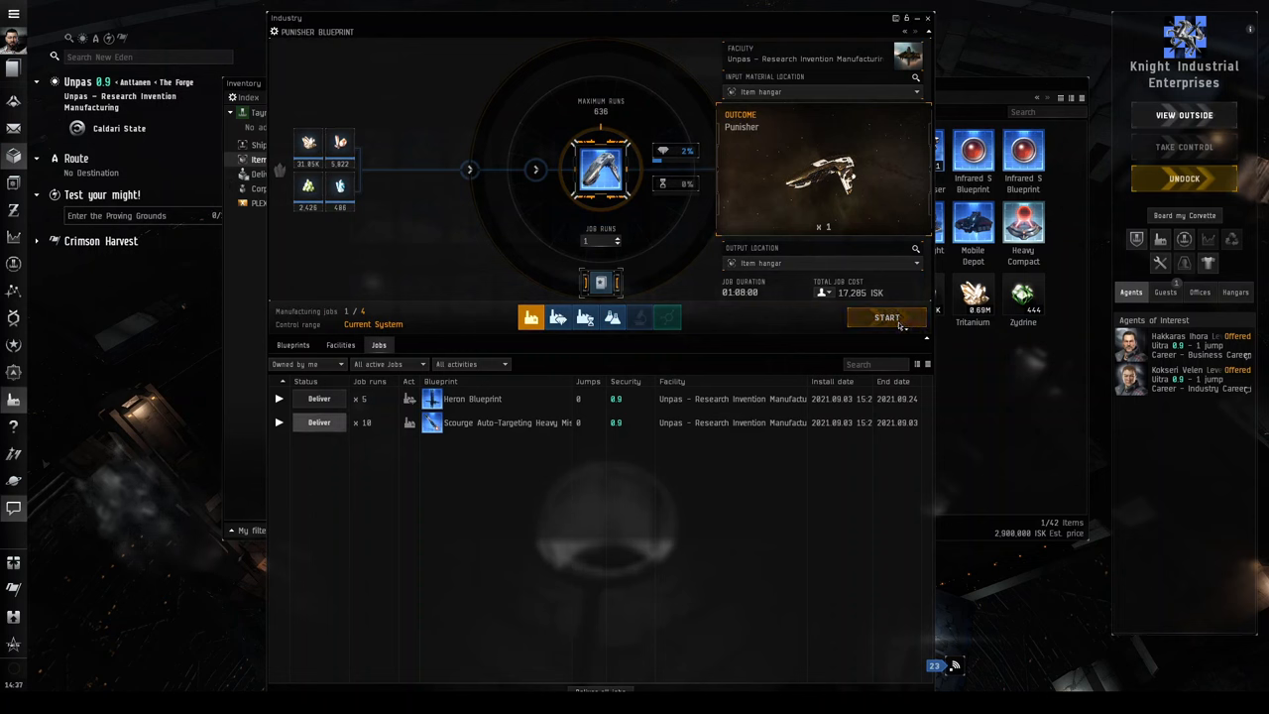
{"action": "left_click", "coordinate": [885, 317]}
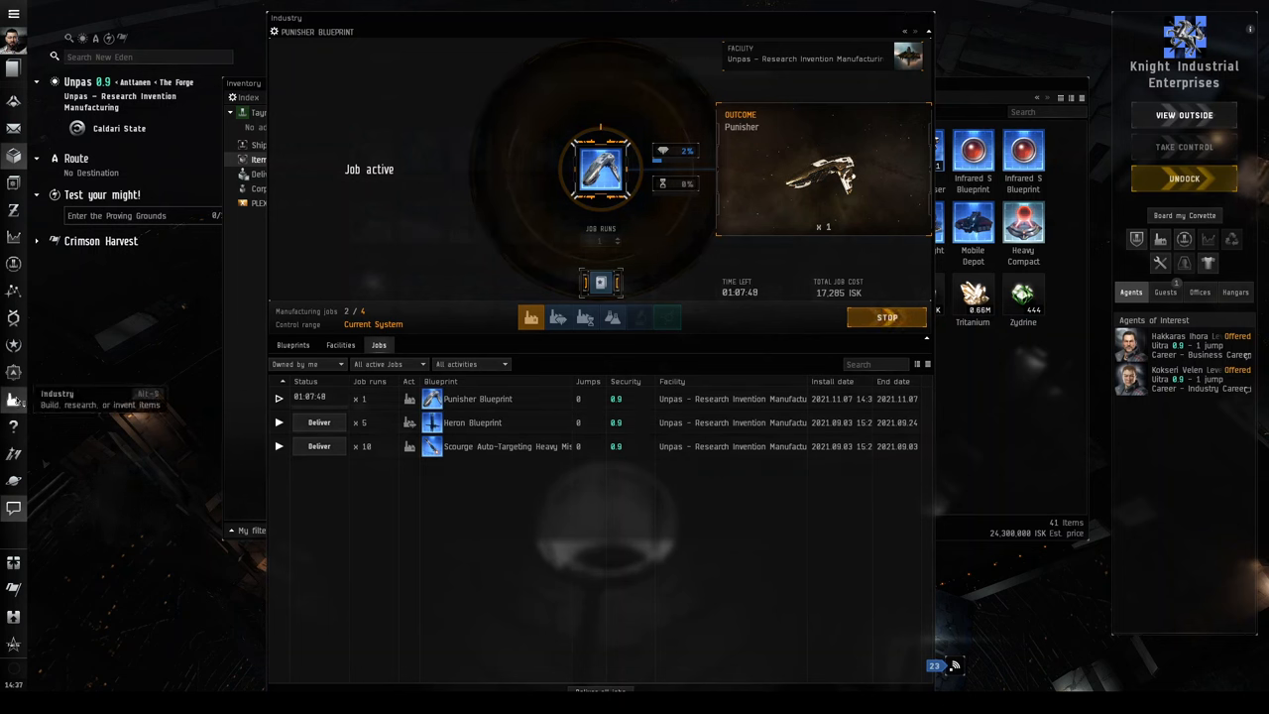
{"action": "left_click", "coordinate": [318, 422]}
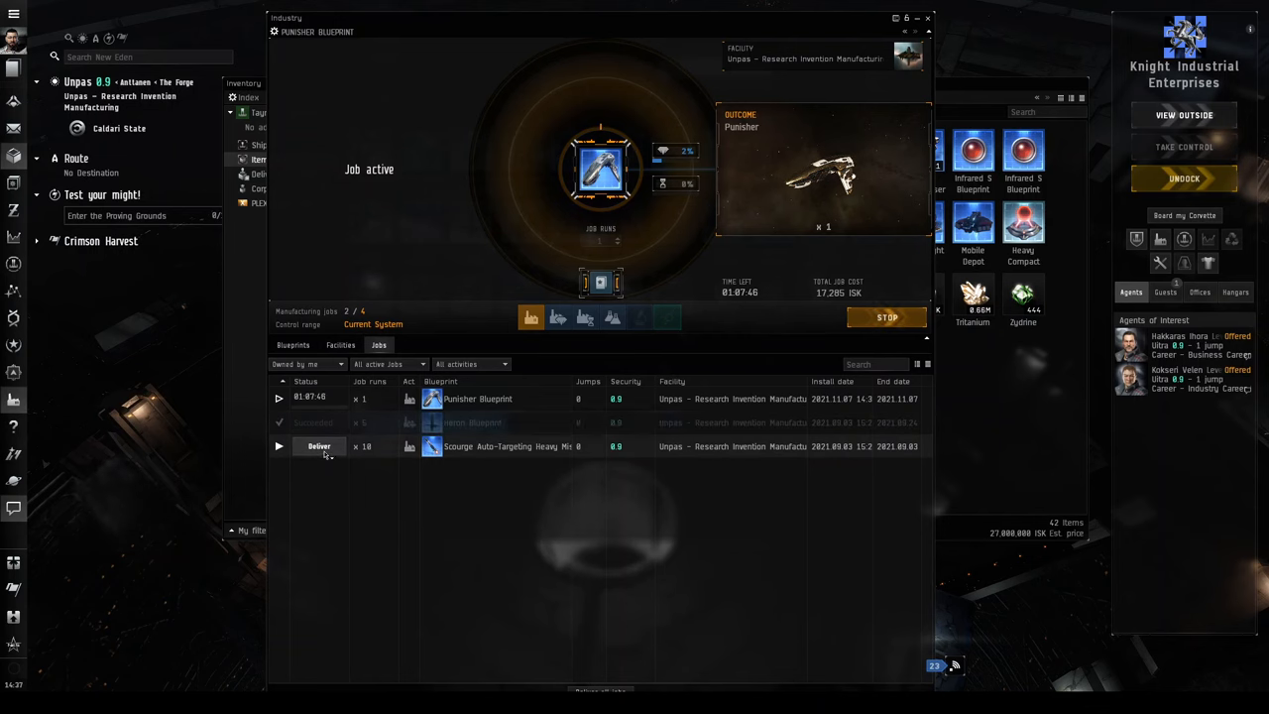
Deliver the Scourge missile job and rearrange the item hangar, now listing 43 items.
{"action": "left_click", "coordinate": [318, 446]}
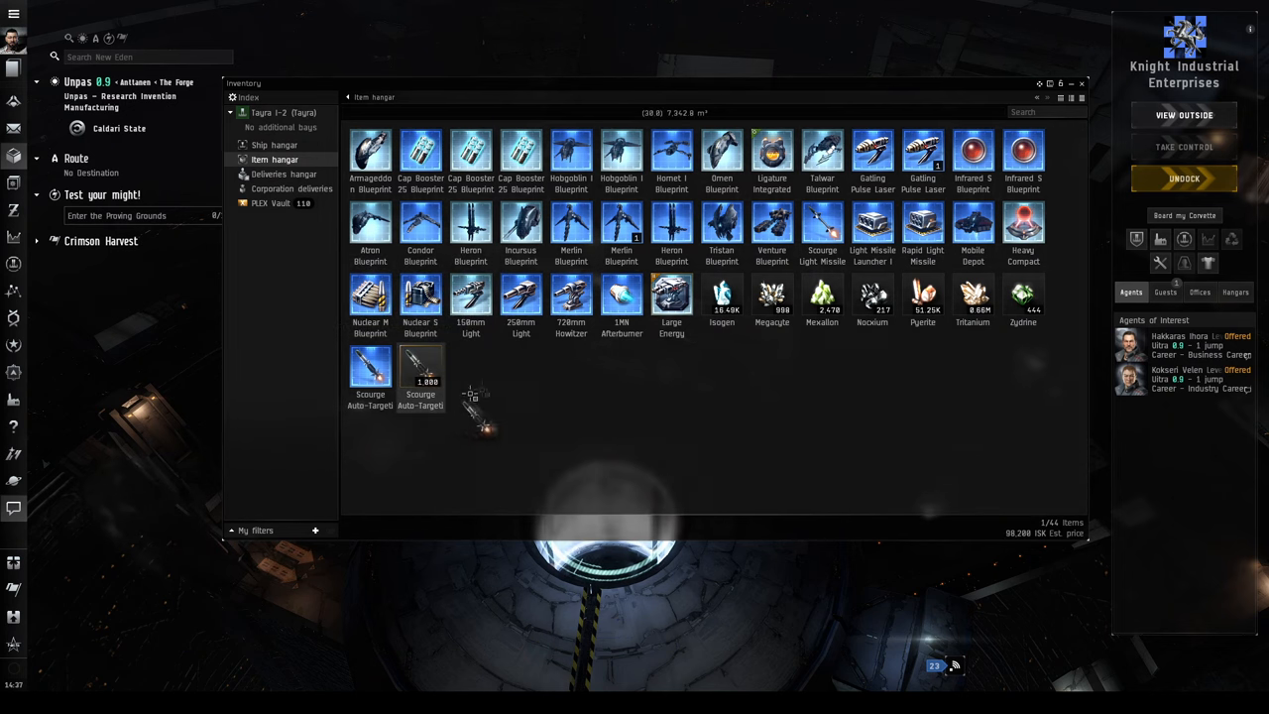
{"action": "left_click_drag", "start_coordinate": [419, 377], "coordinate": [520, 377]}
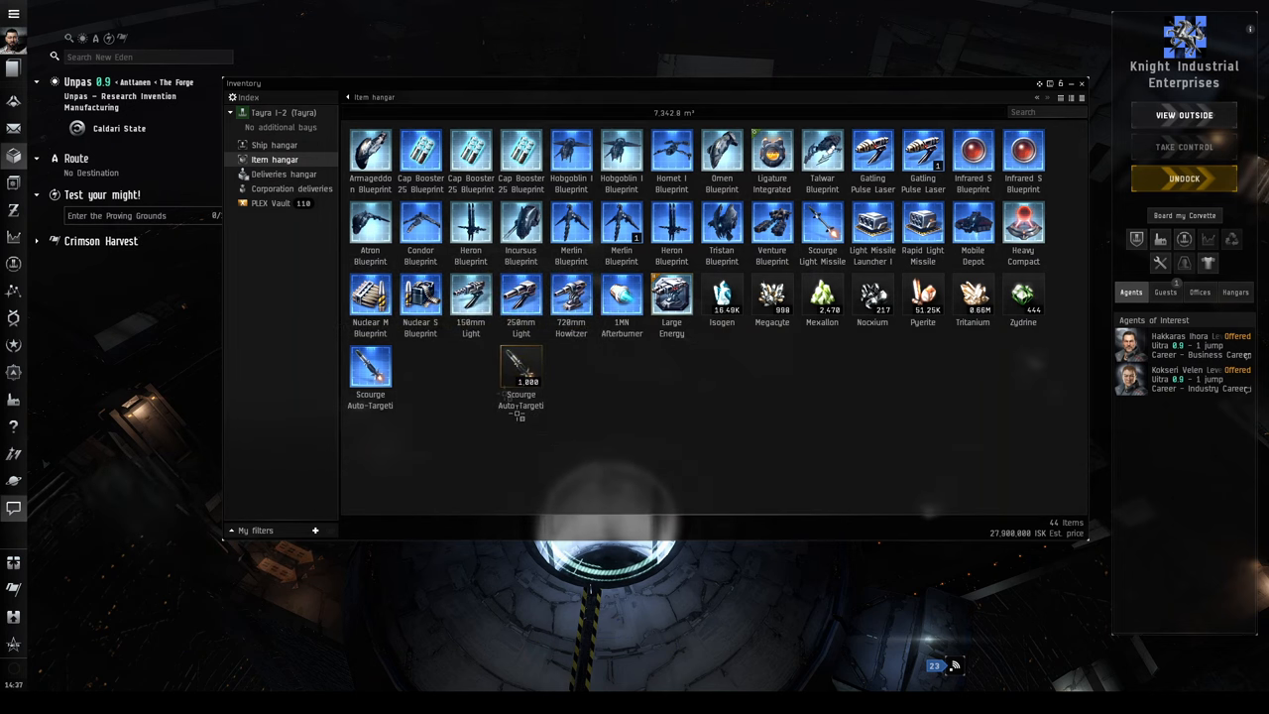
{"action": "left_click", "coordinate": [521, 372]}
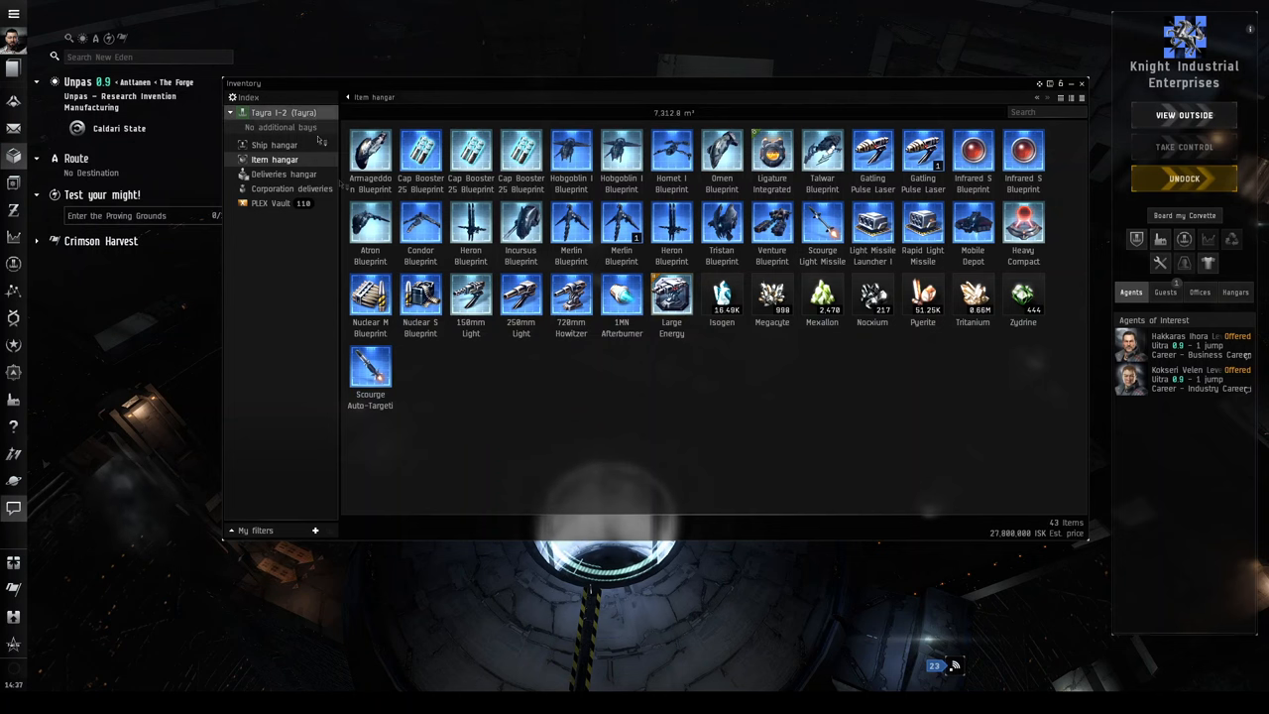
{"action": "left_click", "coordinate": [274, 145]}
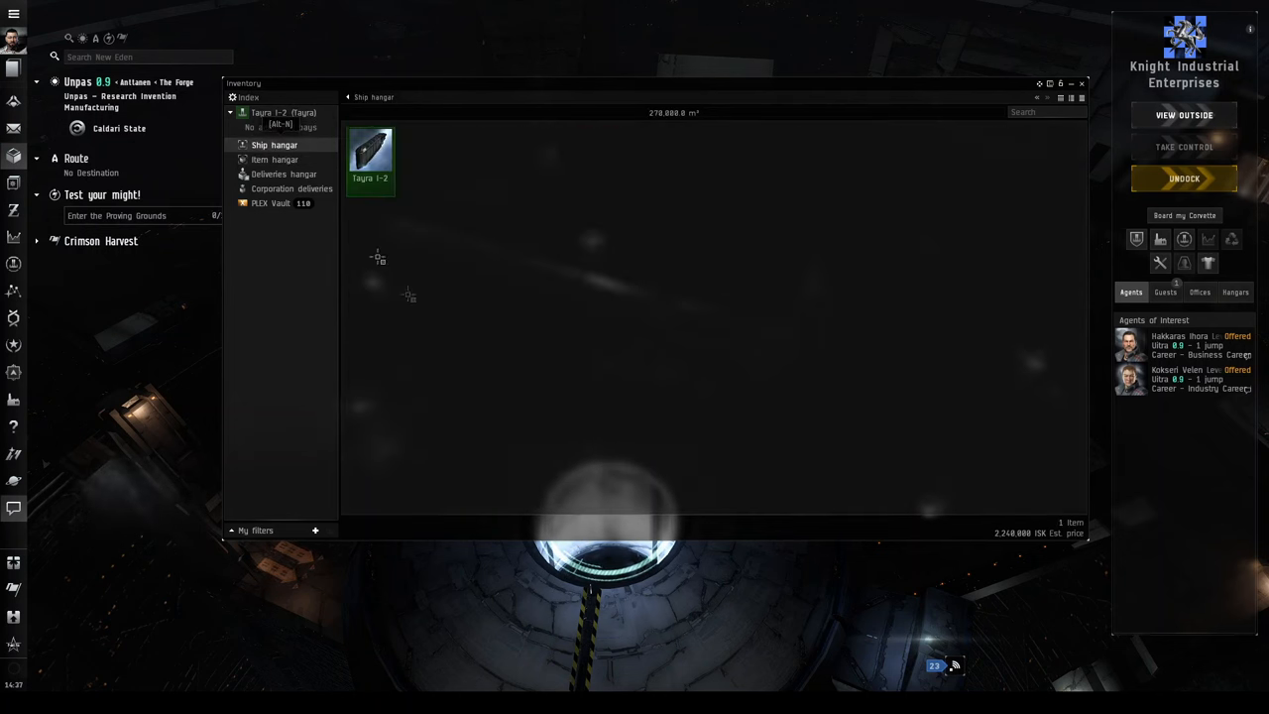
{"action": "left_click", "coordinate": [274, 159]}
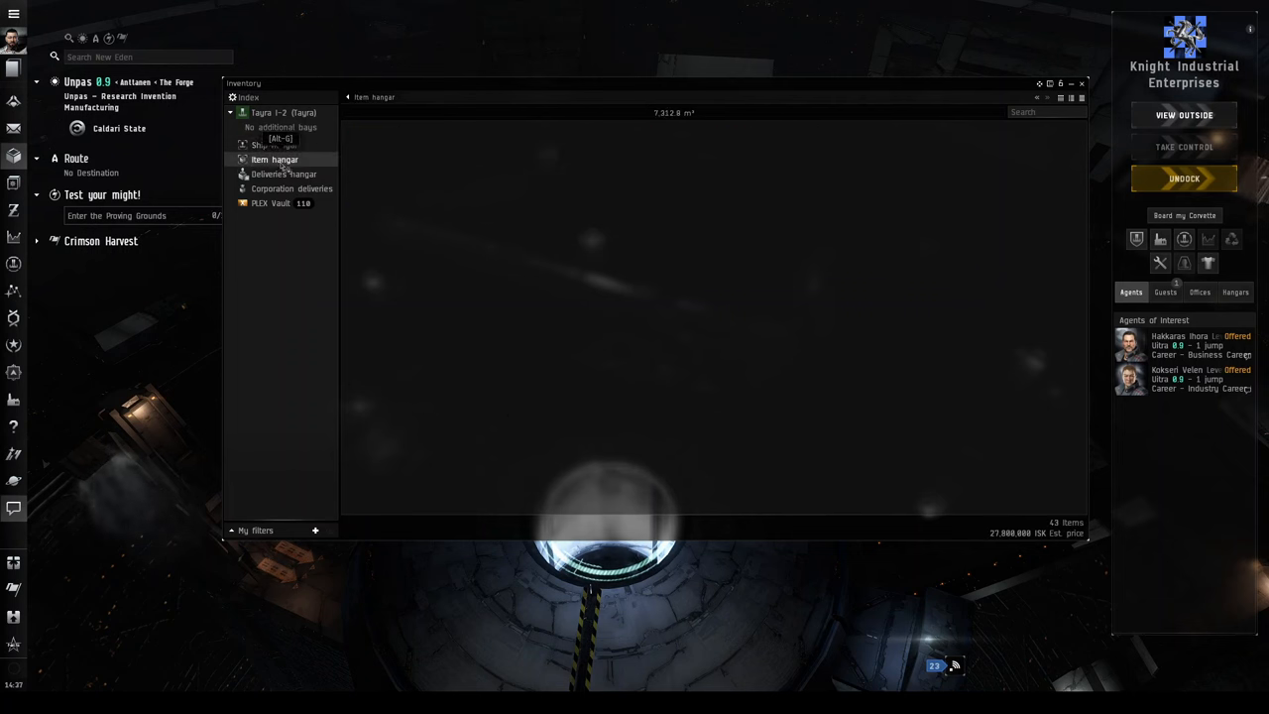
{"action": "left_click", "coordinate": [274, 159]}
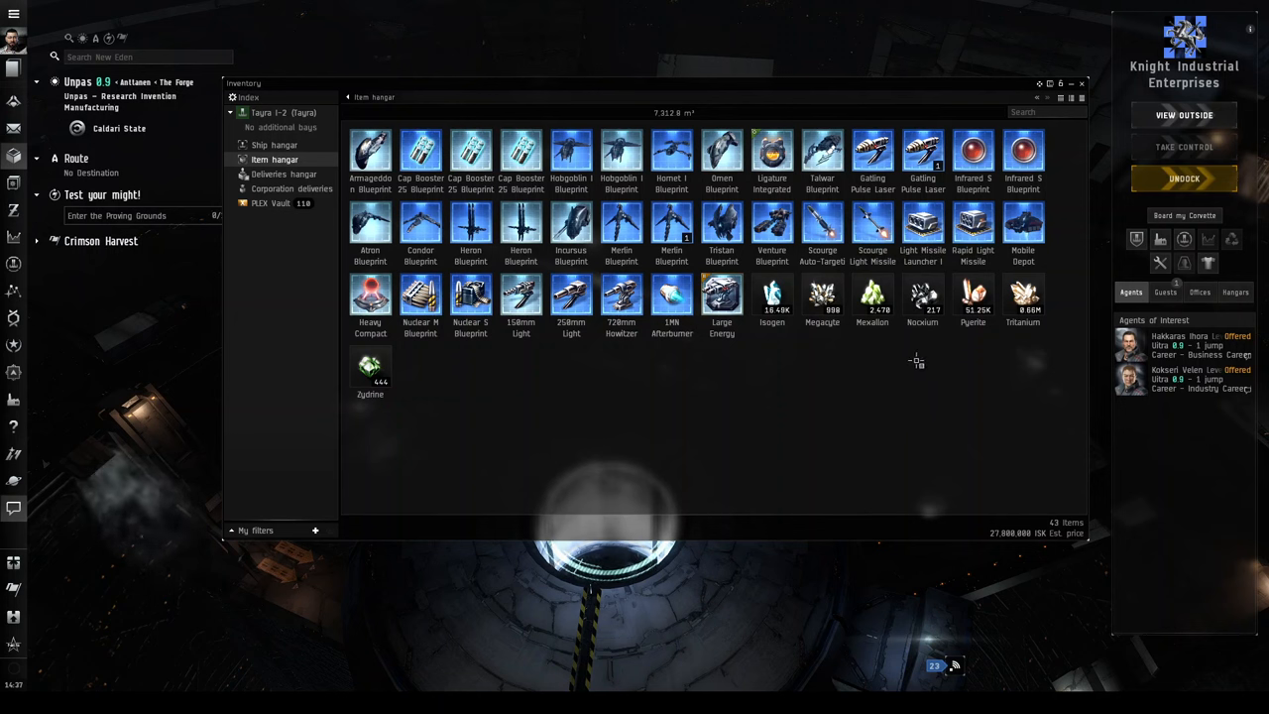
{"action": "mouse_move", "coordinate": [826, 409]}
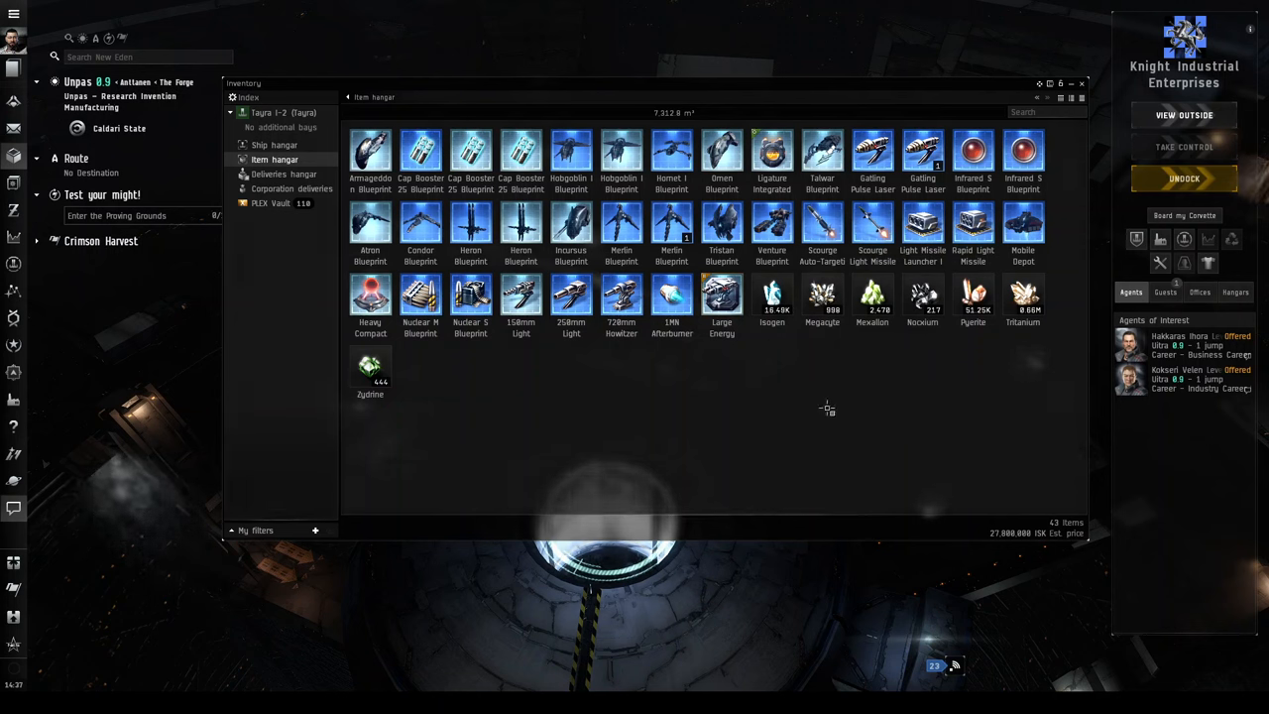
{"action": "mouse_move", "coordinate": [879, 406]}
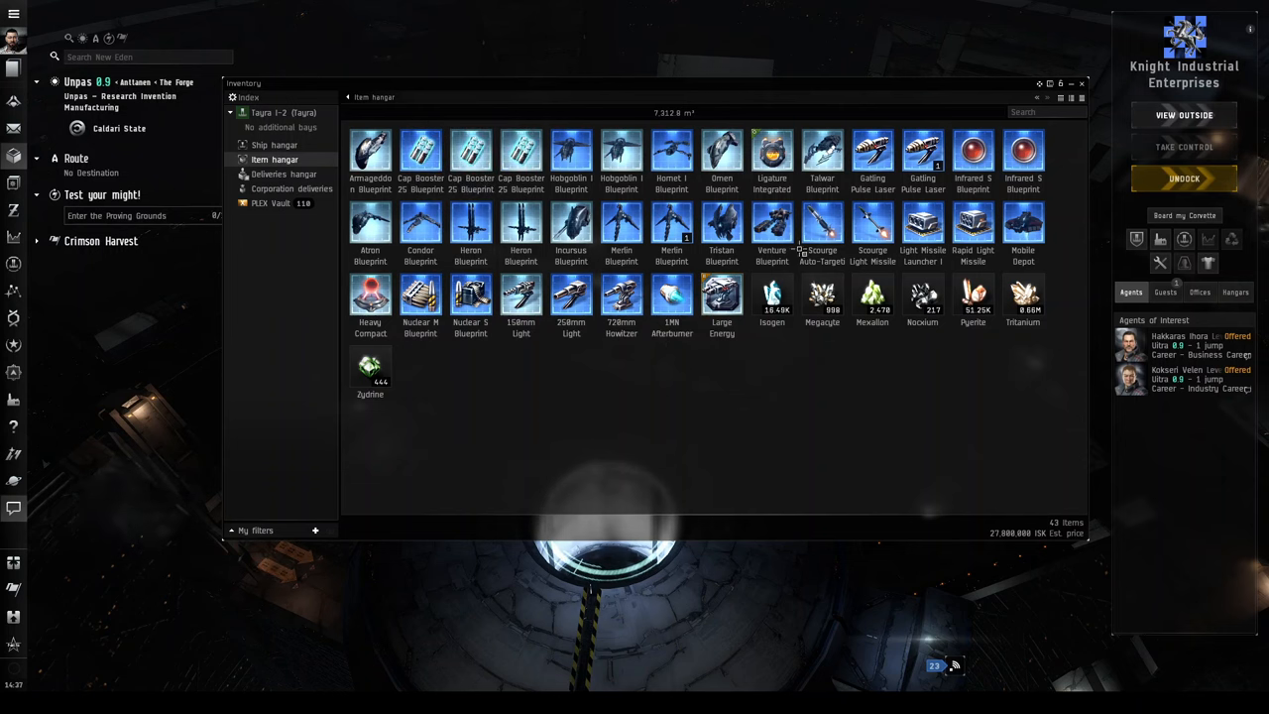
{"action": "mouse_move", "coordinate": [771, 223]}
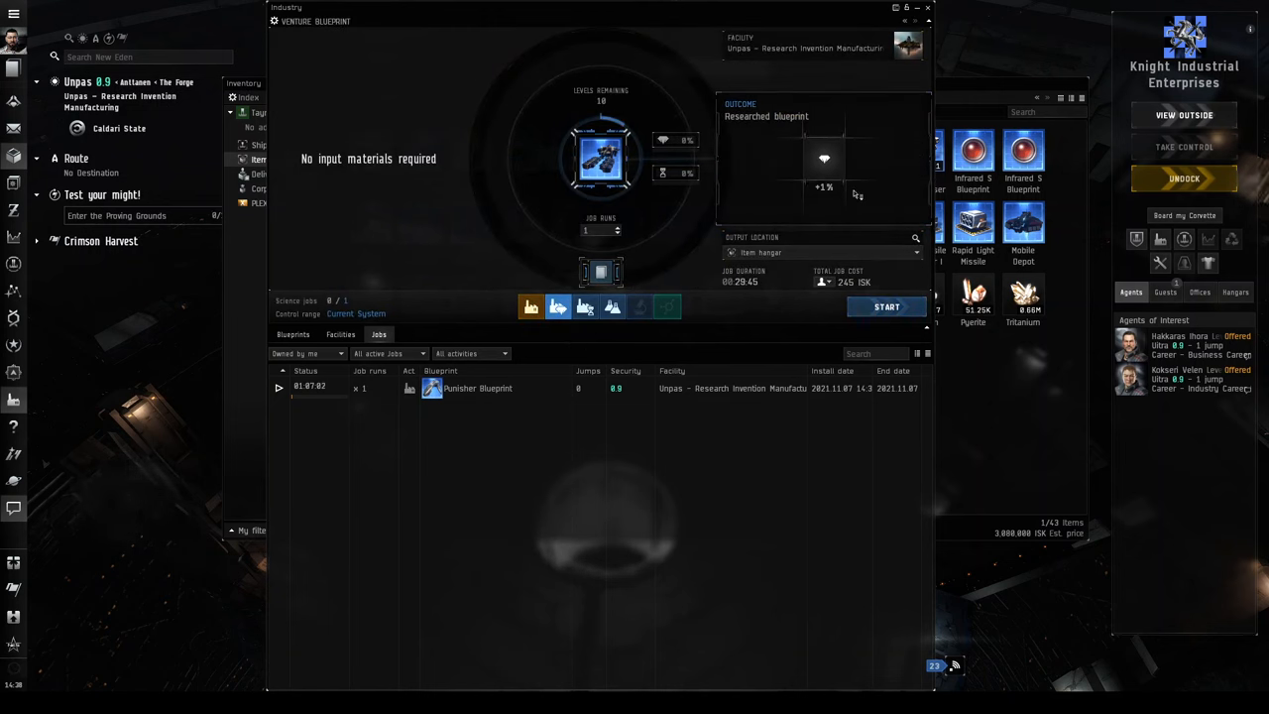
{"action": "mouse_move", "coordinate": [675, 203]}
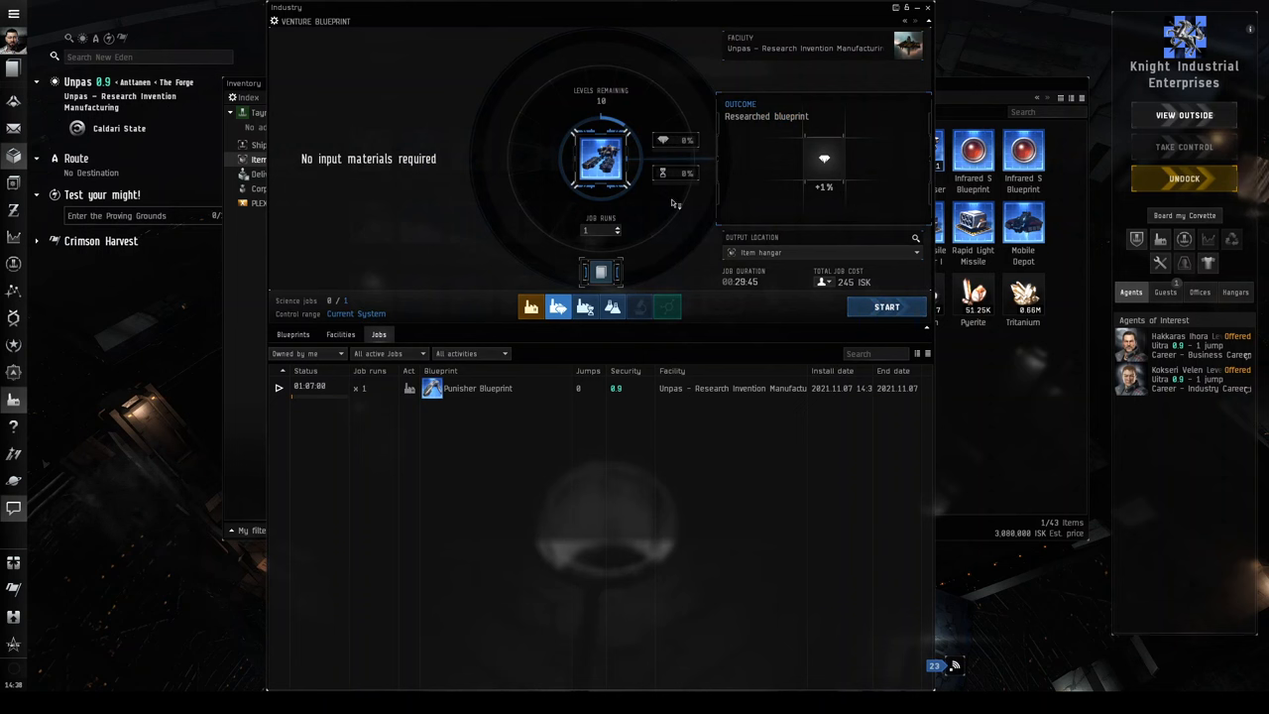
Raise Venture ME research to 8 runs, start it, and load Scourge TE research.
{"action": "left_click", "coordinate": [616, 226]}
{"action": "type", "text": "8"}
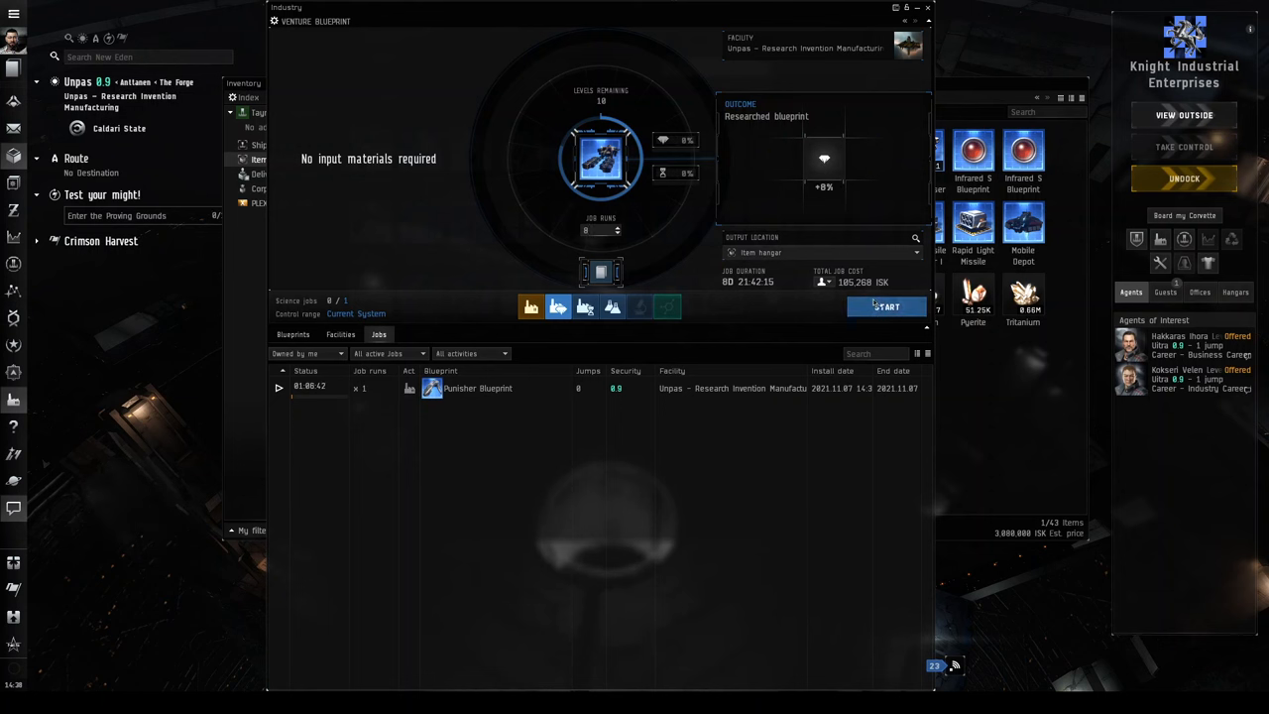
{"action": "left_click", "coordinate": [885, 306]}
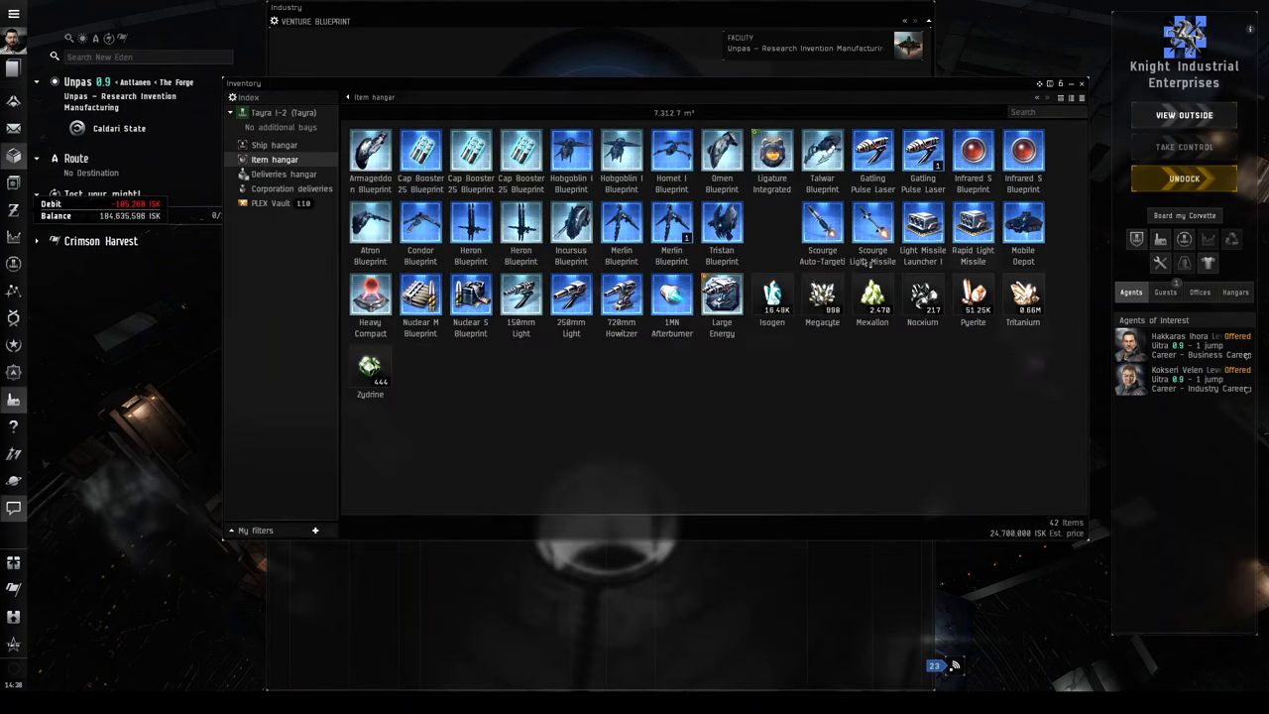
{"action": "mouse_move", "coordinate": [821, 223]}
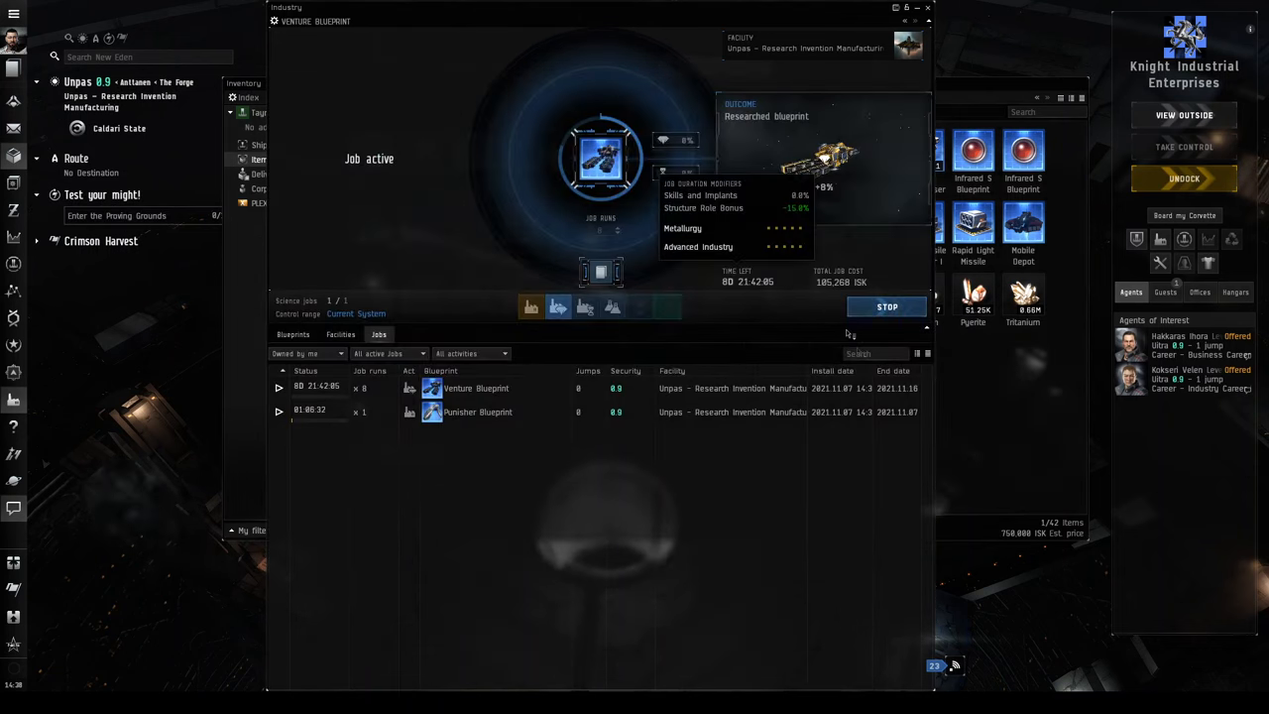
{"action": "left_click", "coordinate": [558, 306]}
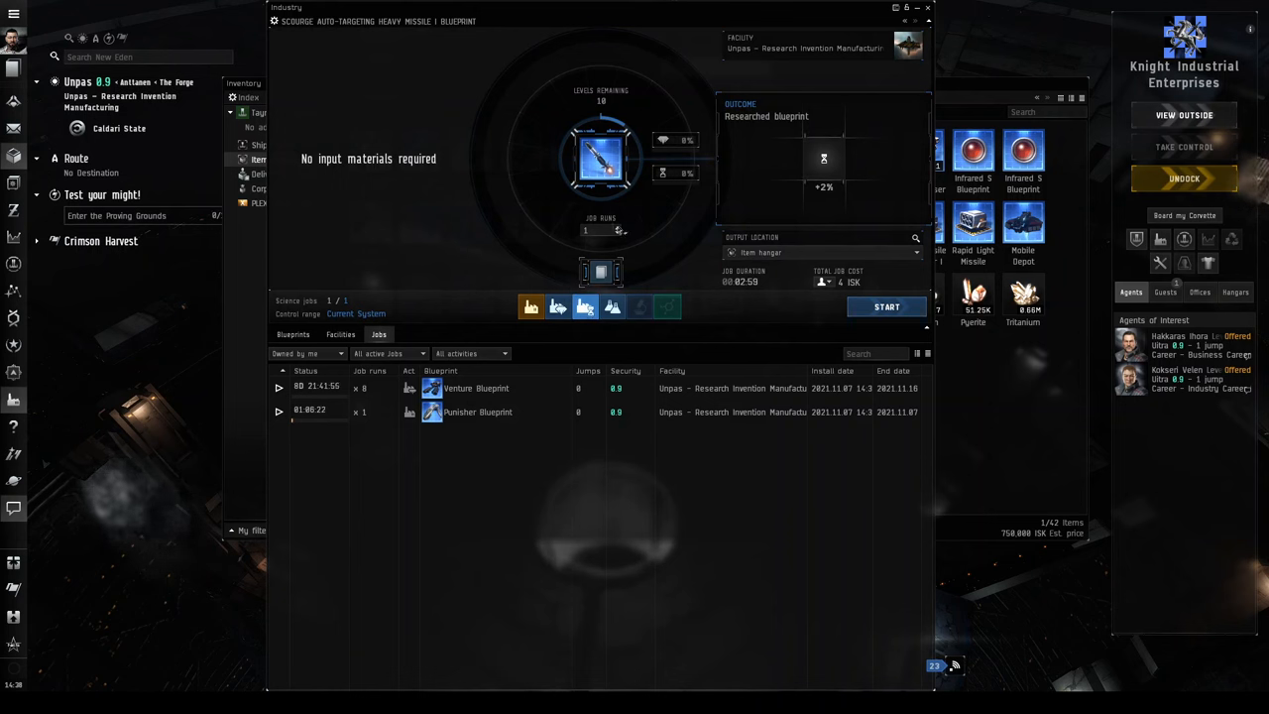
Try two-run Scourge research and copying jobs, then inspect the running Punisher job.
{"action": "left_click", "coordinate": [615, 227]}
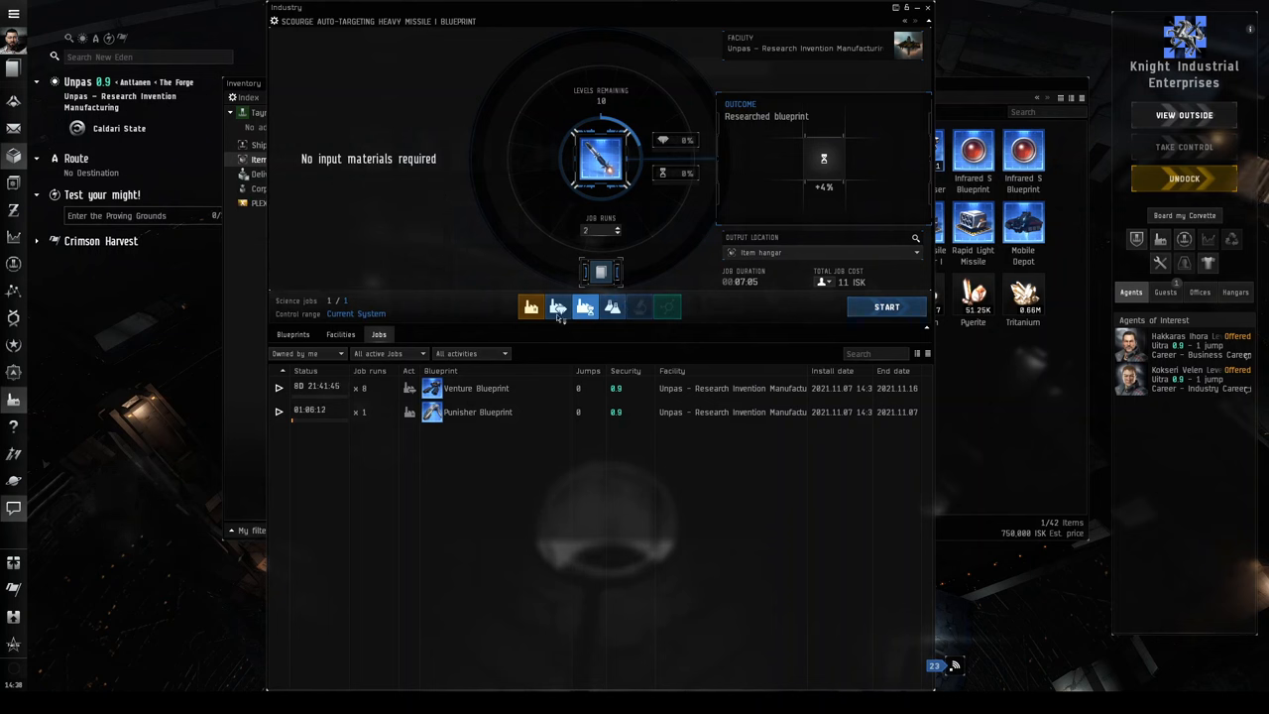
{"action": "mouse_move", "coordinate": [585, 306]}
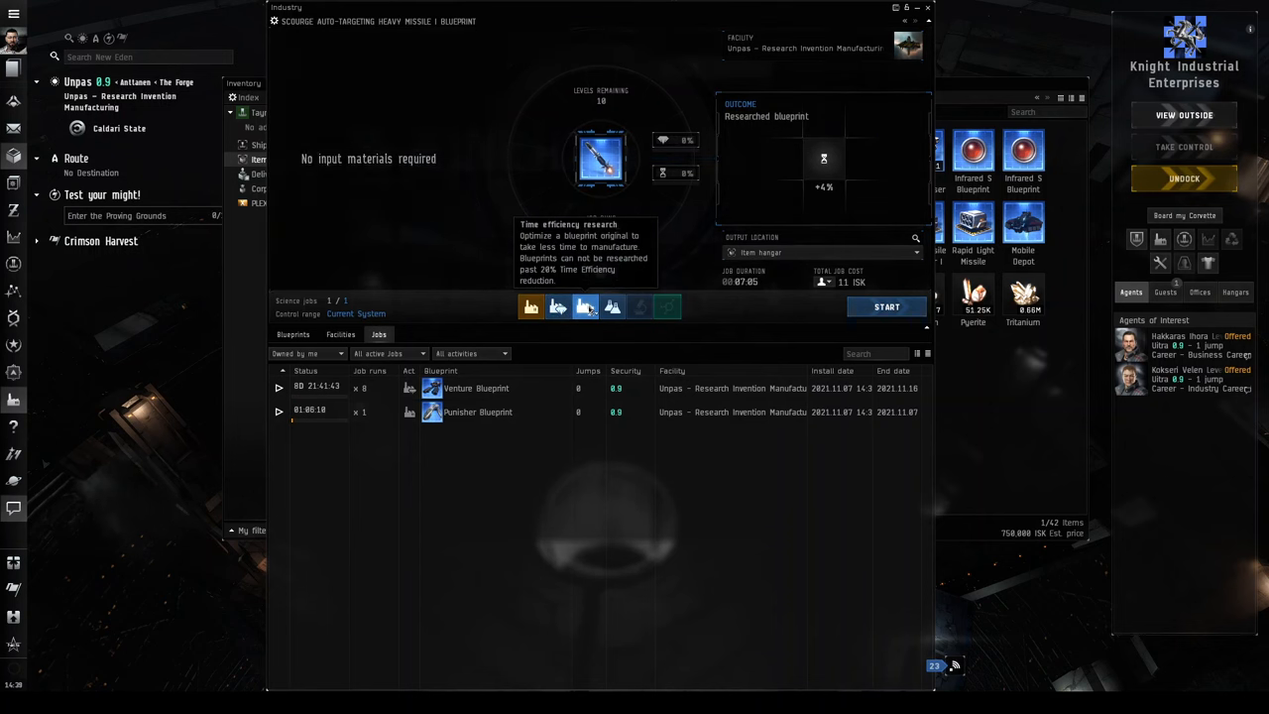
{"action": "mouse_move", "coordinate": [612, 306]}
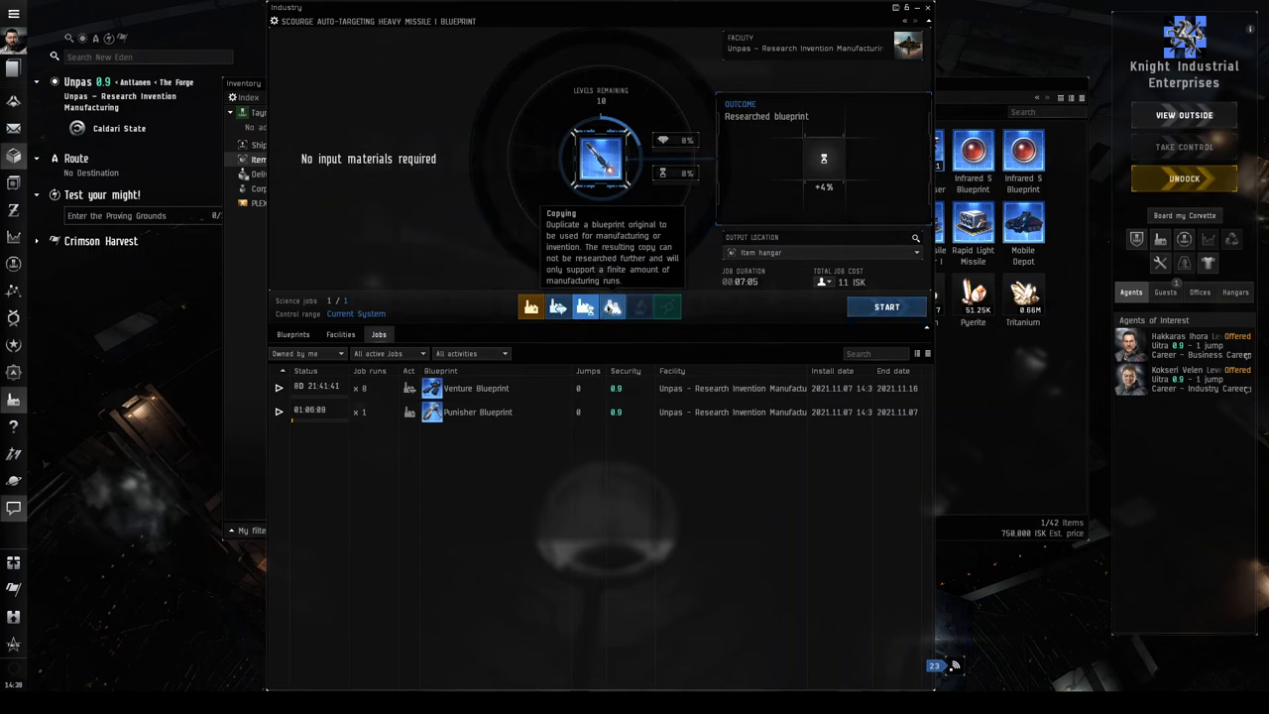
{"action": "left_click", "coordinate": [612, 306]}
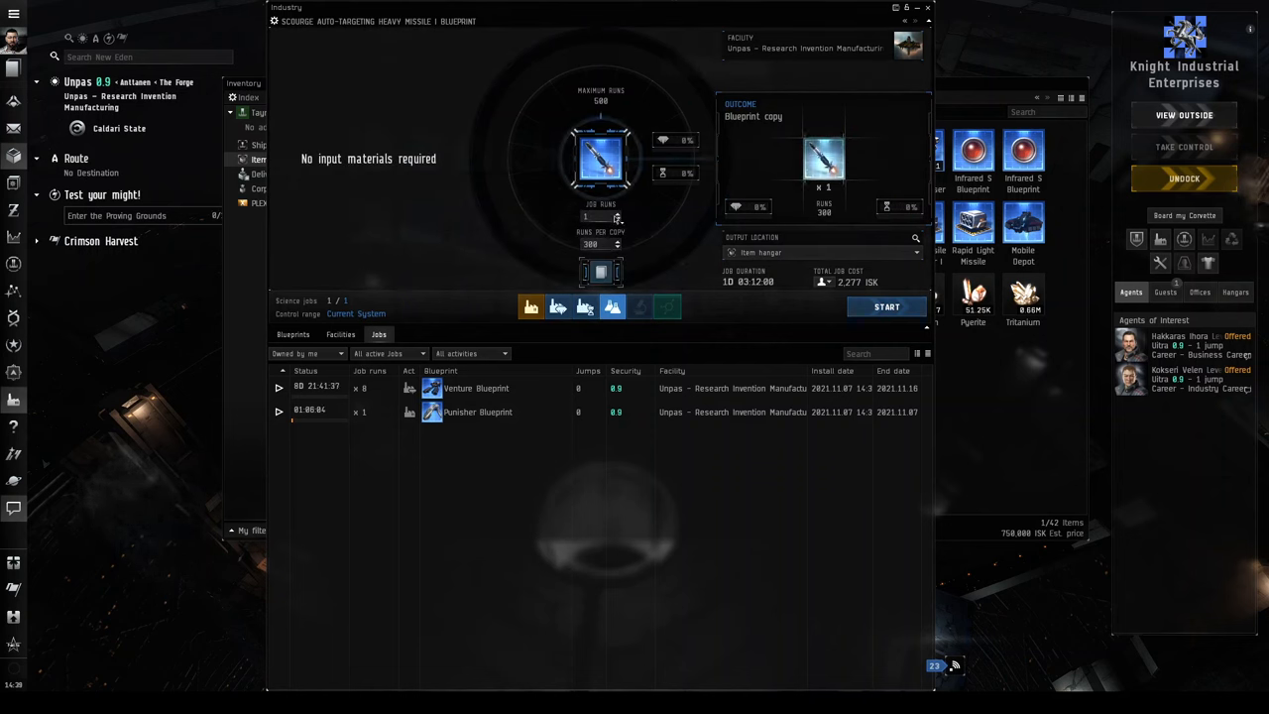
{"action": "left_click", "coordinate": [617, 214]}
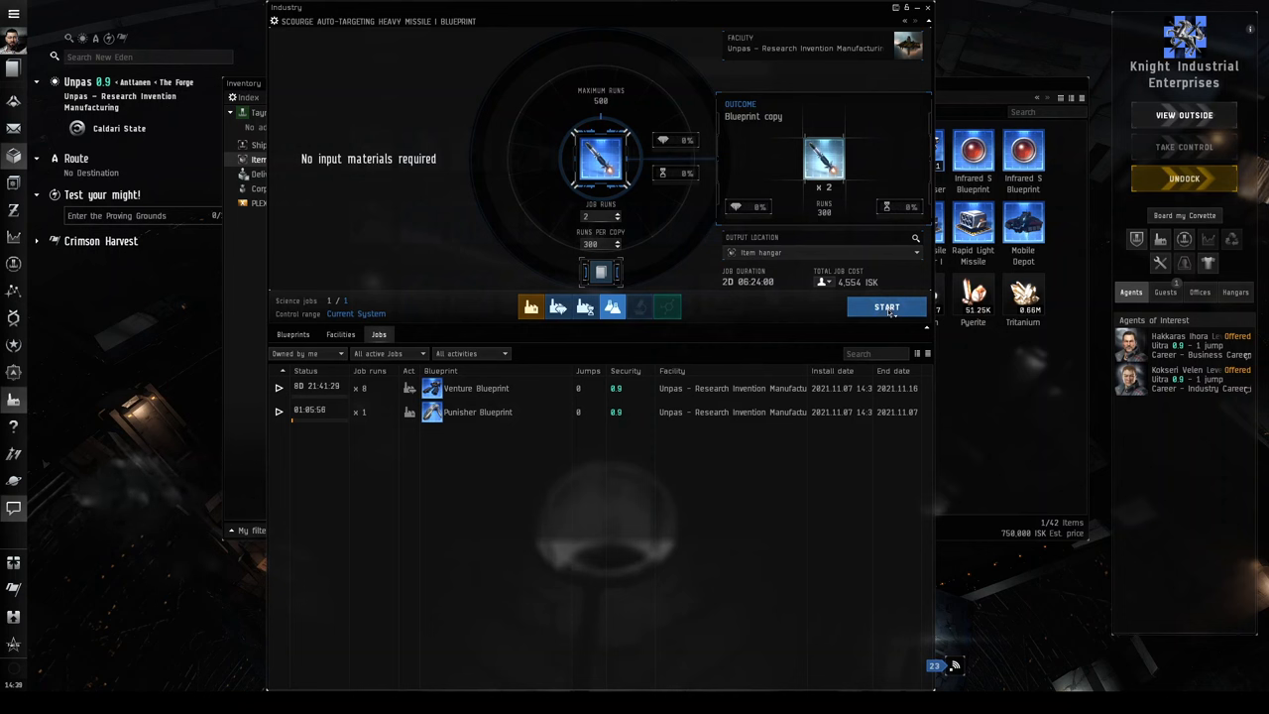
{"action": "left_click", "coordinate": [886, 306]}
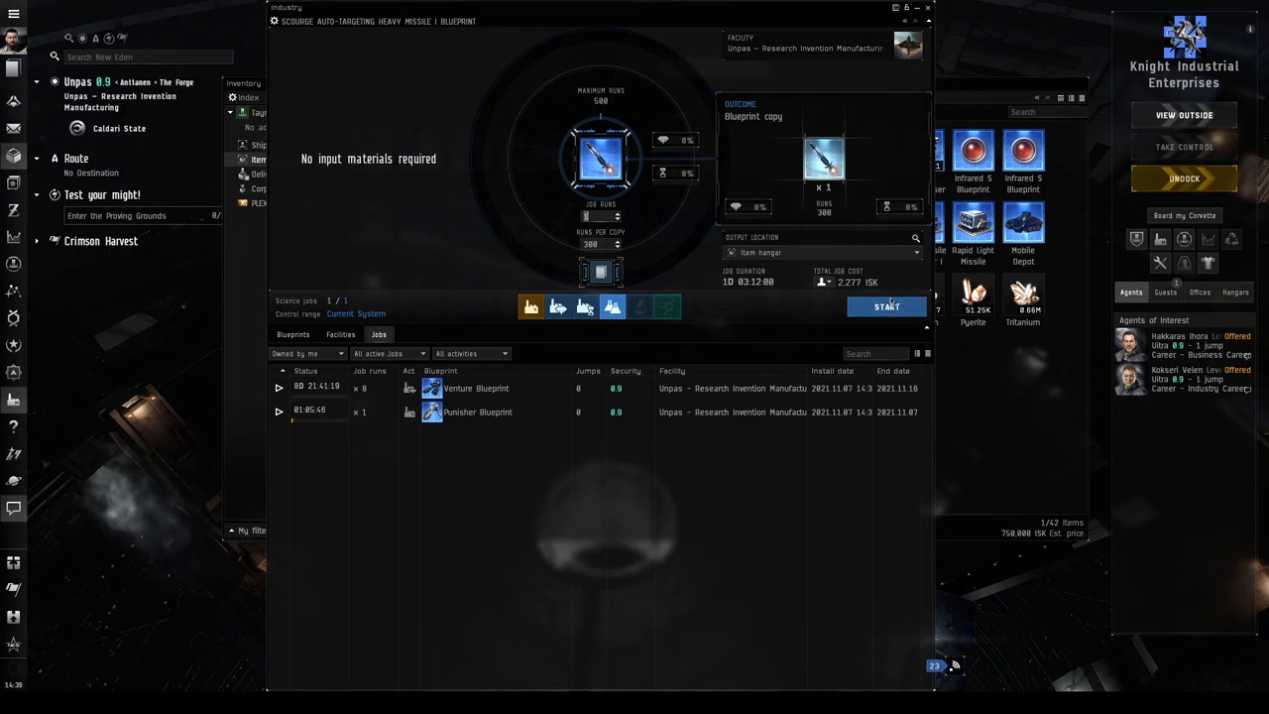
{"action": "left_click", "coordinate": [885, 306]}
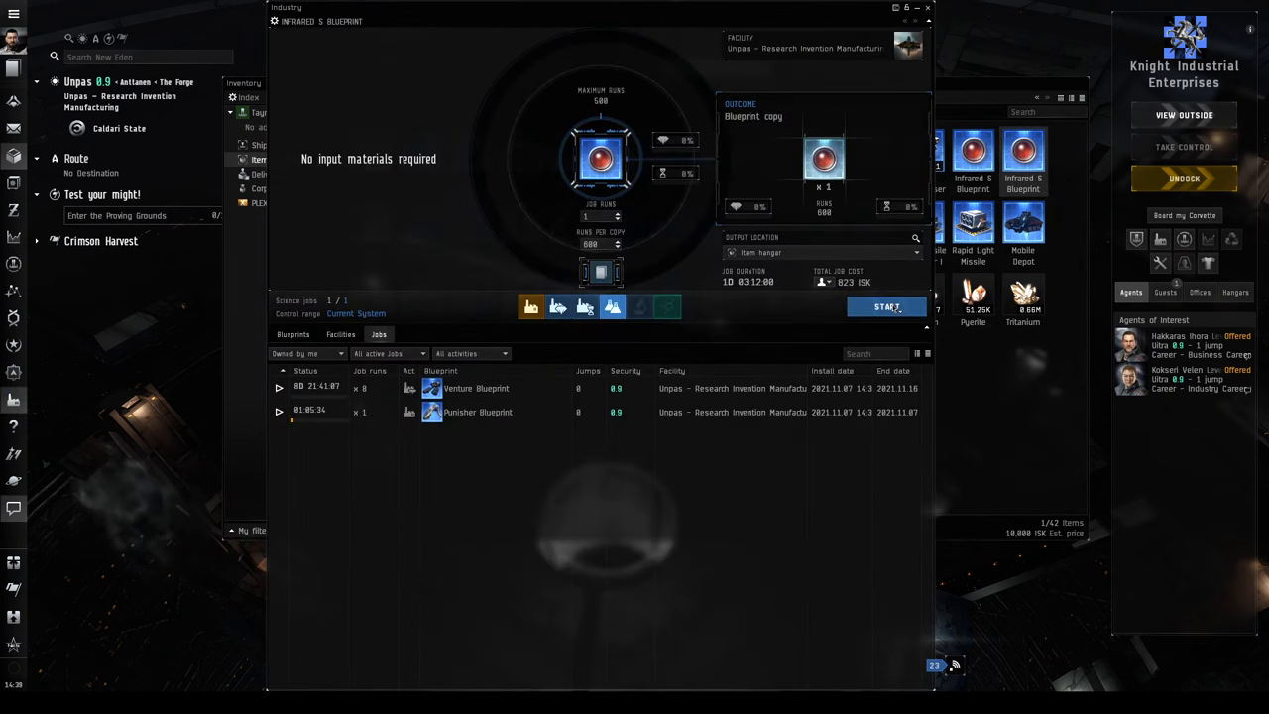
{"action": "mouse_move", "coordinate": [857, 340]}
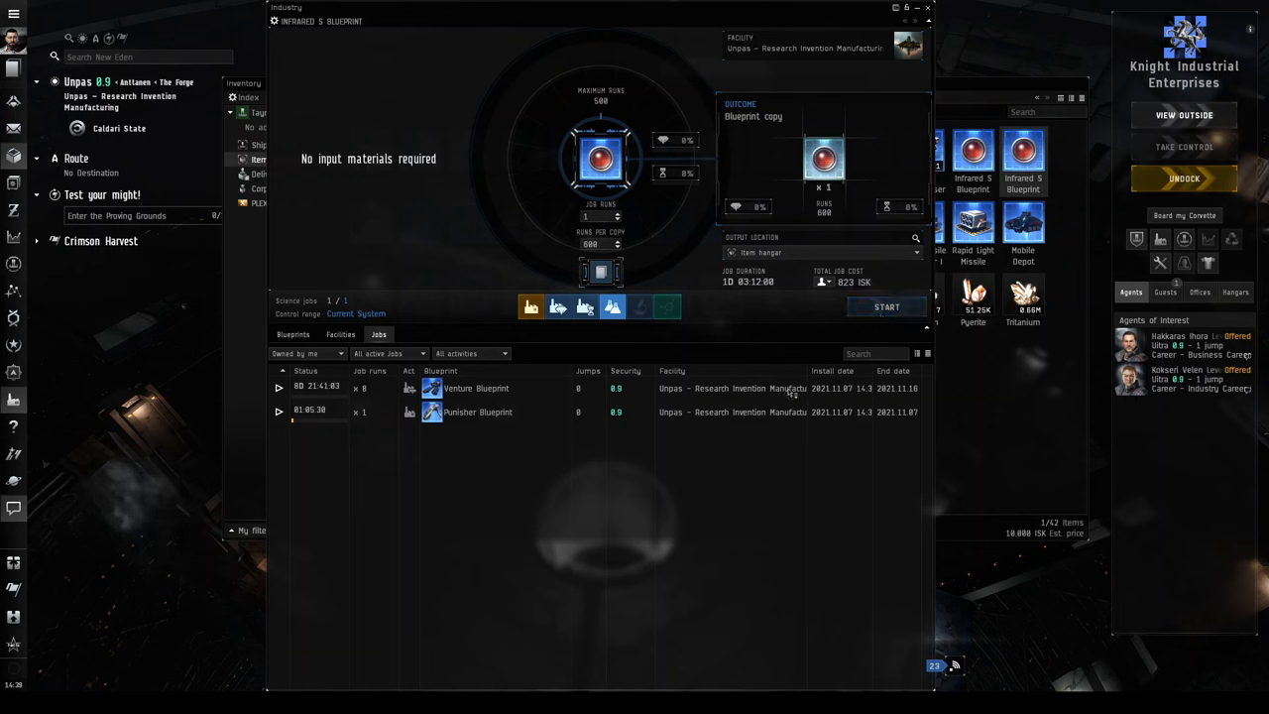
{"action": "left_click", "coordinate": [885, 306]}
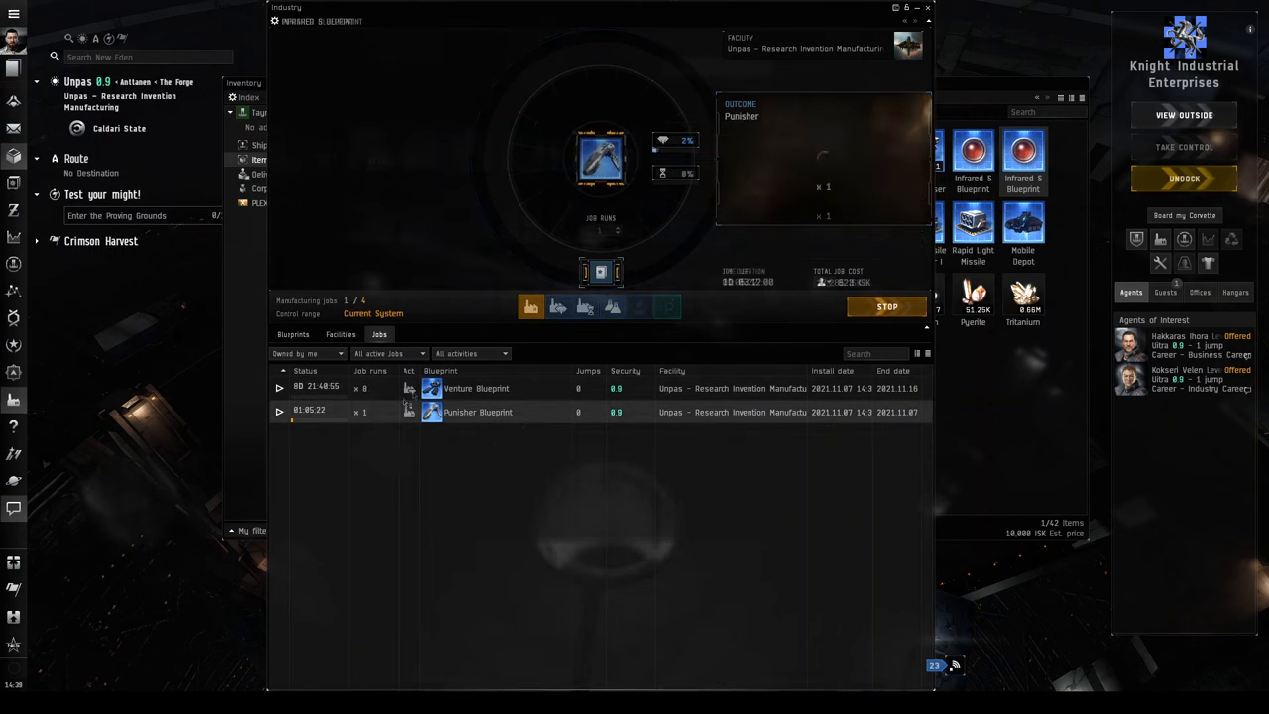
Cycle the Tristan blueprint through manufacturing, ME and TE, ending on 30-run copying at 18,320 ISK.
{"action": "left_click", "coordinate": [477, 412]}
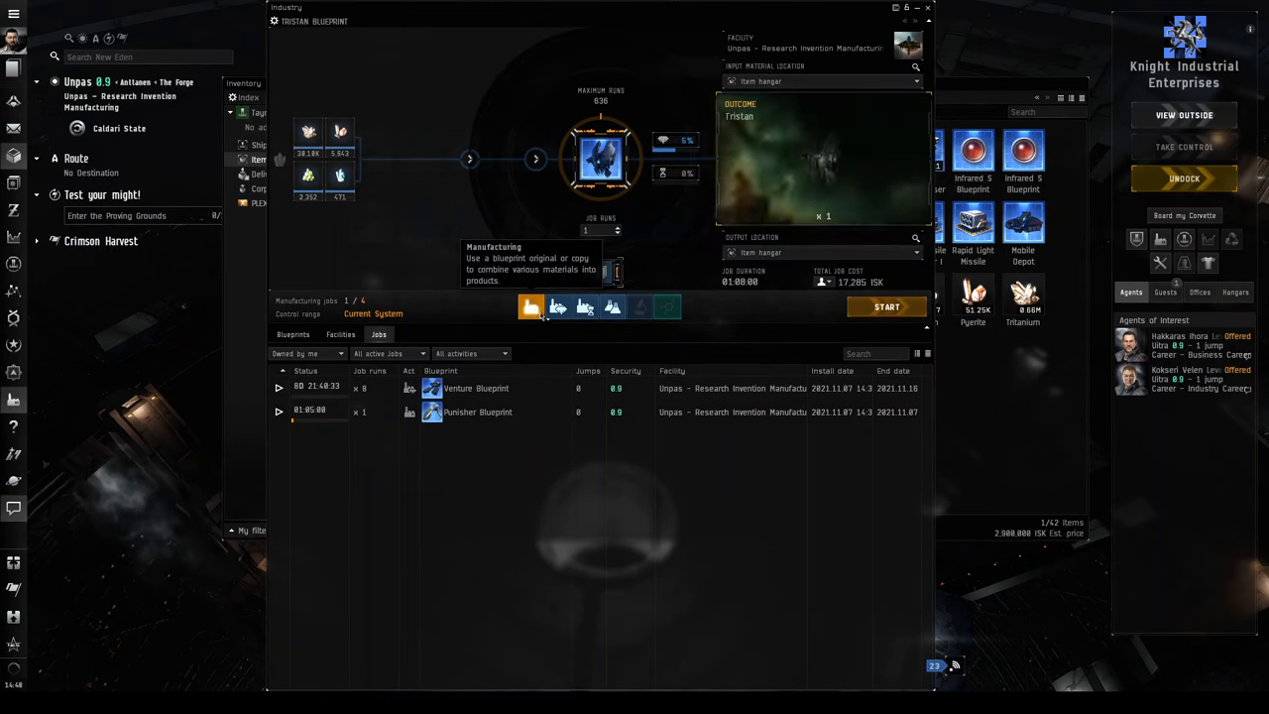
{"action": "left_click", "coordinate": [557, 306]}
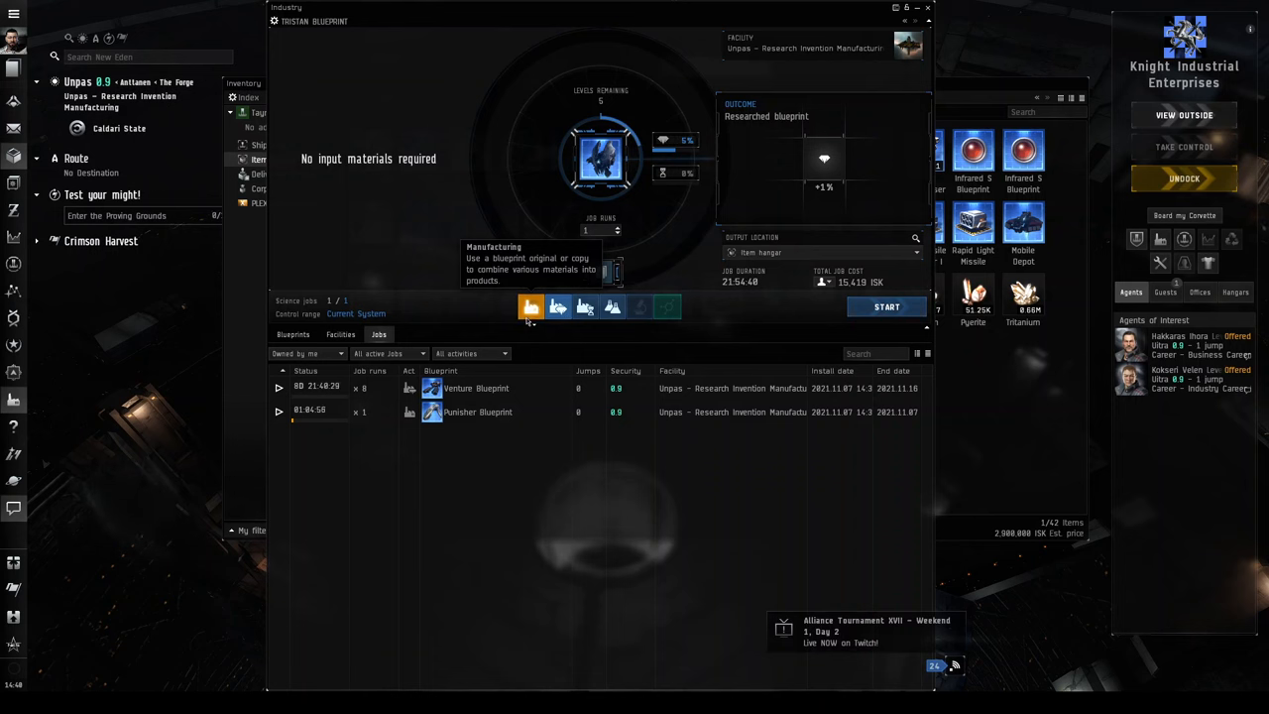
{"action": "left_click", "coordinate": [558, 307]}
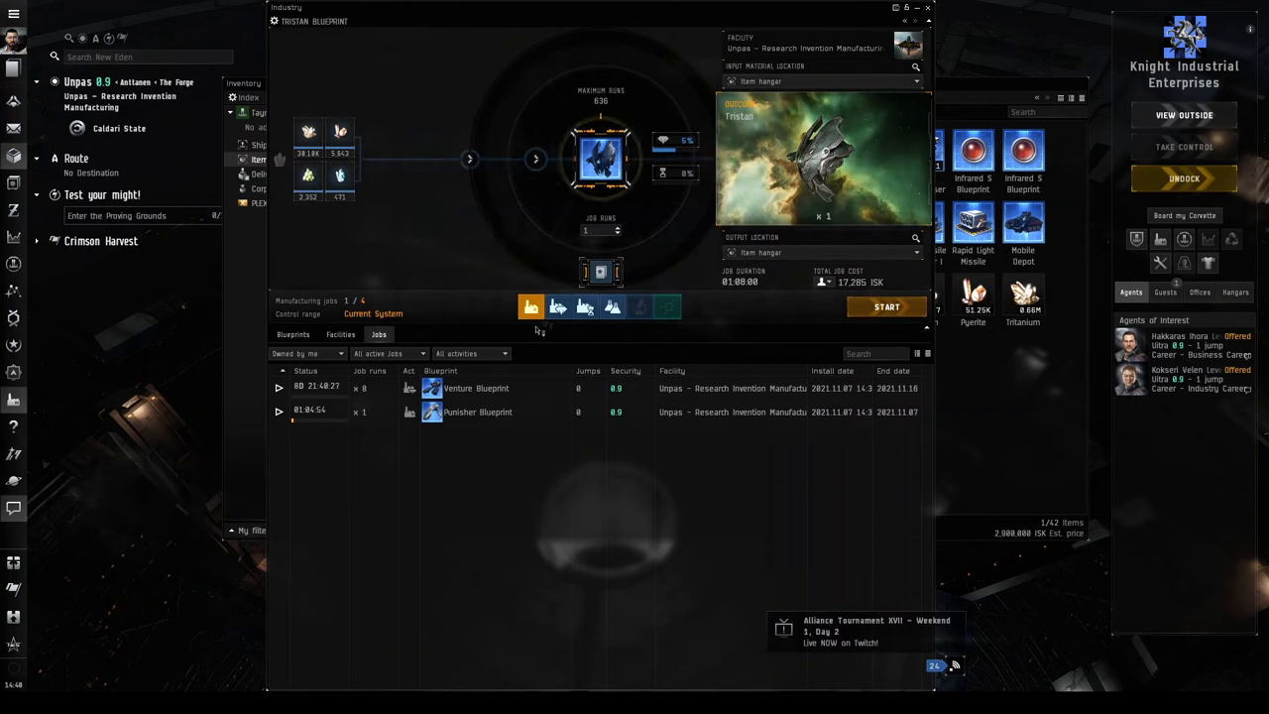
{"action": "left_click", "coordinate": [558, 306]}
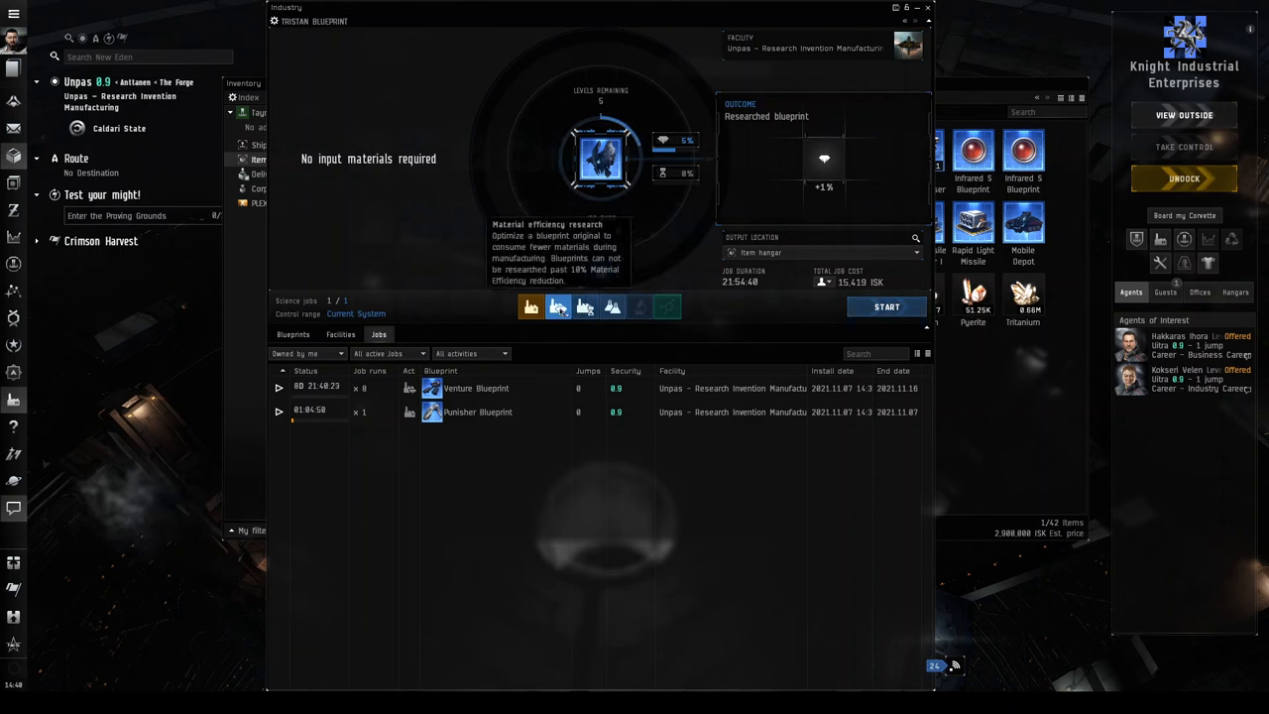
{"action": "left_click", "coordinate": [585, 306]}
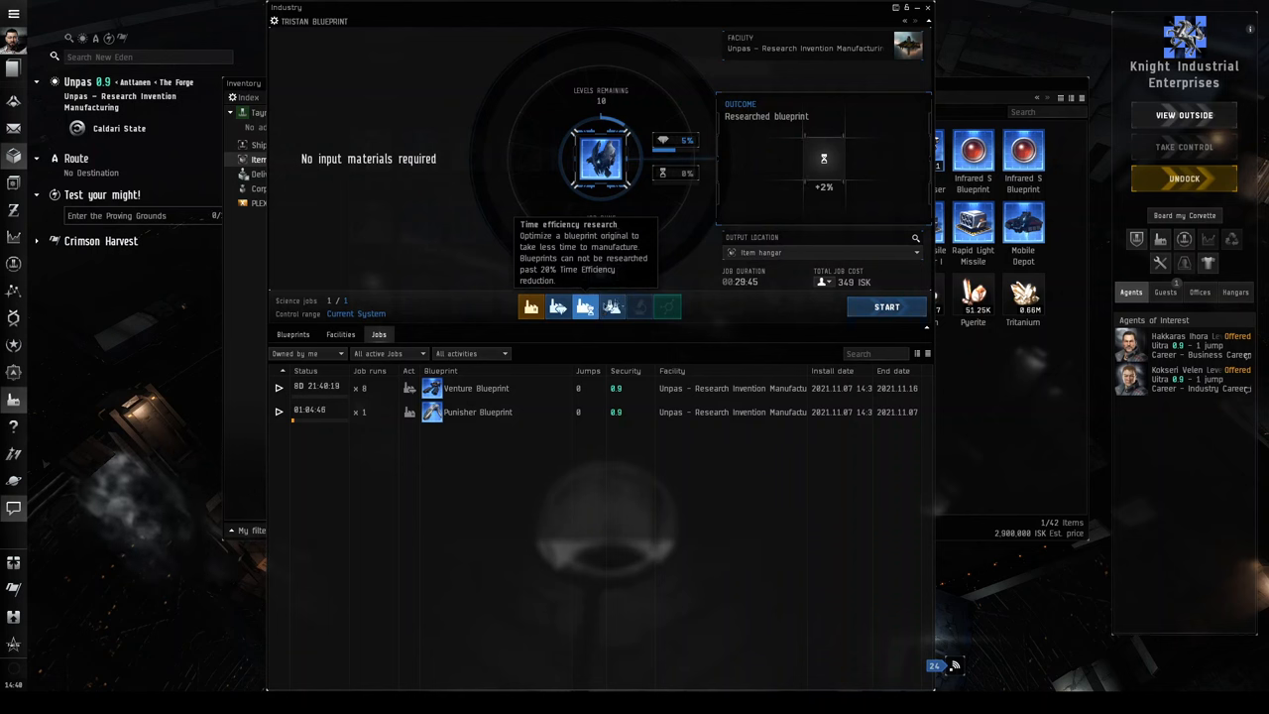
{"action": "left_click", "coordinate": [612, 307]}
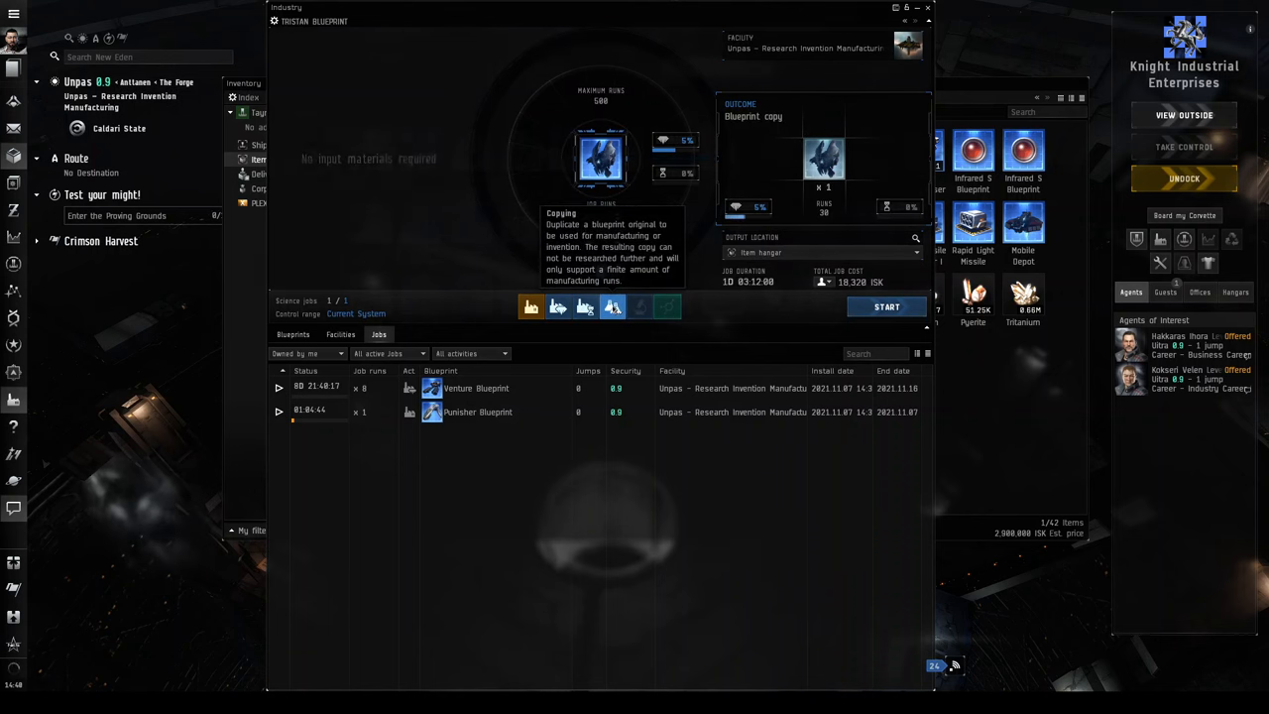
{"action": "mouse_move", "coordinate": [639, 305]}
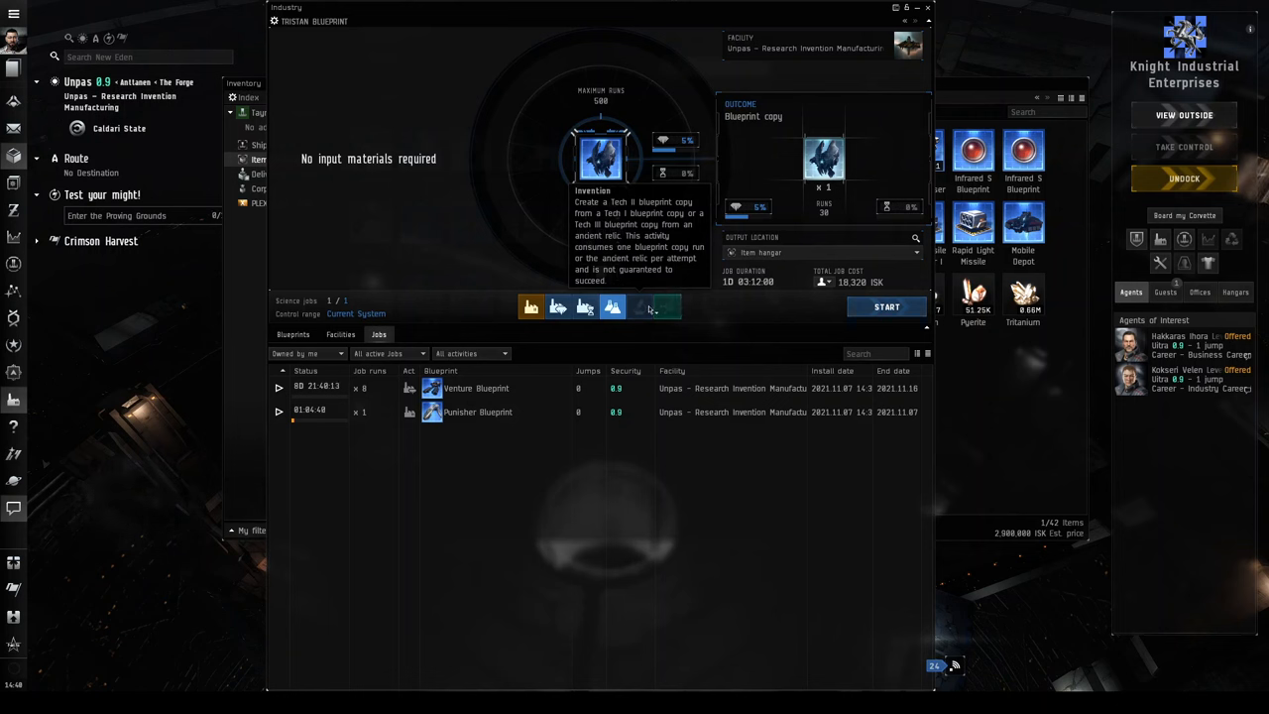
{"action": "mouse_move", "coordinate": [639, 306]}
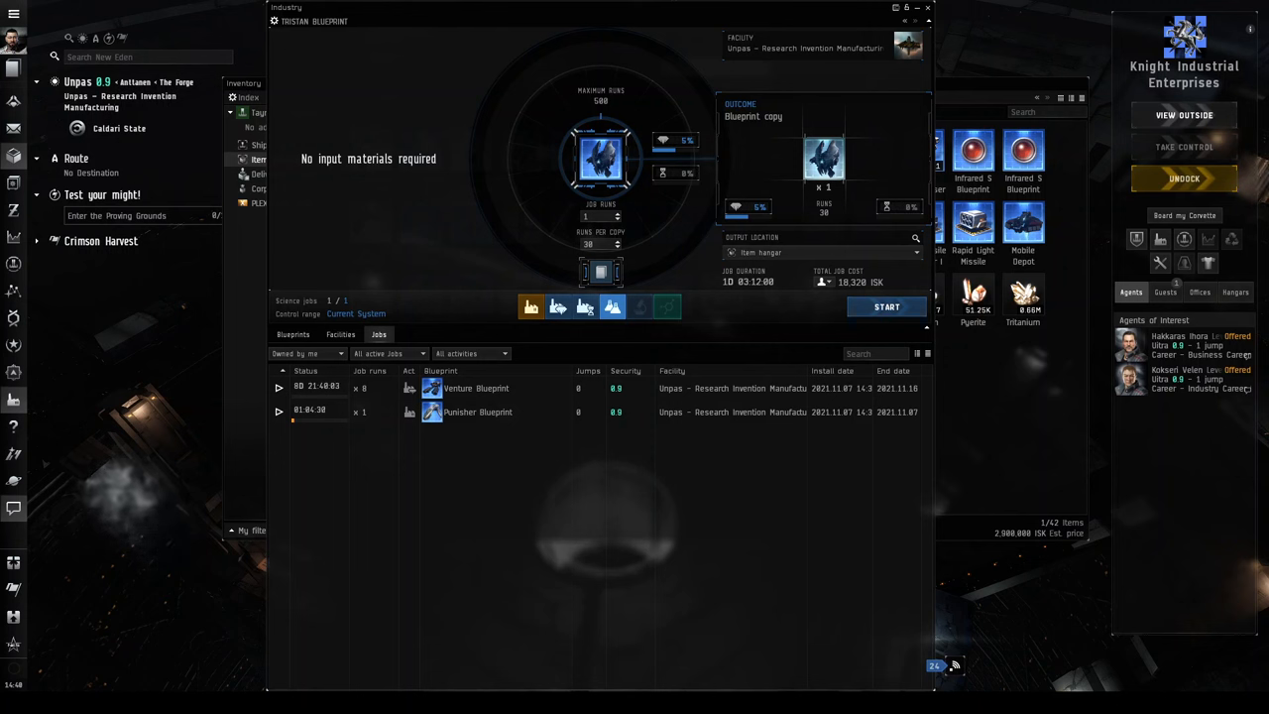
{"action": "mouse_move", "coordinate": [608, 678]}
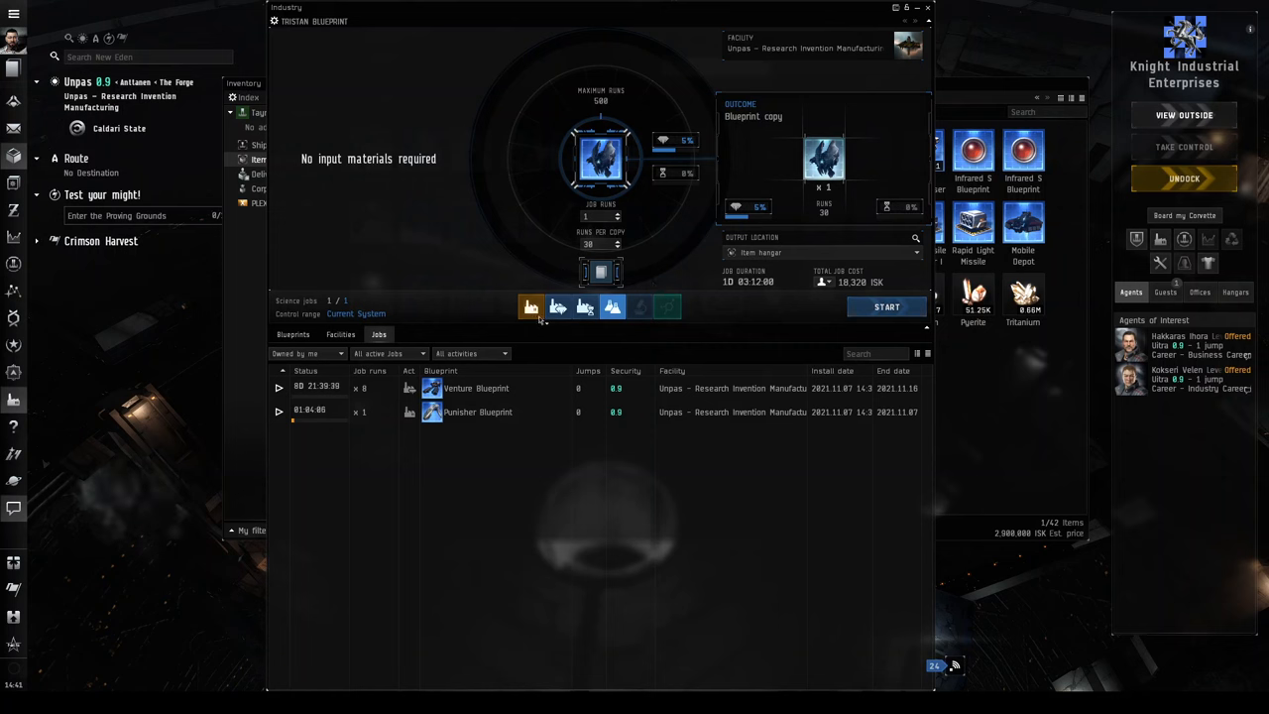
Start a one-run Tristan manufacturing job costing 17,285 ISK.
{"action": "left_click", "coordinate": [531, 306]}
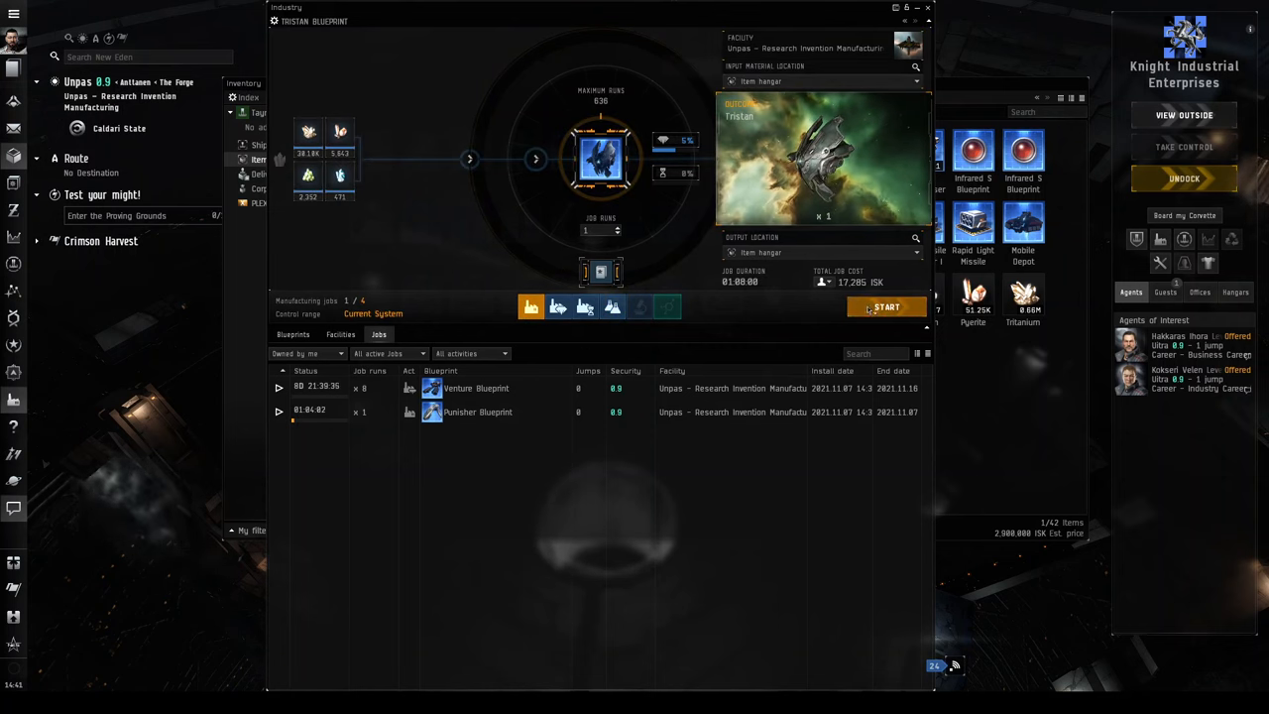
{"action": "left_click", "coordinate": [885, 306]}
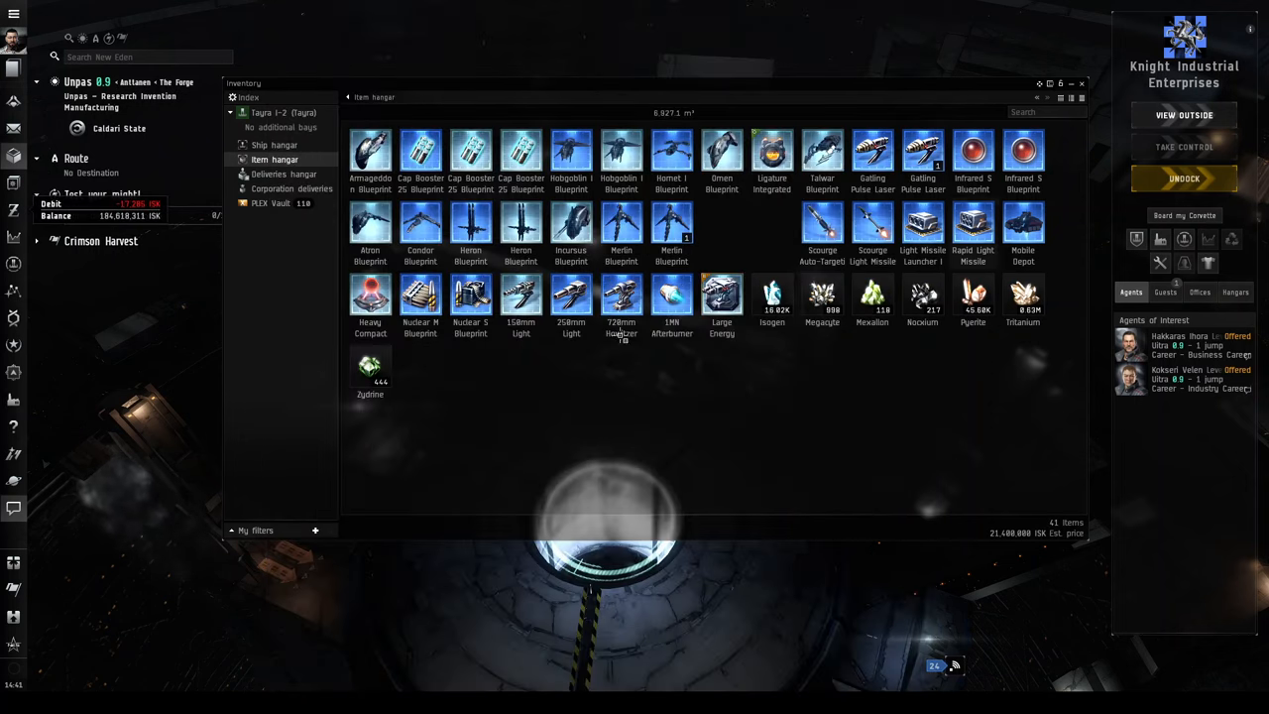
{"action": "mouse_move", "coordinate": [14, 76]}
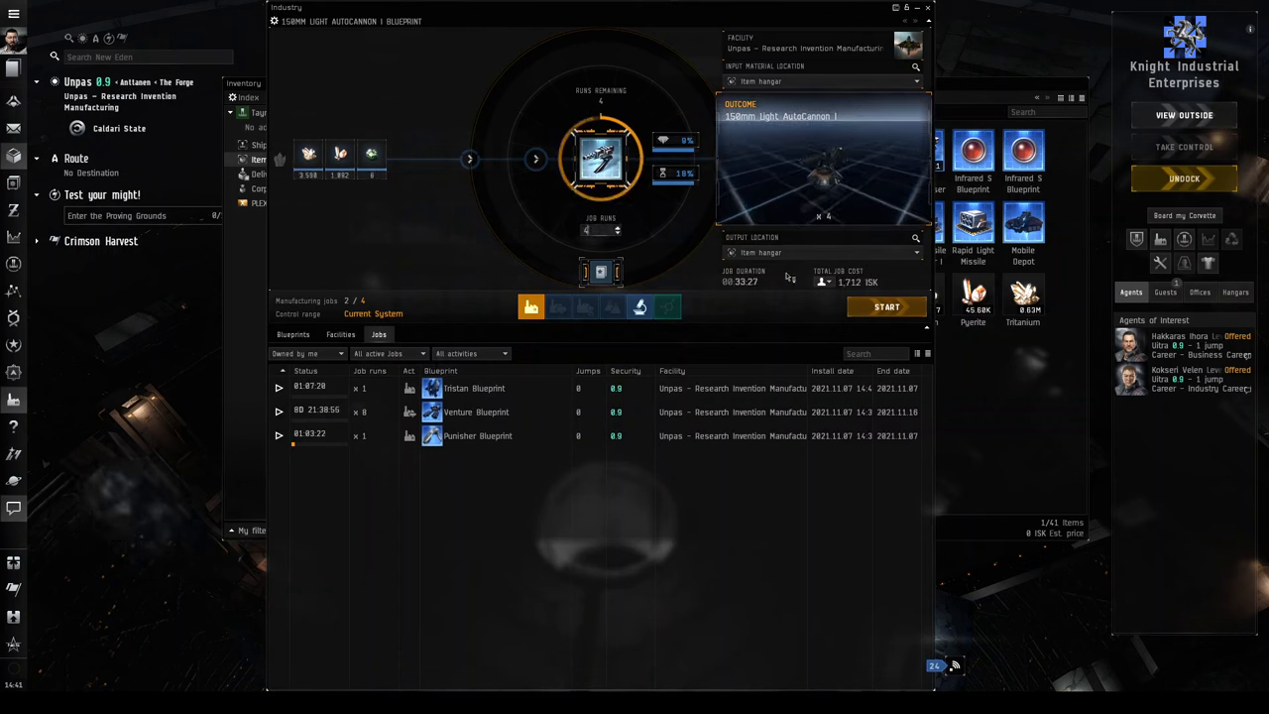
Start four runs of 150mm Light AutoCannon I and Stack All the item hangar.
{"action": "left_click", "coordinate": [885, 306]}
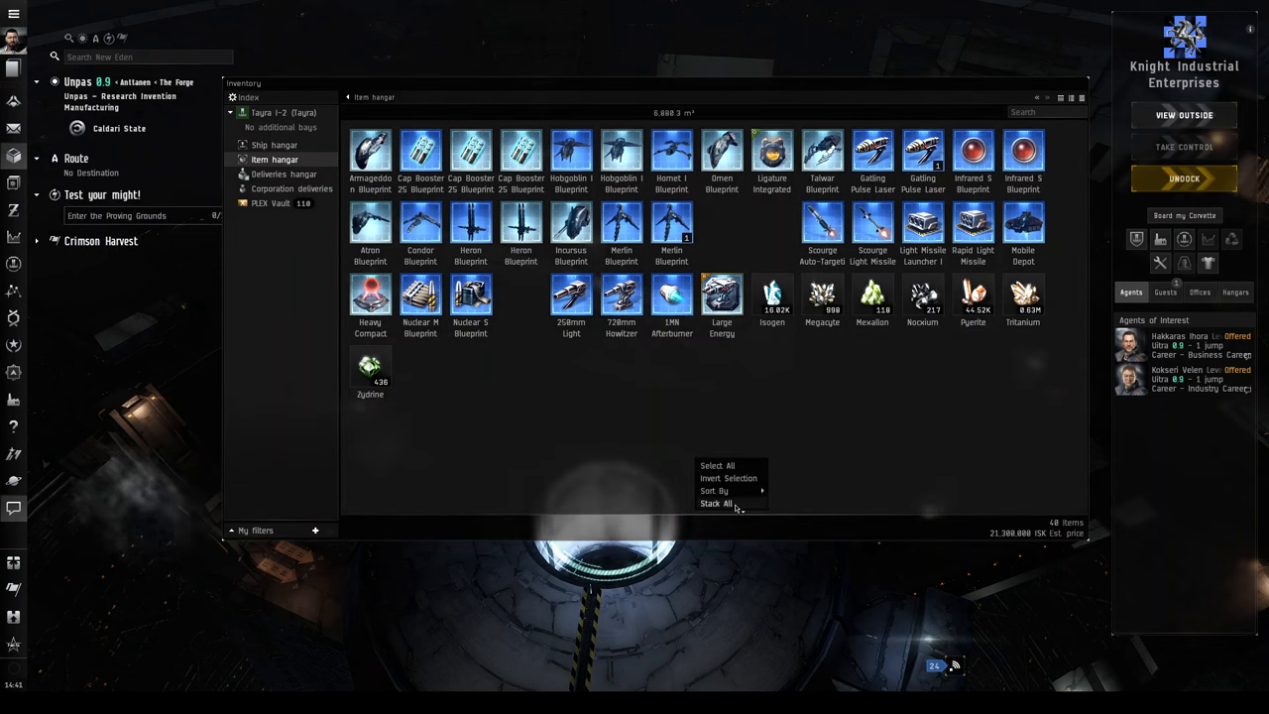
{"action": "left_click", "coordinate": [716, 502]}
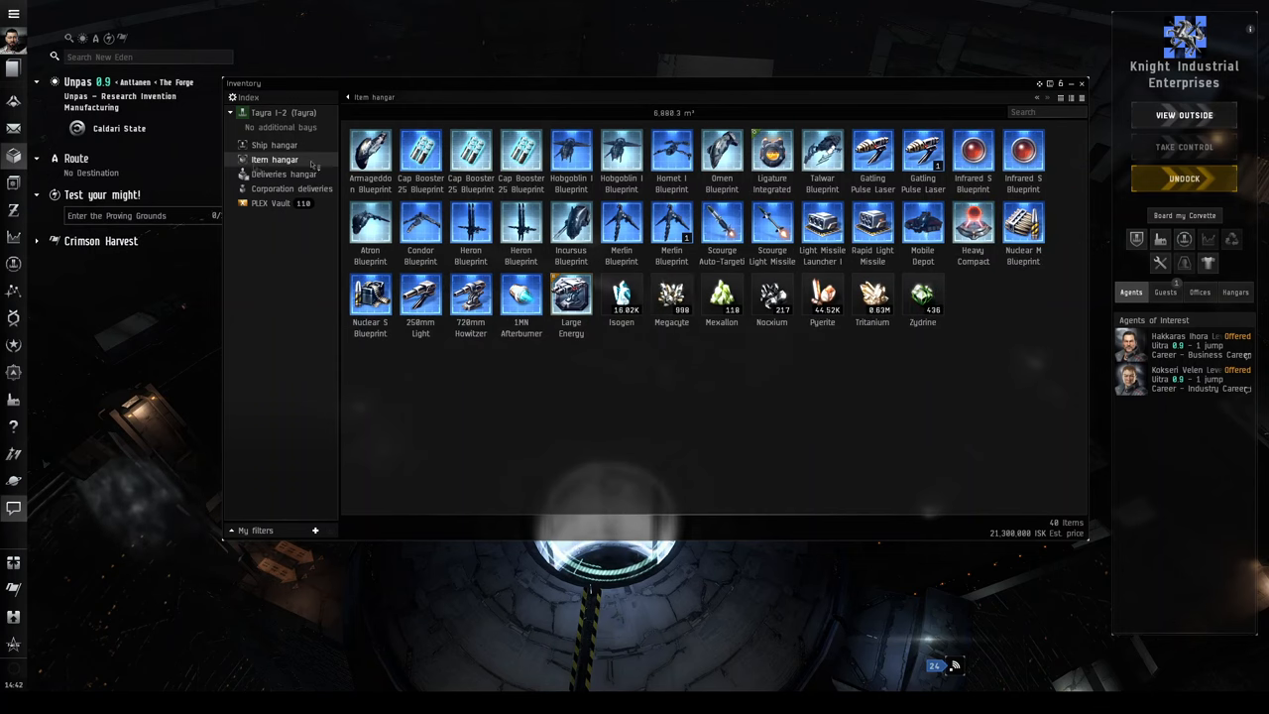